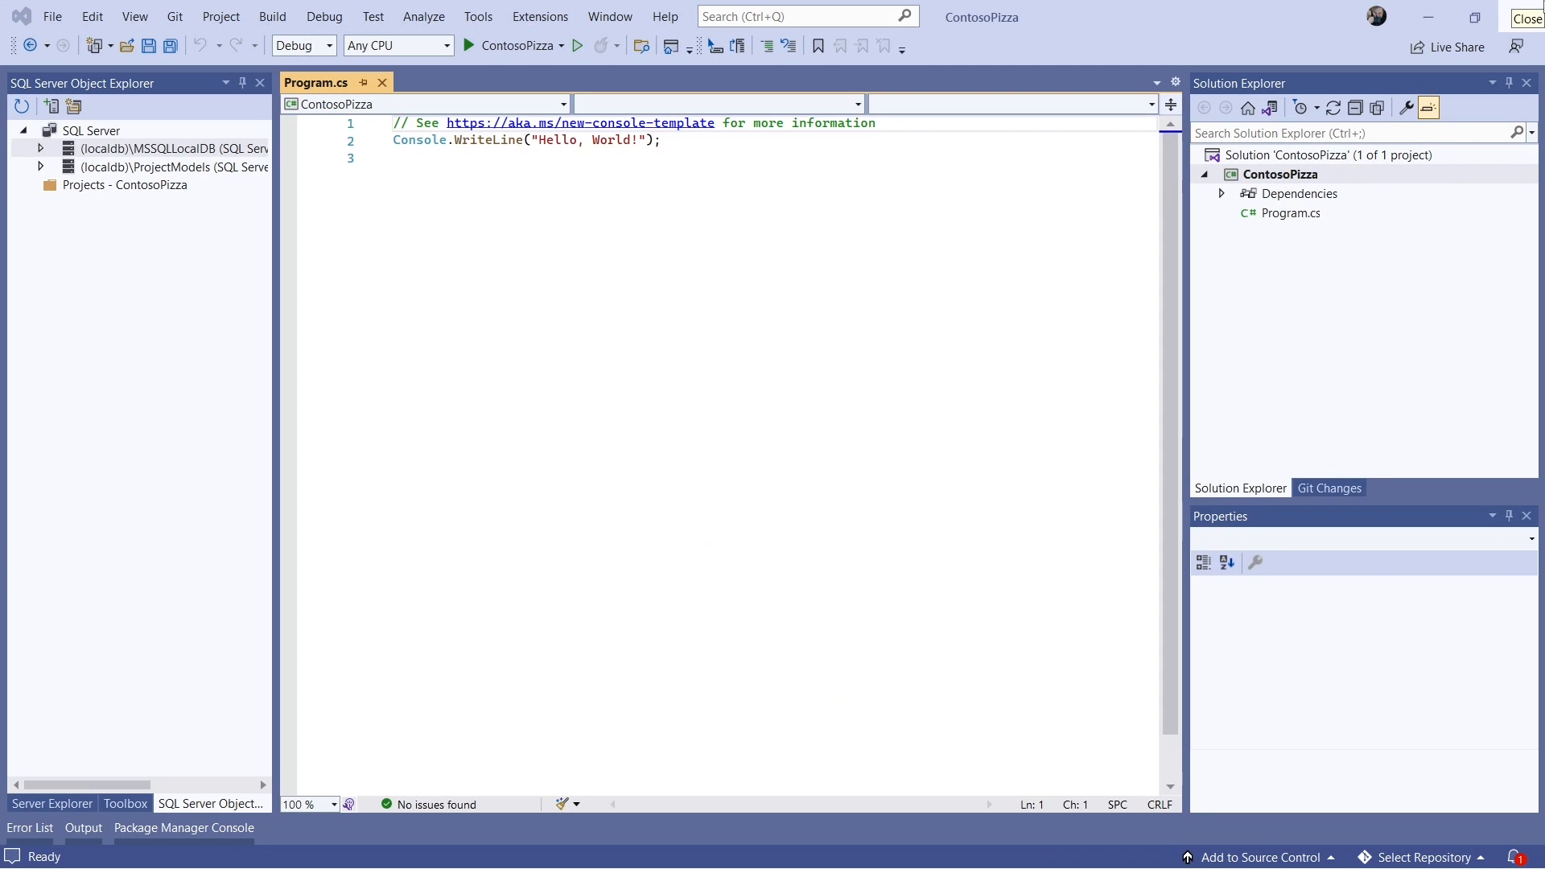
# - Bring up the ContosoPizza project's context menu in Solution Explorer
pyautogui.rightClick(1279, 173)
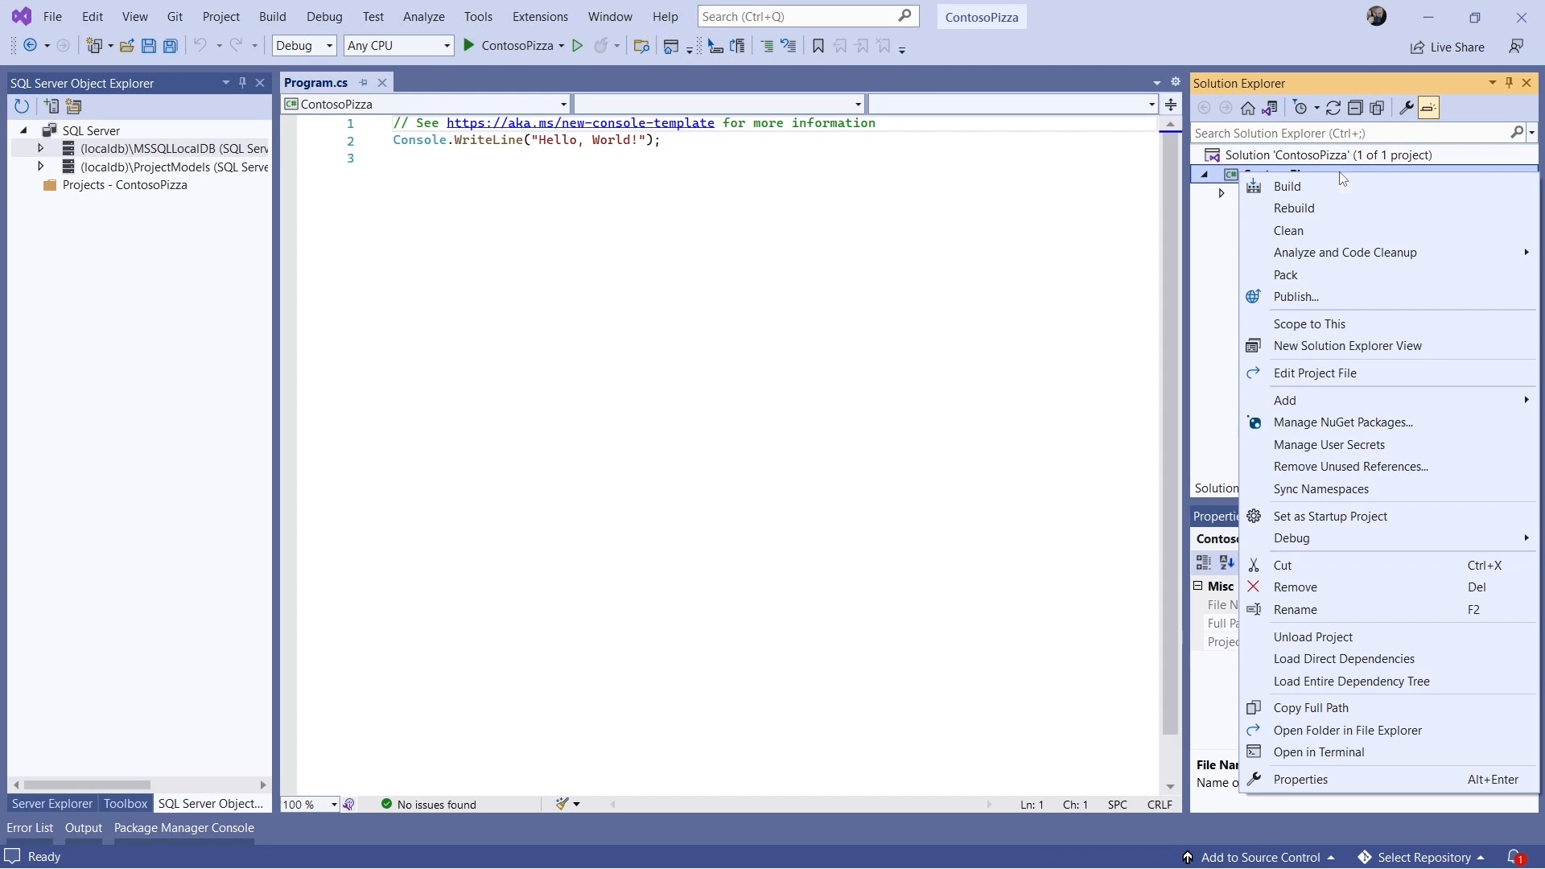
pyautogui.moveTo(1342, 422)
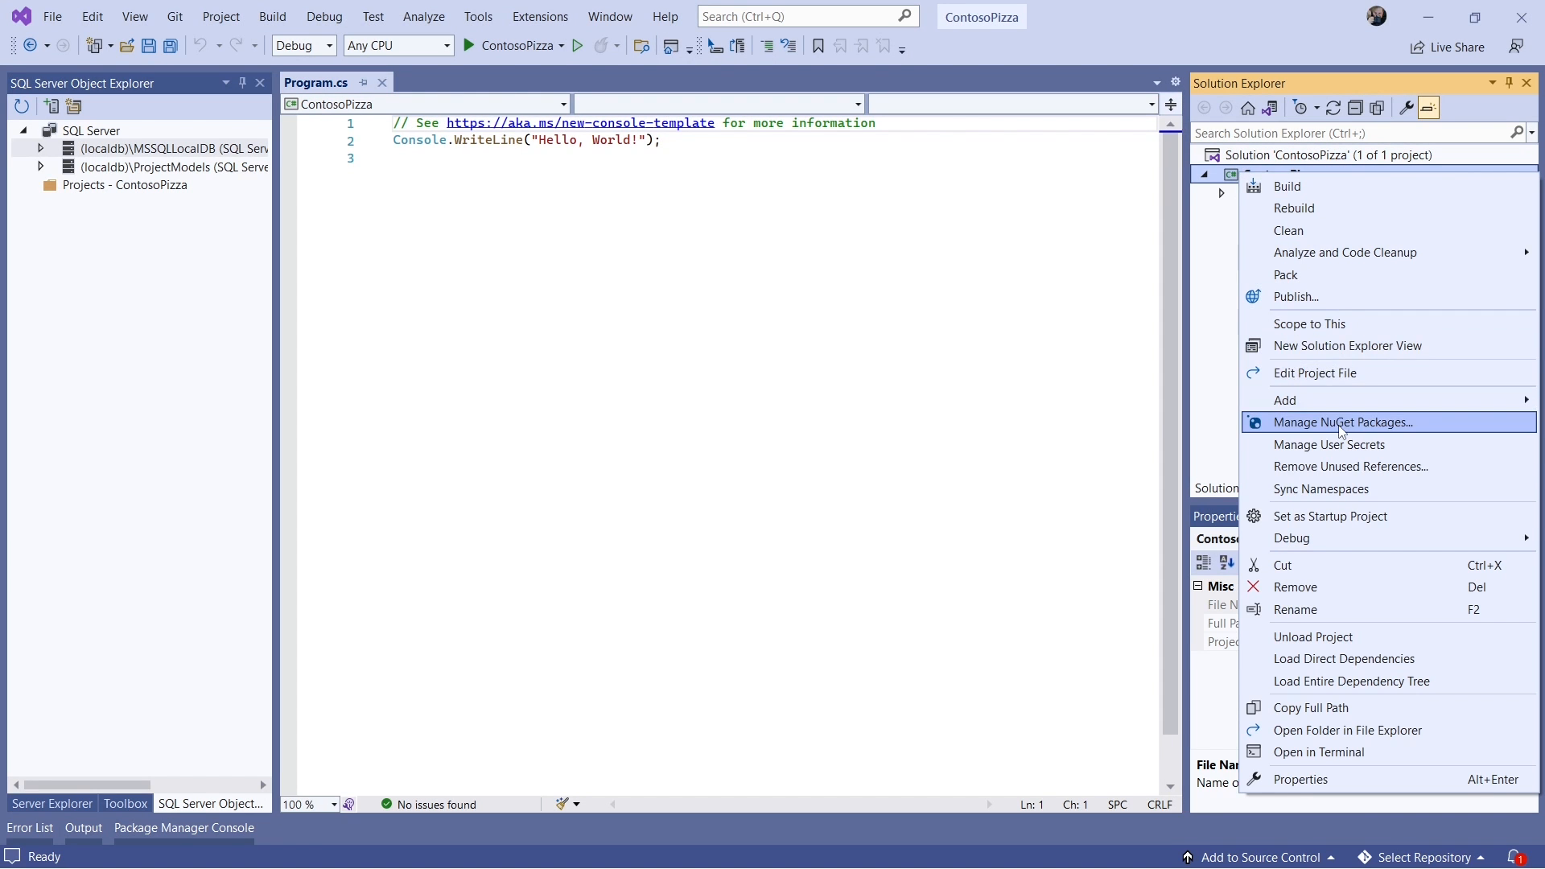
# - Search NuGet for Microsoft.EntityFrameworkCore and install the SqlServer package, accepting its license
pyautogui.click(1341, 422)
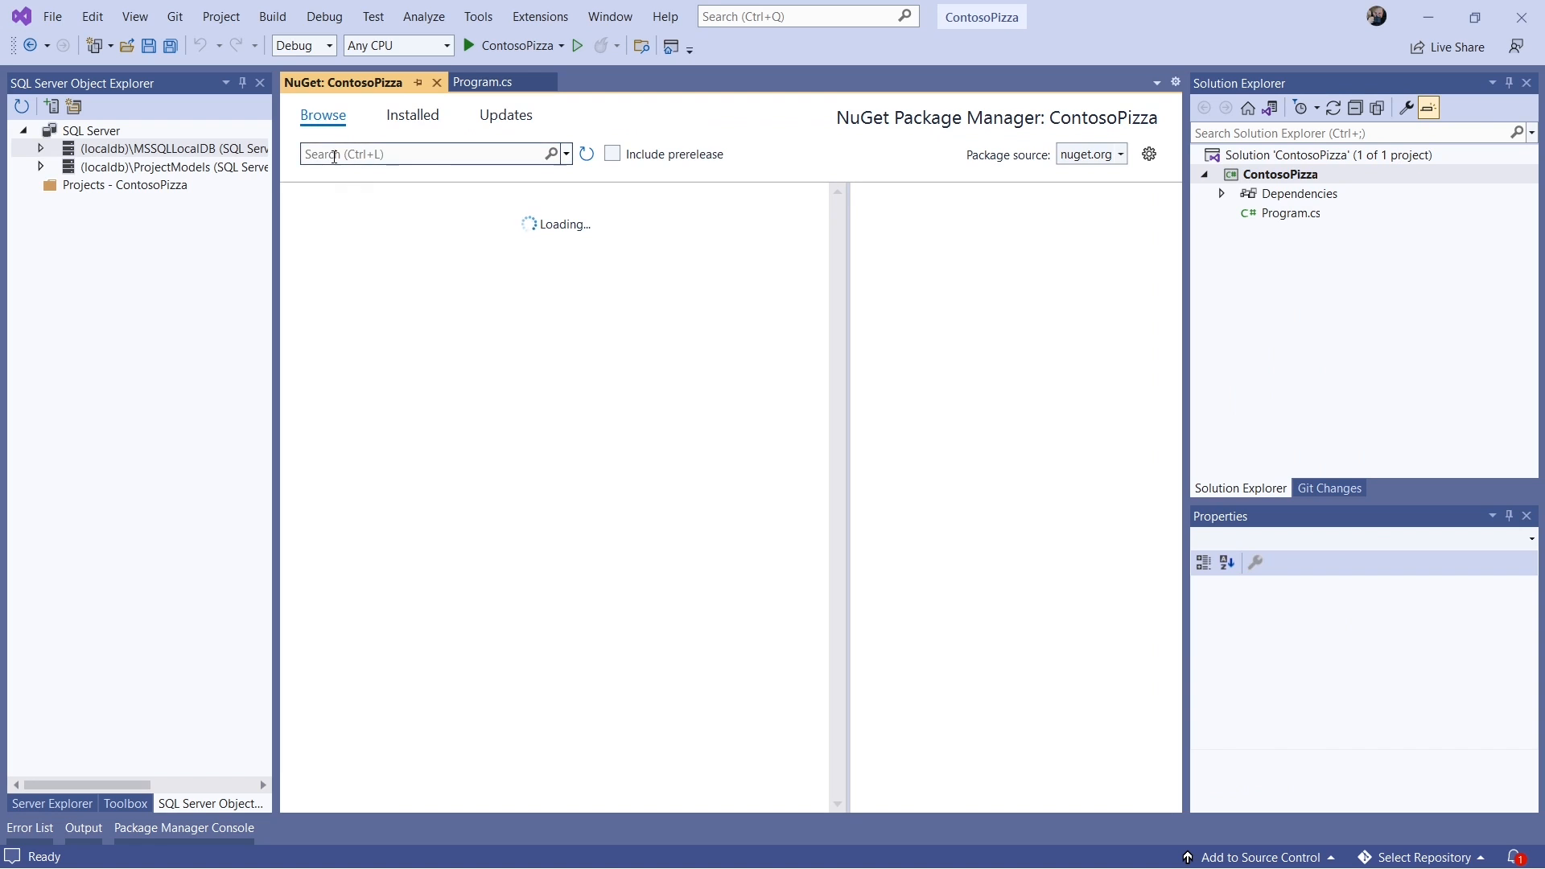
pyautogui.write('Micr')
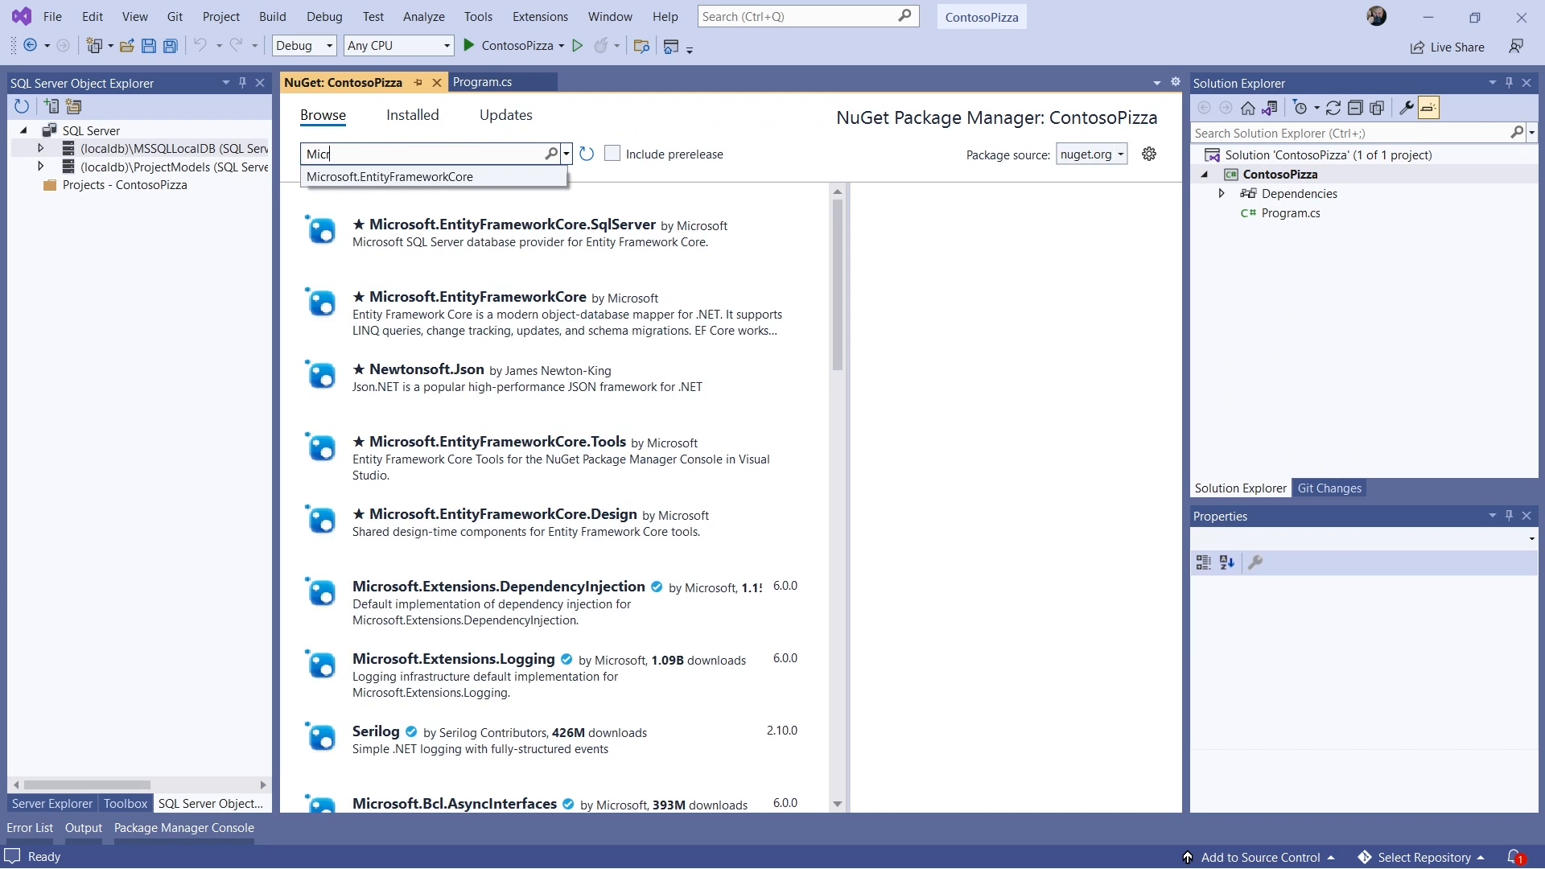
pyautogui.click(390, 177)
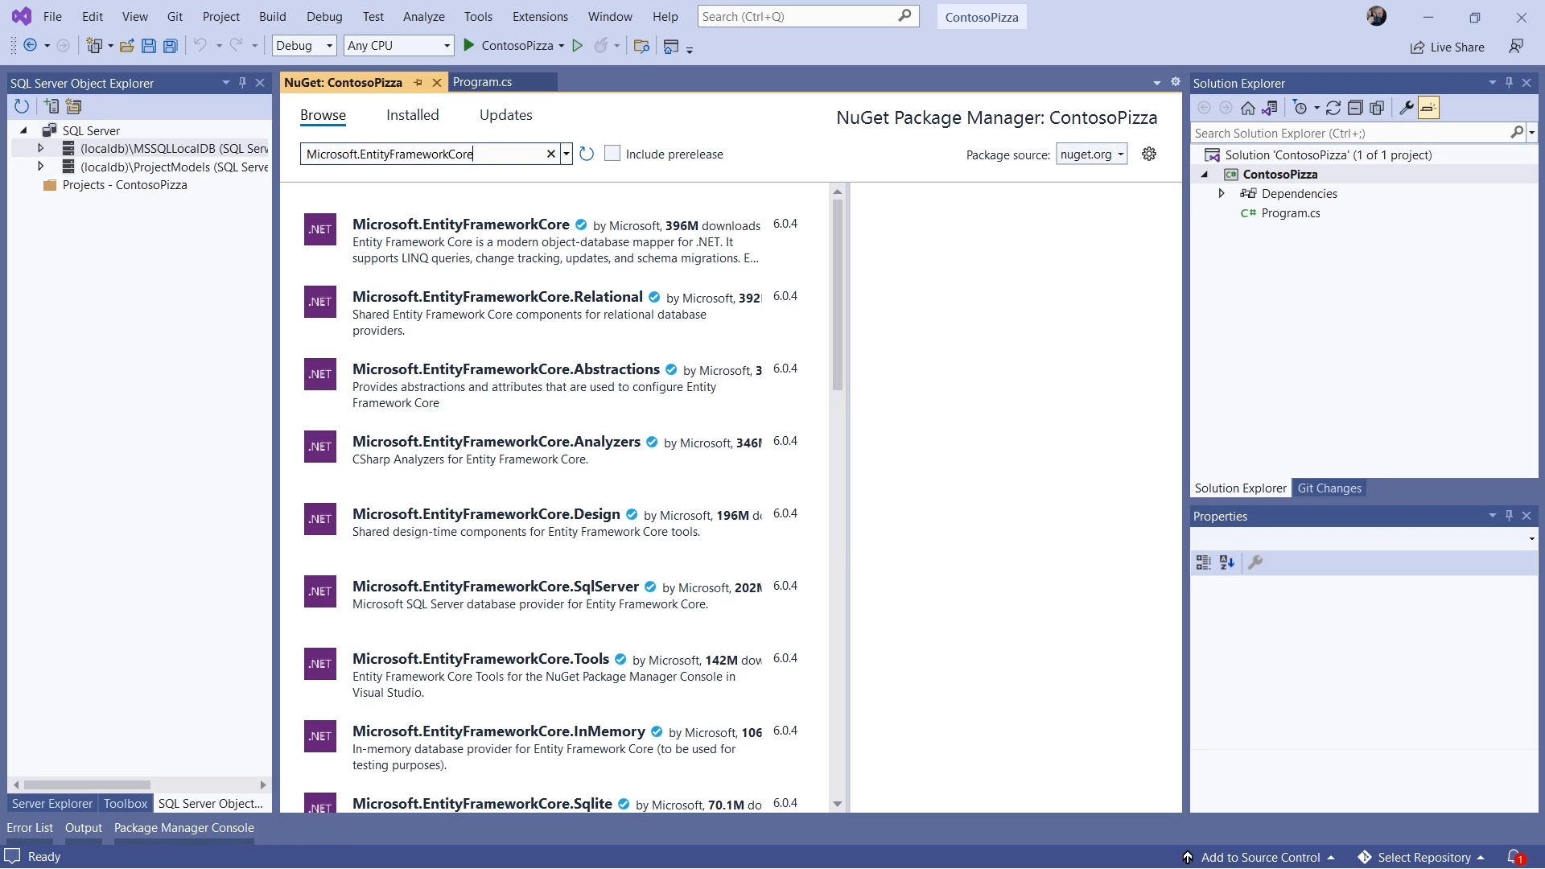
pyautogui.moveTo(784, 598)
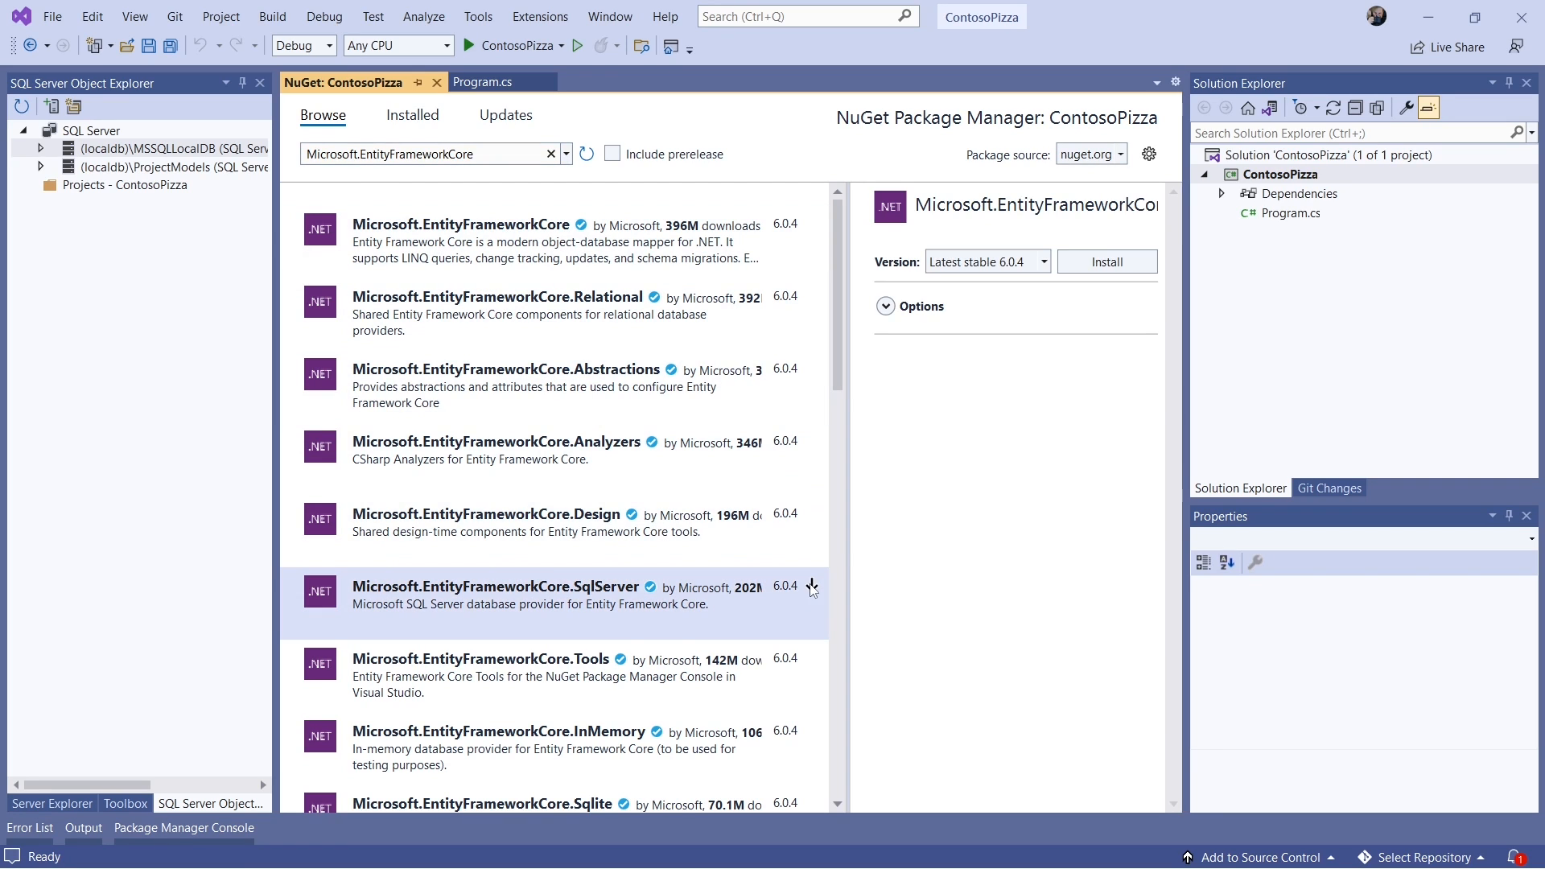
pyautogui.click(1105, 260)
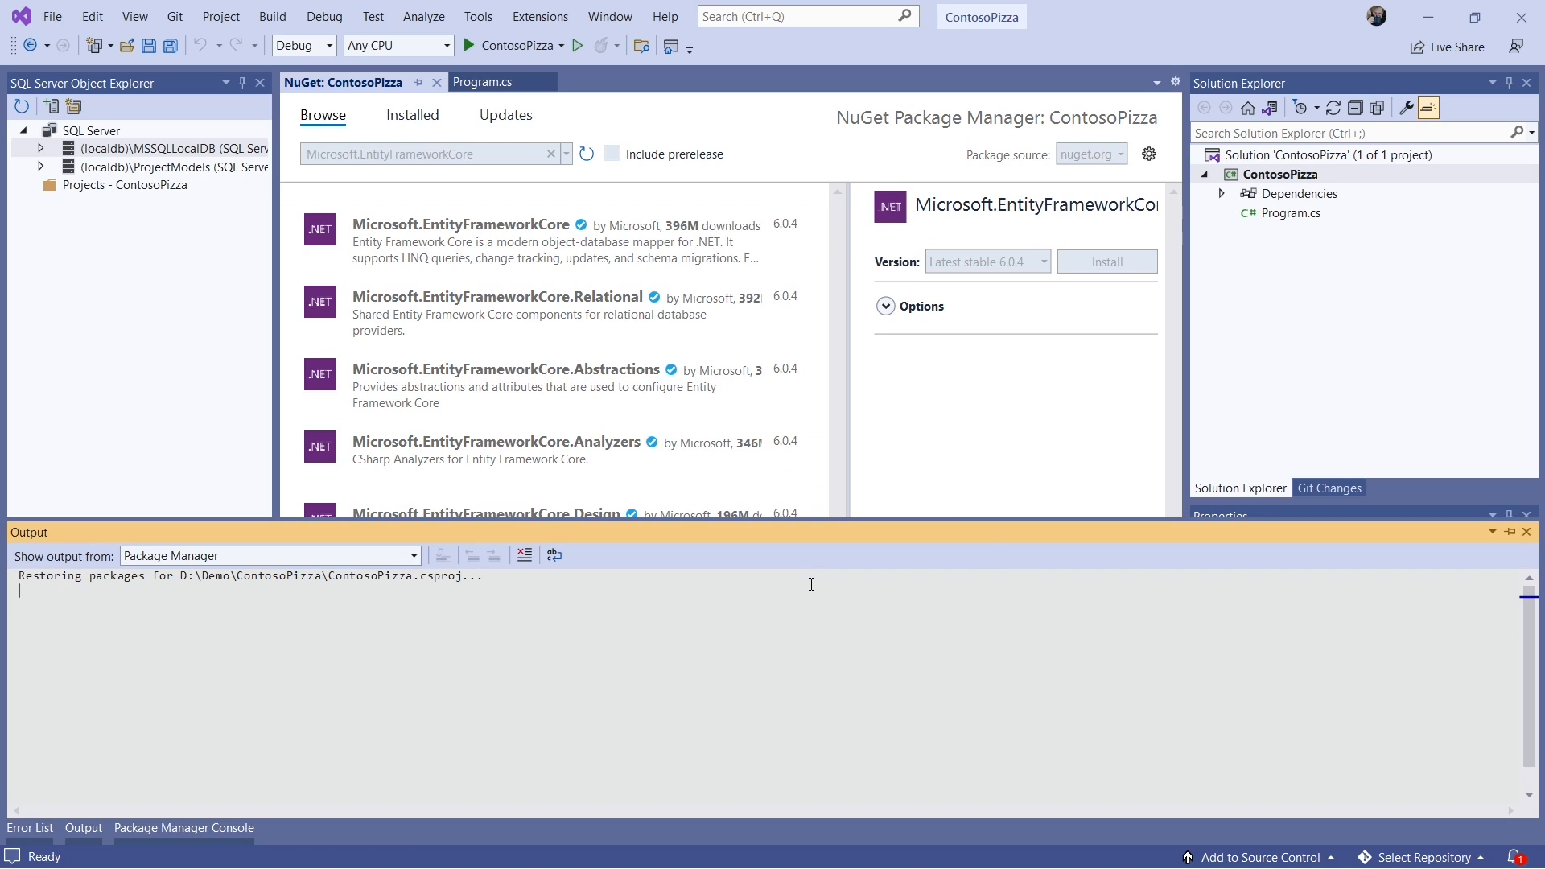
pyautogui.click(29, 827)
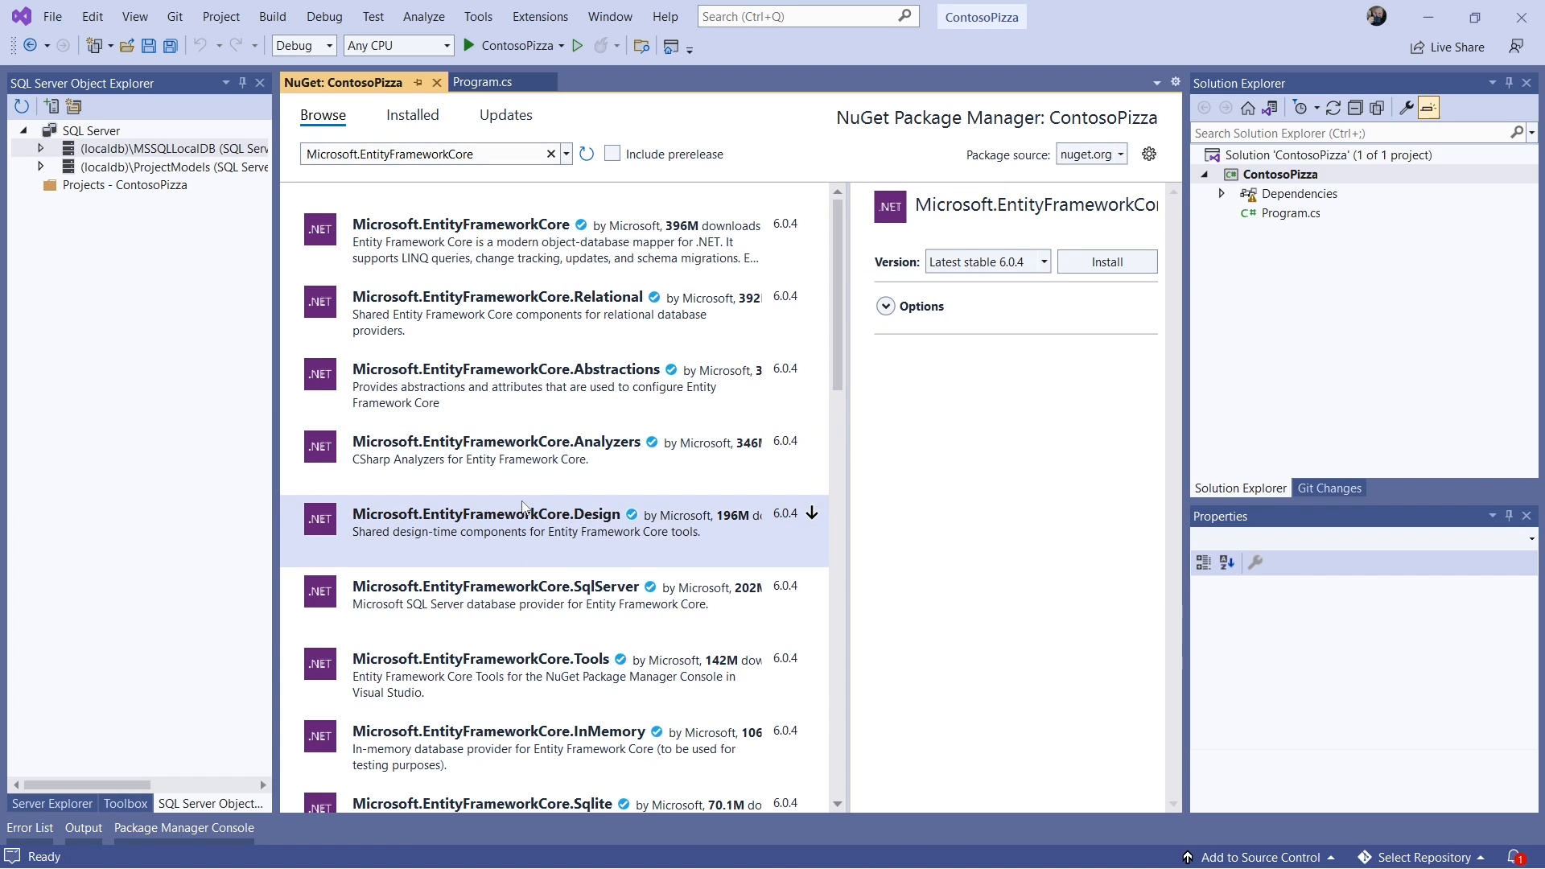
pyautogui.moveTo(811, 514)
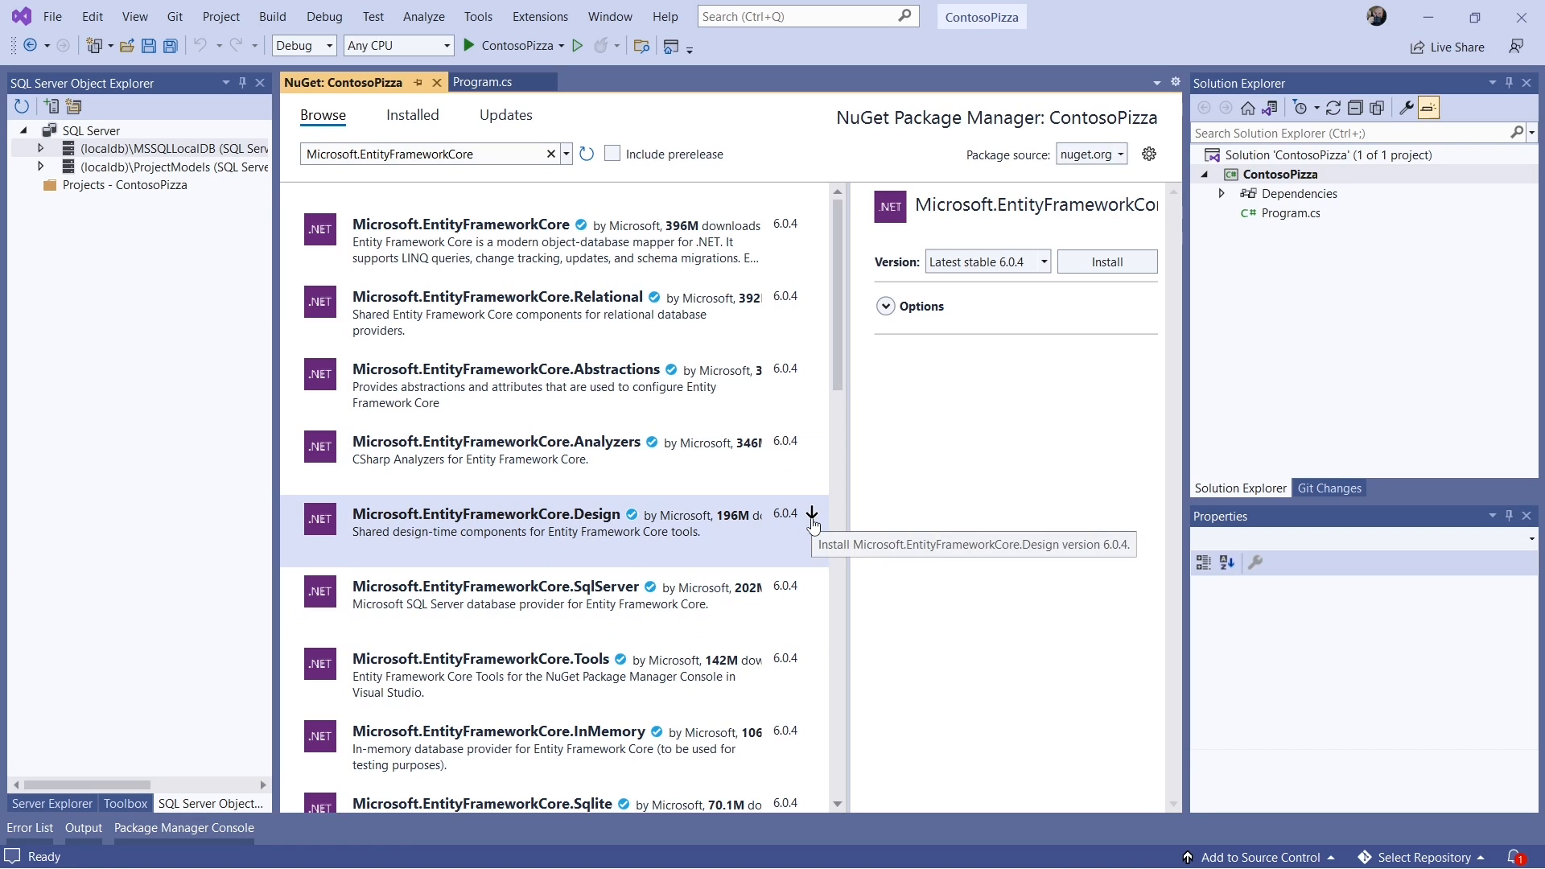
# - Install the EF Core Design and Tools packages, accepting each license
pyautogui.click(811, 513)
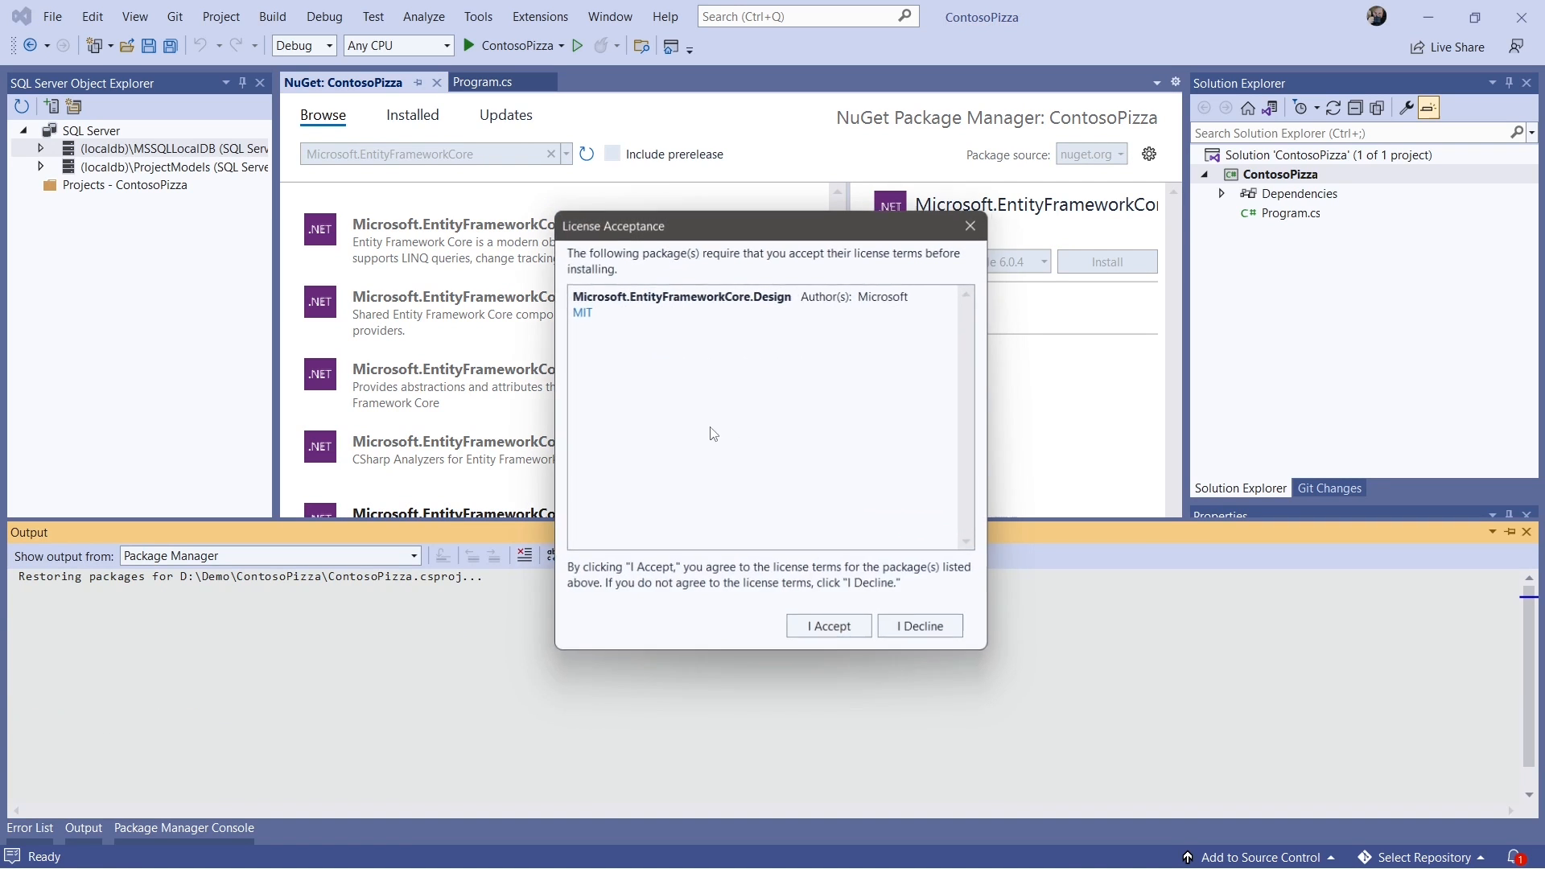
pyautogui.click(827, 624)
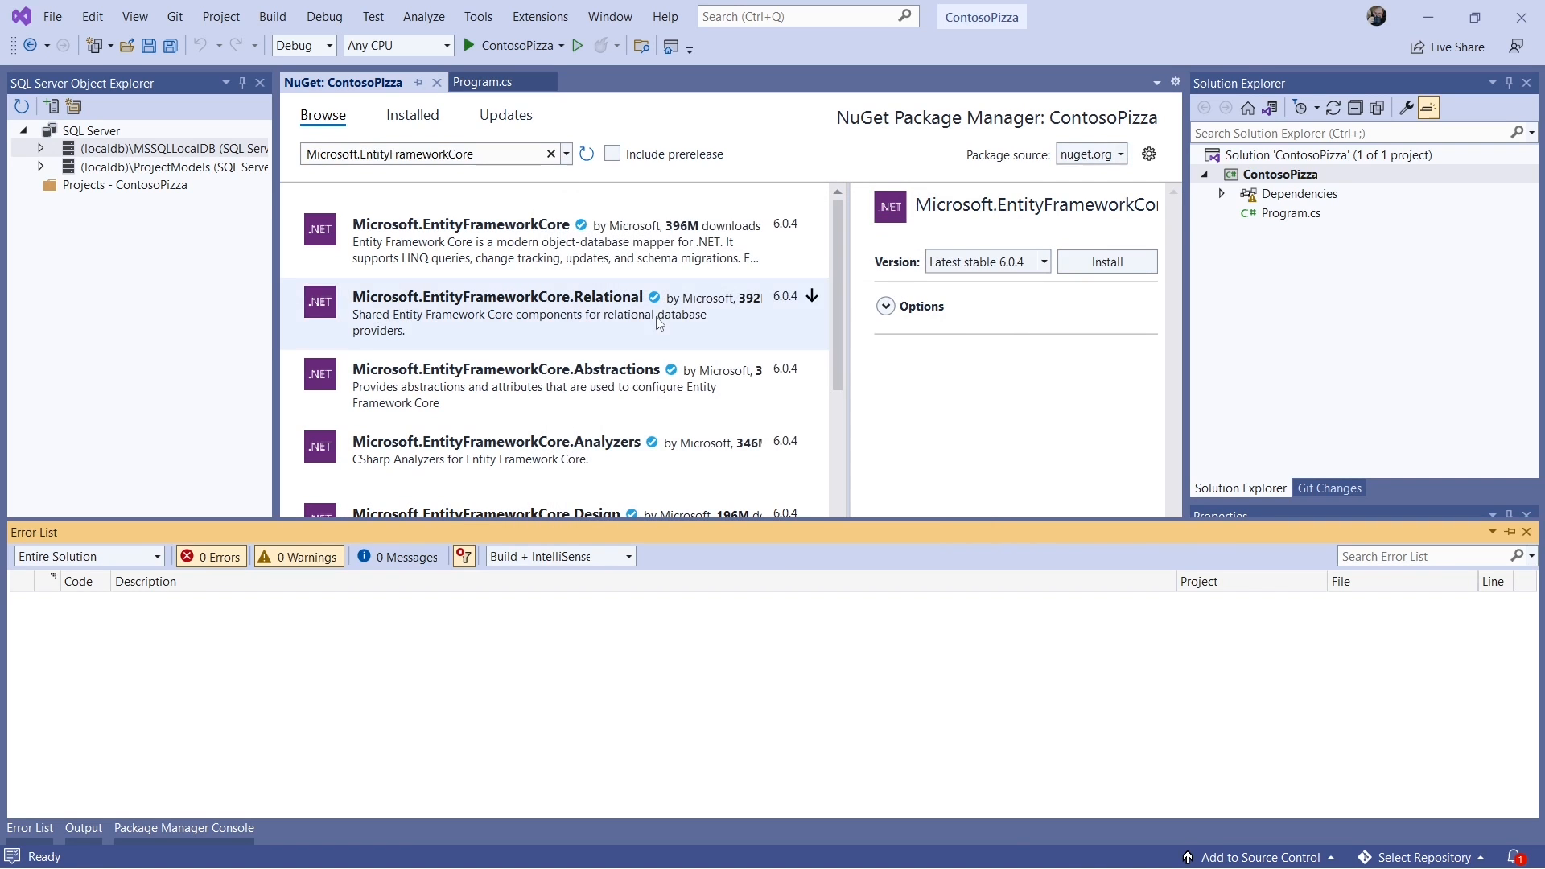
pyautogui.scroll(-3)
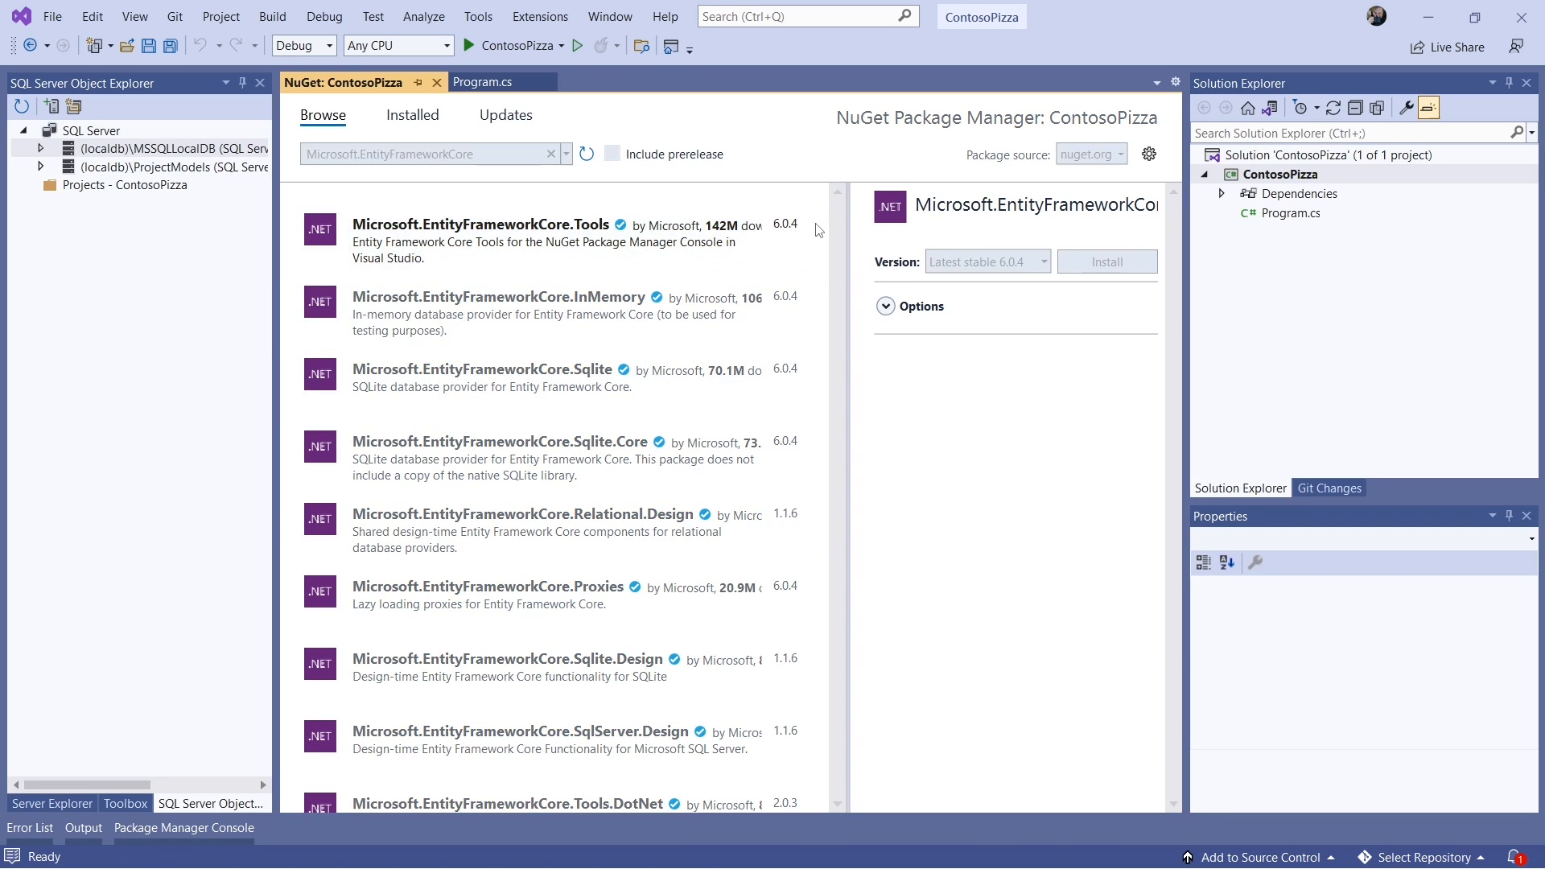
pyautogui.click(1105, 261)
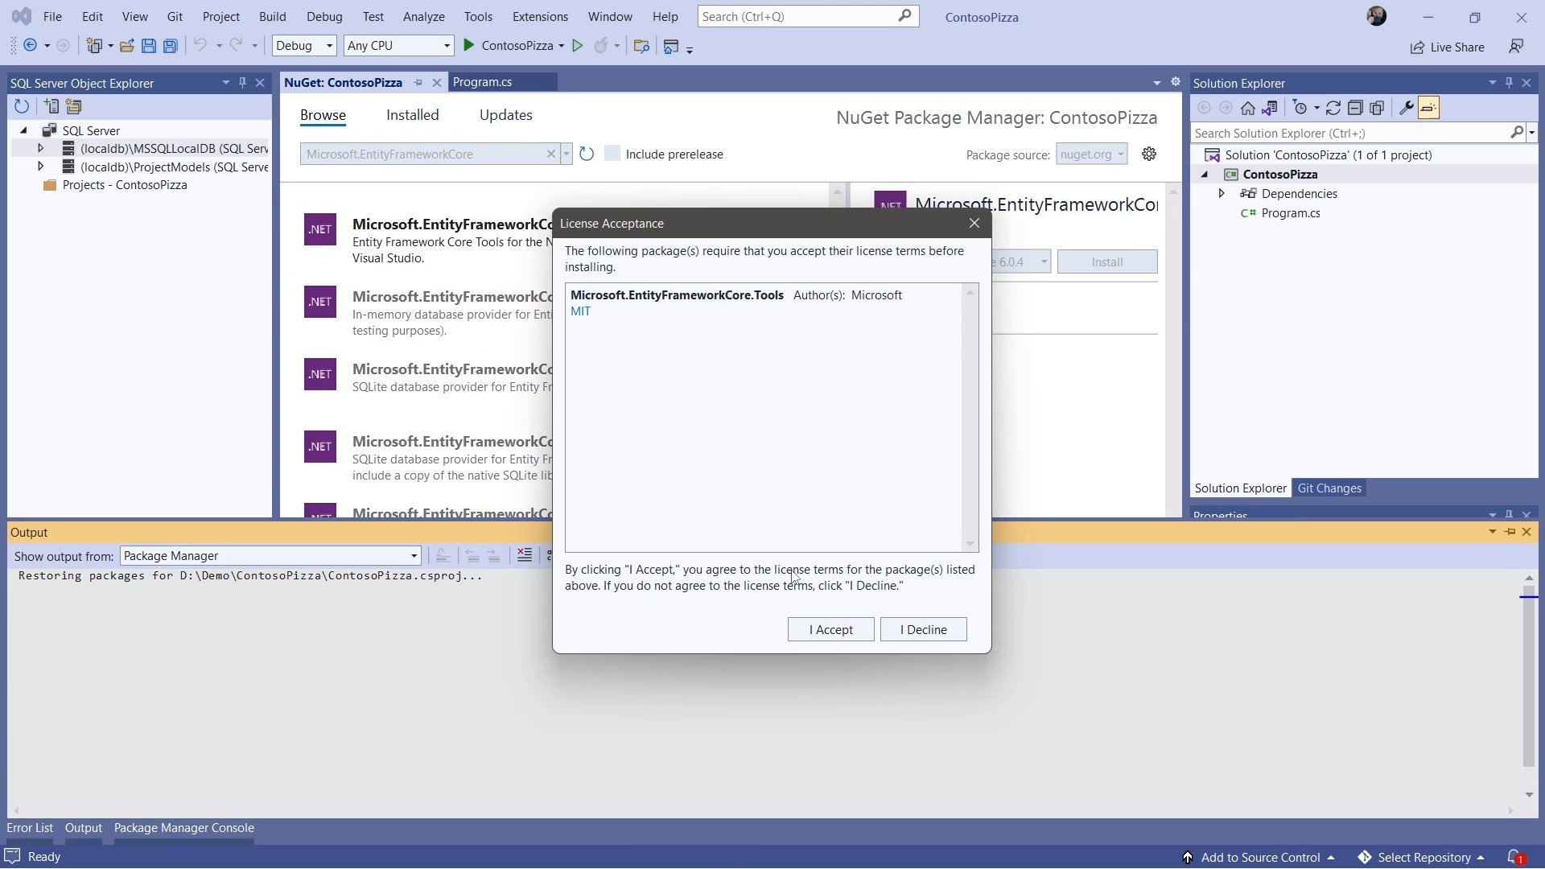
pyautogui.click(830, 629)
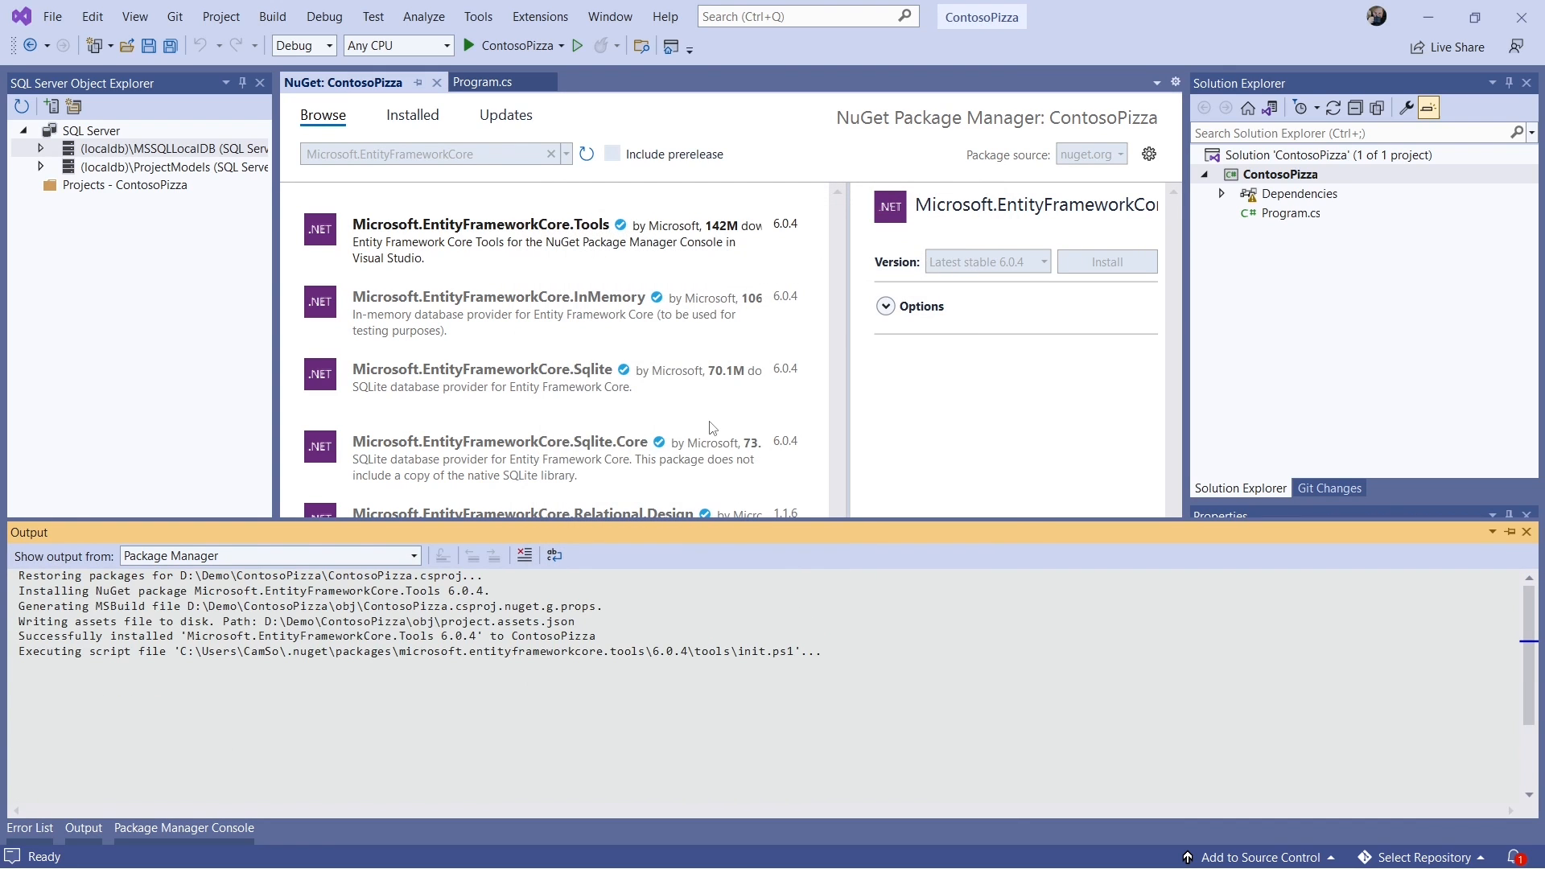
pyautogui.click(29, 827)
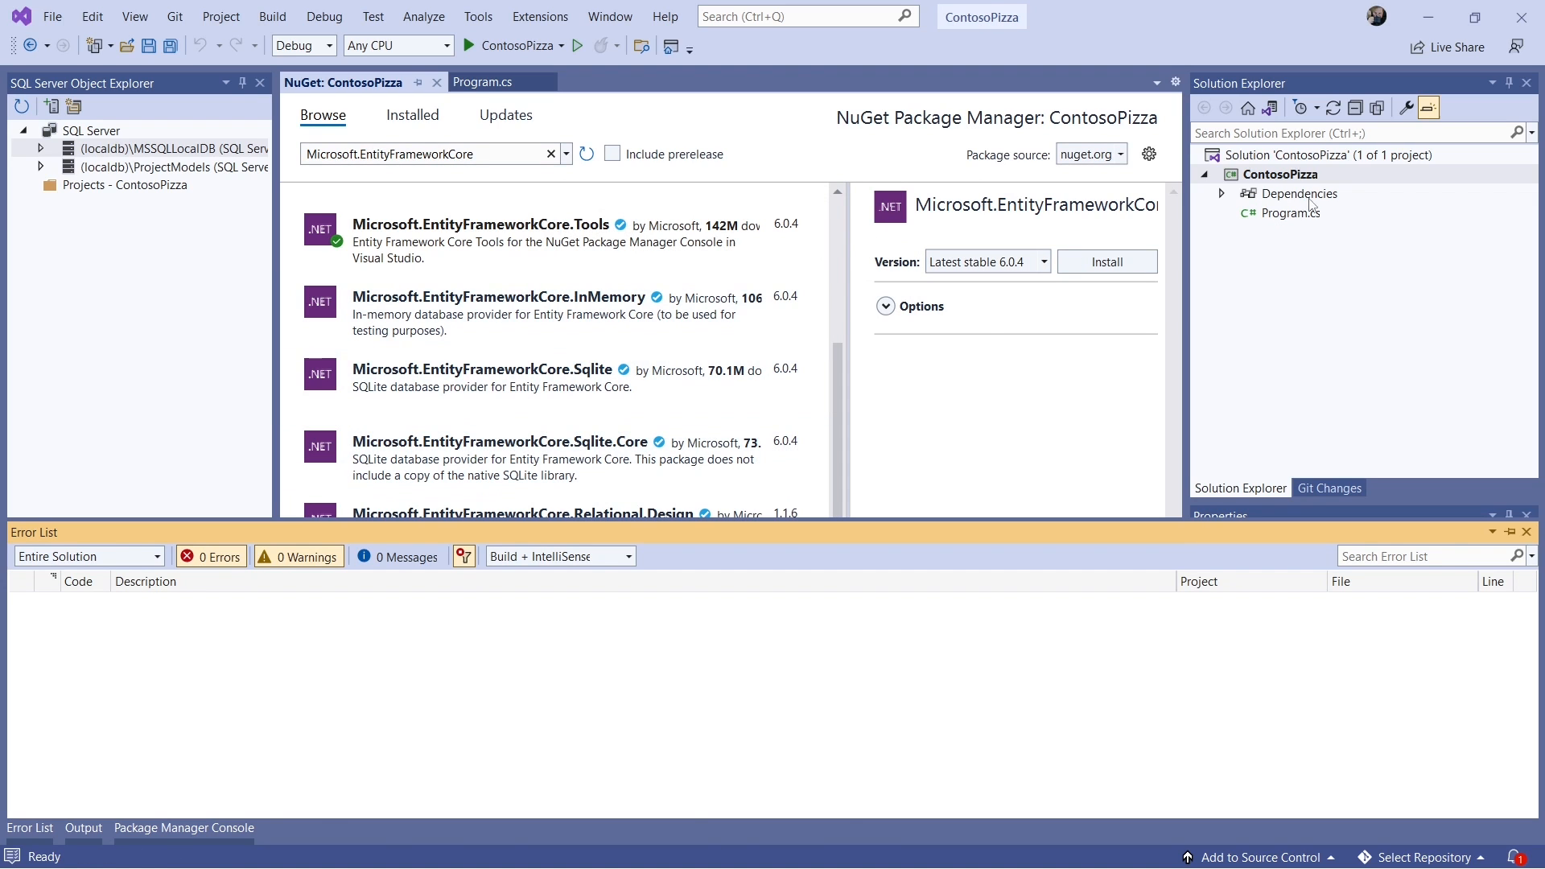
# - Add a Models folder to the project and start a new item inside it
pyautogui.rightClick(1279, 174)
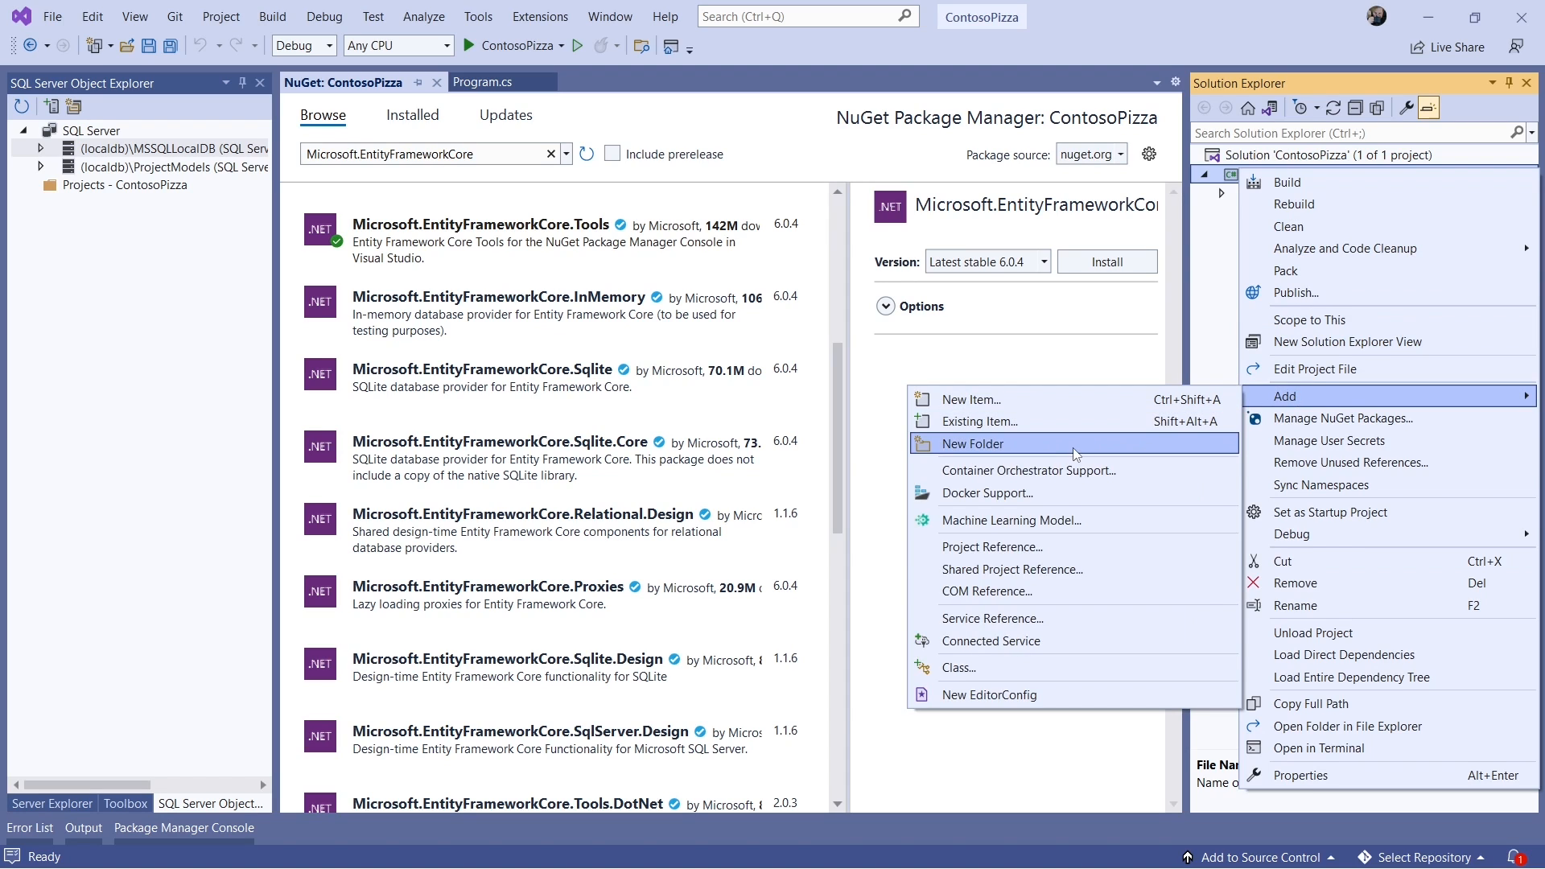
pyautogui.click(972, 444)
pyautogui.write('Models')
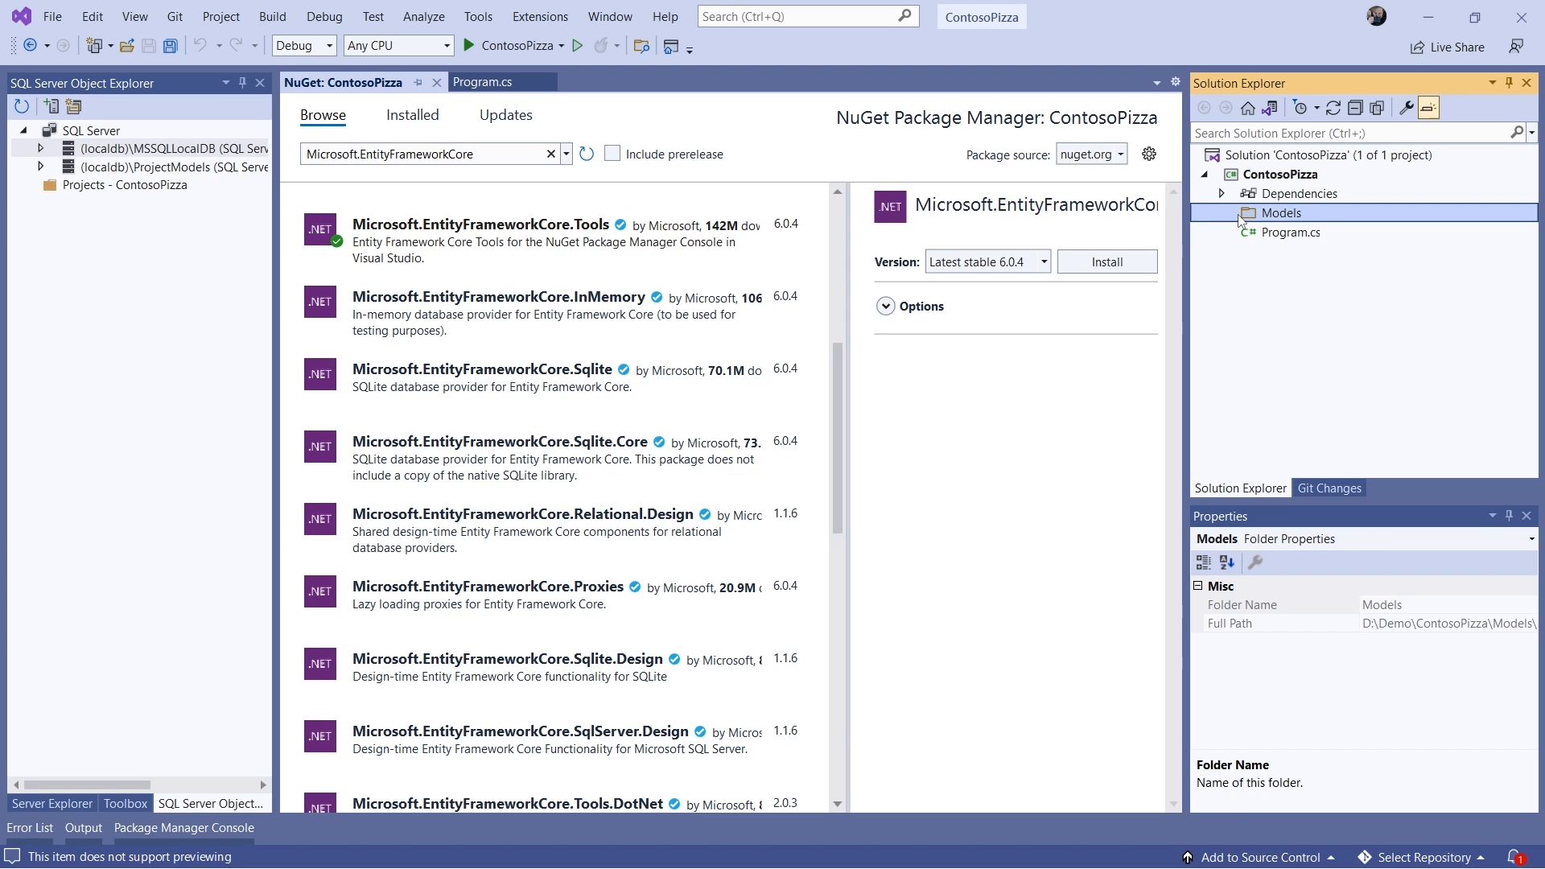
pyautogui.rightClick(1280, 213)
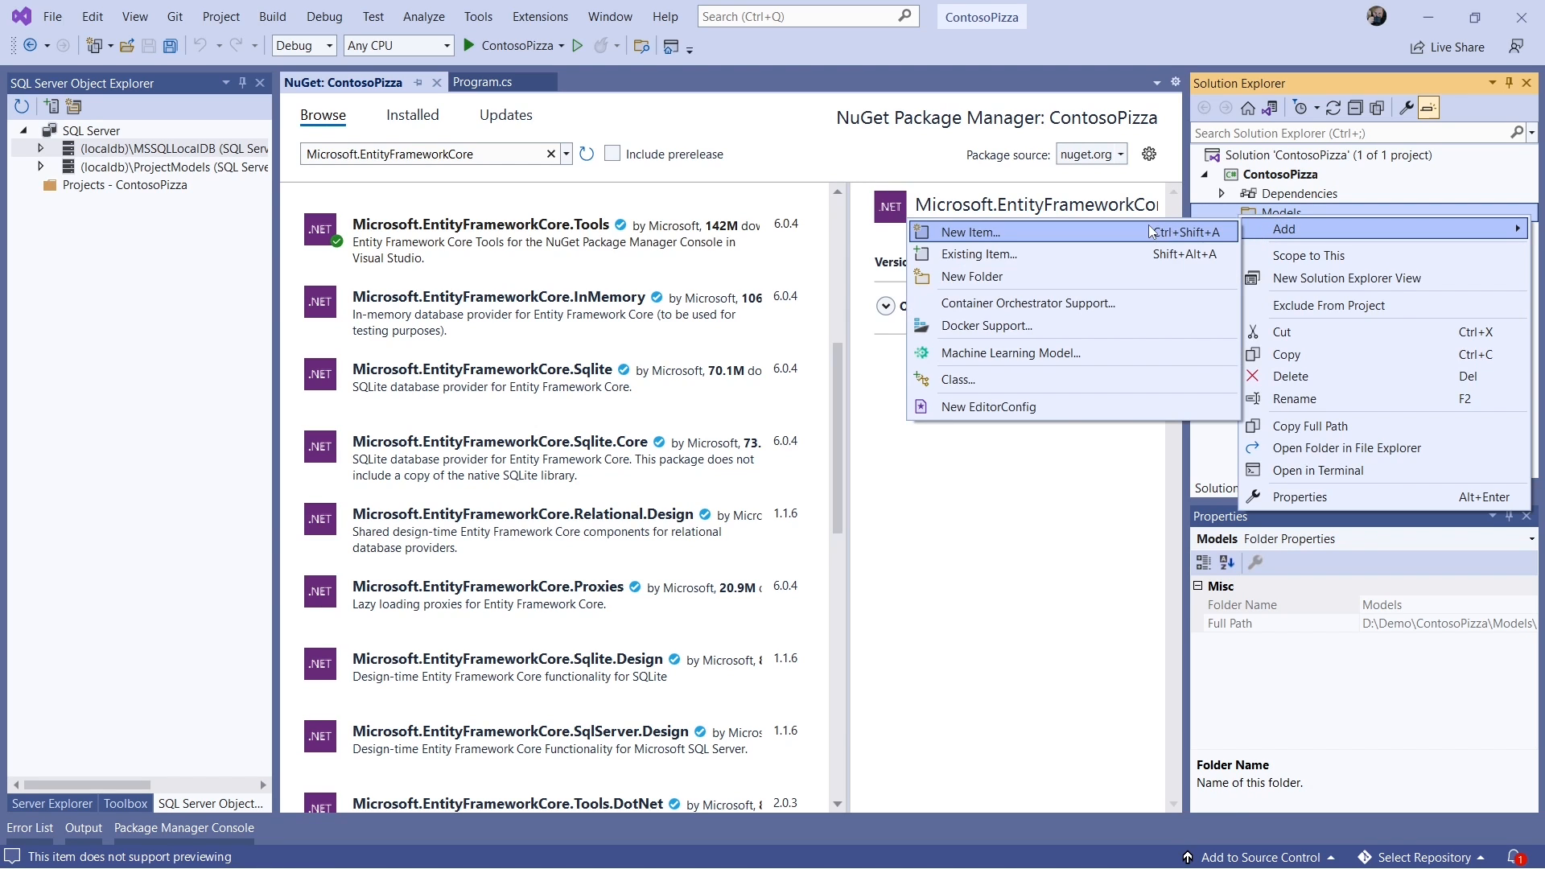
pyautogui.click(969, 232)
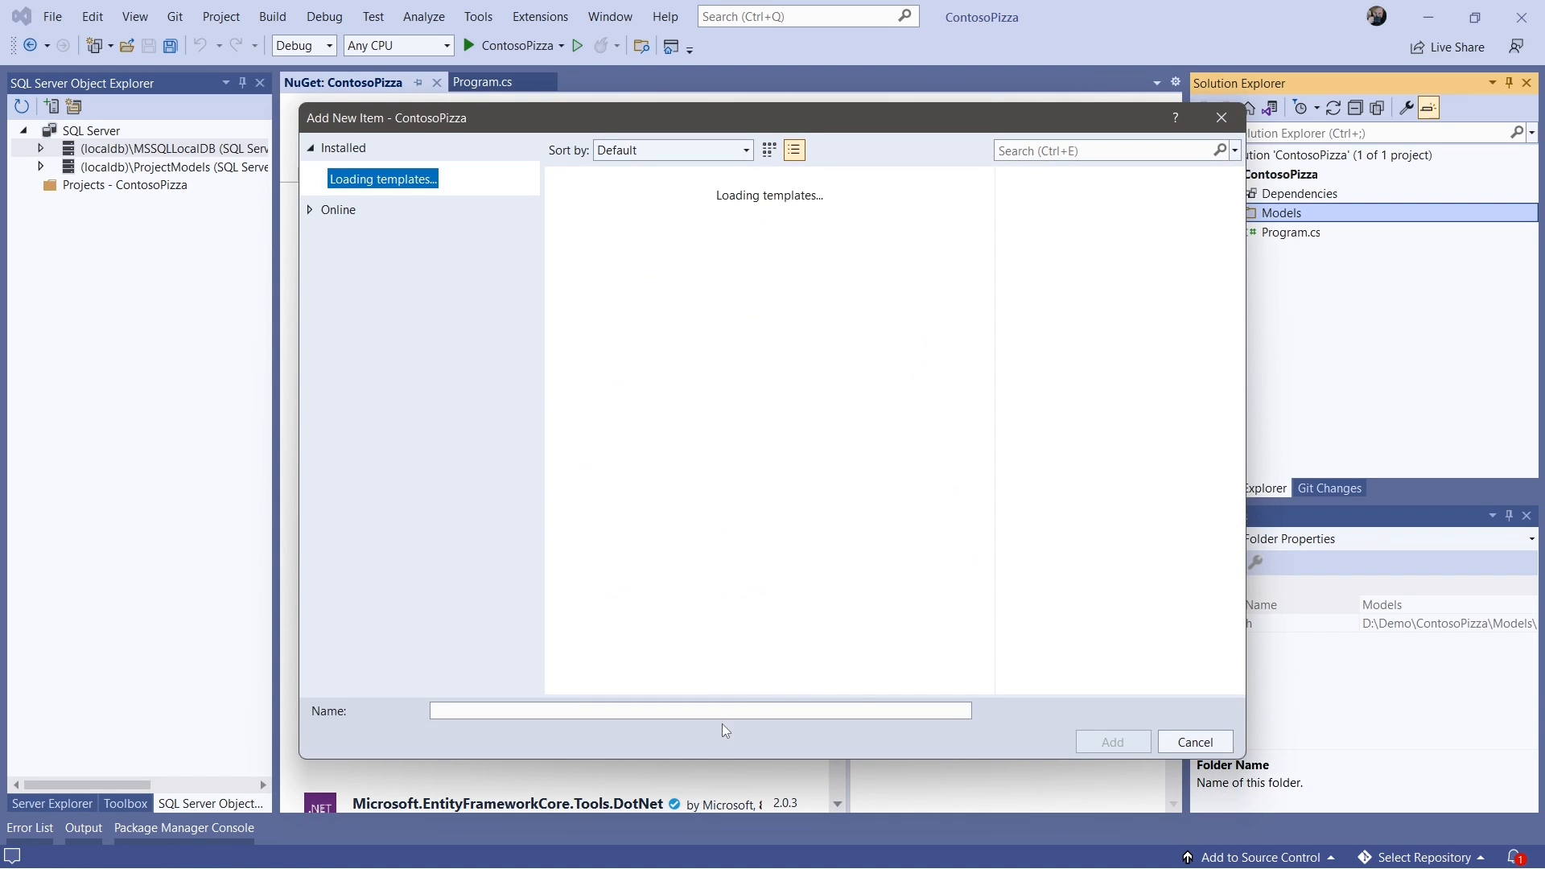
pyautogui.moveTo(682, 711)
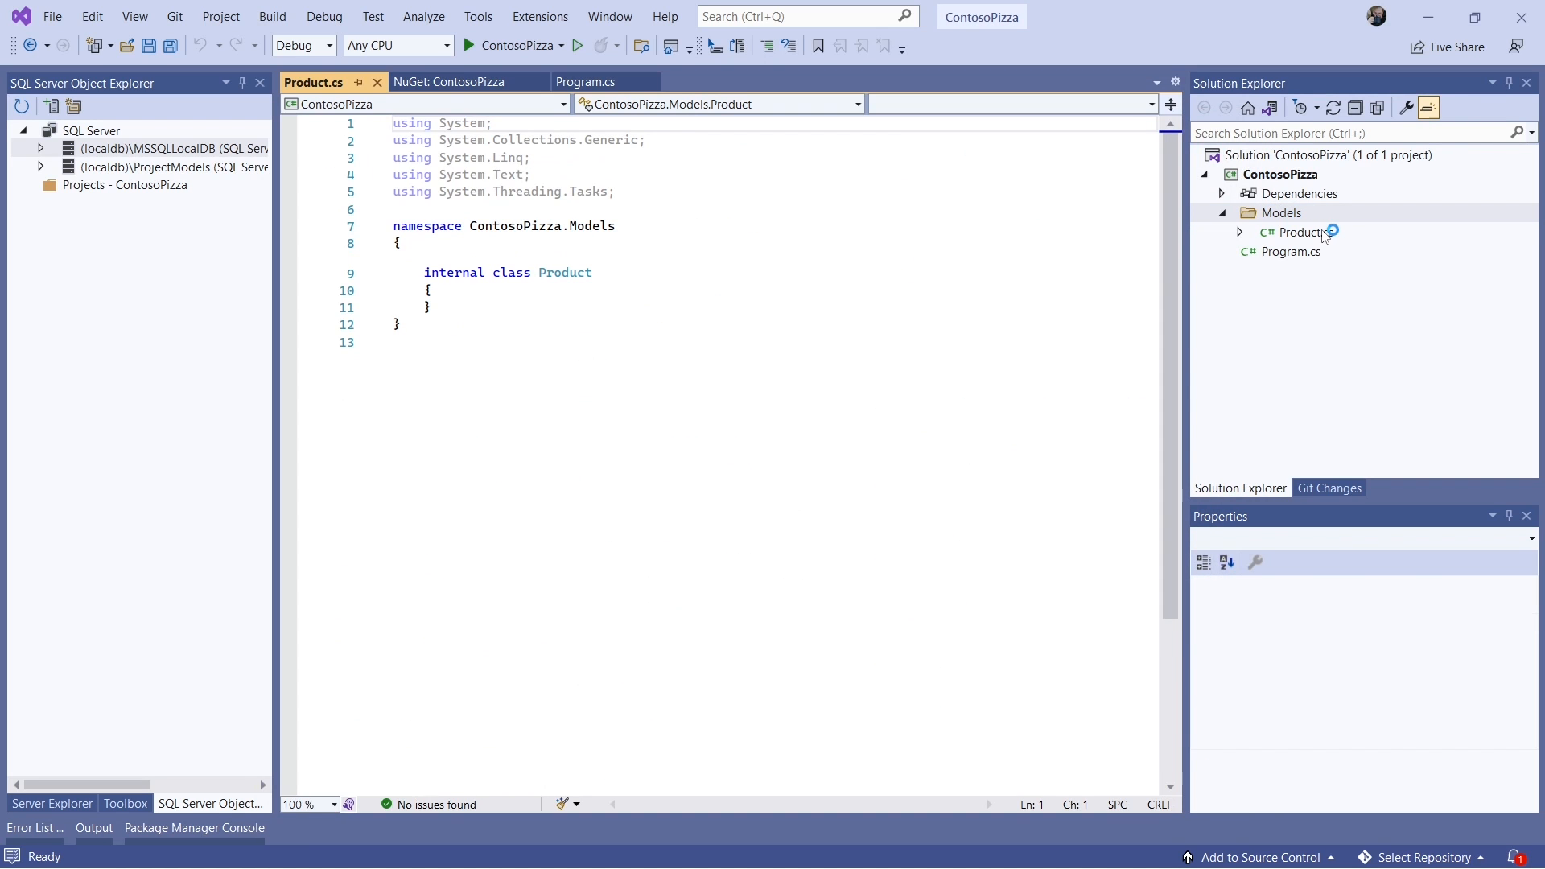
pyautogui.click(1301, 232)
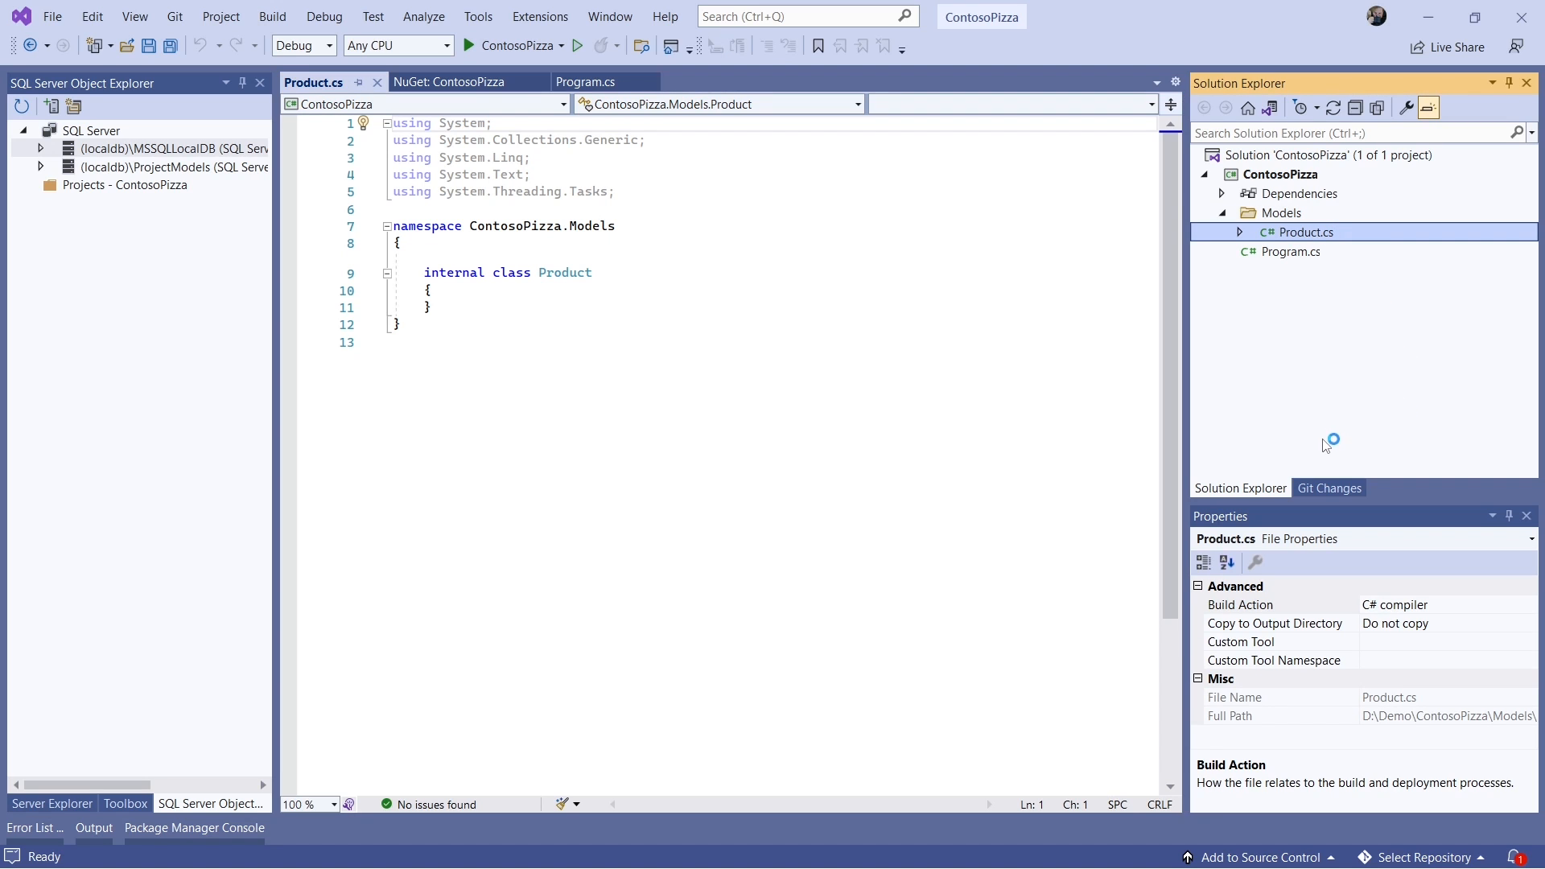
pyautogui.press('ctrl+a')
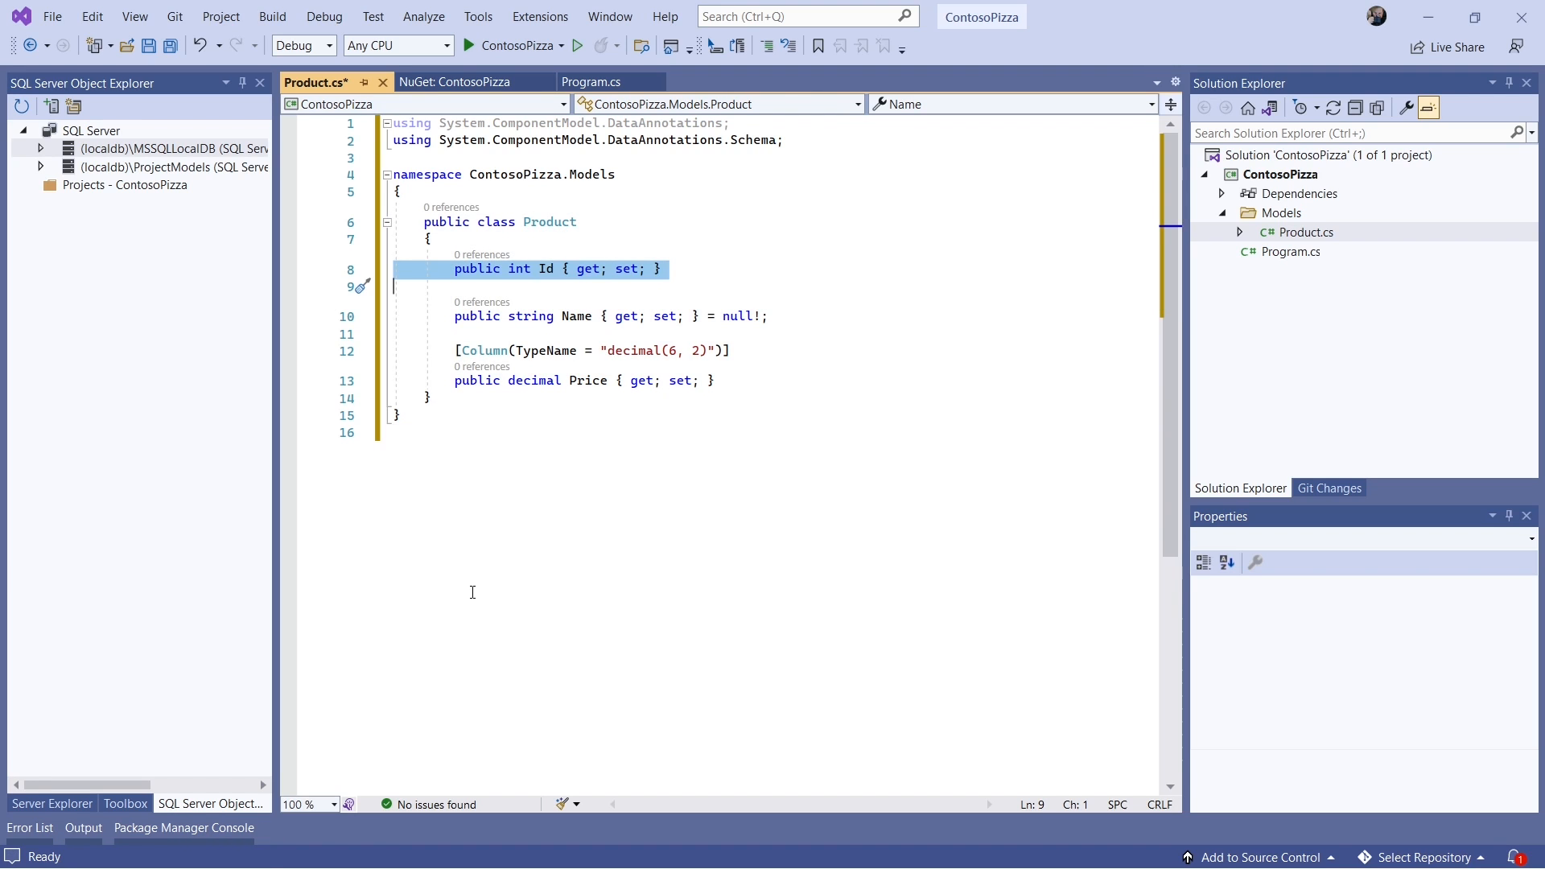
pyautogui.moveTo(539, 269)
pyautogui.write('Product')
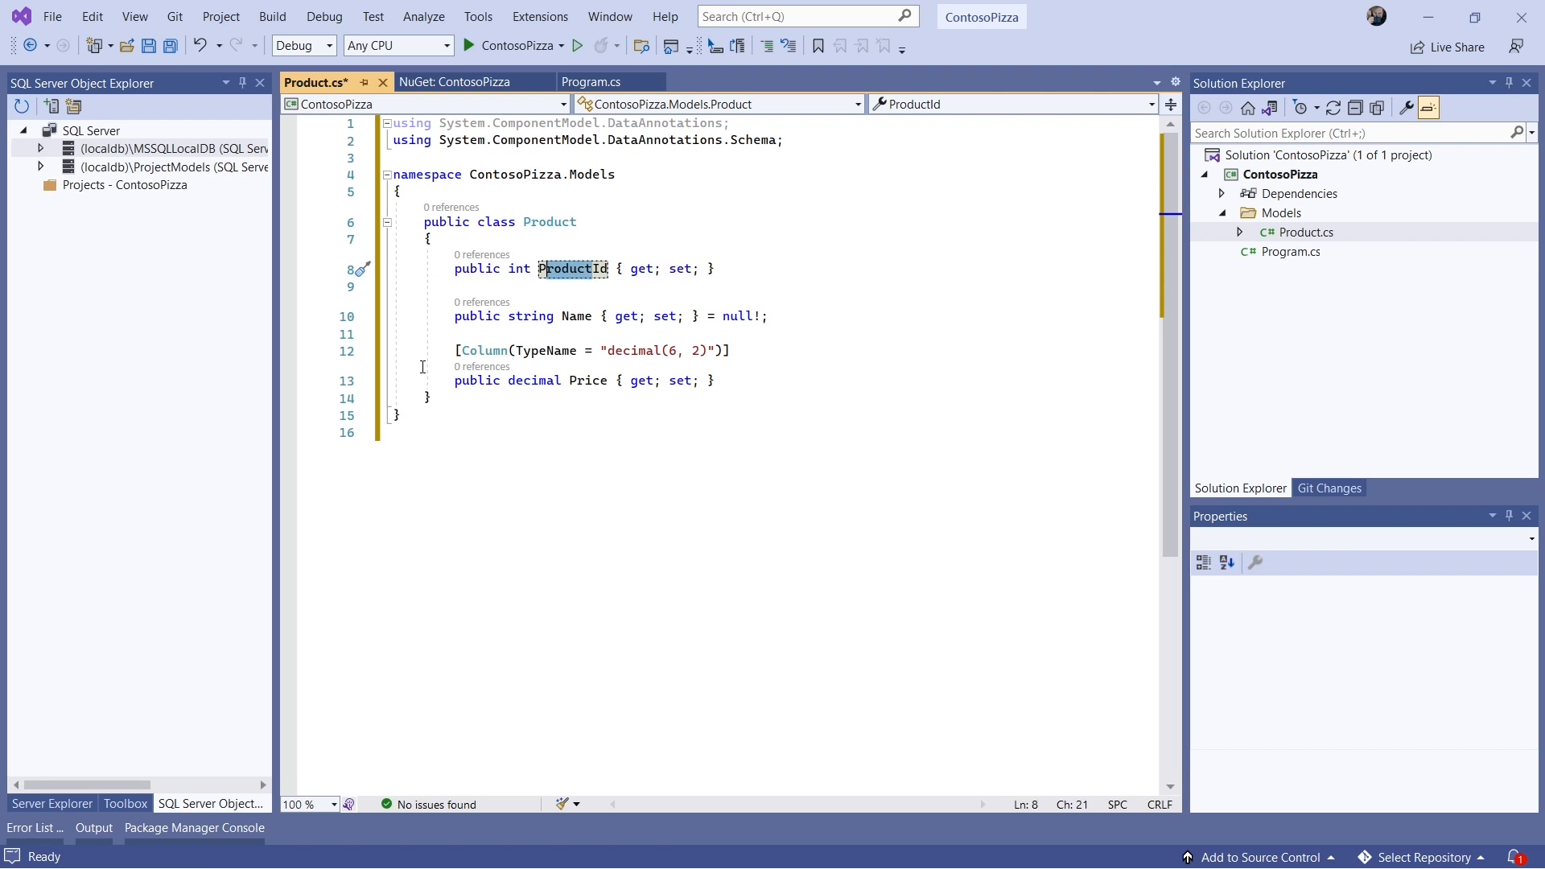
pyautogui.write('Anything')
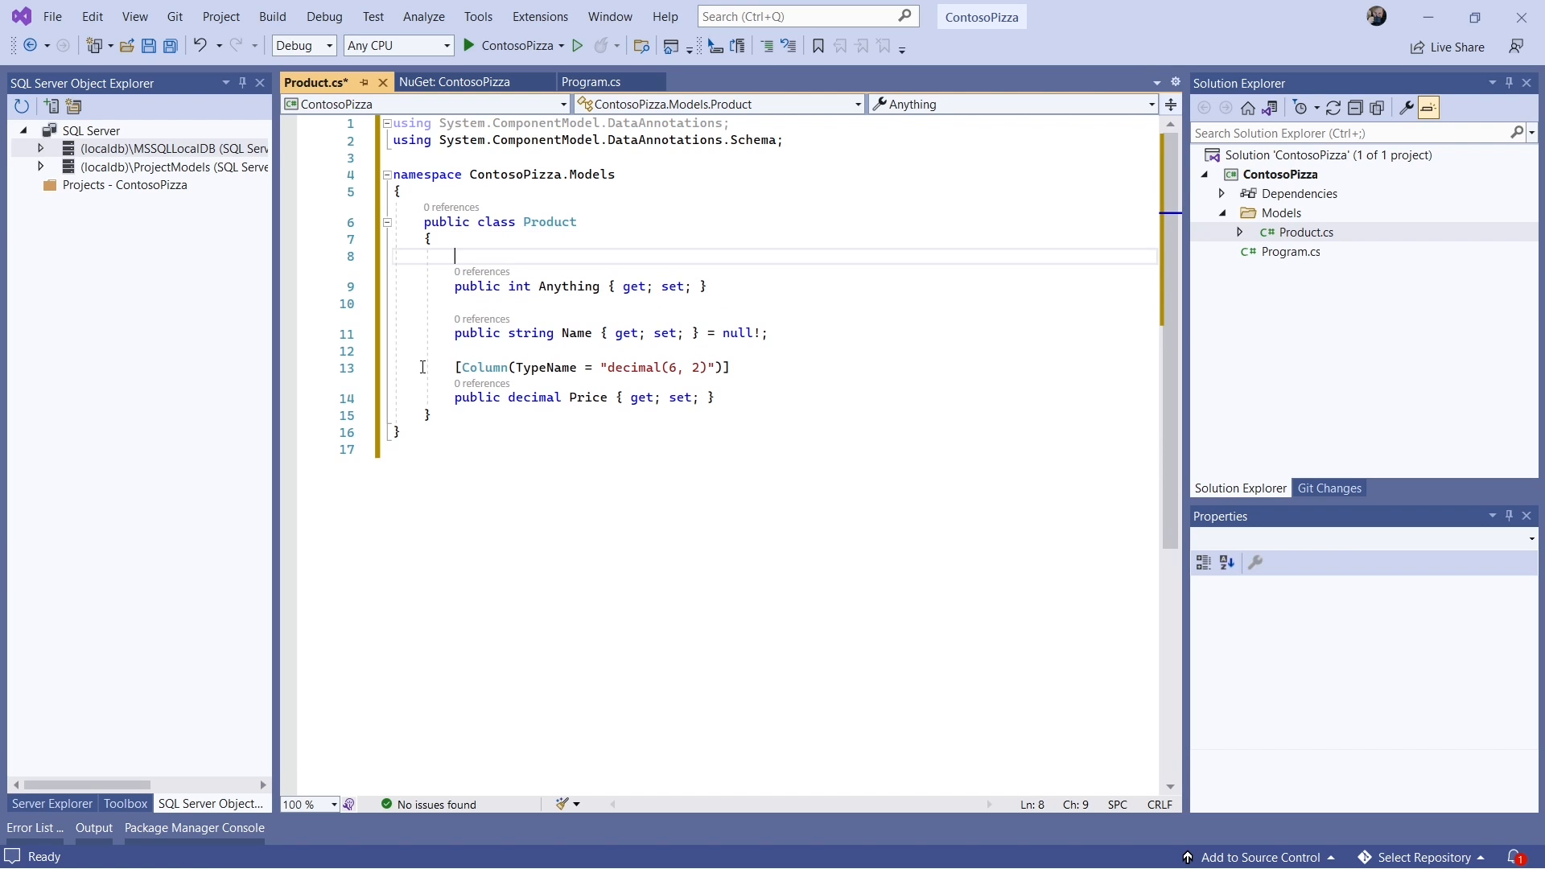
pyautogui.write('[Key]')
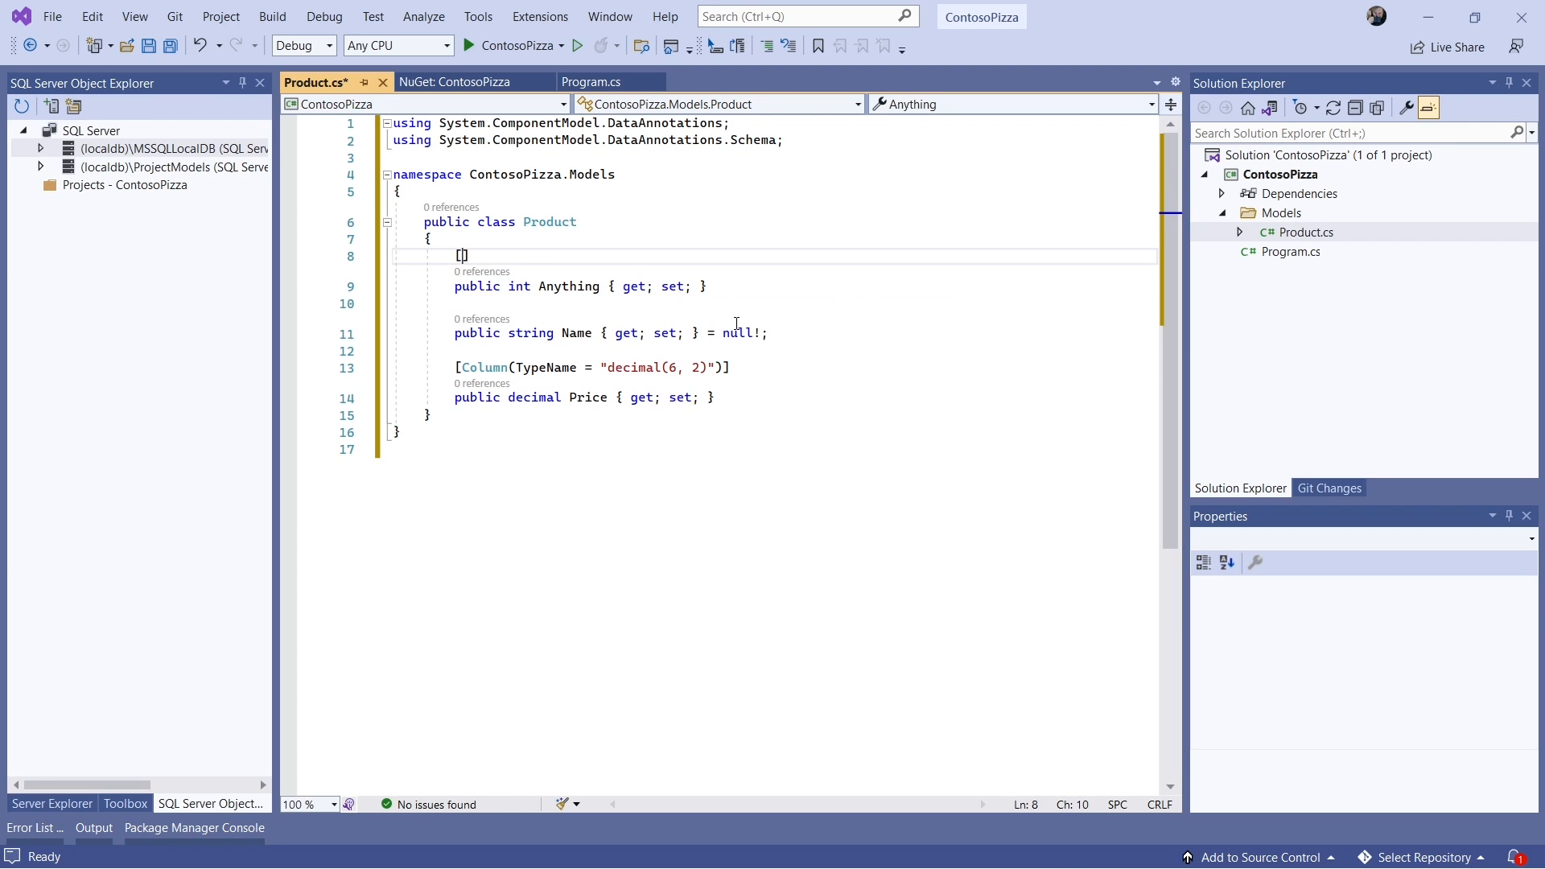
pyautogui.write('public int Id { get; set; }')
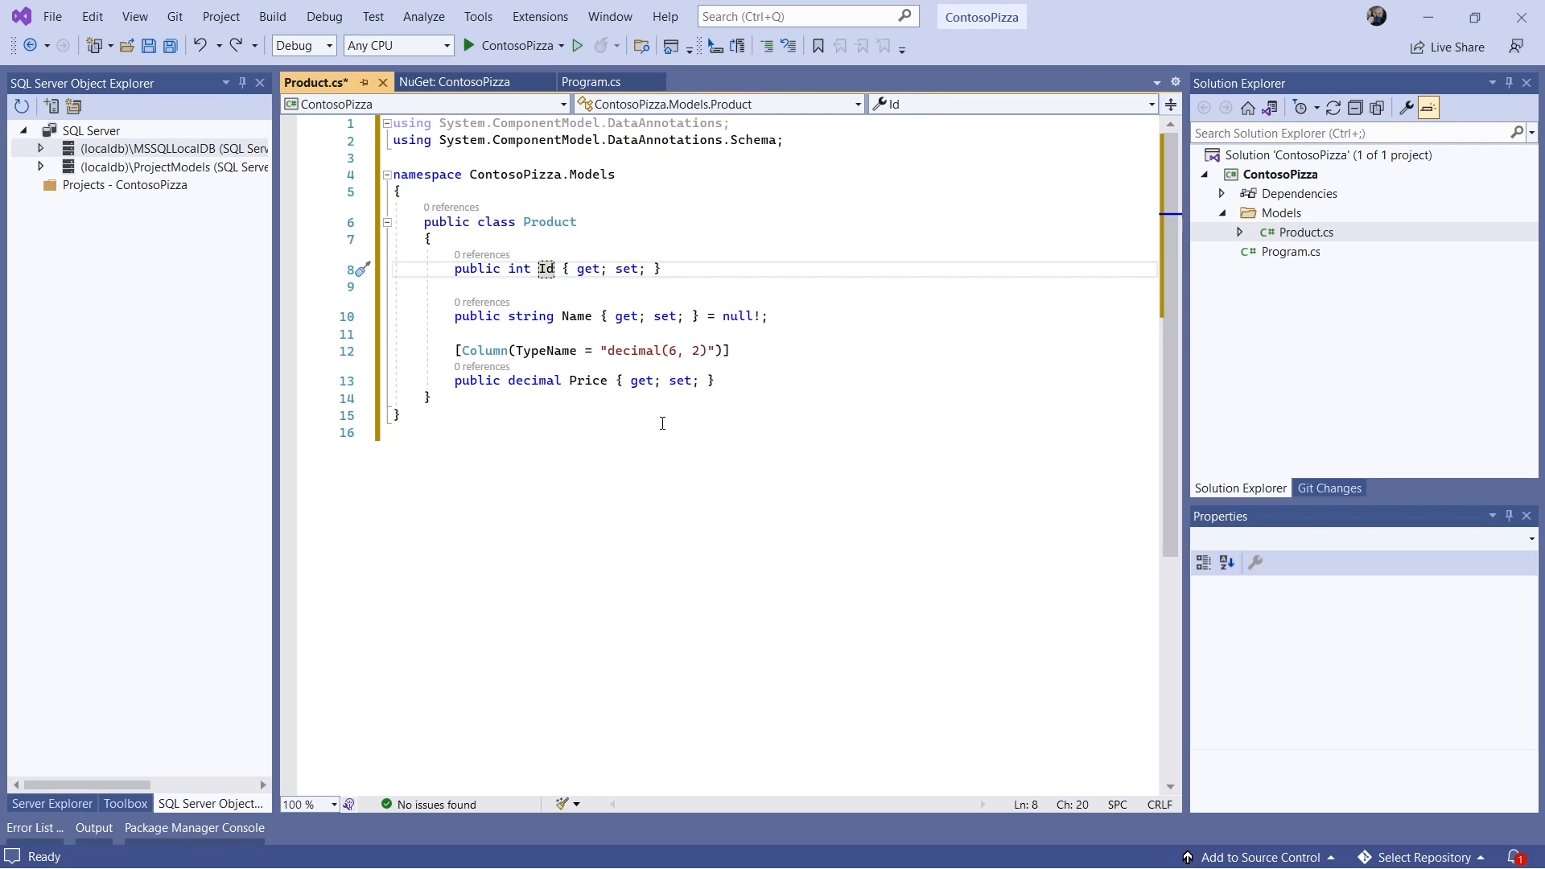
pyautogui.moveTo(533, 315)
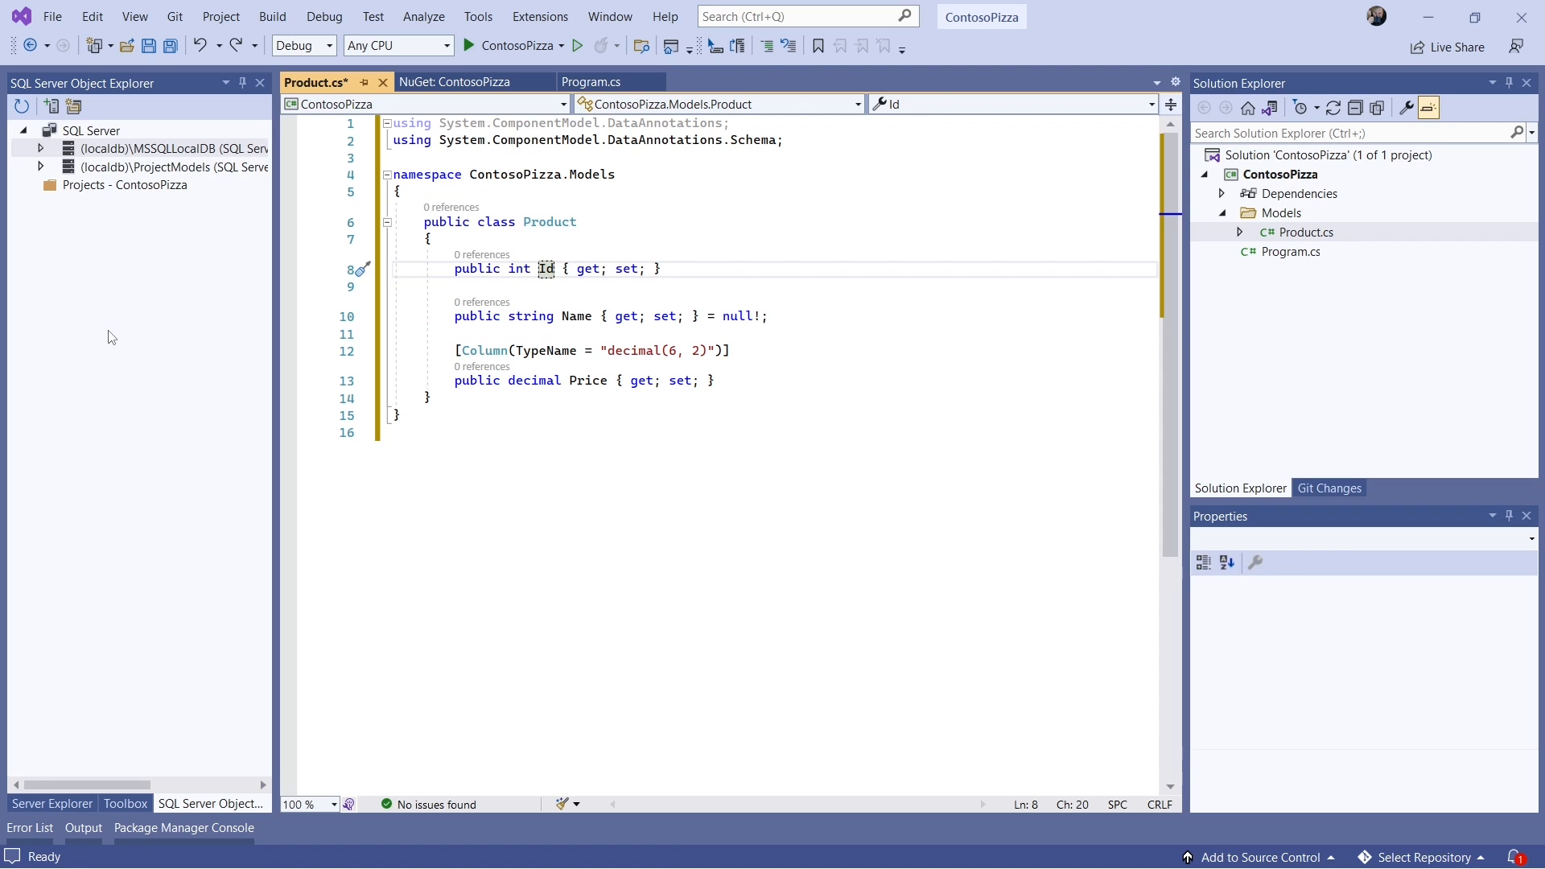
pyautogui.moveTo(327, 333)
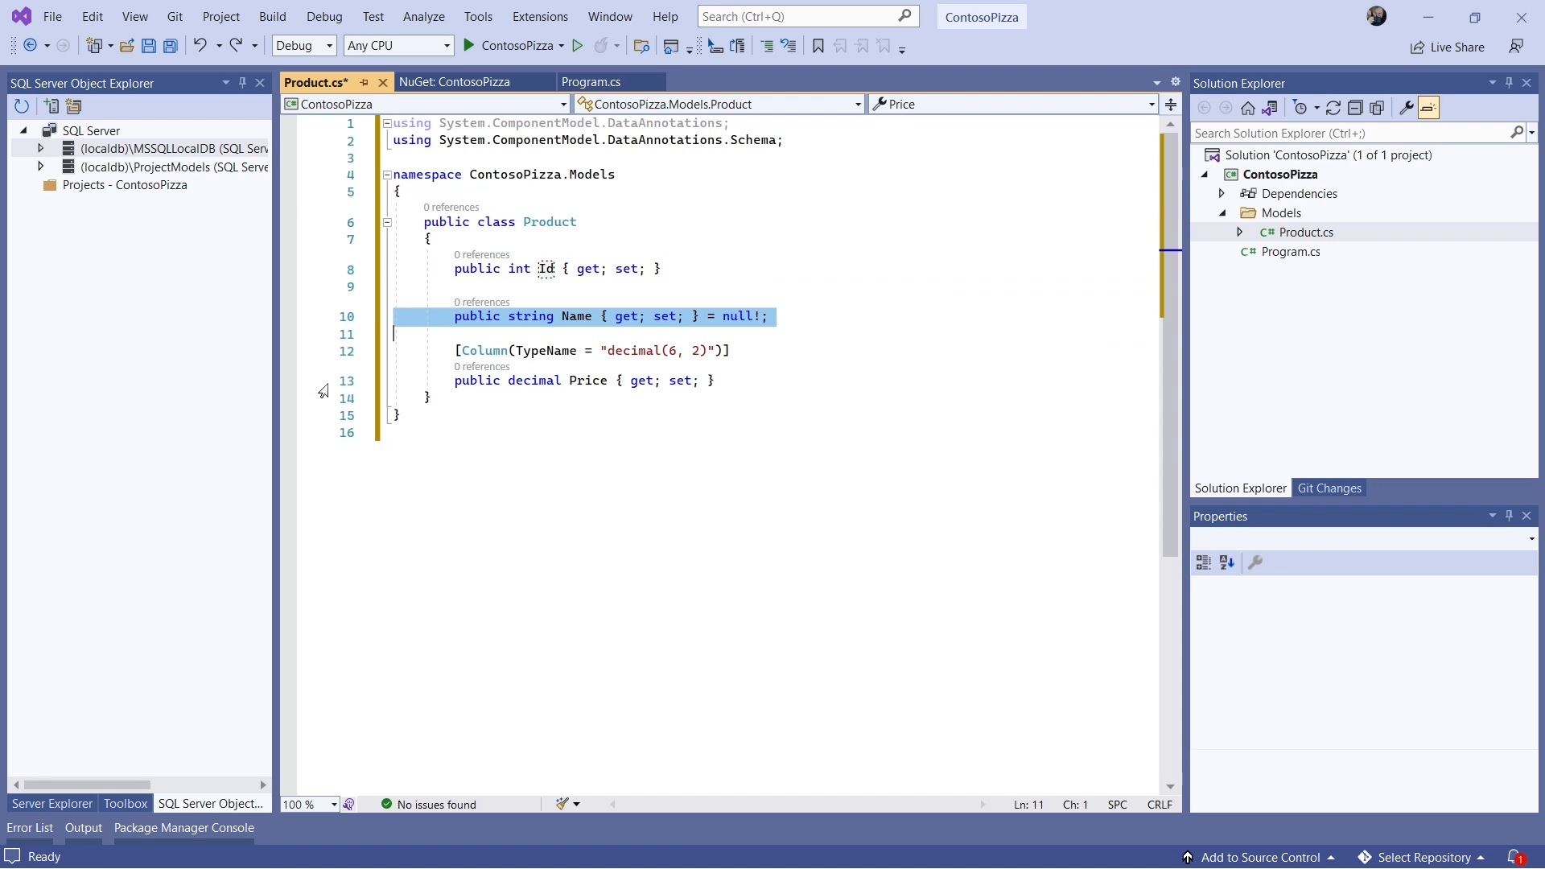
pyautogui.click(589, 379)
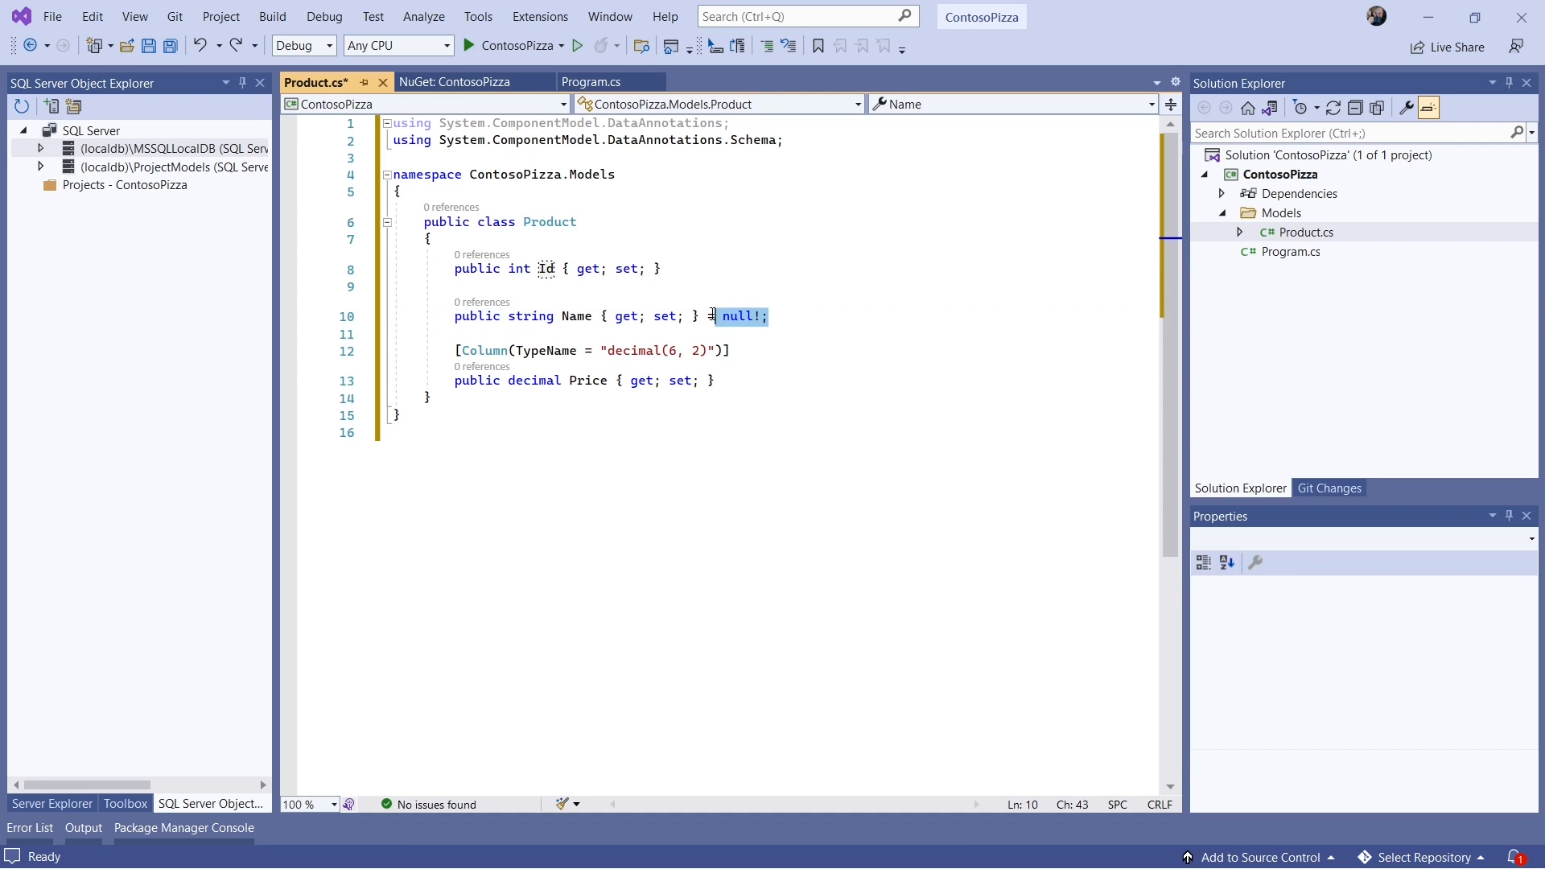
pyautogui.moveTo(672, 484)
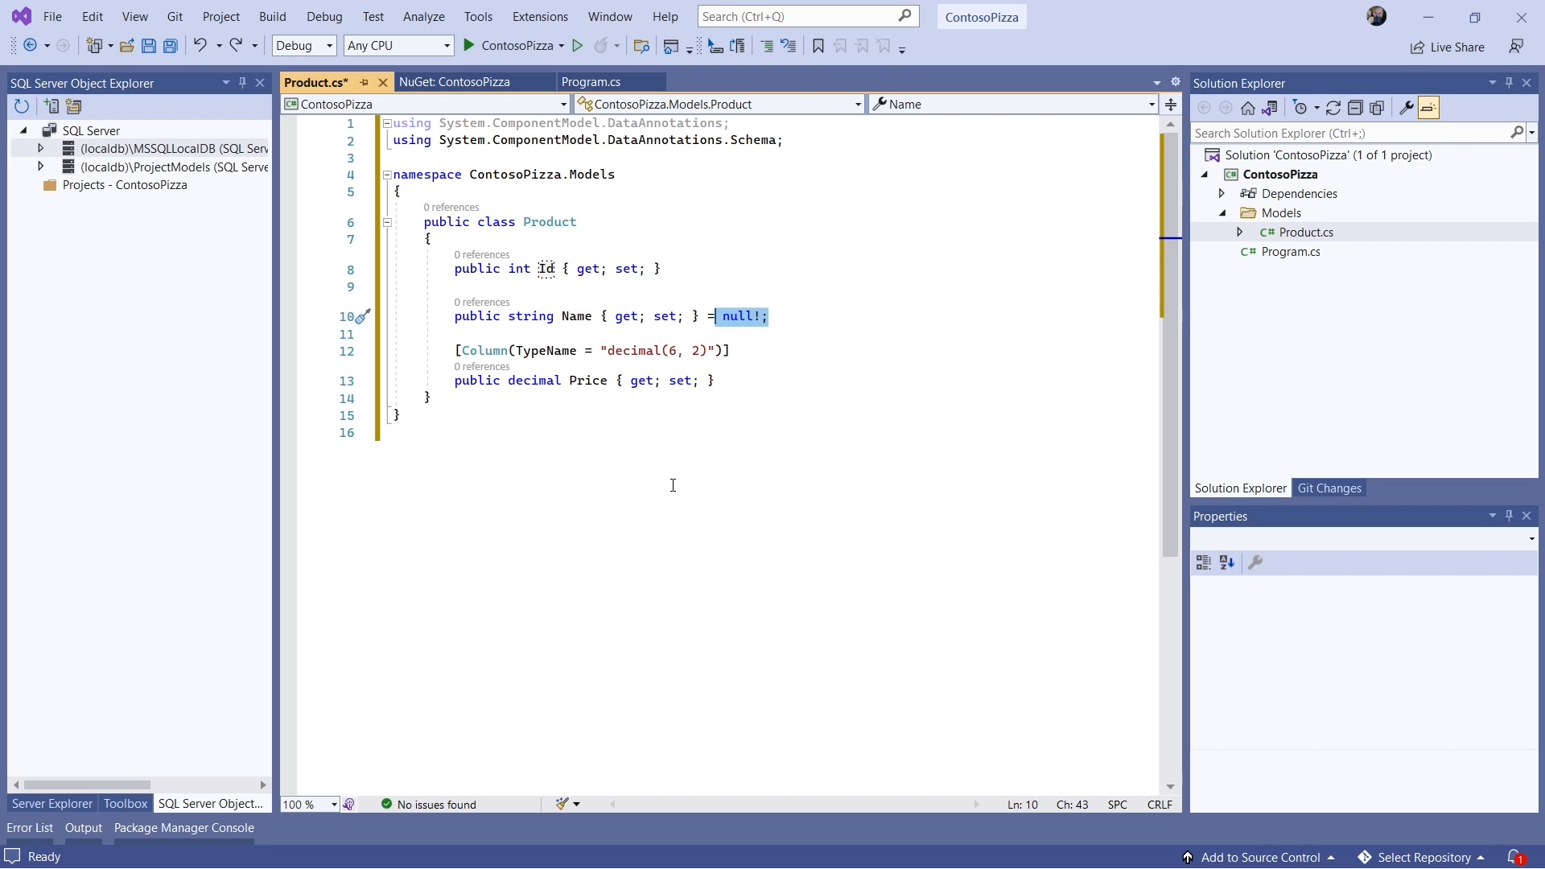
pyautogui.press('Backspace')
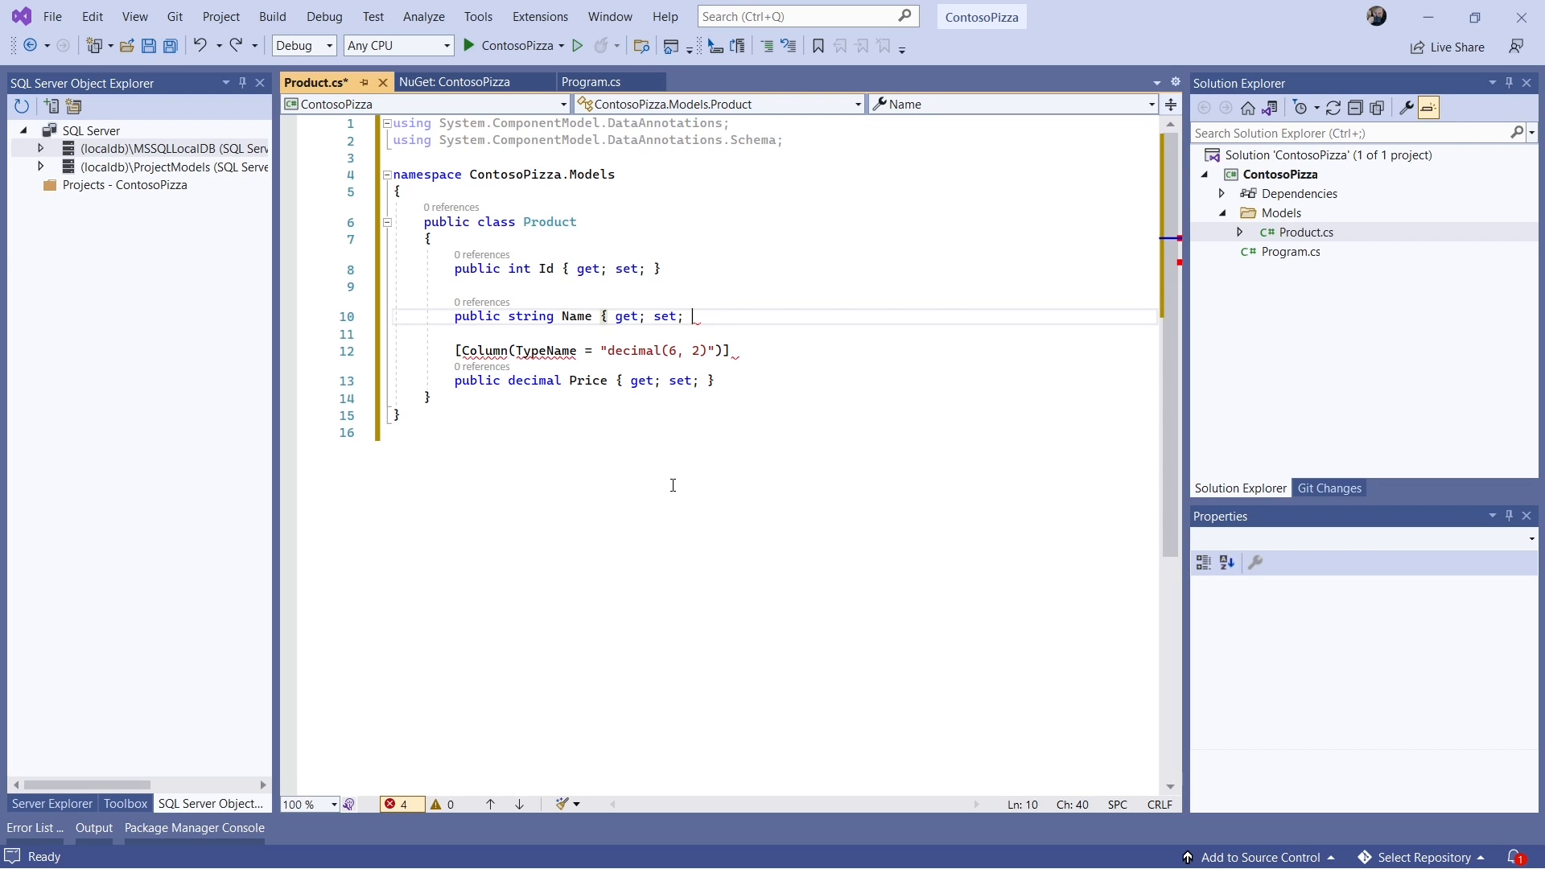
pyautogui.write('}')
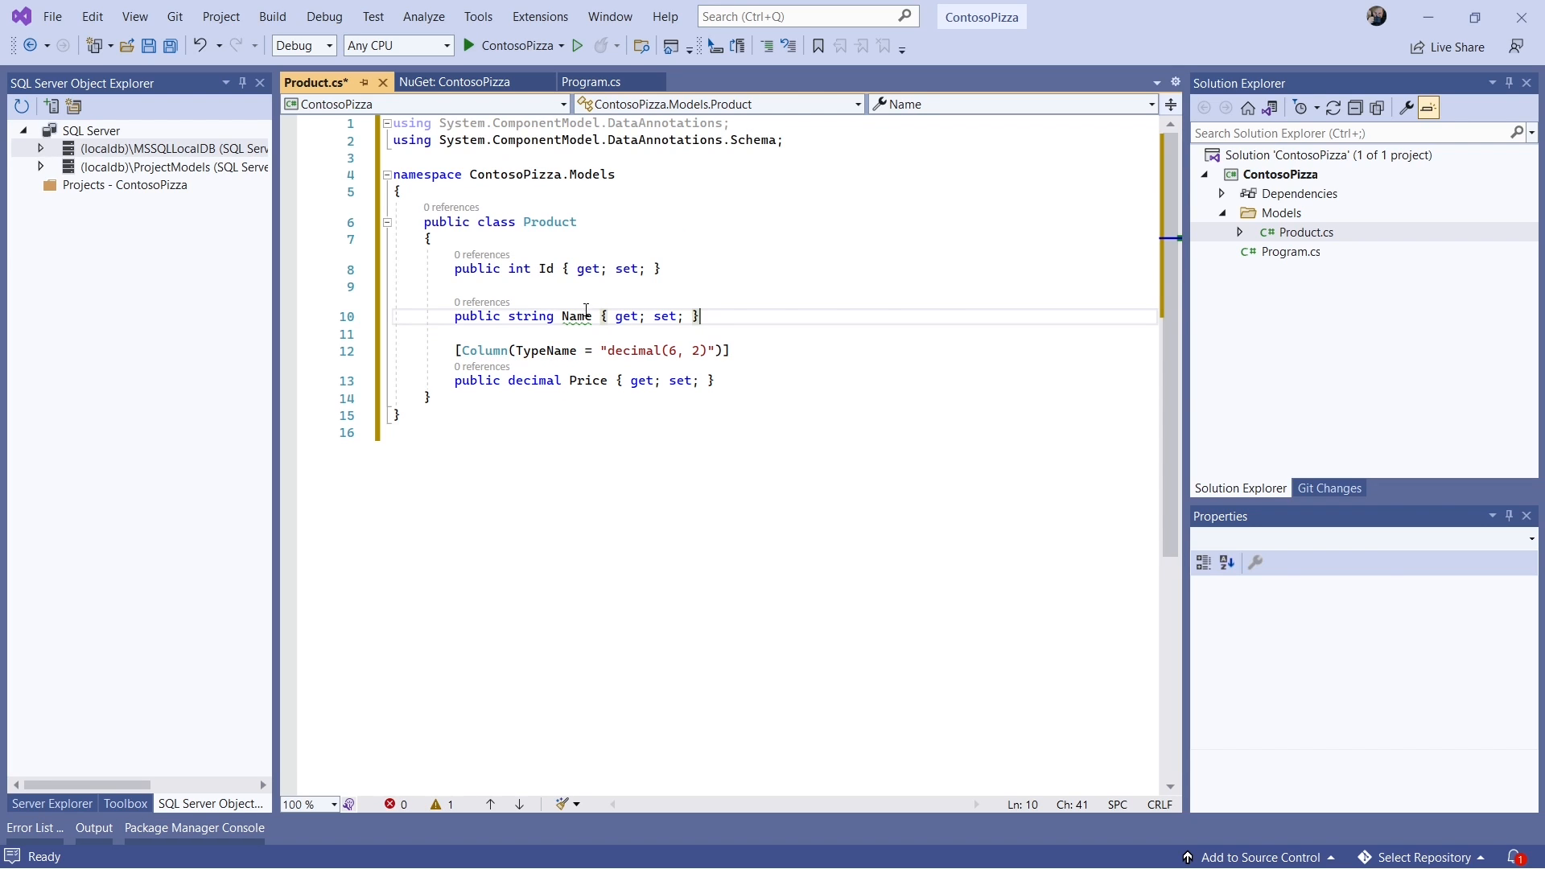
pyautogui.moveTo(576, 317)
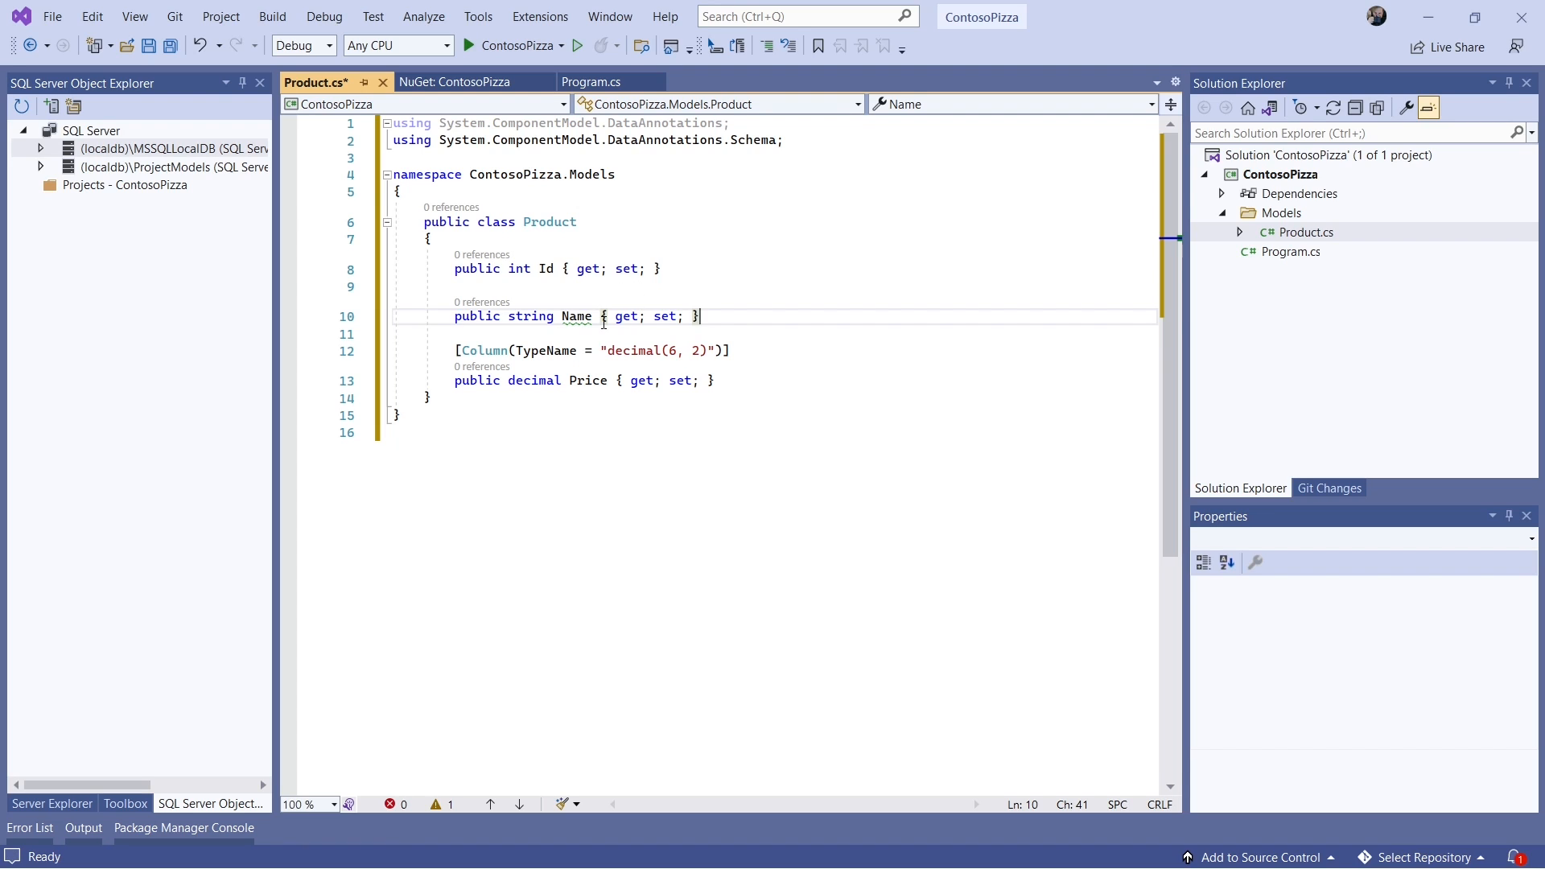
pyautogui.doubleClick(530, 317)
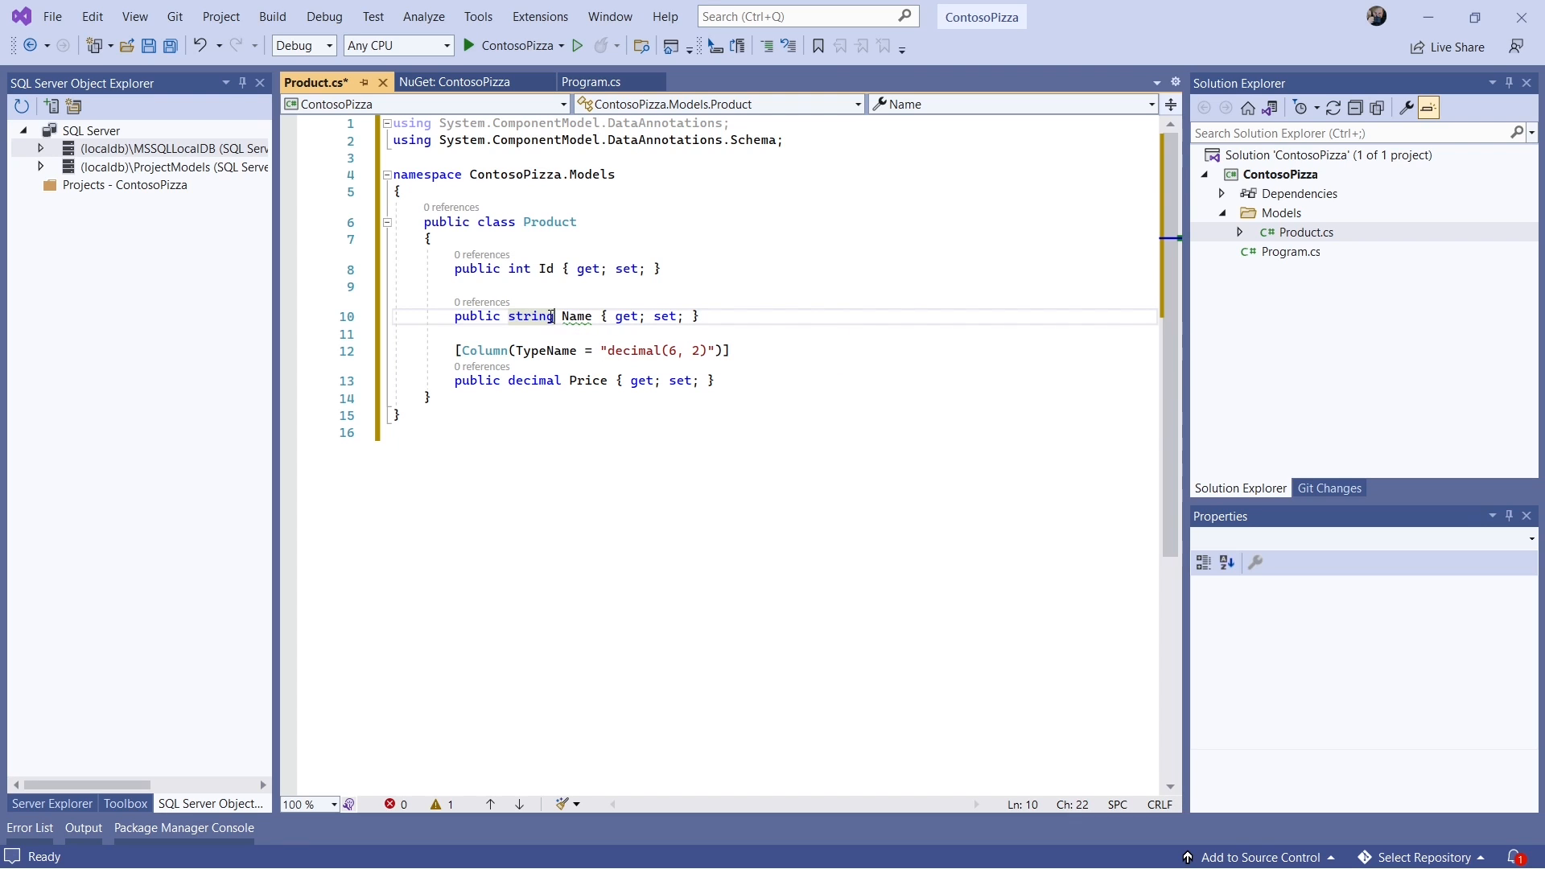
pyautogui.write('[Required]')
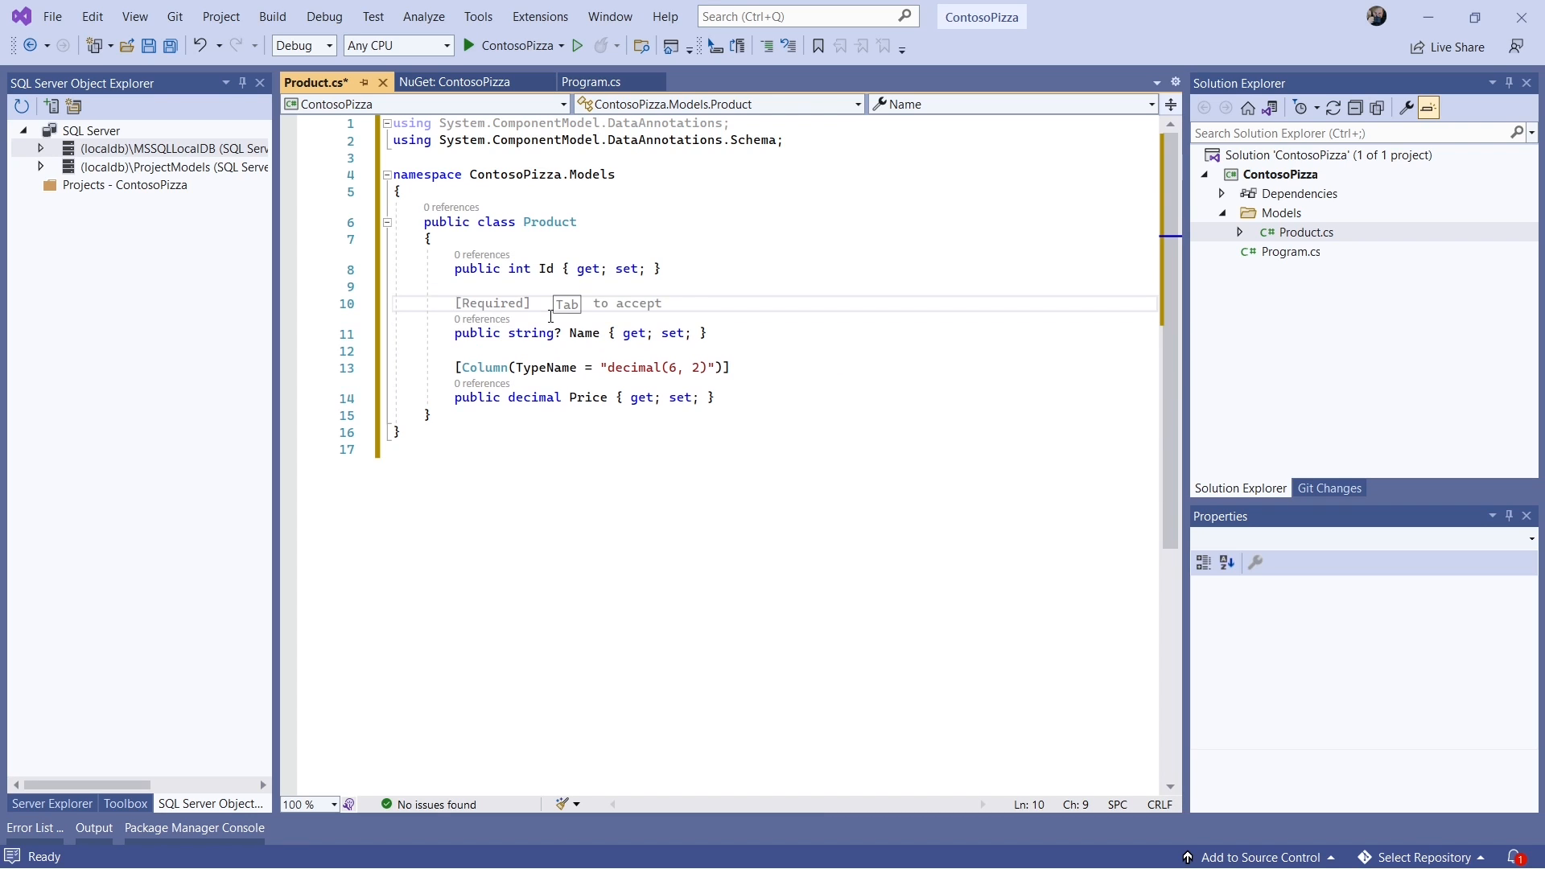
pyautogui.write('Required]')
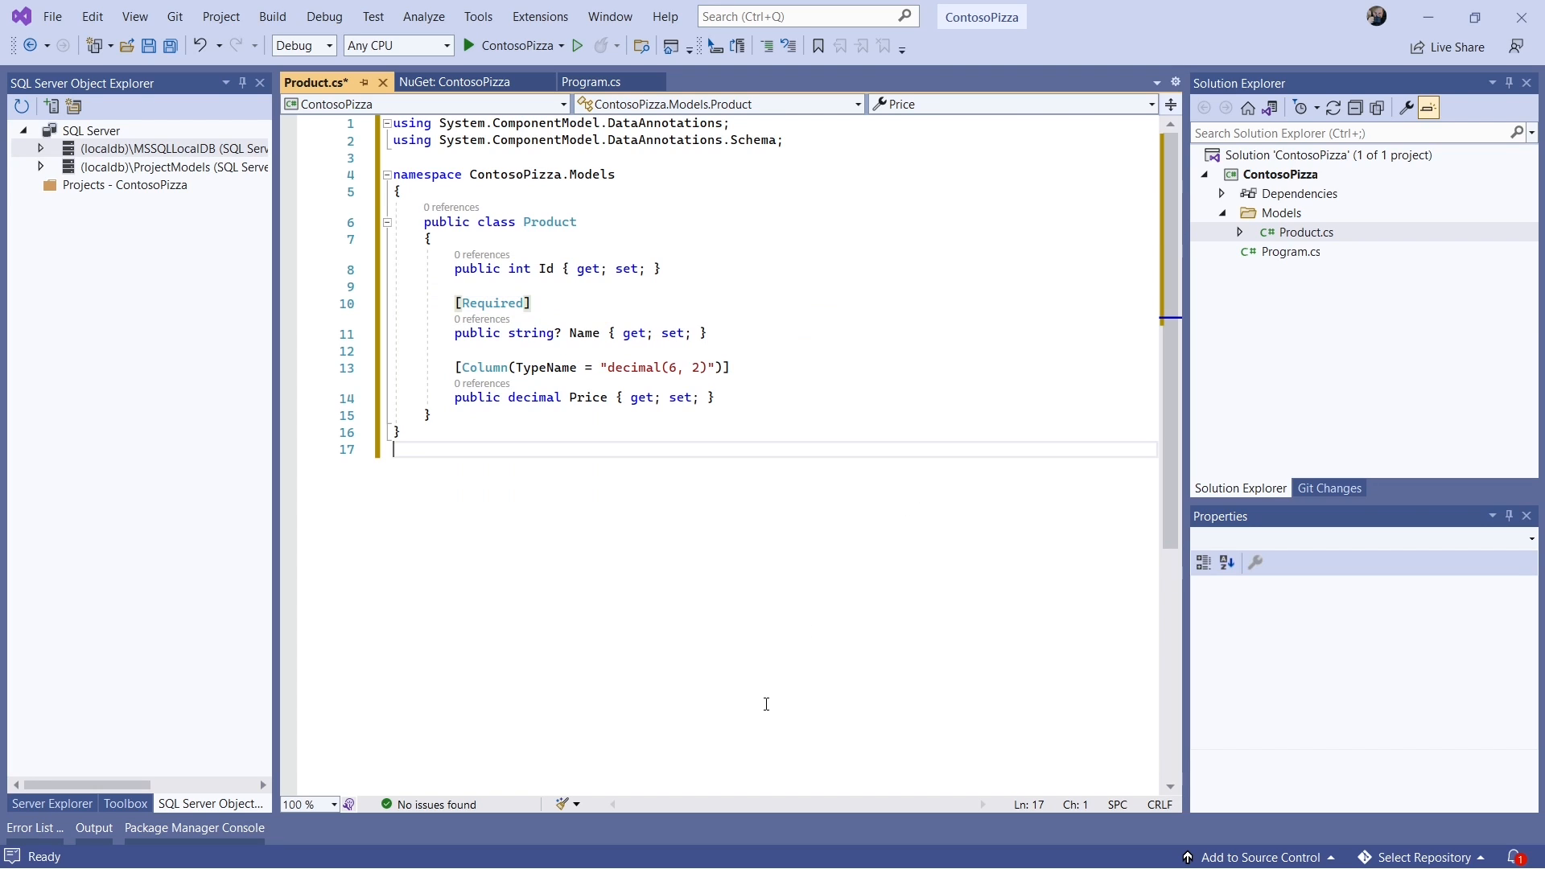
pyautogui.moveTo(534, 398)
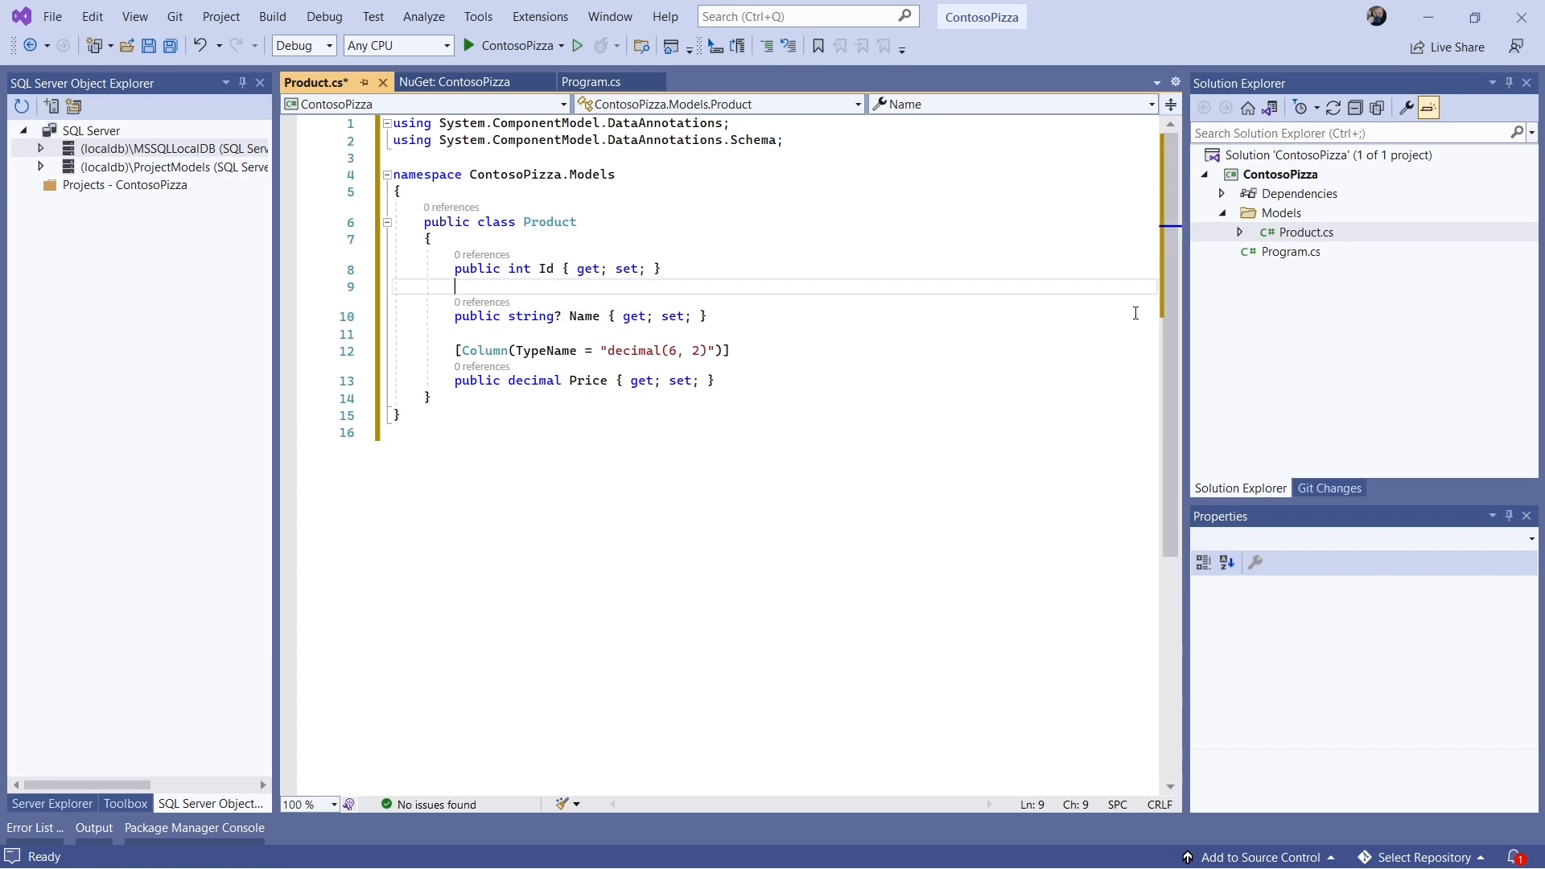
pyautogui.write('=')
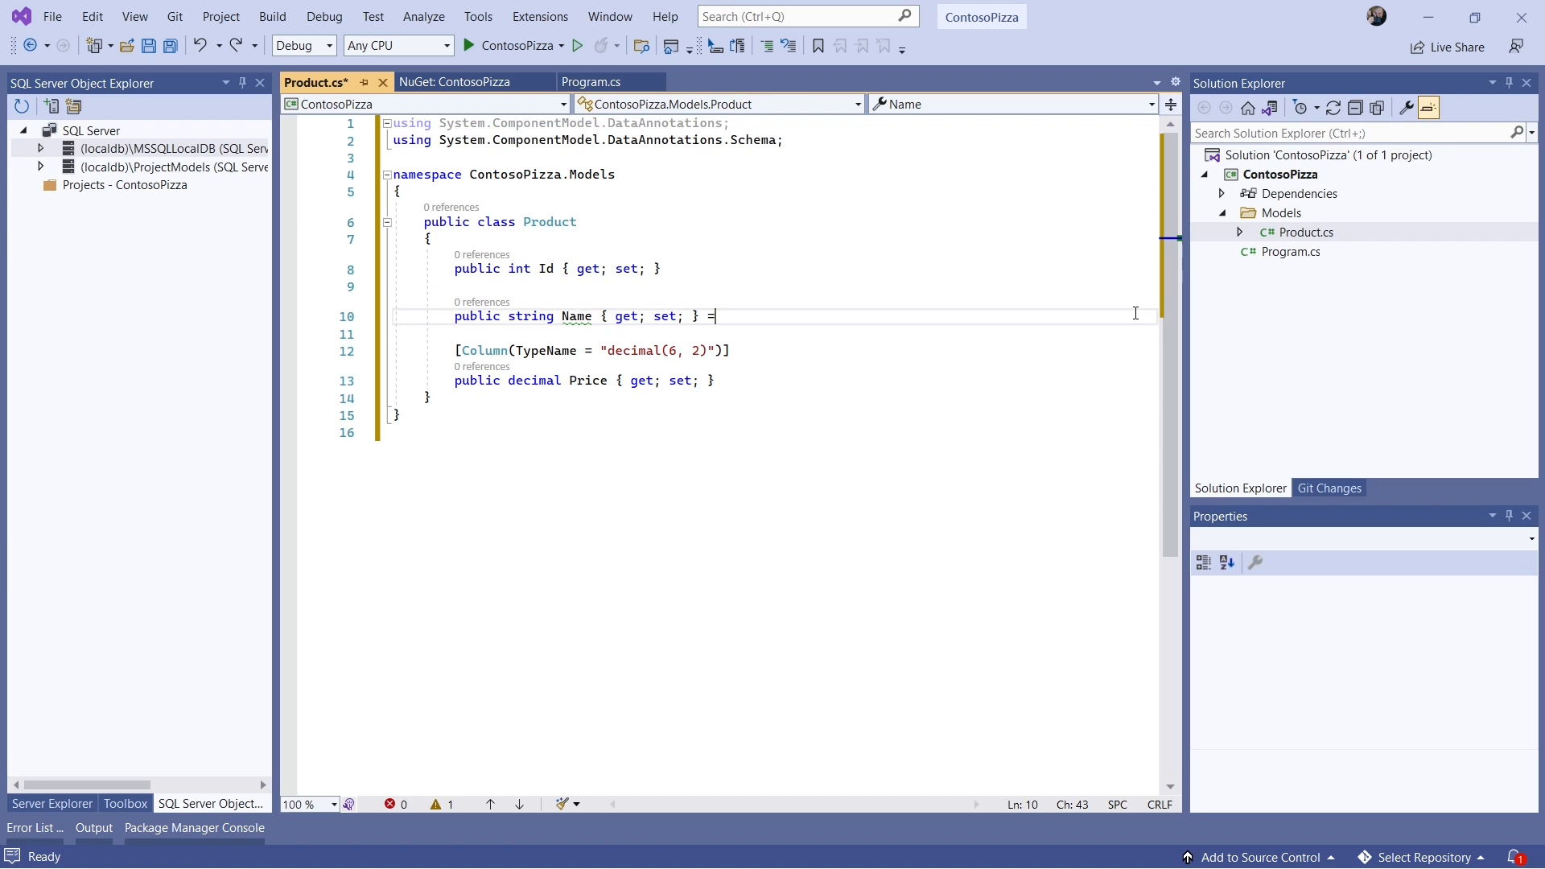
pyautogui.write('null!;')
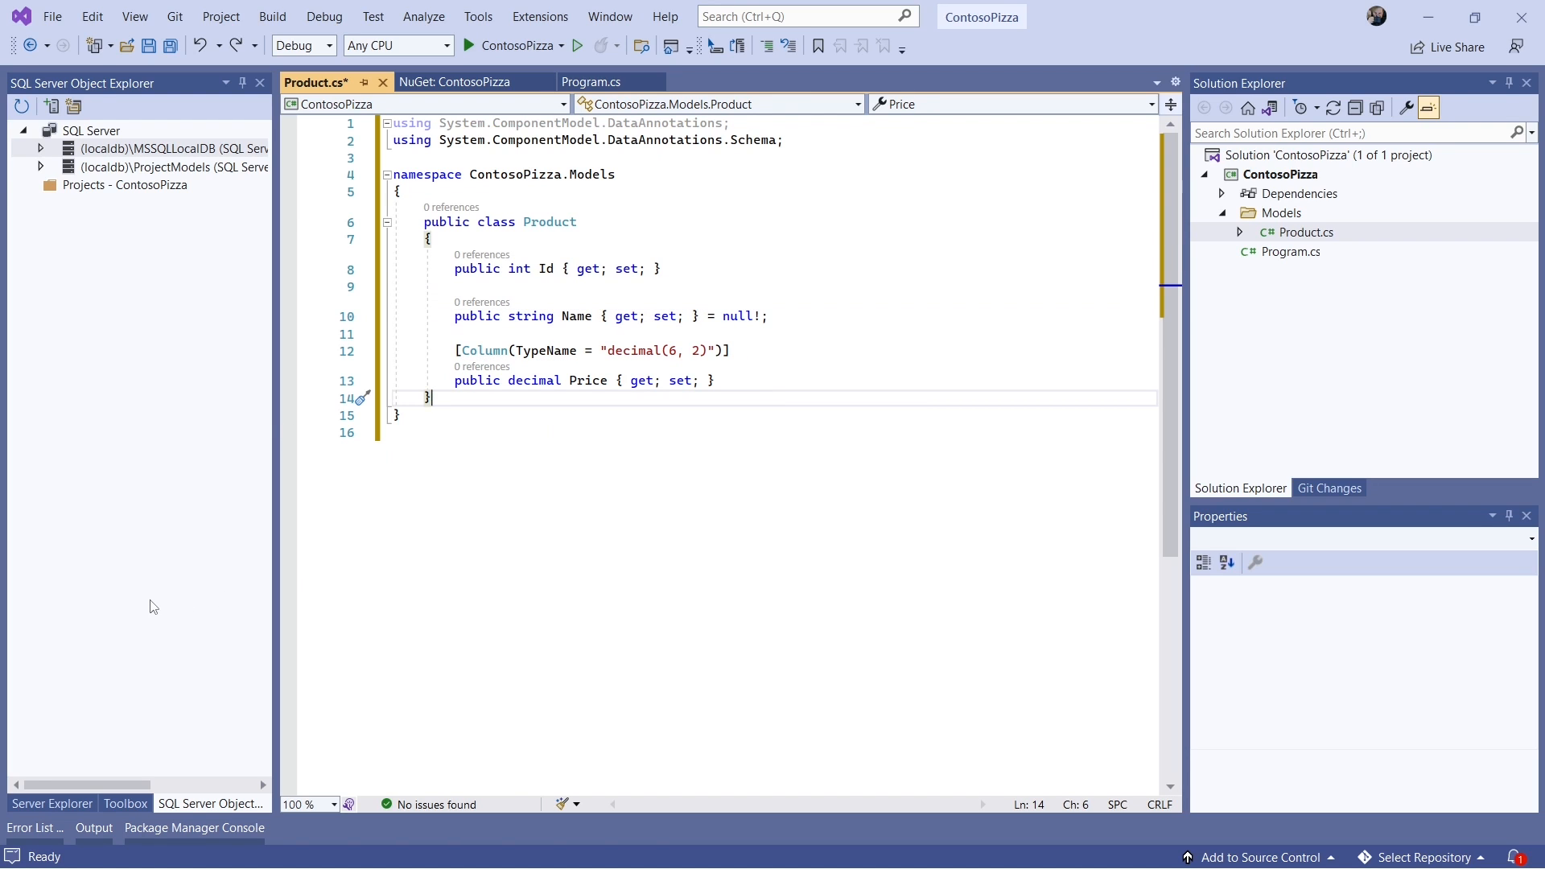
pyautogui.moveTo(907, 456)
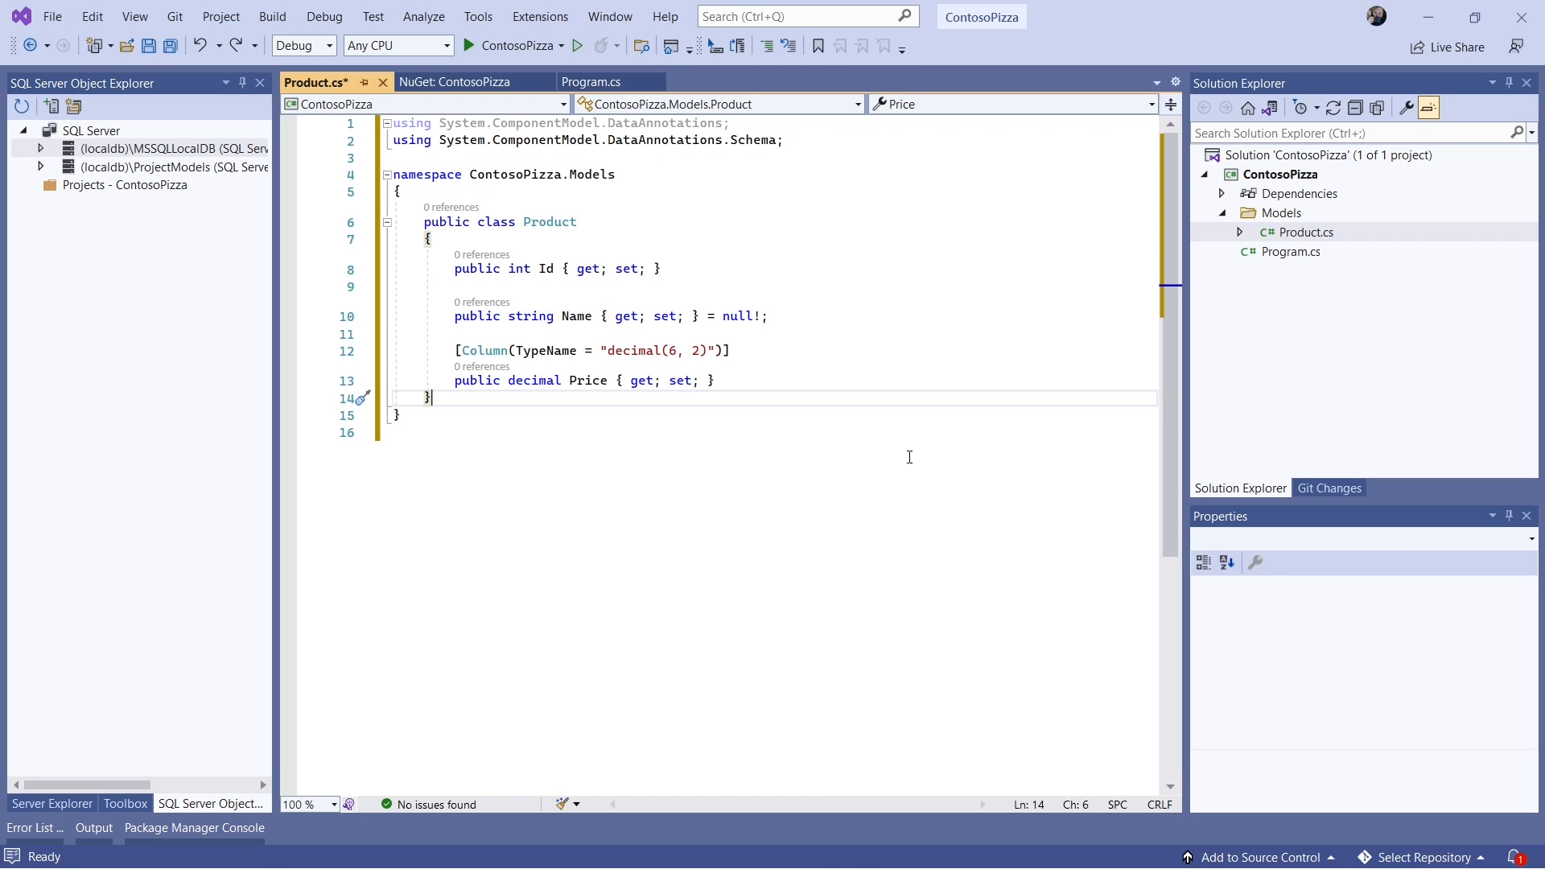
# - Create a Customer class file in Models and enter its Id, name, Address, Phone and Orders properties
pyautogui.rightClick(1281, 212)
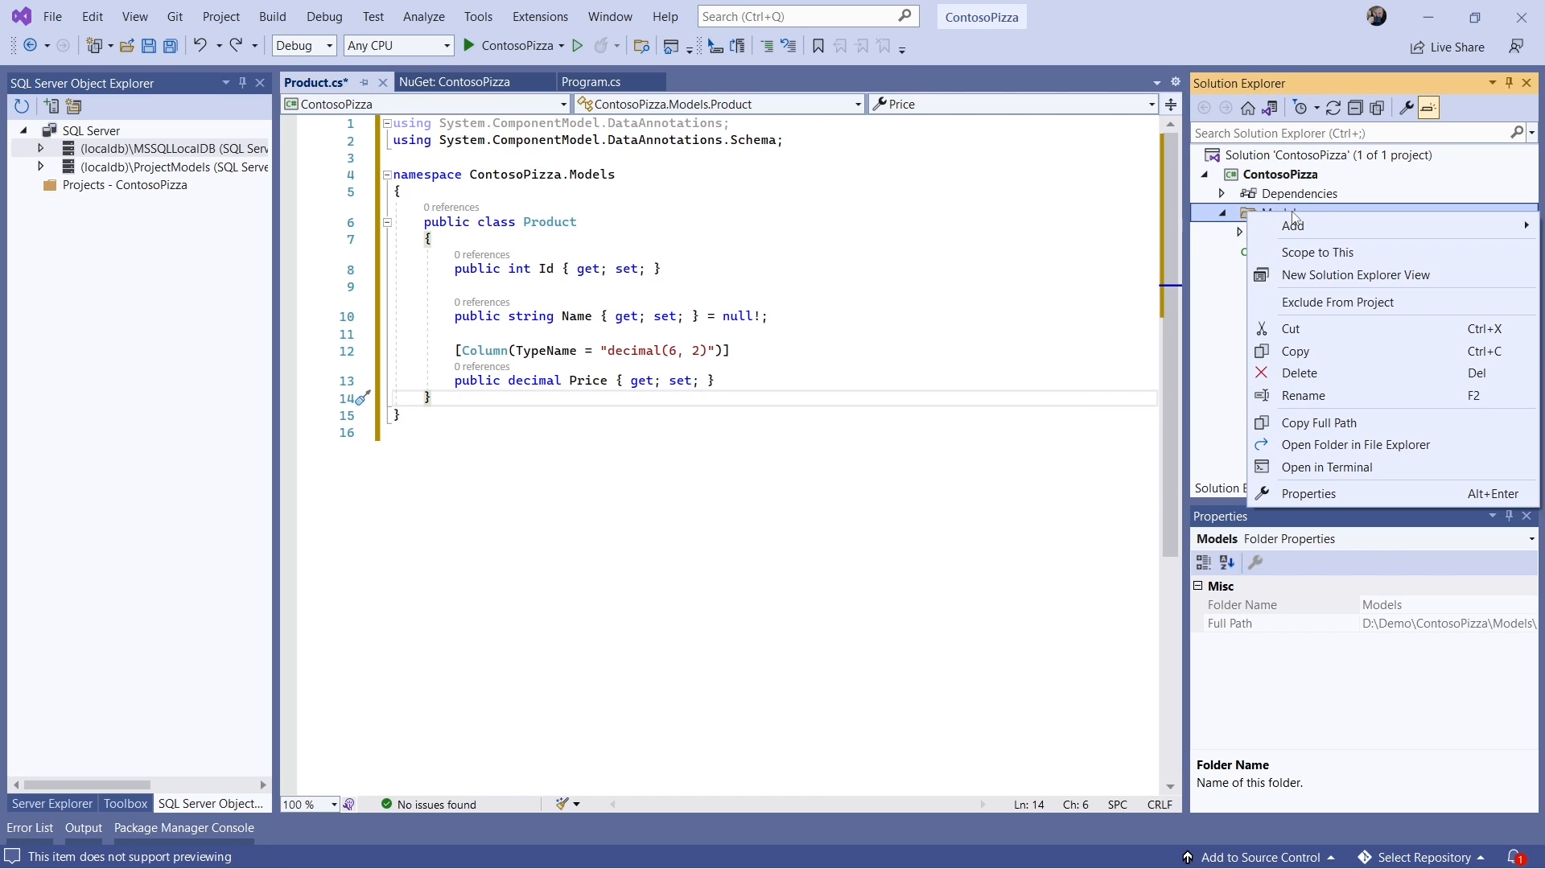
pyautogui.click(1292, 225)
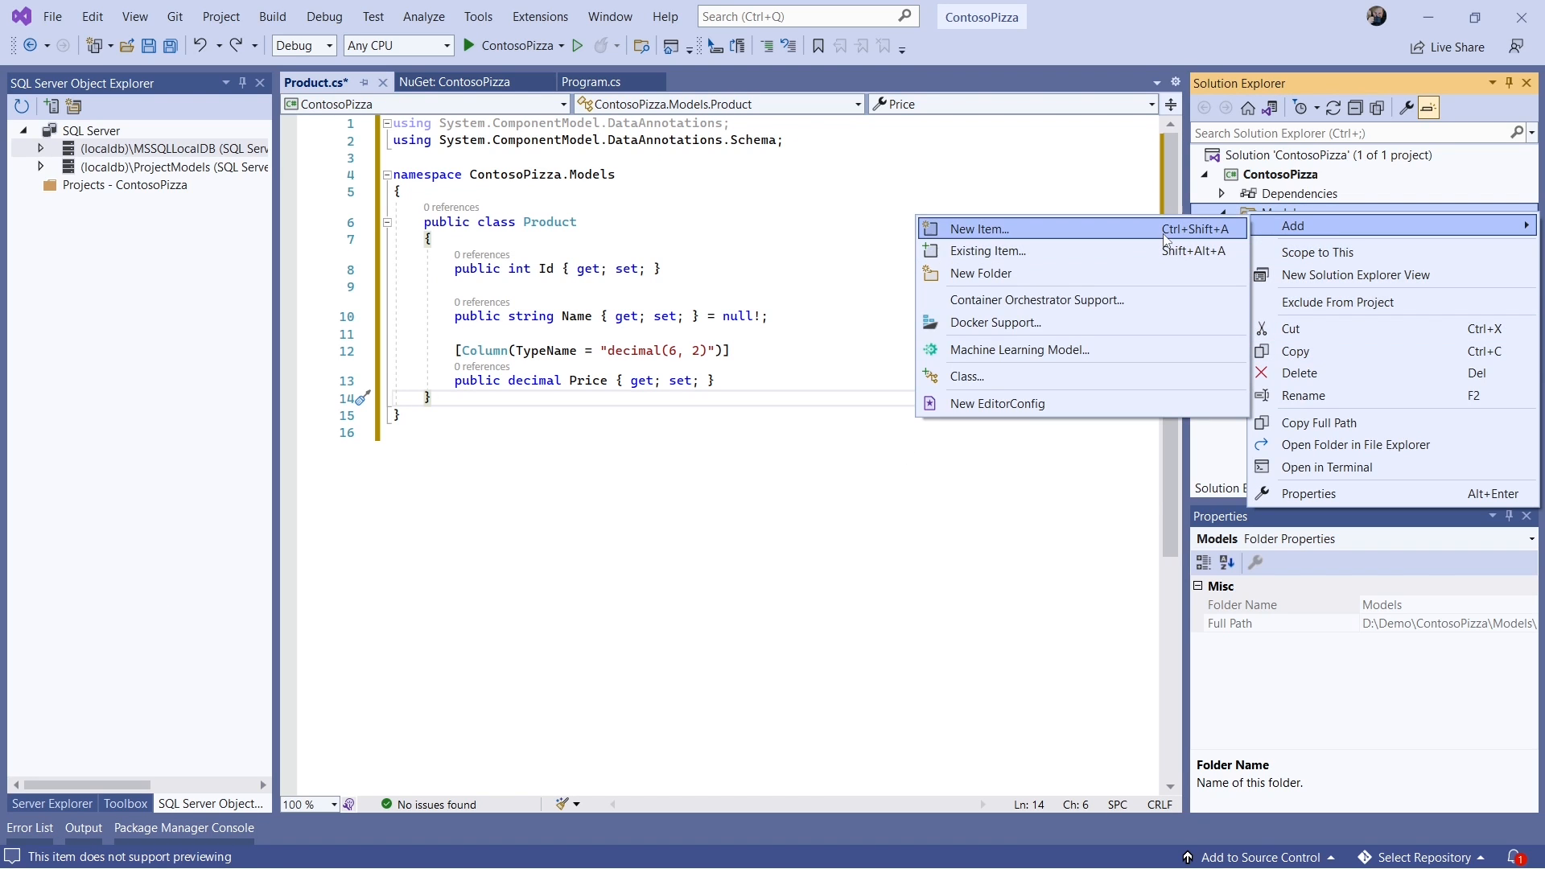
pyautogui.click(978, 228)
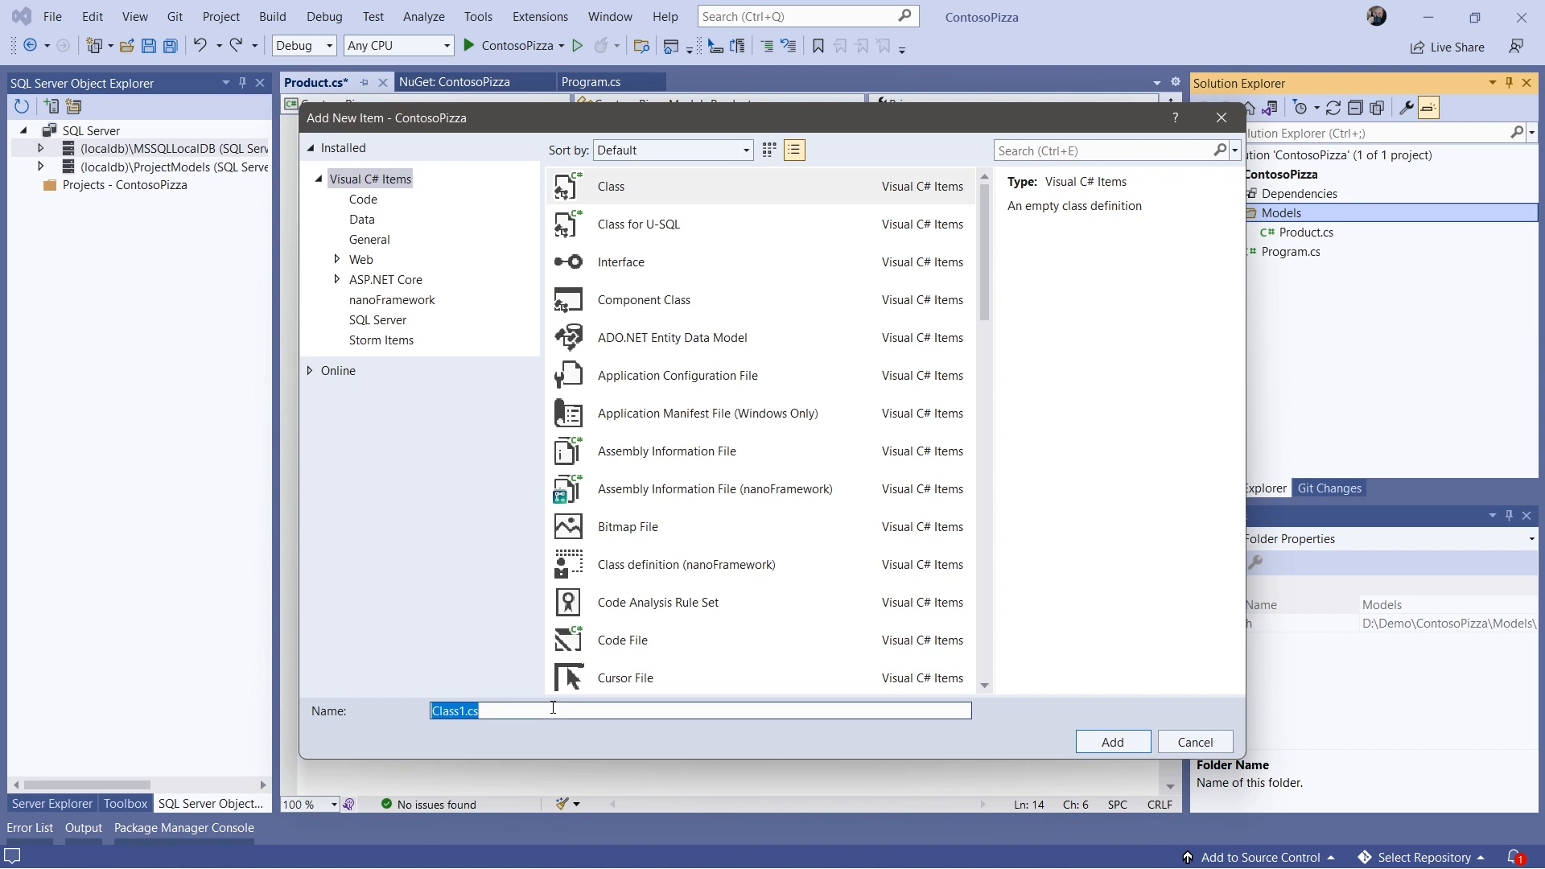
pyautogui.write('Customer')
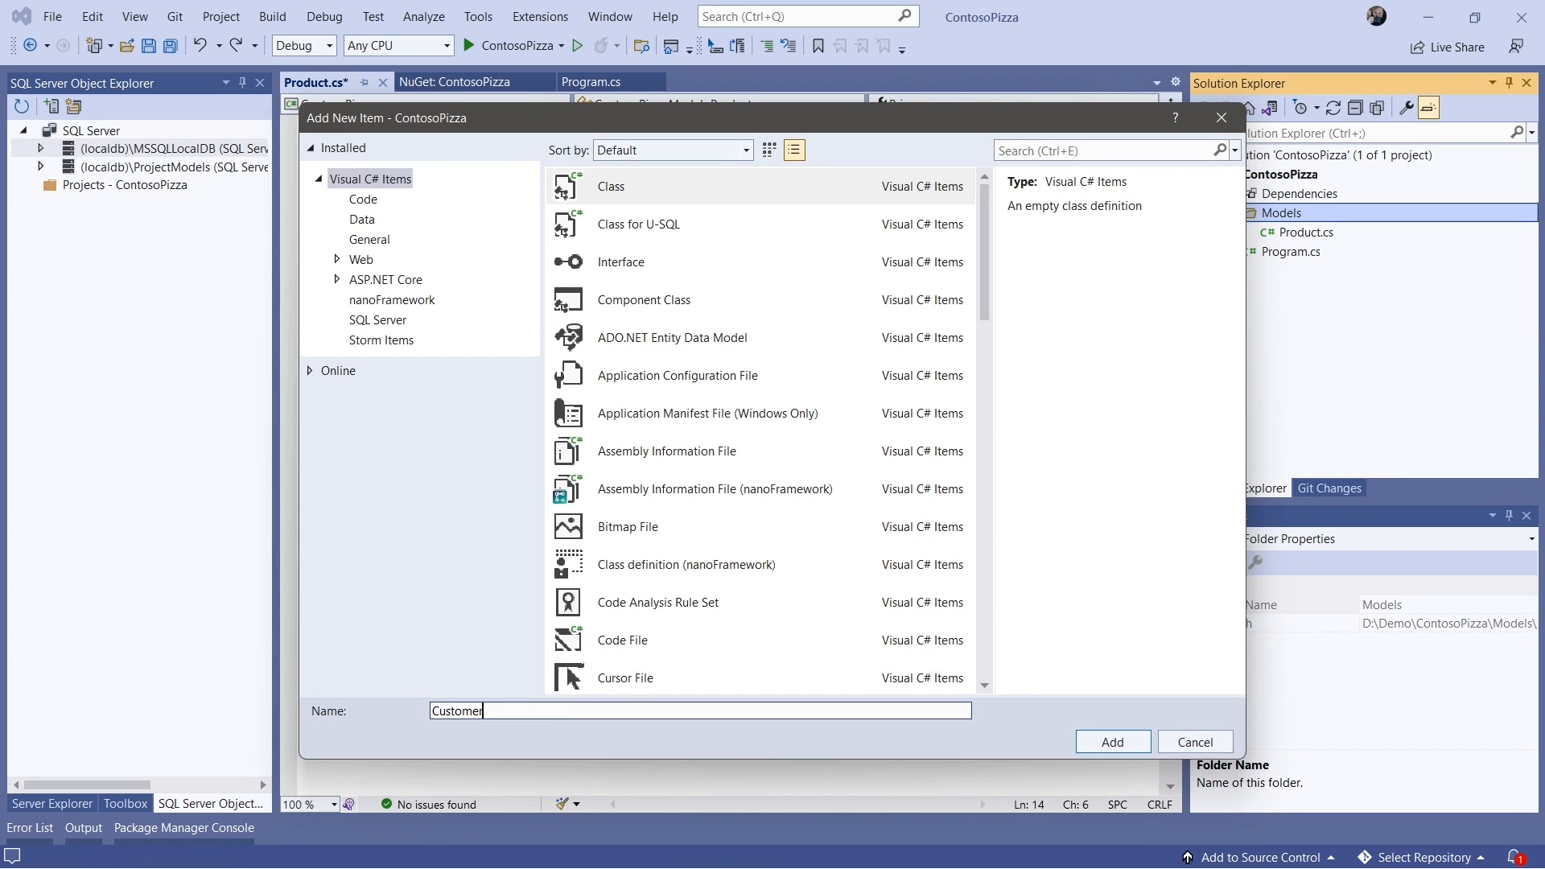
pyautogui.click(1111, 740)
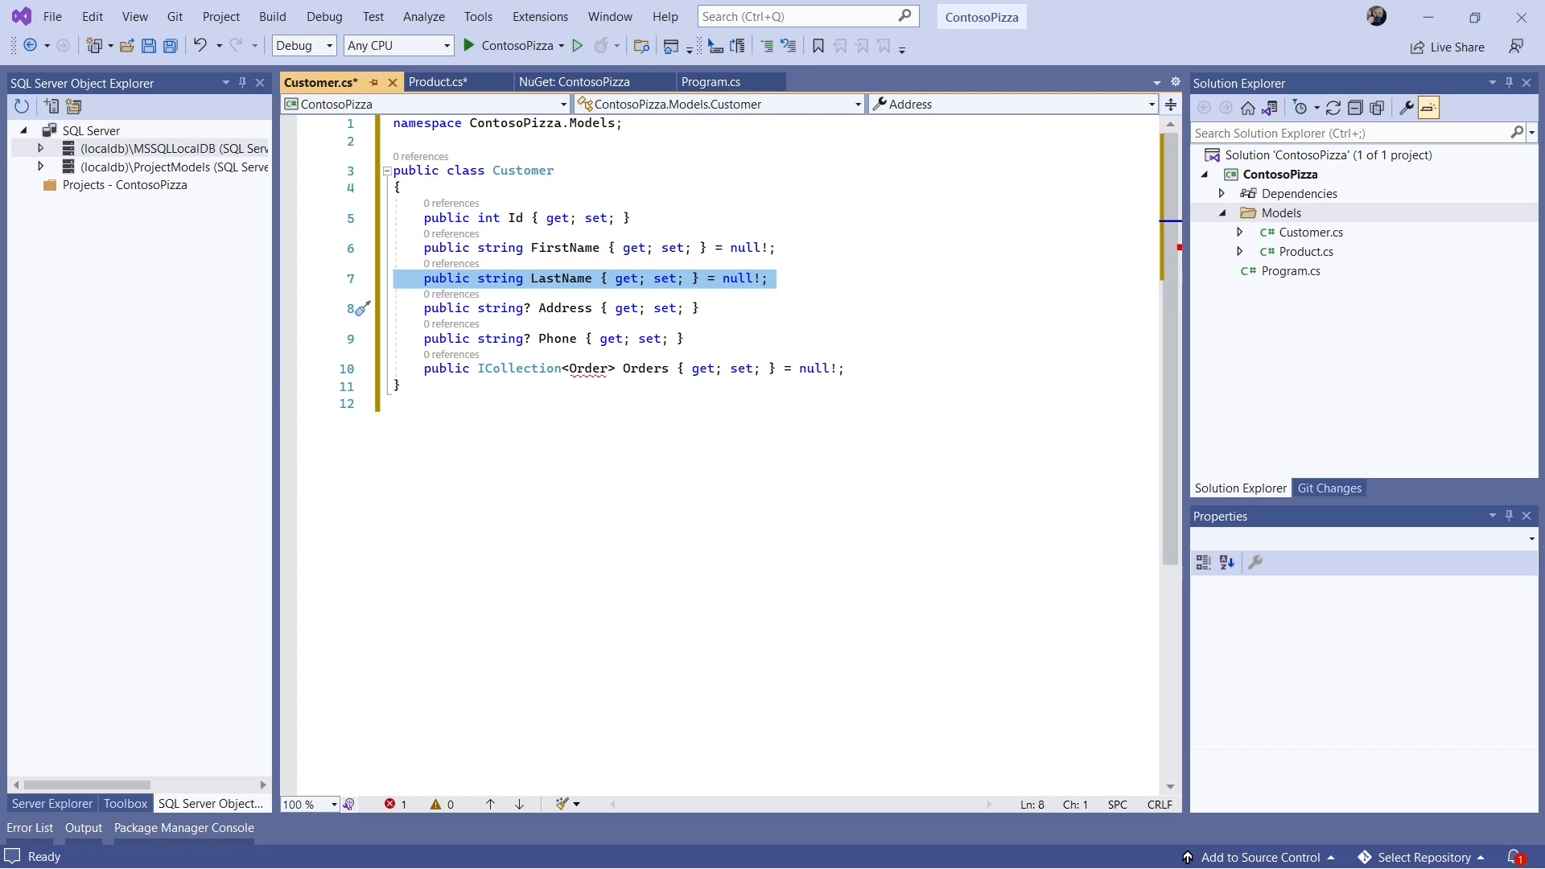
pyautogui.moveTo(262, 405)
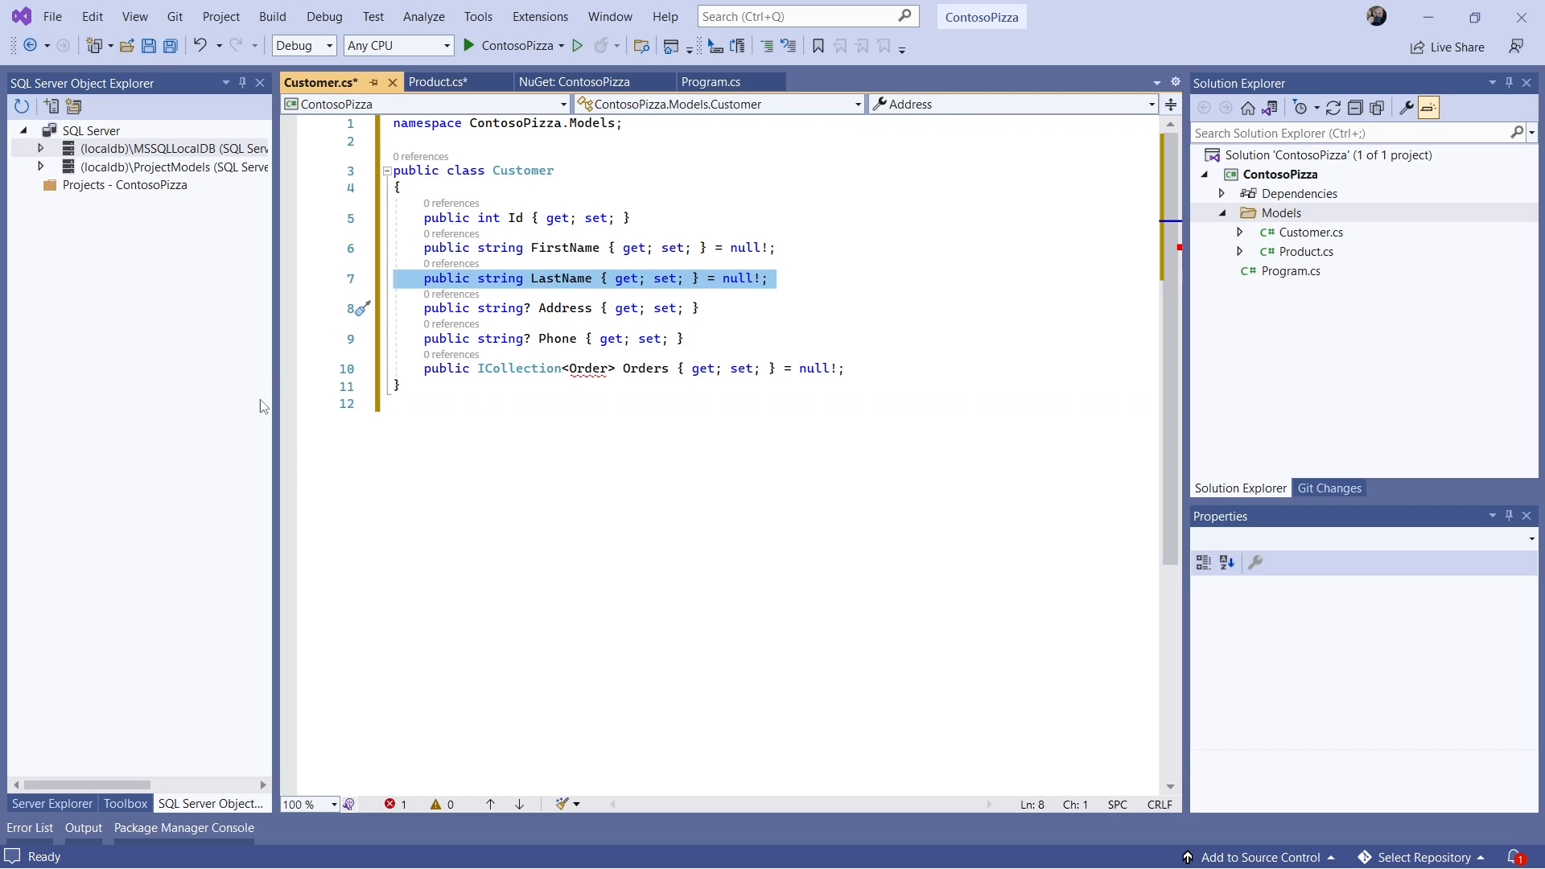
pyautogui.moveTo(314, 312)
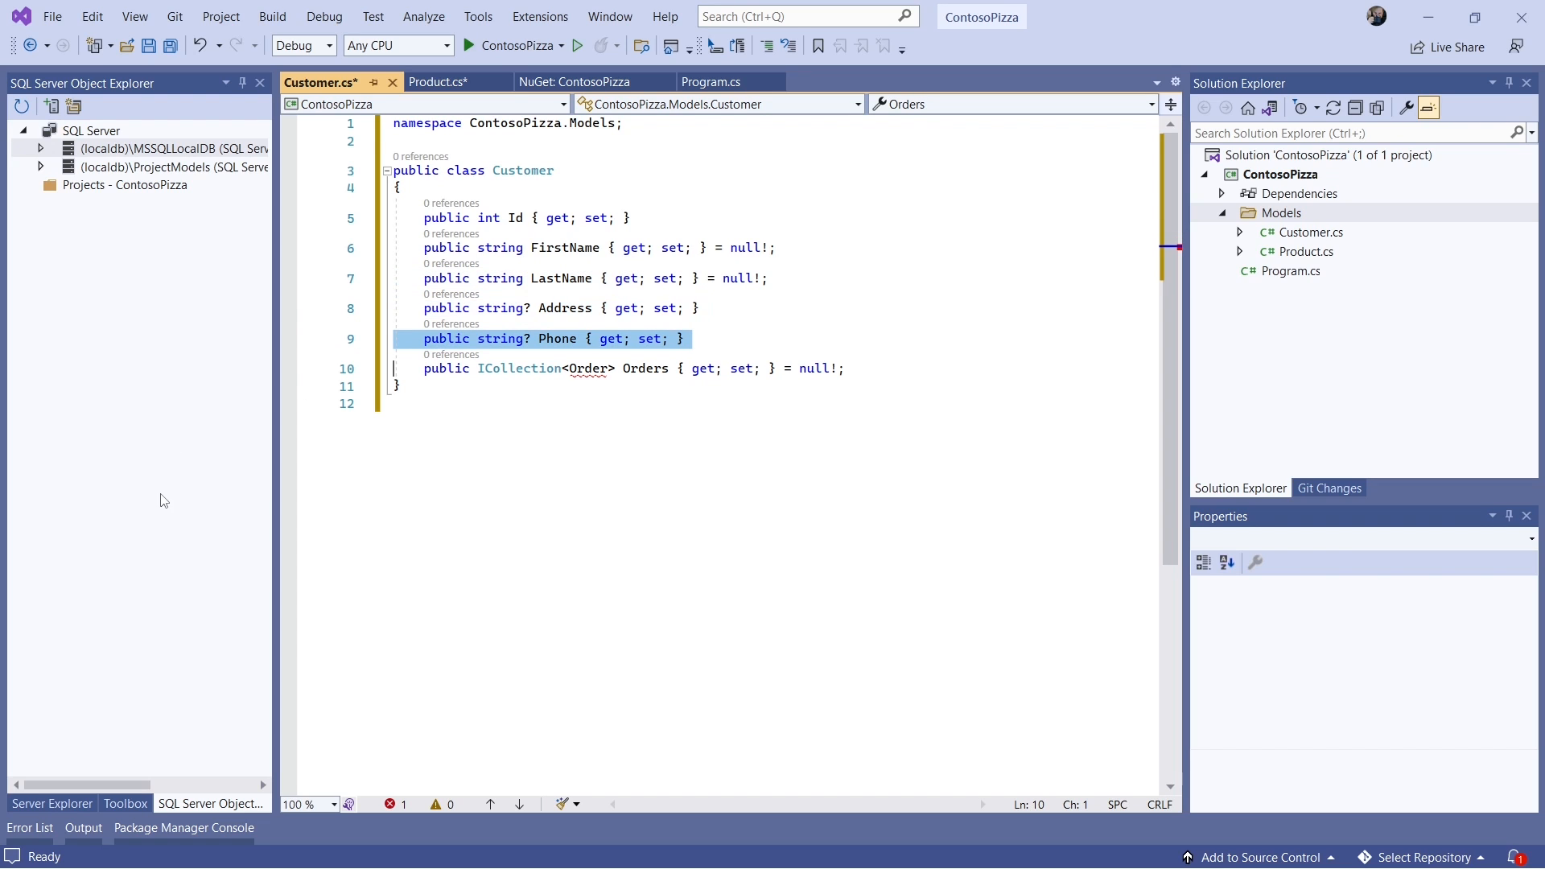
pyautogui.click(364, 367)
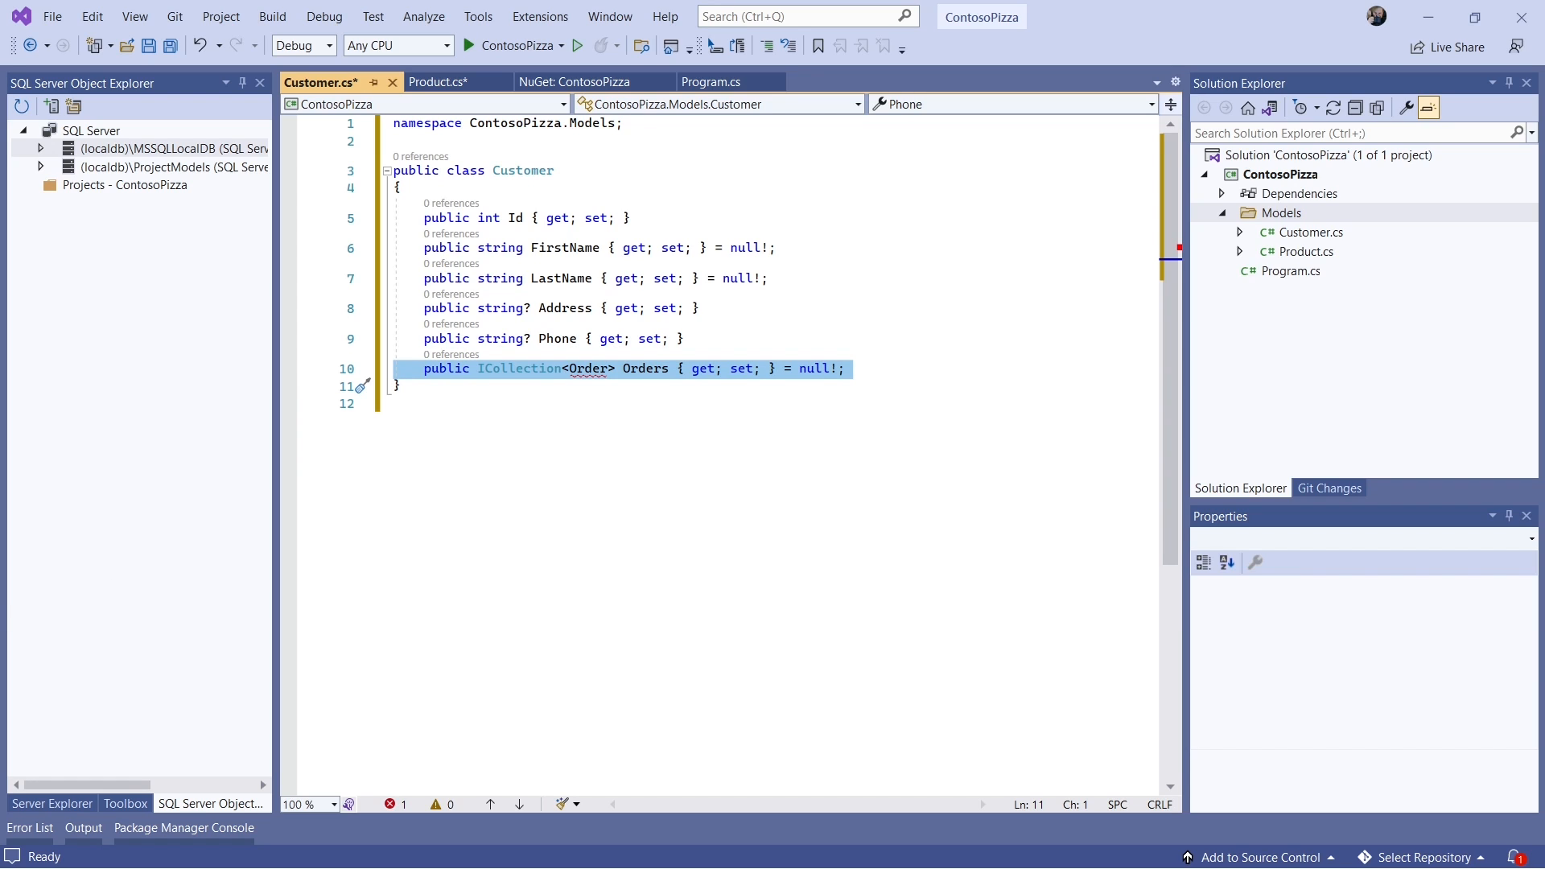
pyautogui.moveTo(523, 552)
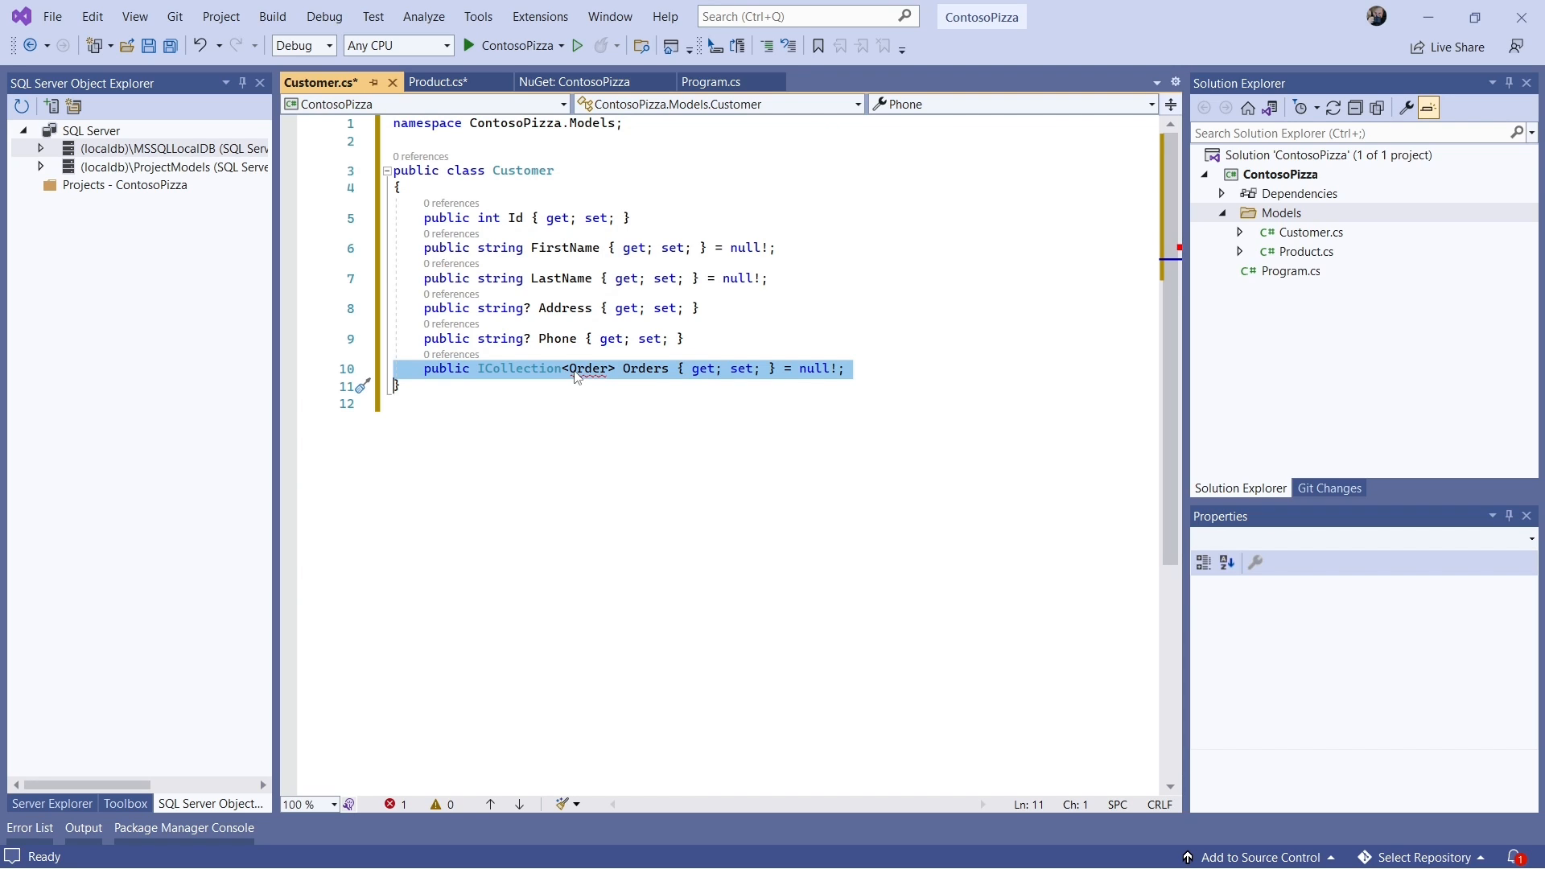
# - Generate the Order class in a new file and enter its Id, dates, Customer and OrderDetails properties
pyautogui.click(576, 368)
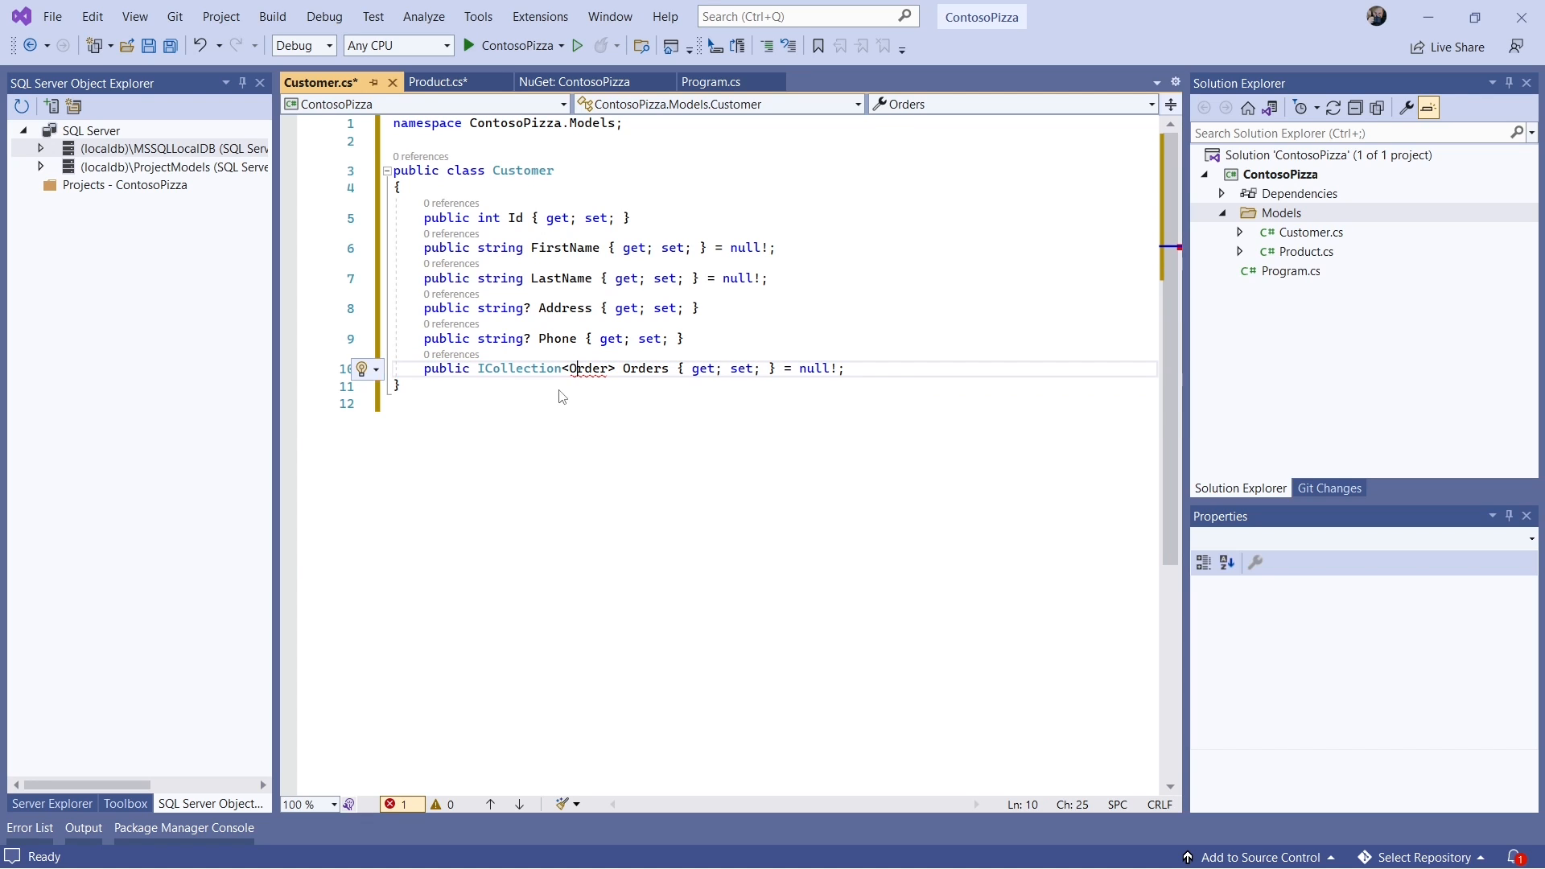
pyautogui.click(362, 366)
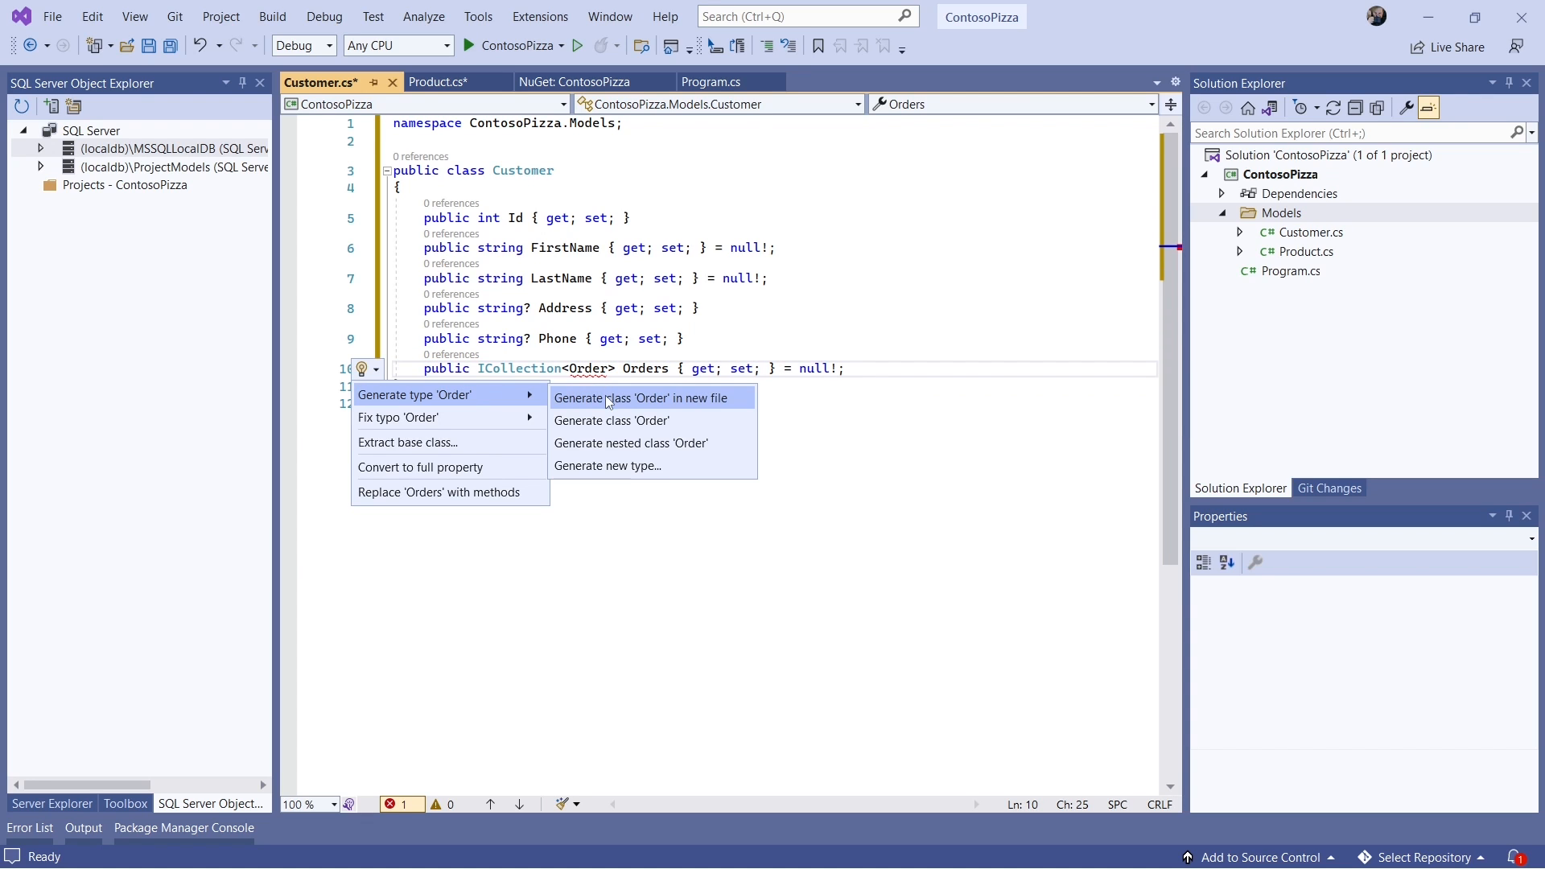
pyautogui.click(640, 397)
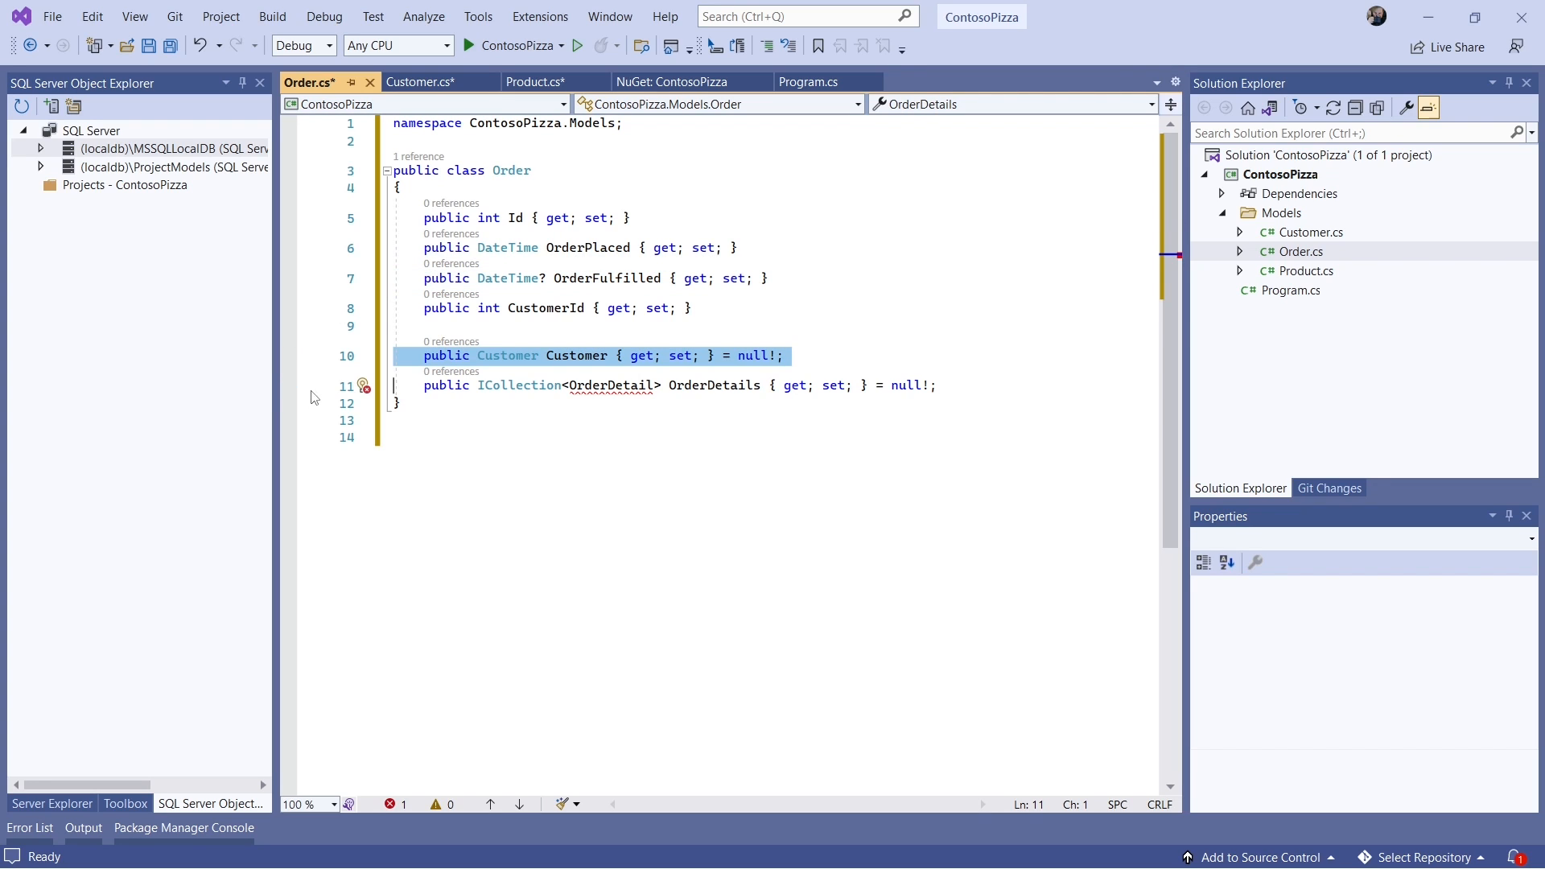
pyautogui.moveTo(326, 420)
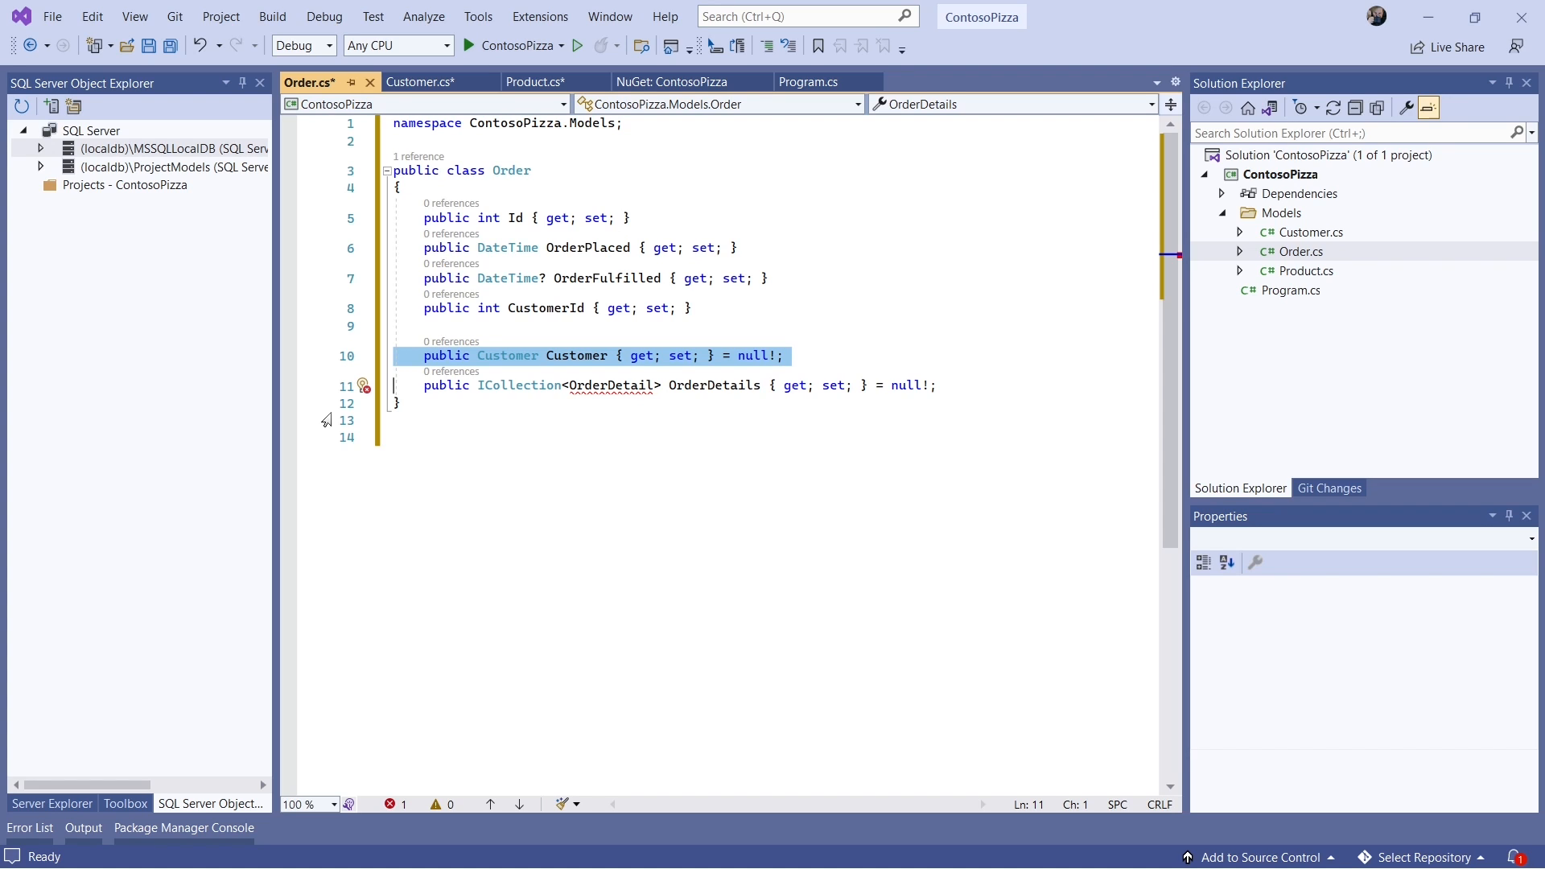
pyautogui.click(456, 385)
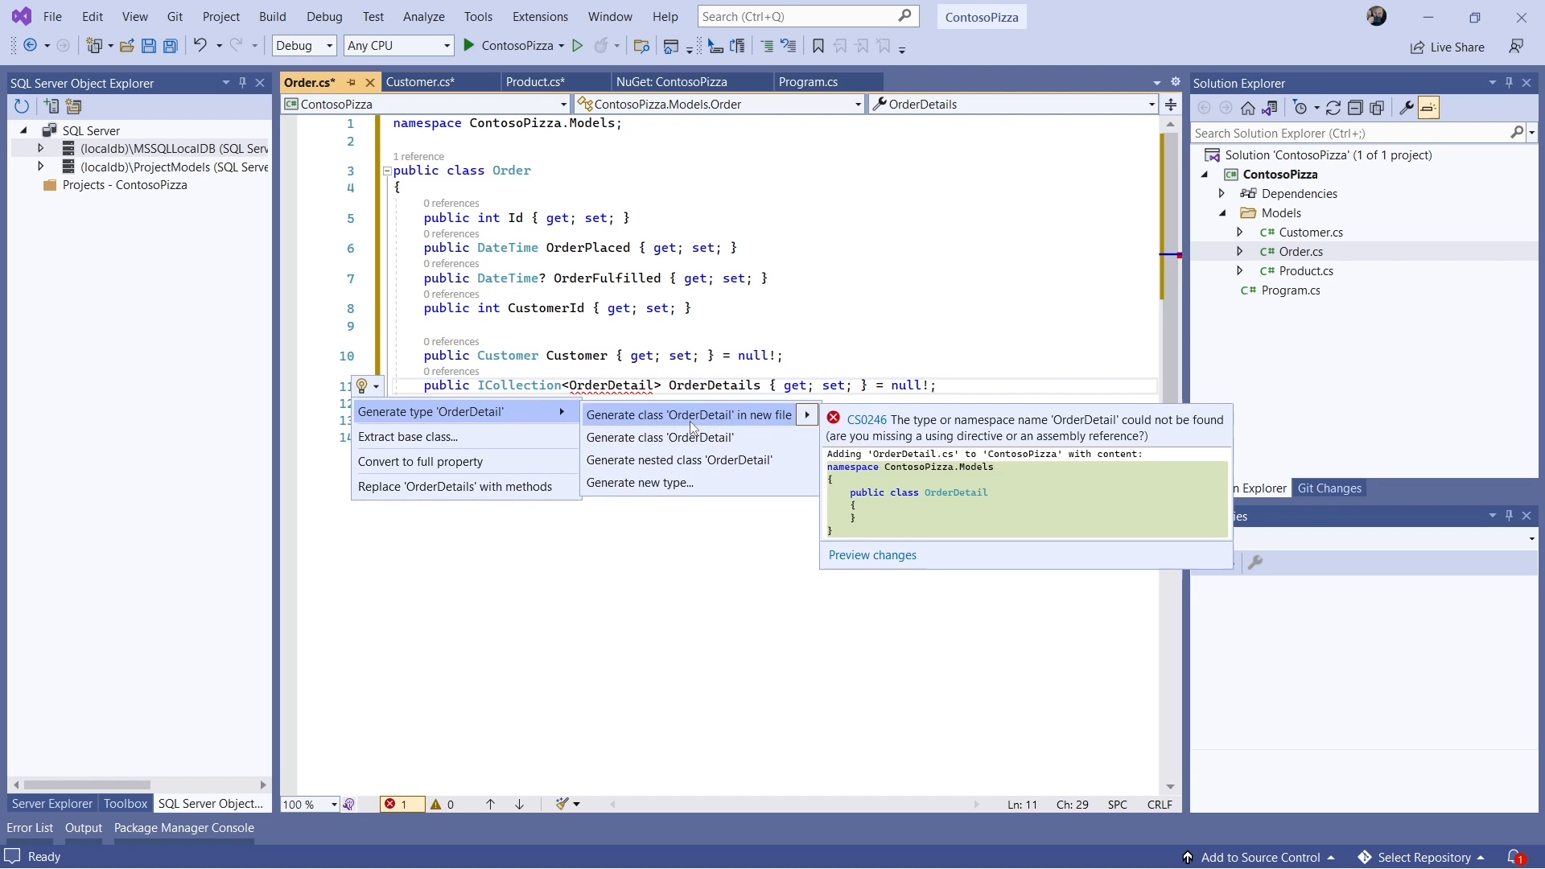
# - Generate OrderDetail in its own file and enter its Id, Quantity, ProductId, OrderId, Order and Product properties
pyautogui.click(687, 415)
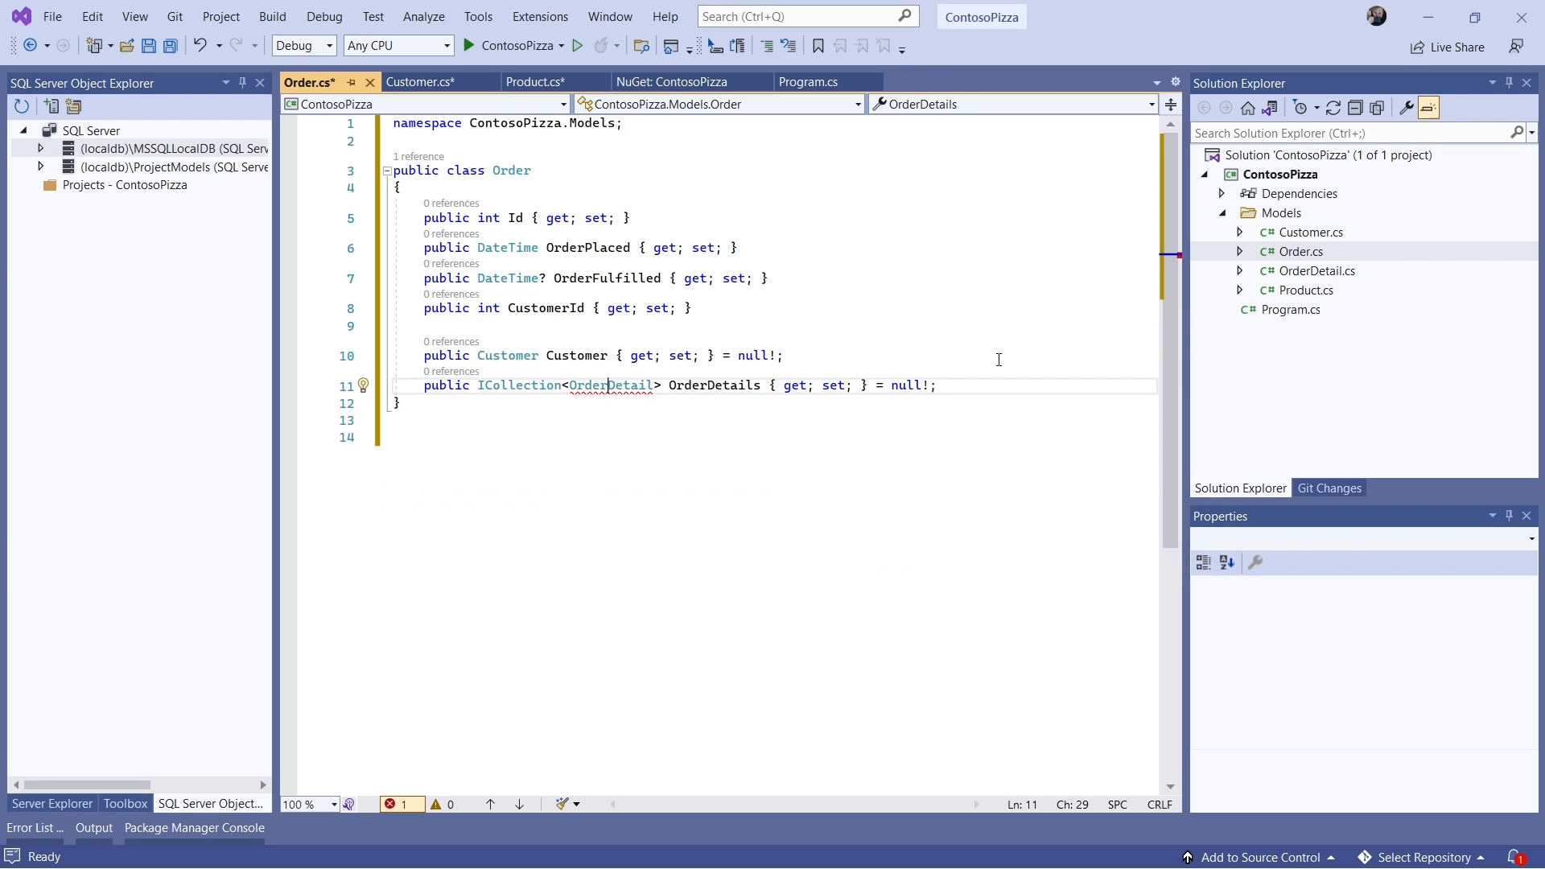
pyautogui.click(1312, 271)
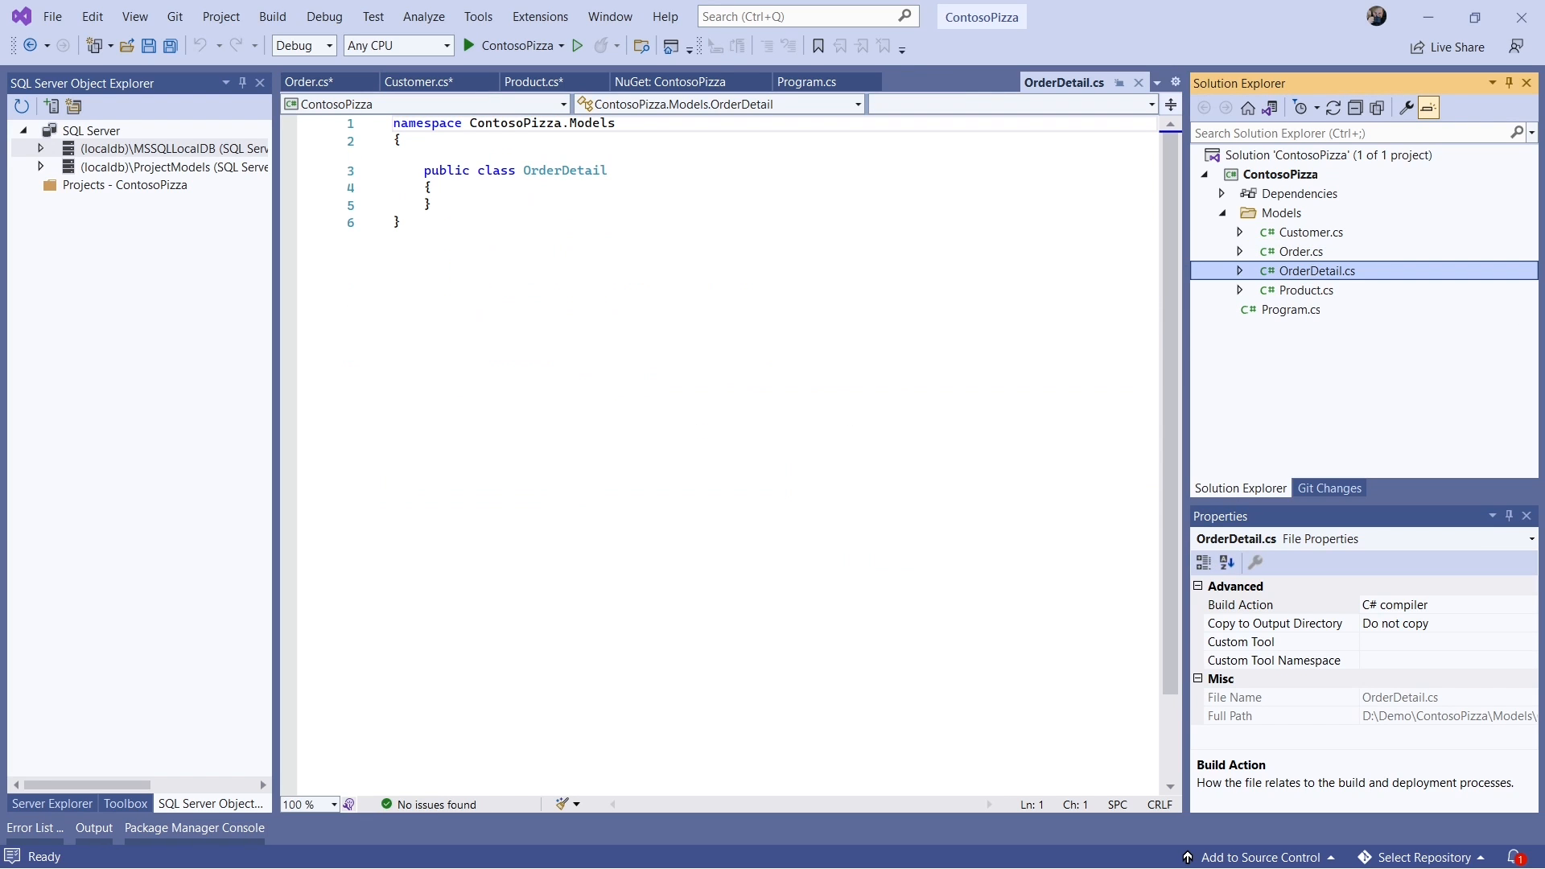
pyautogui.click(542, 169)
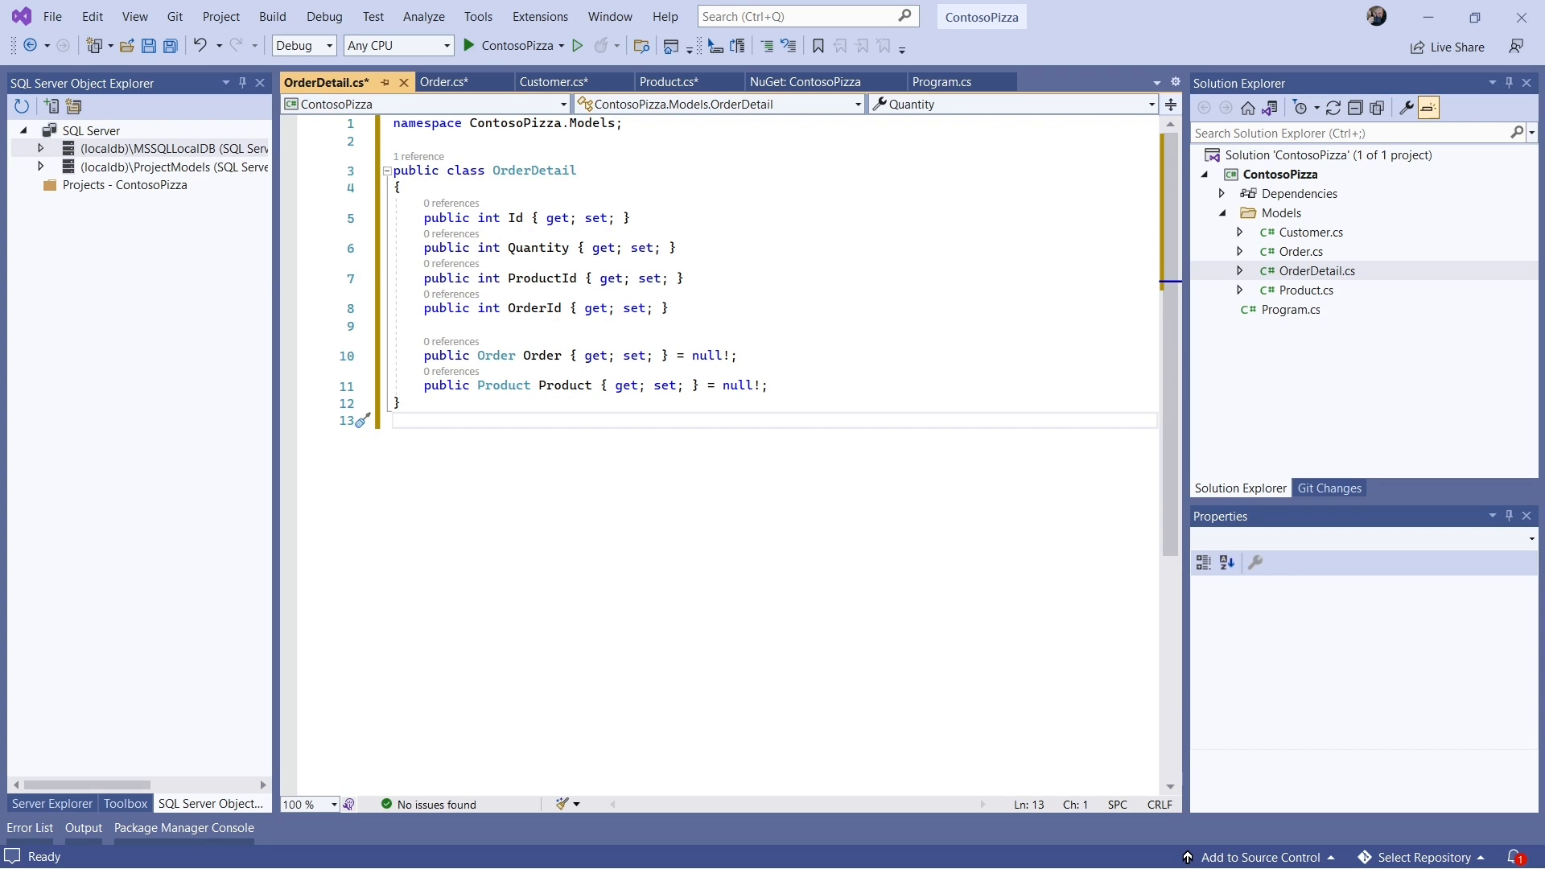
pyautogui.click(394, 420)
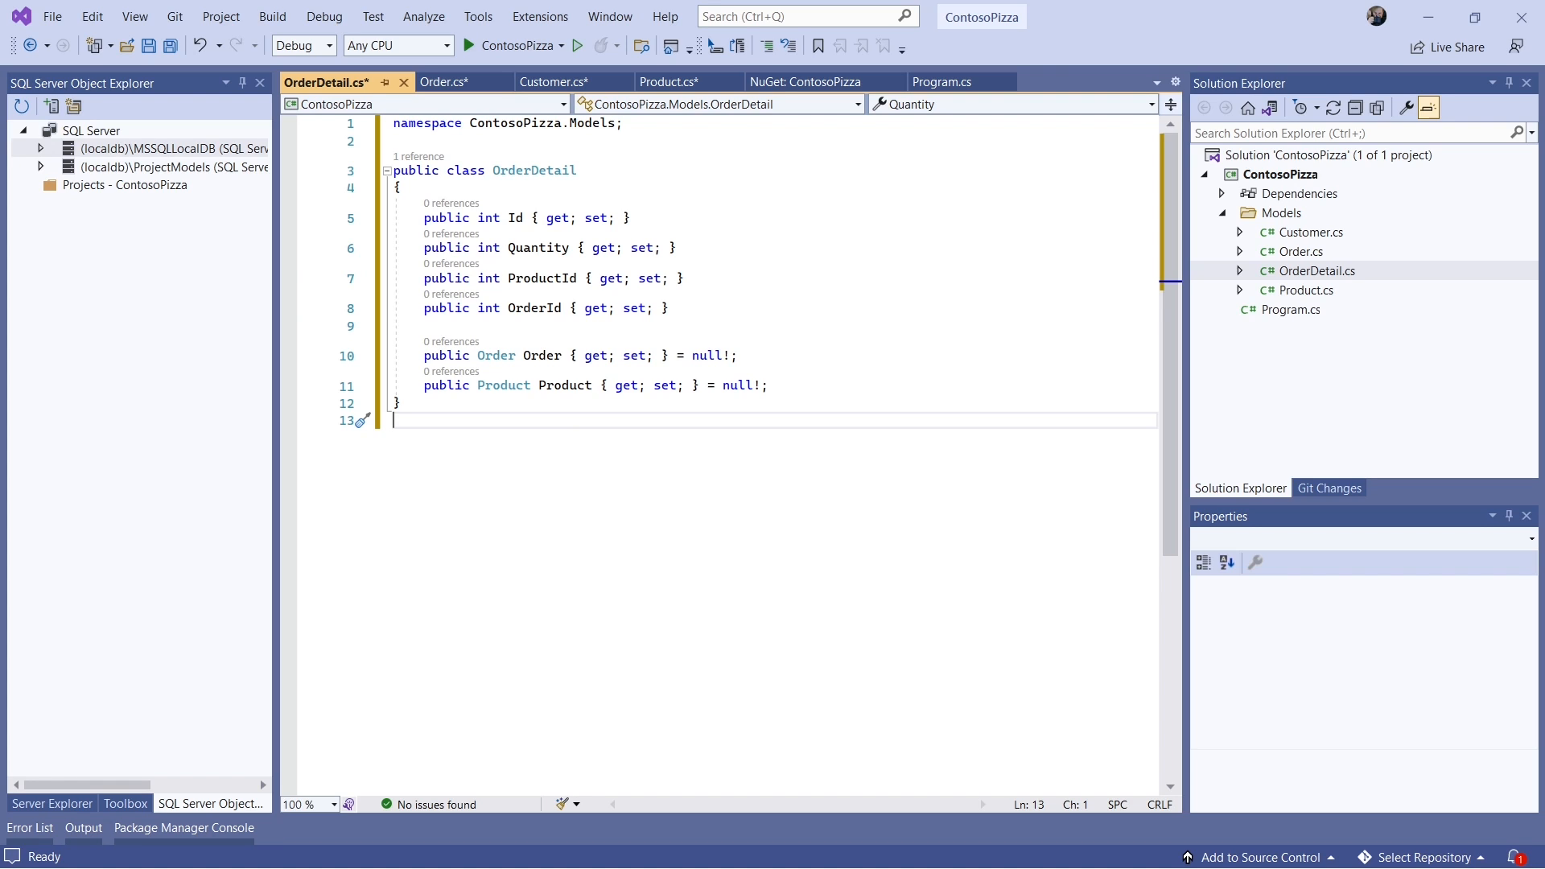
pyautogui.moveTo(1077, 186)
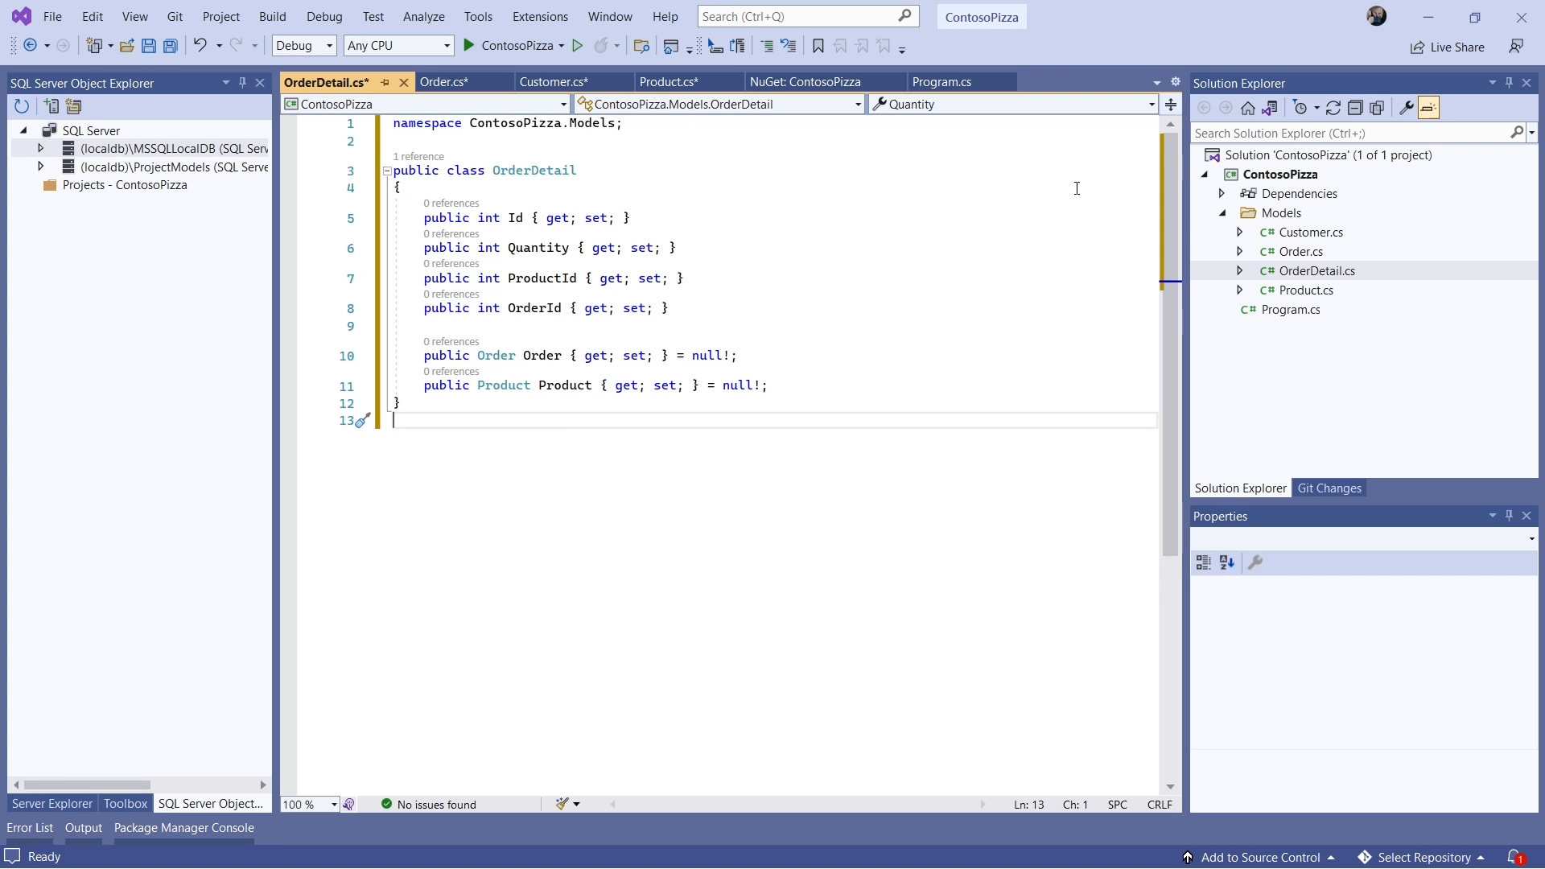
# - Add a Data folder holding a new ContosoPizzaContext.cs class file
pyautogui.rightClick(1279, 174)
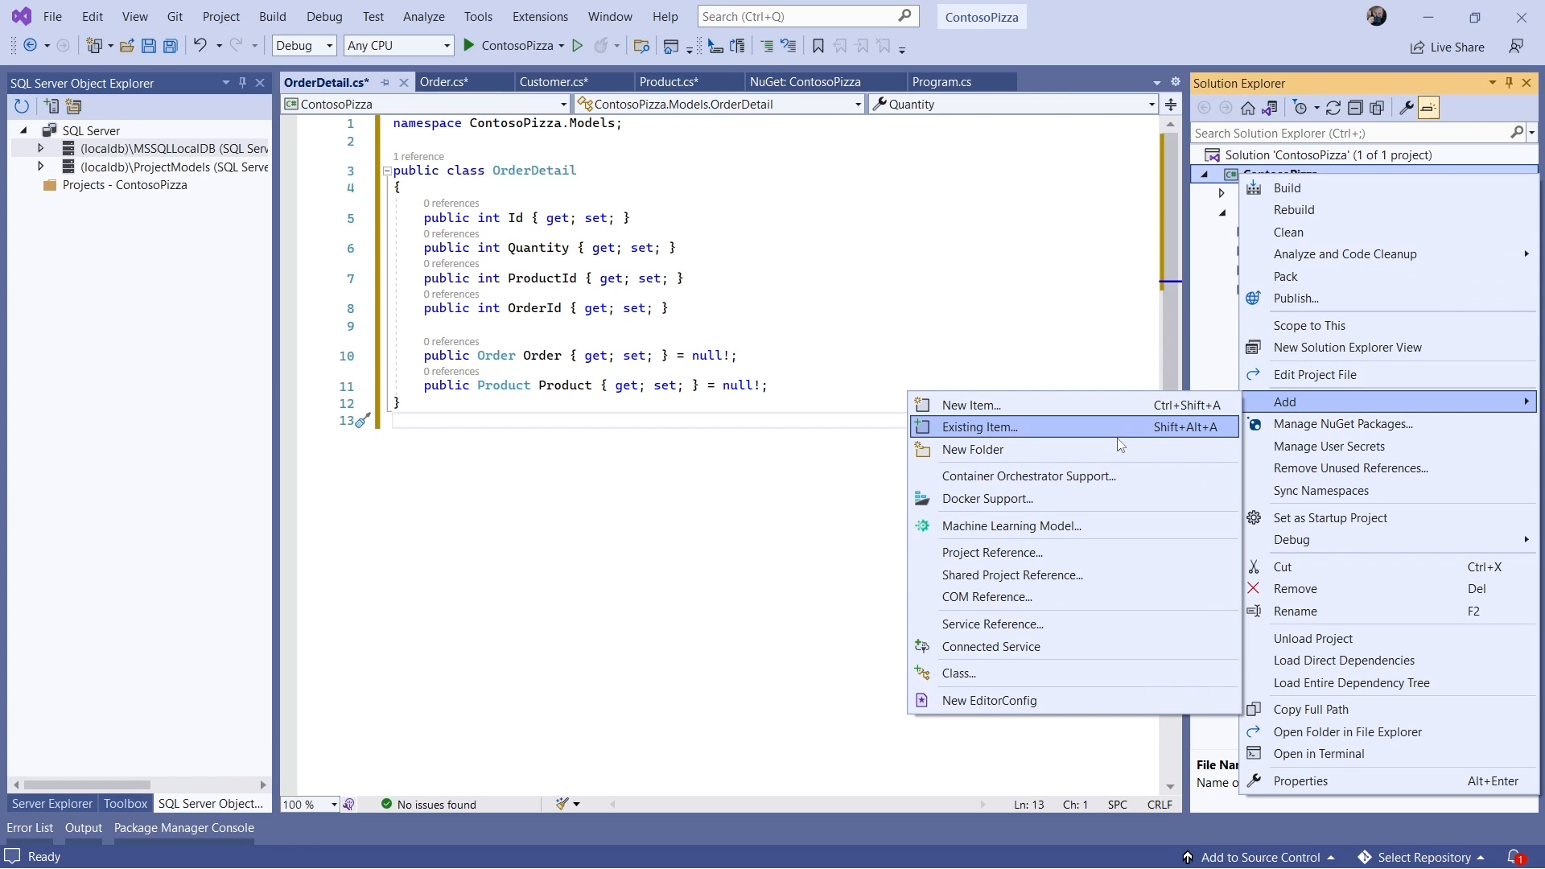
pyautogui.click(972, 449)
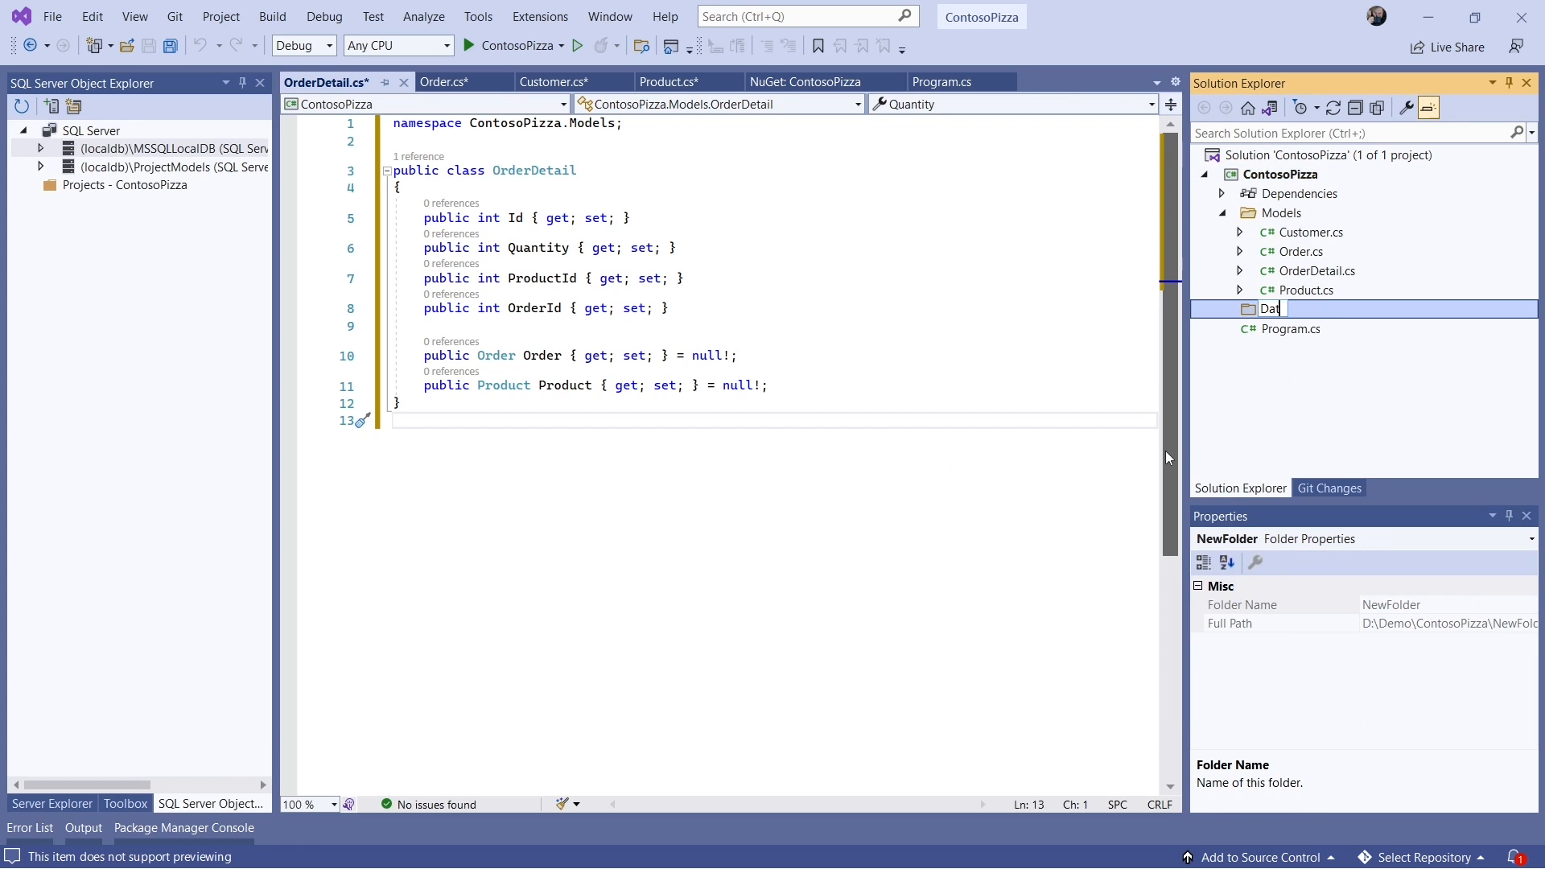
pyautogui.rightClick(1270, 309)
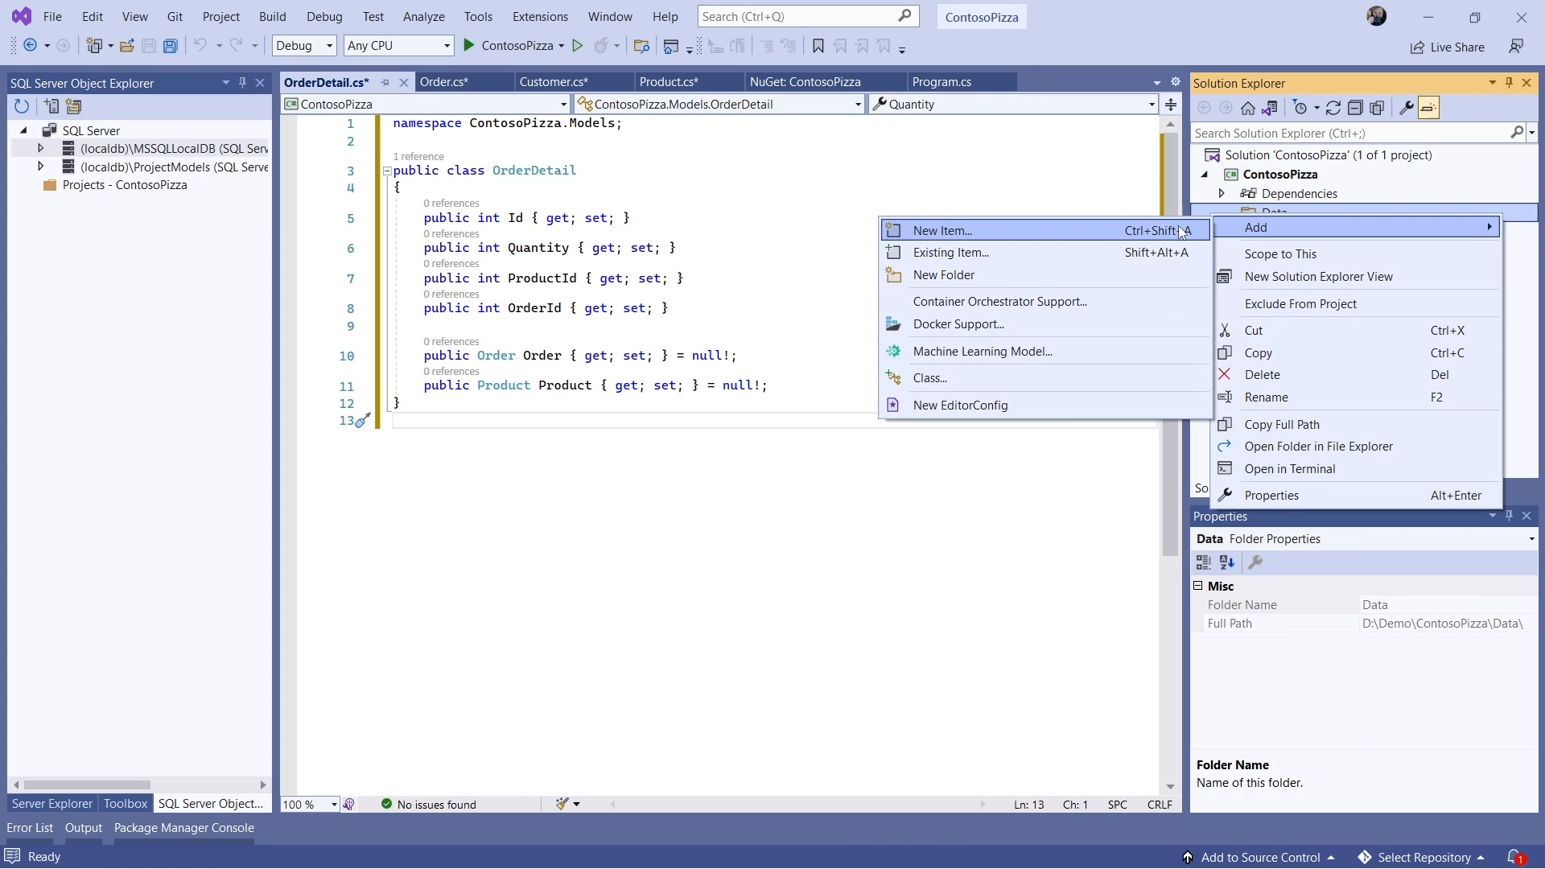
pyautogui.click(941, 230)
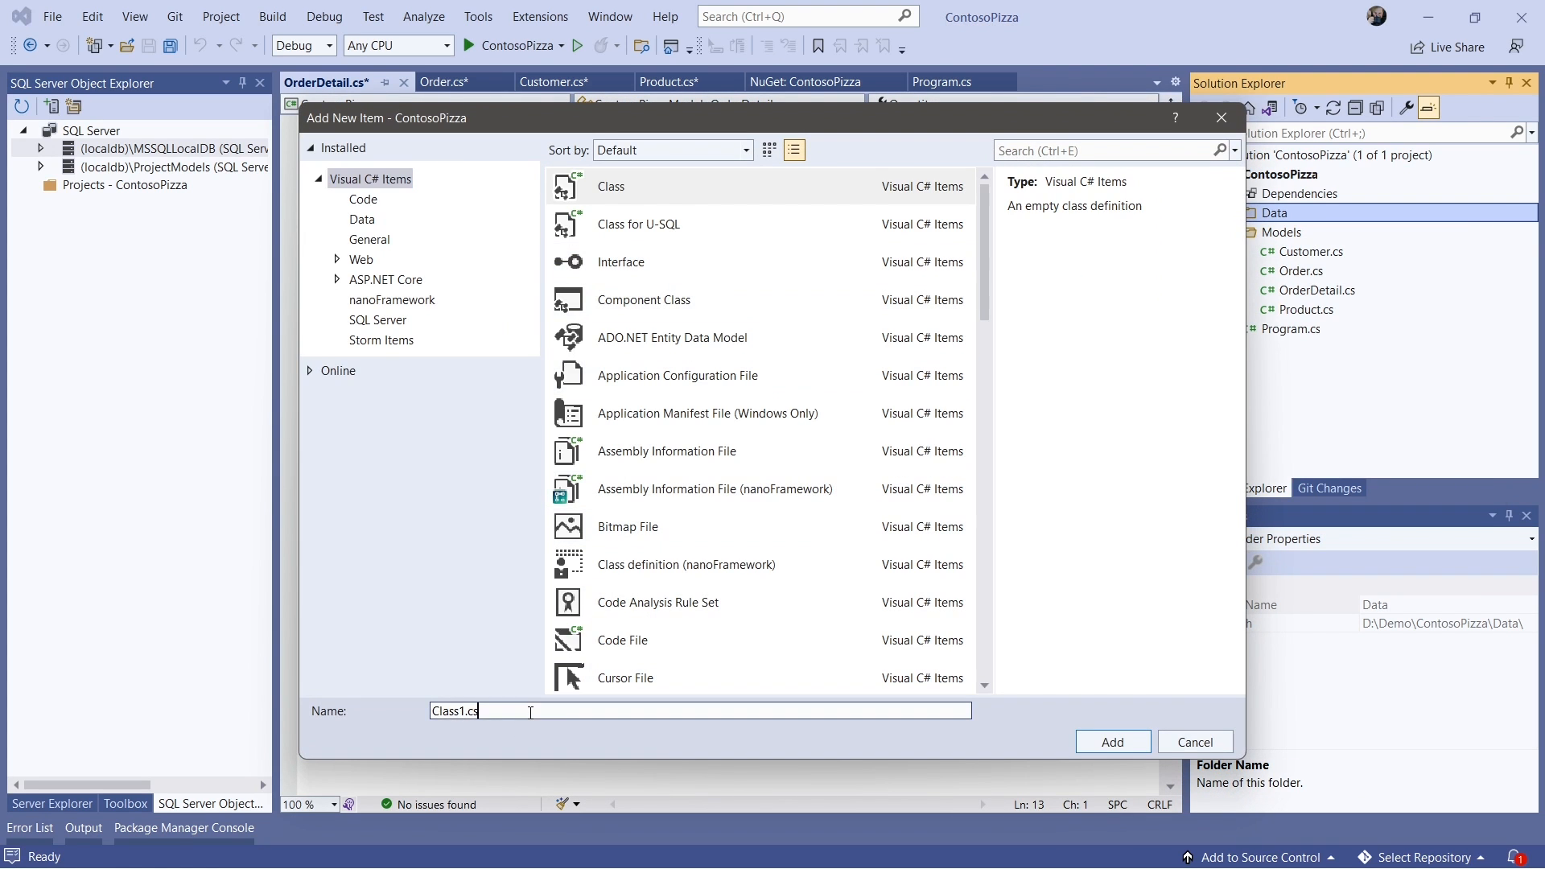
pyautogui.write('ContosoPizzaC')
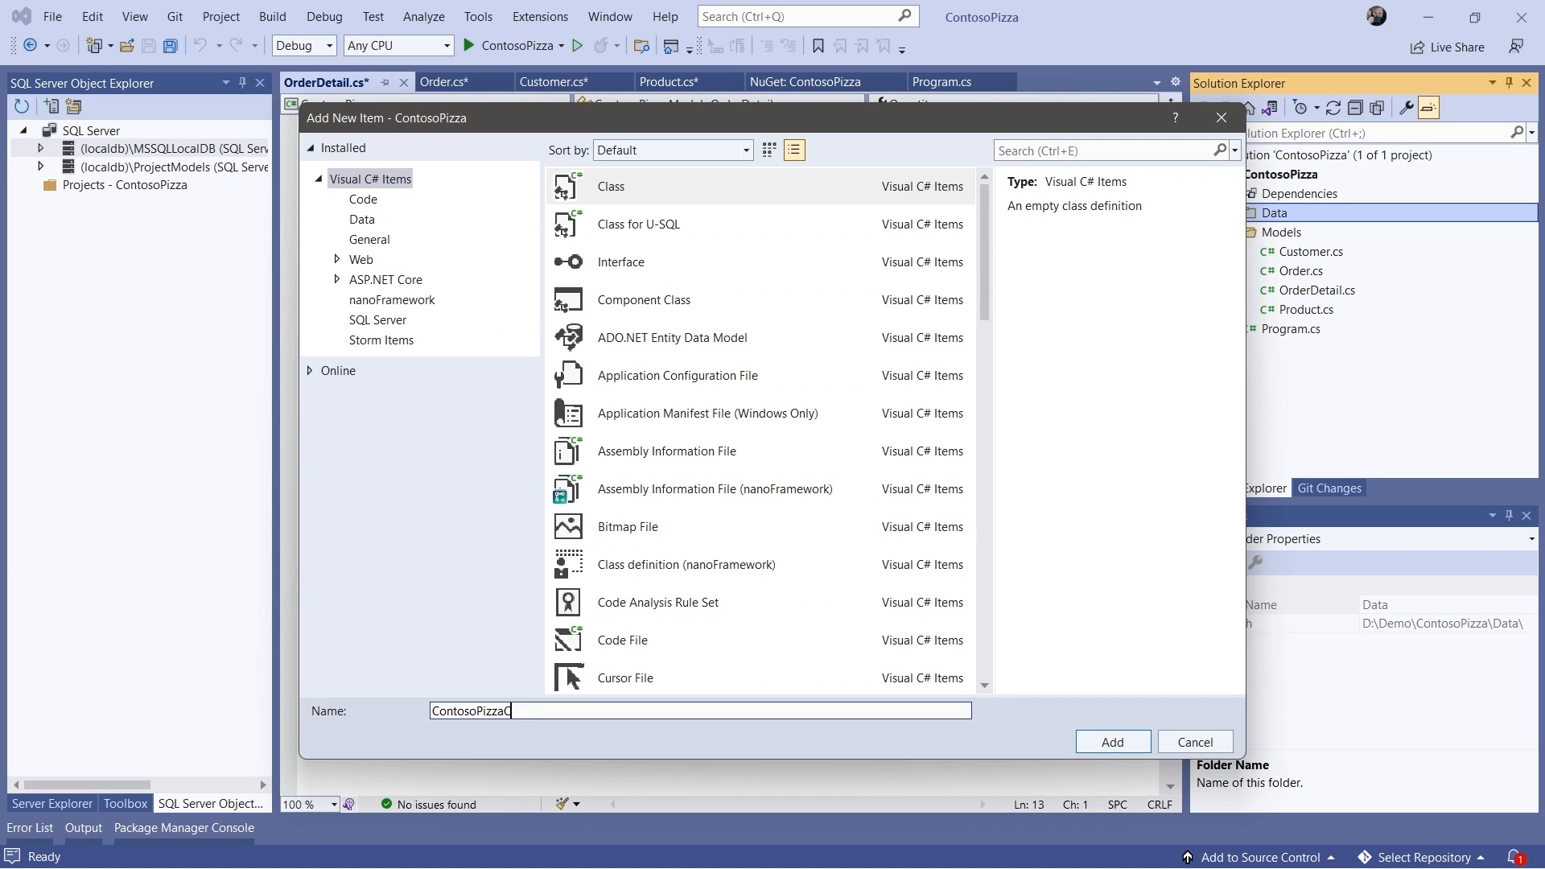
pyautogui.write('ontext.cs')
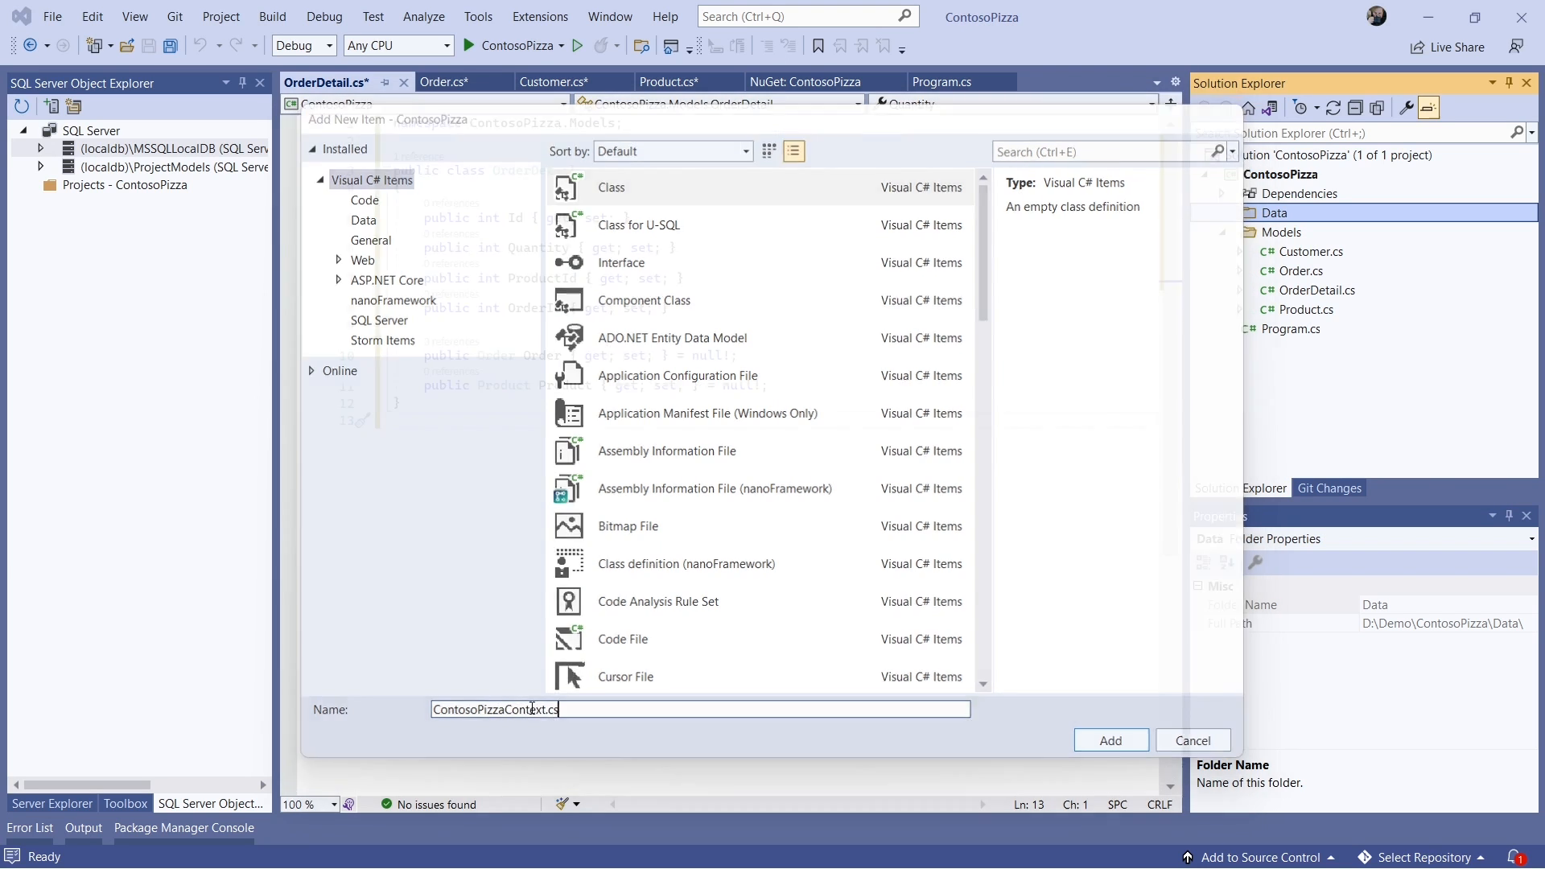
pyautogui.click(1109, 740)
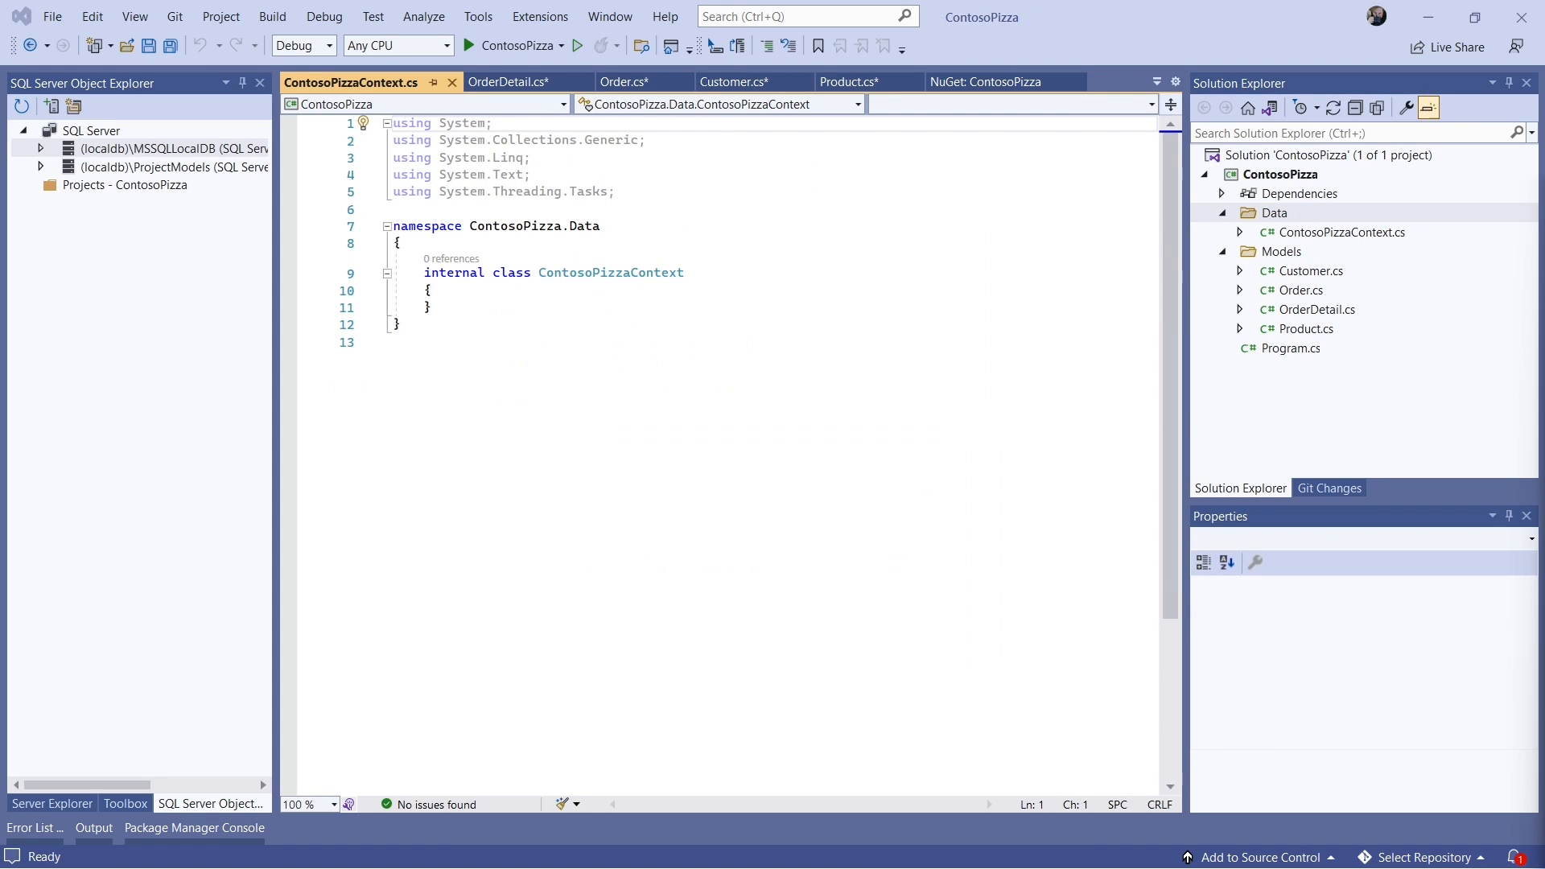
pyautogui.moveTo(213, 601)
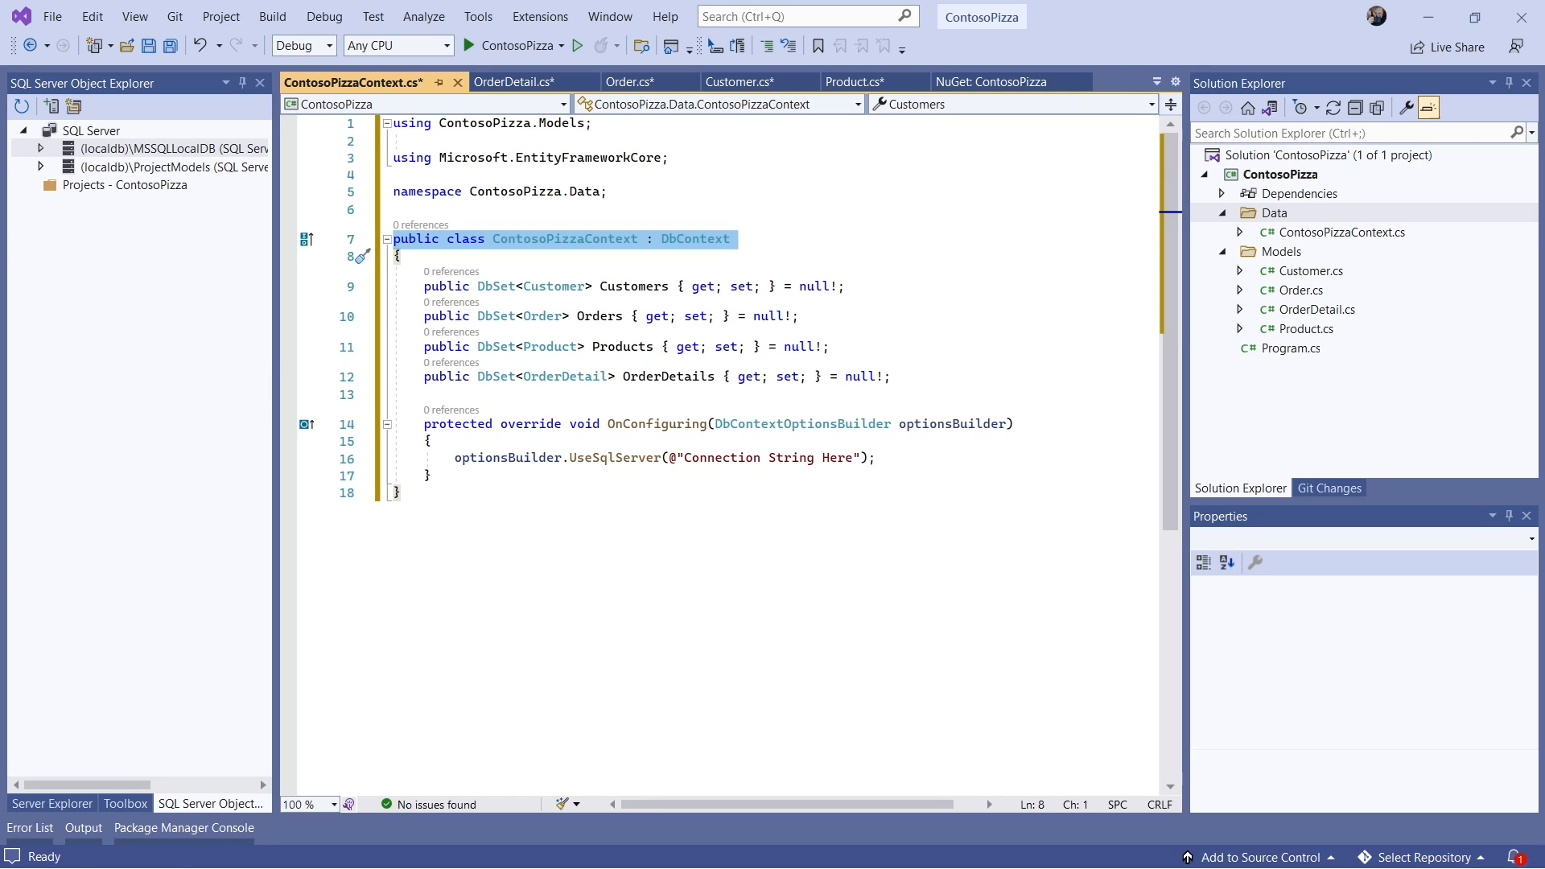
pyautogui.moveTo(340, 284)
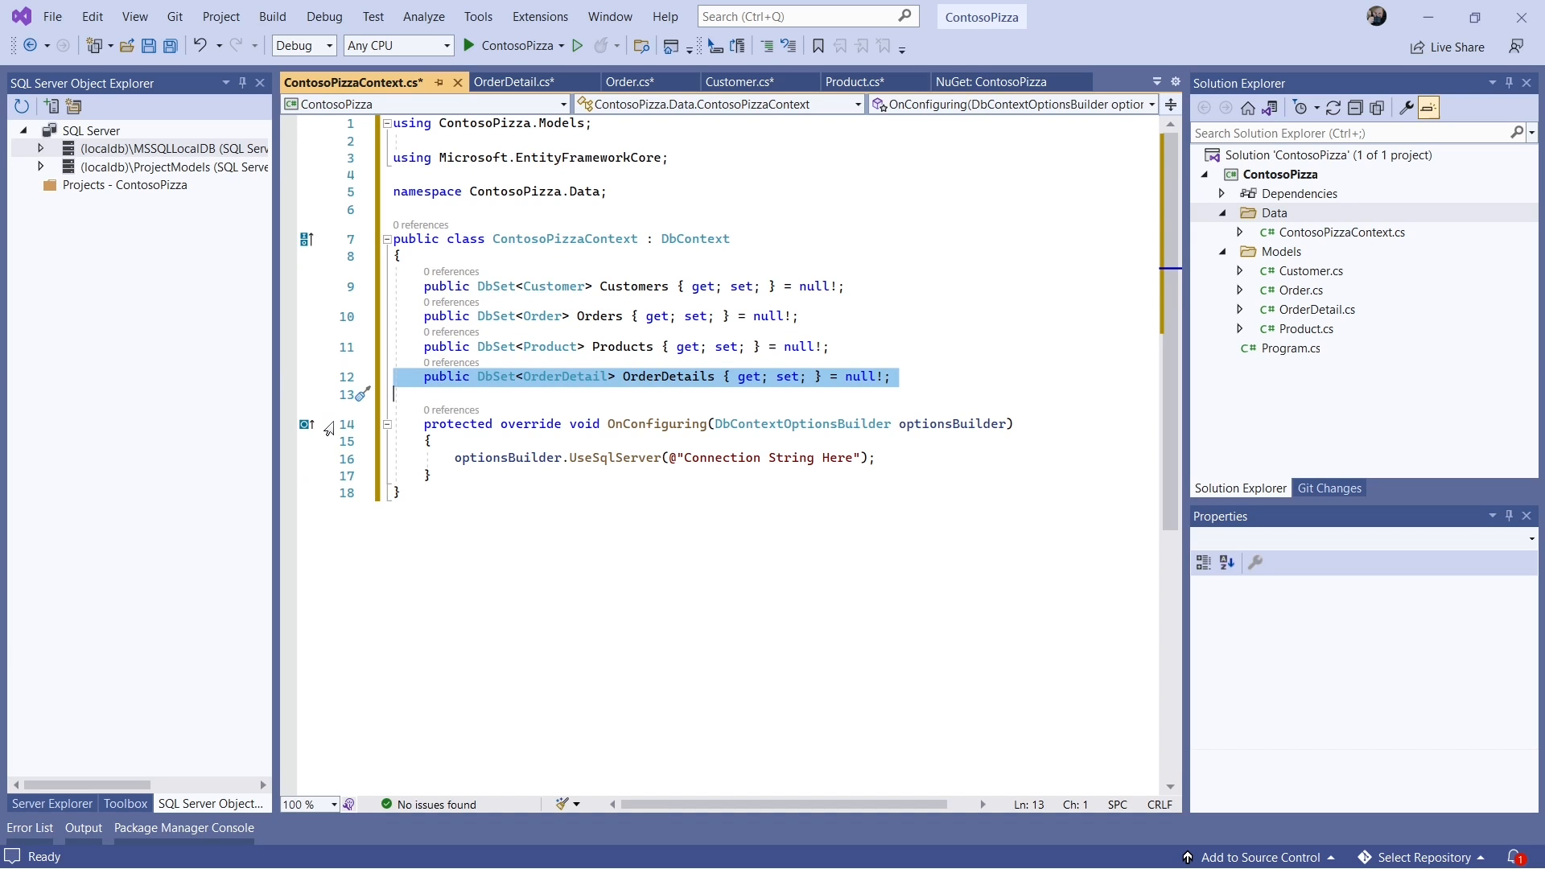
# - Paste the LocalDB ContosoPizza-Part1 connection string into UseSqlServer and save the context file
pyautogui.click(718, 423)
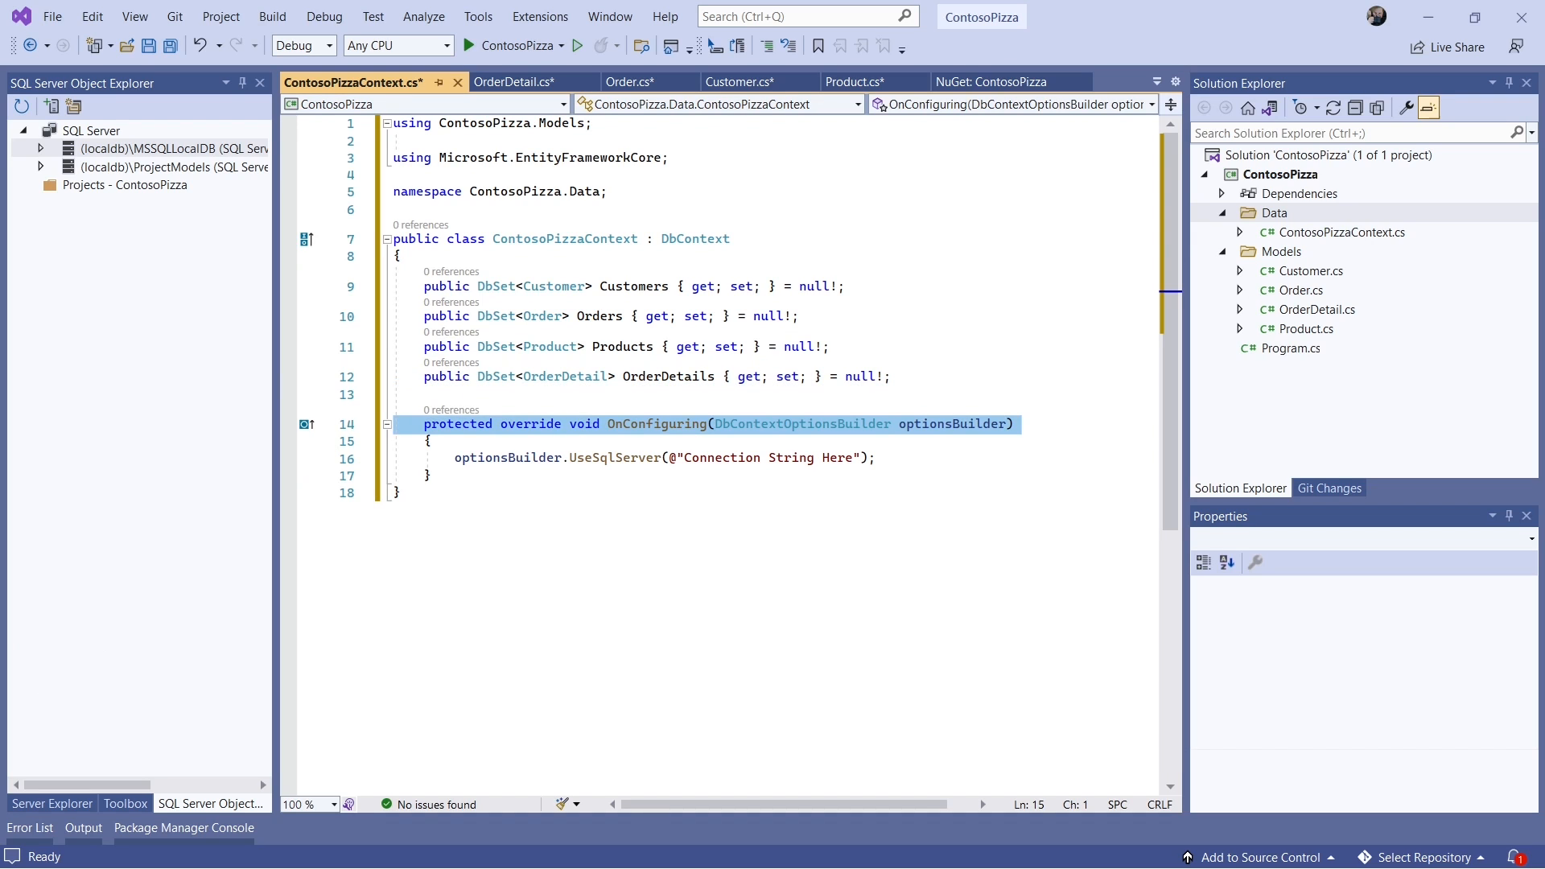
pyautogui.moveTo(265, 549)
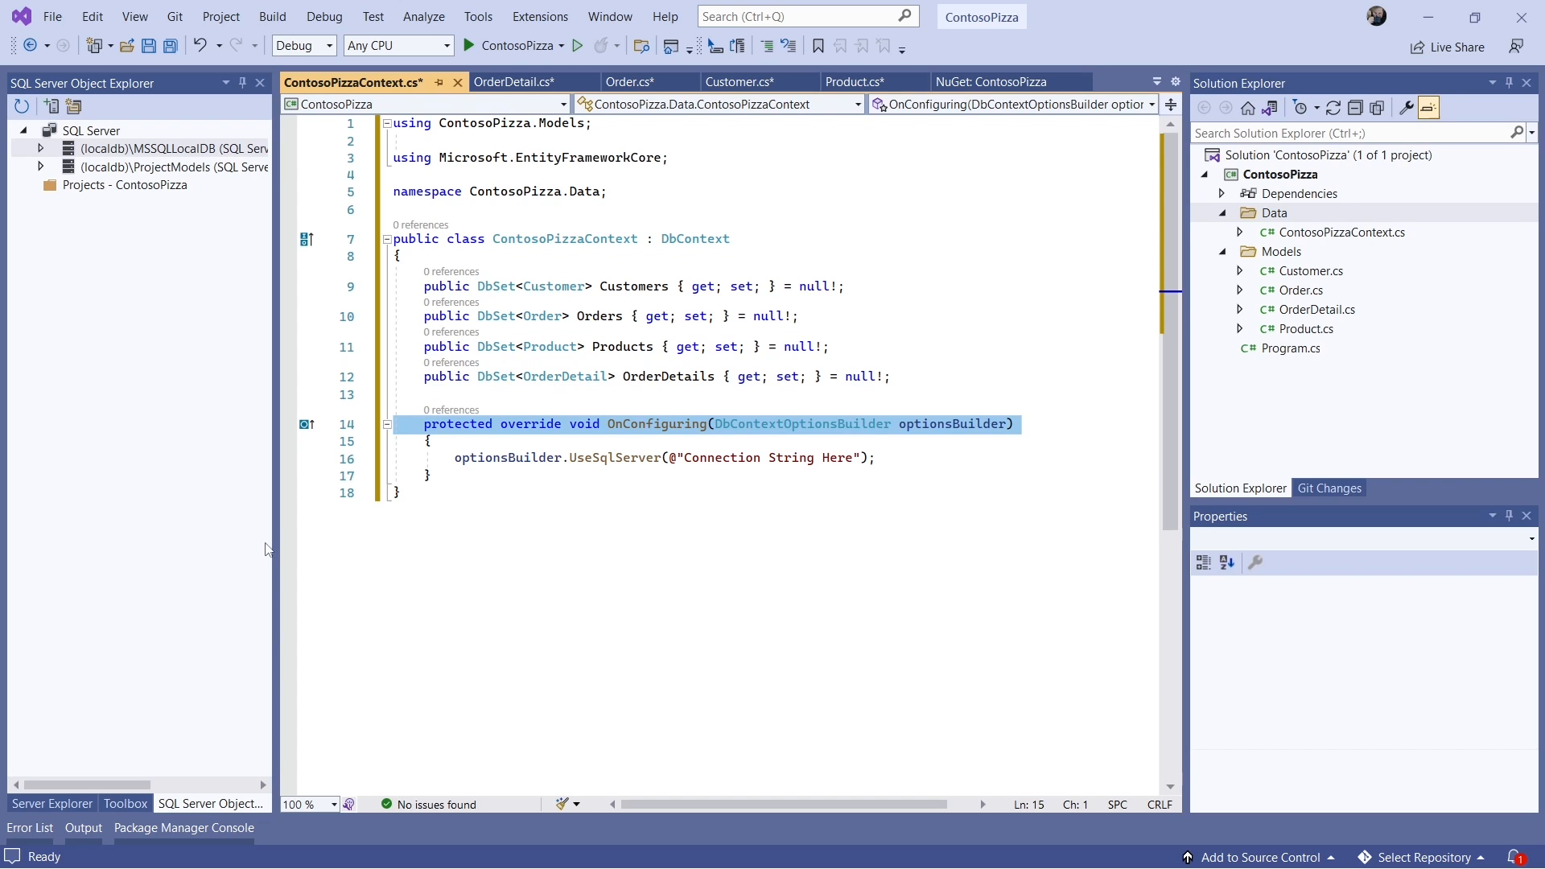
pyautogui.click(655, 458)
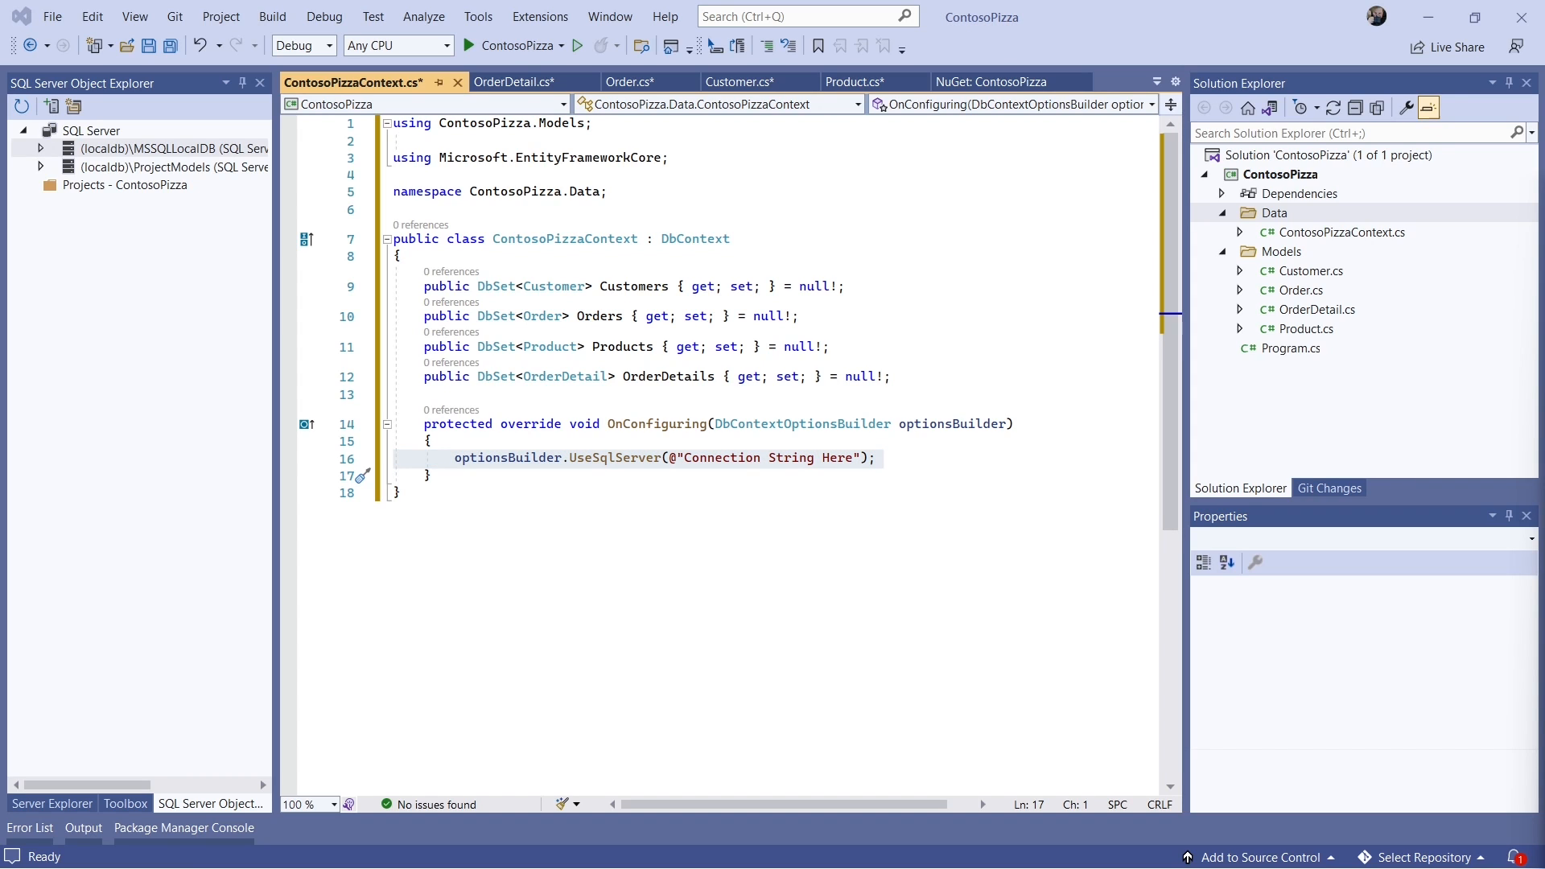
pyautogui.click(687, 457)
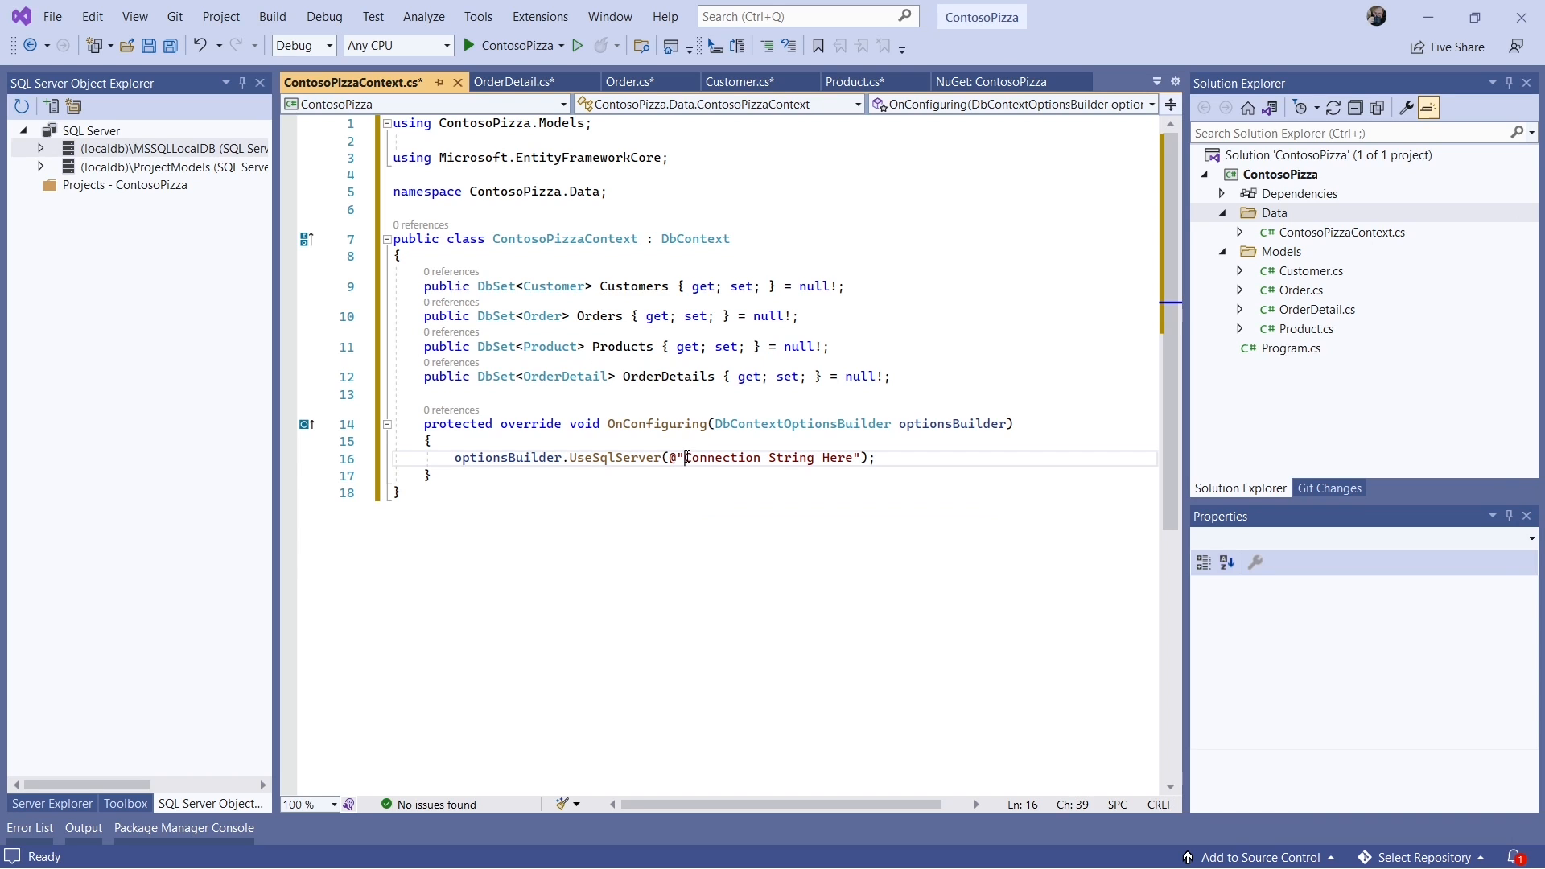
pyautogui.write('Data Source=(localdb)\\MSSQLLocalDB;Initial Catalog=ContosoPizza-Part1;Integrated Security=True;"')
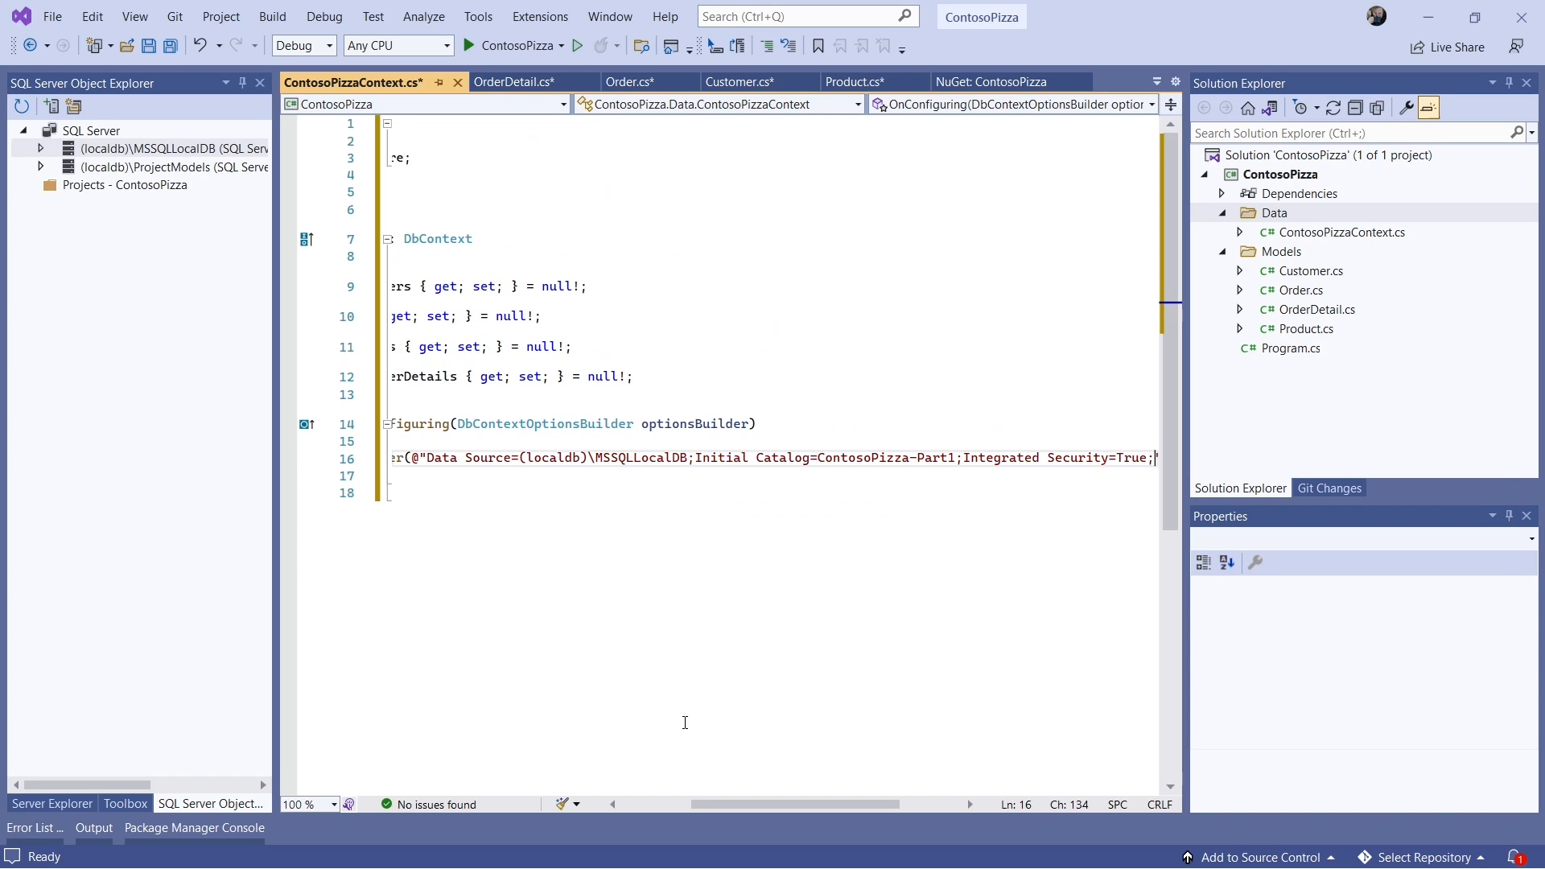
pyautogui.press('ctrl+s')
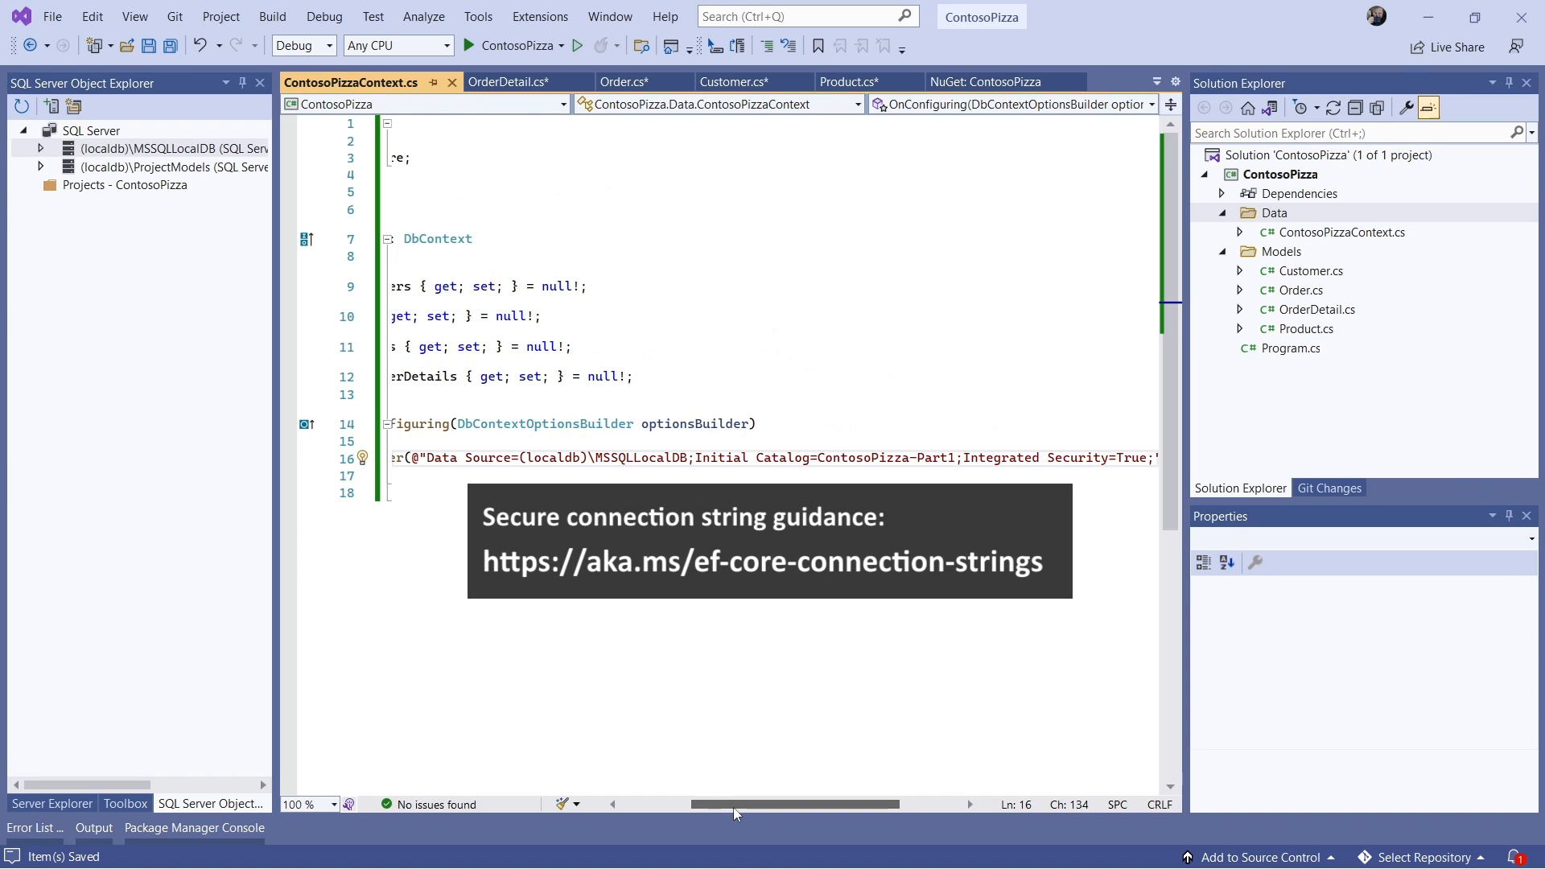
pyautogui.hscroll(-3)
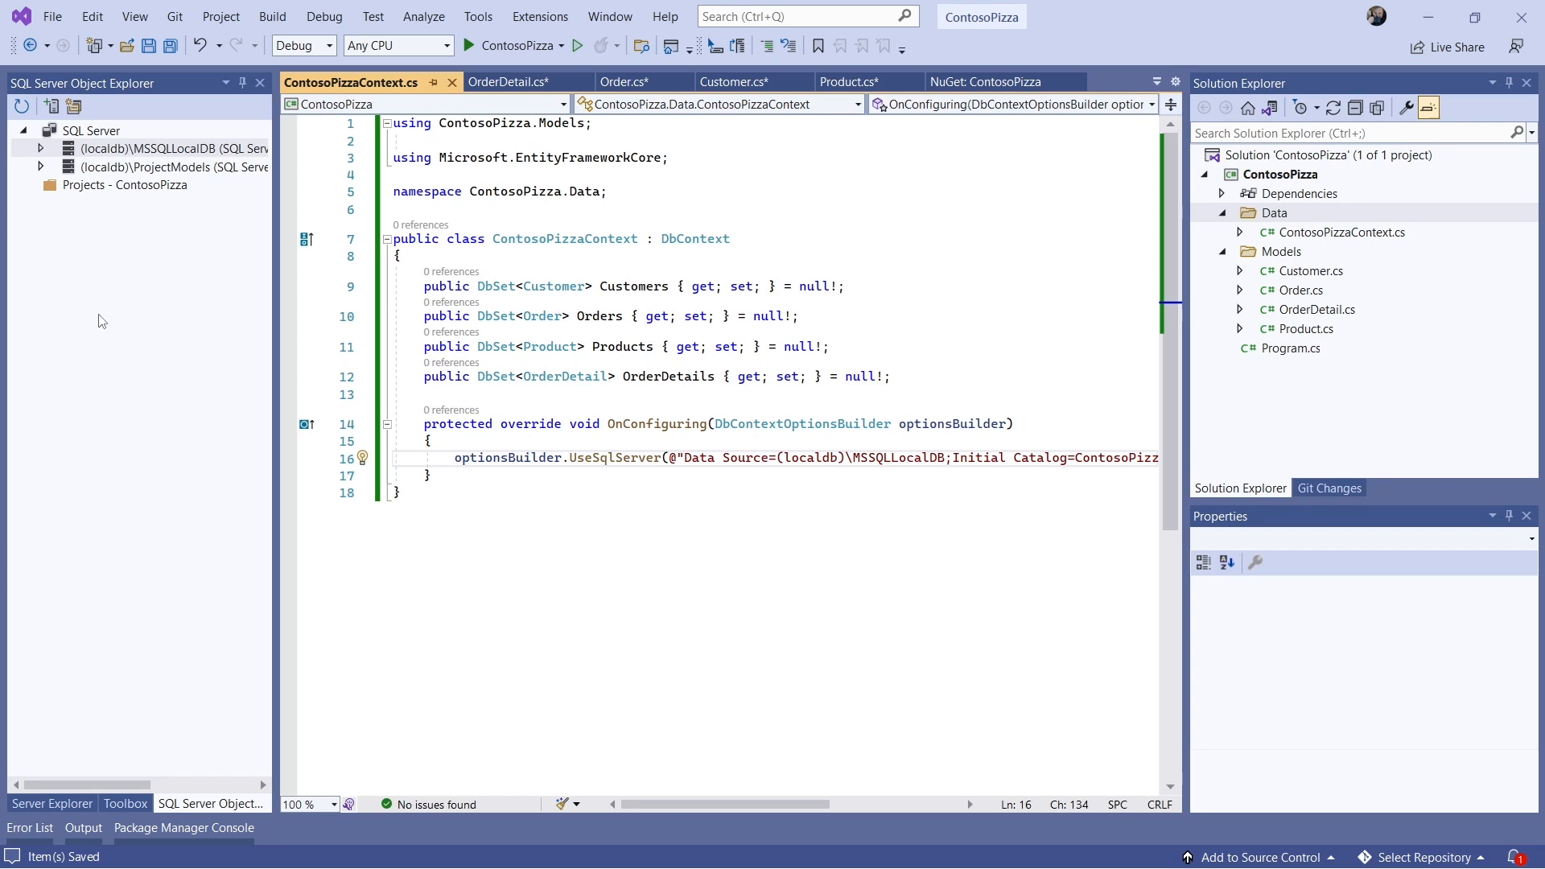
# - Start entering Add-Migration InitialCreate in the Package Manager Console
pyautogui.click(478, 16)
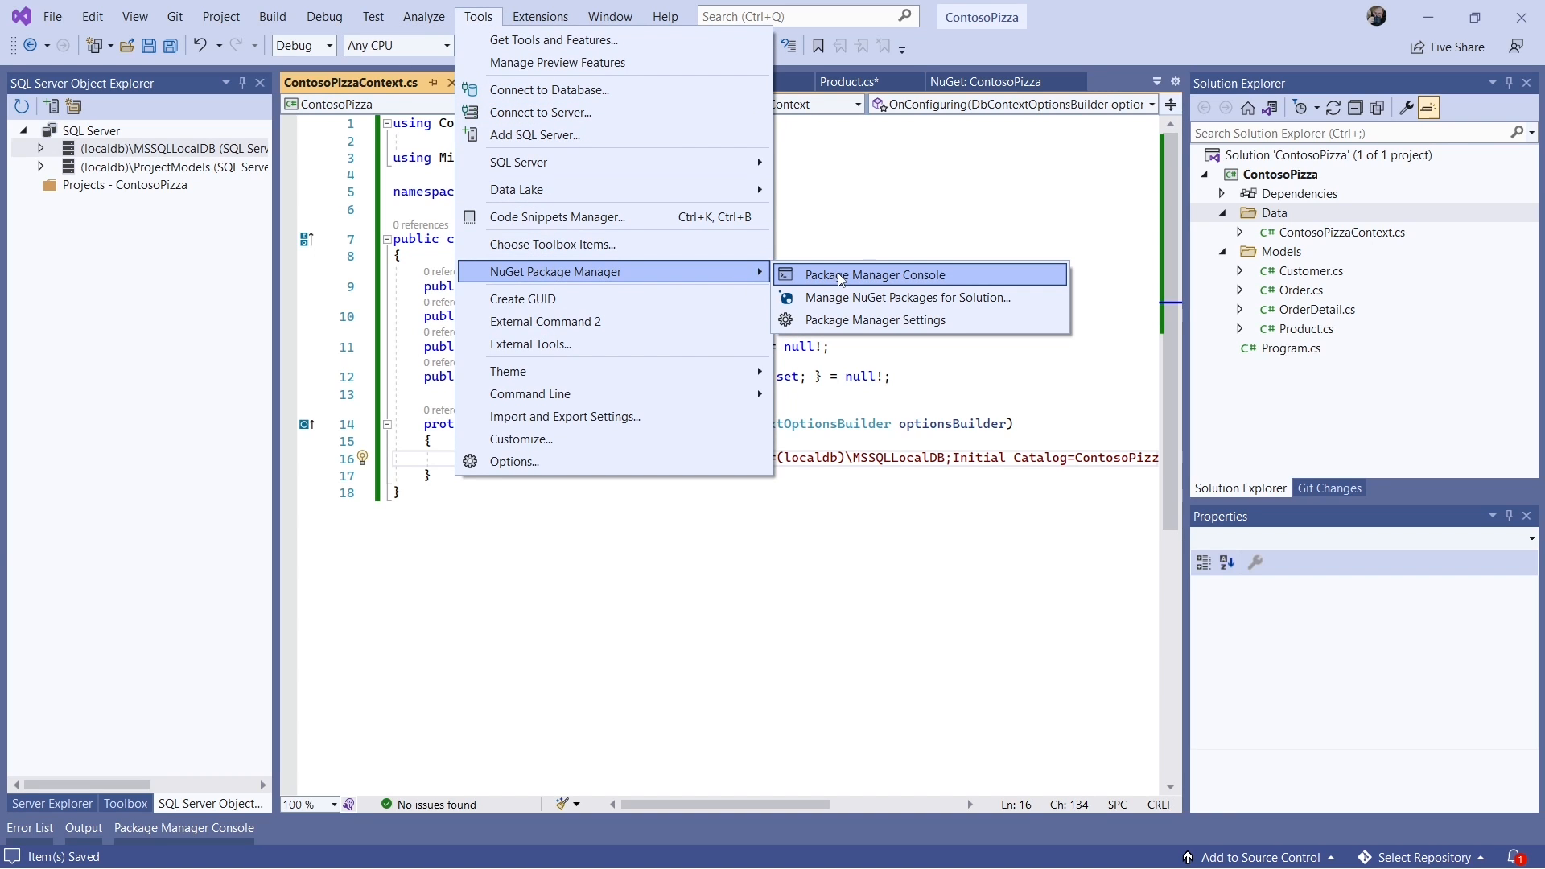
pyautogui.click(872, 275)
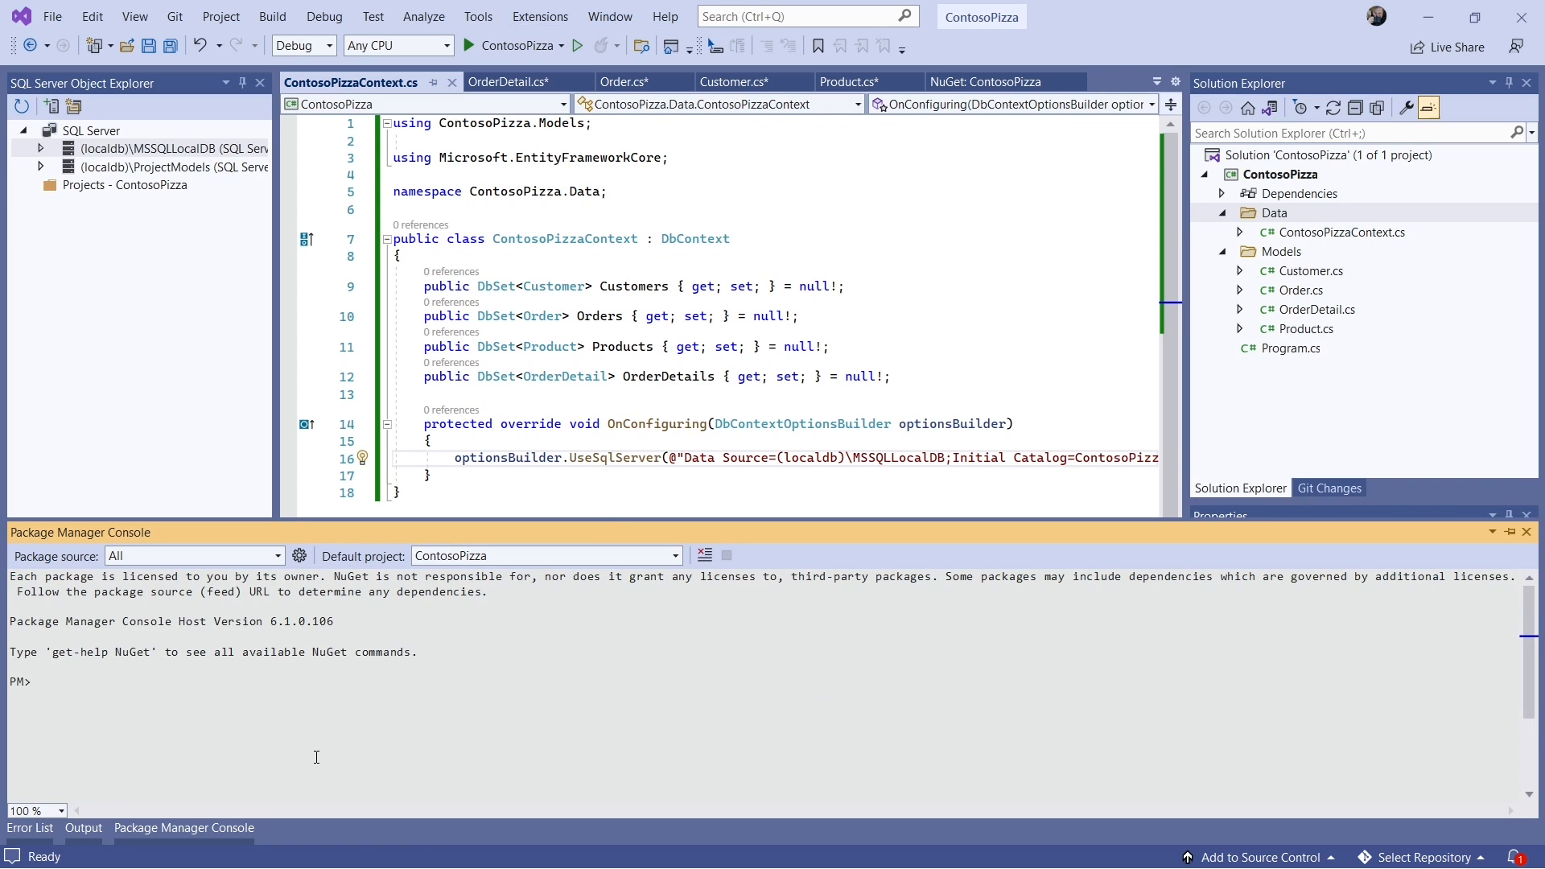
pyautogui.write('A')
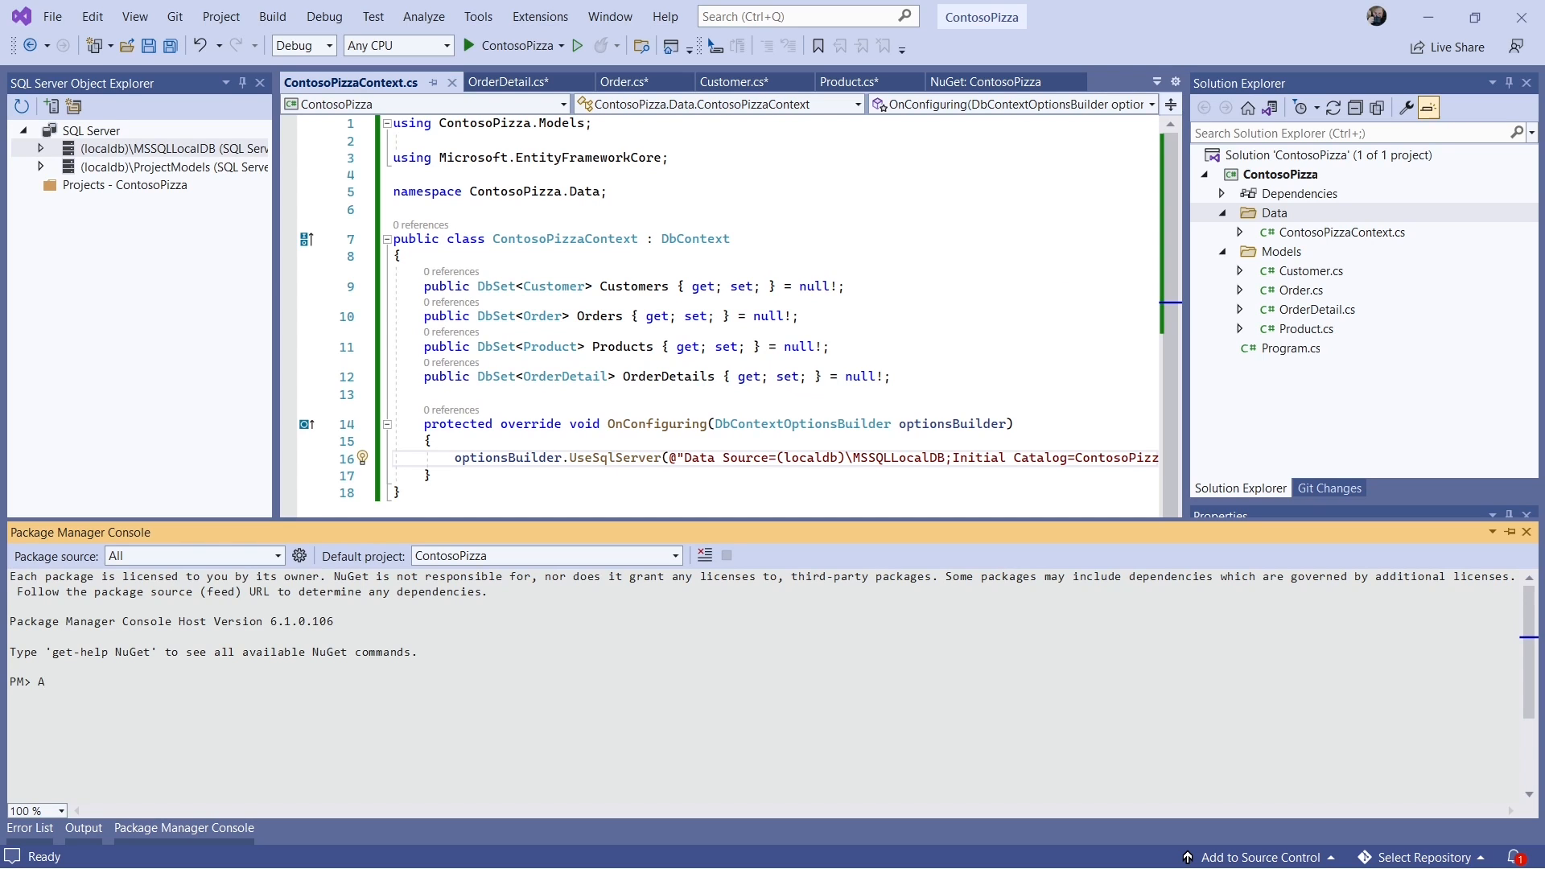
pyautogui.write('dd-')
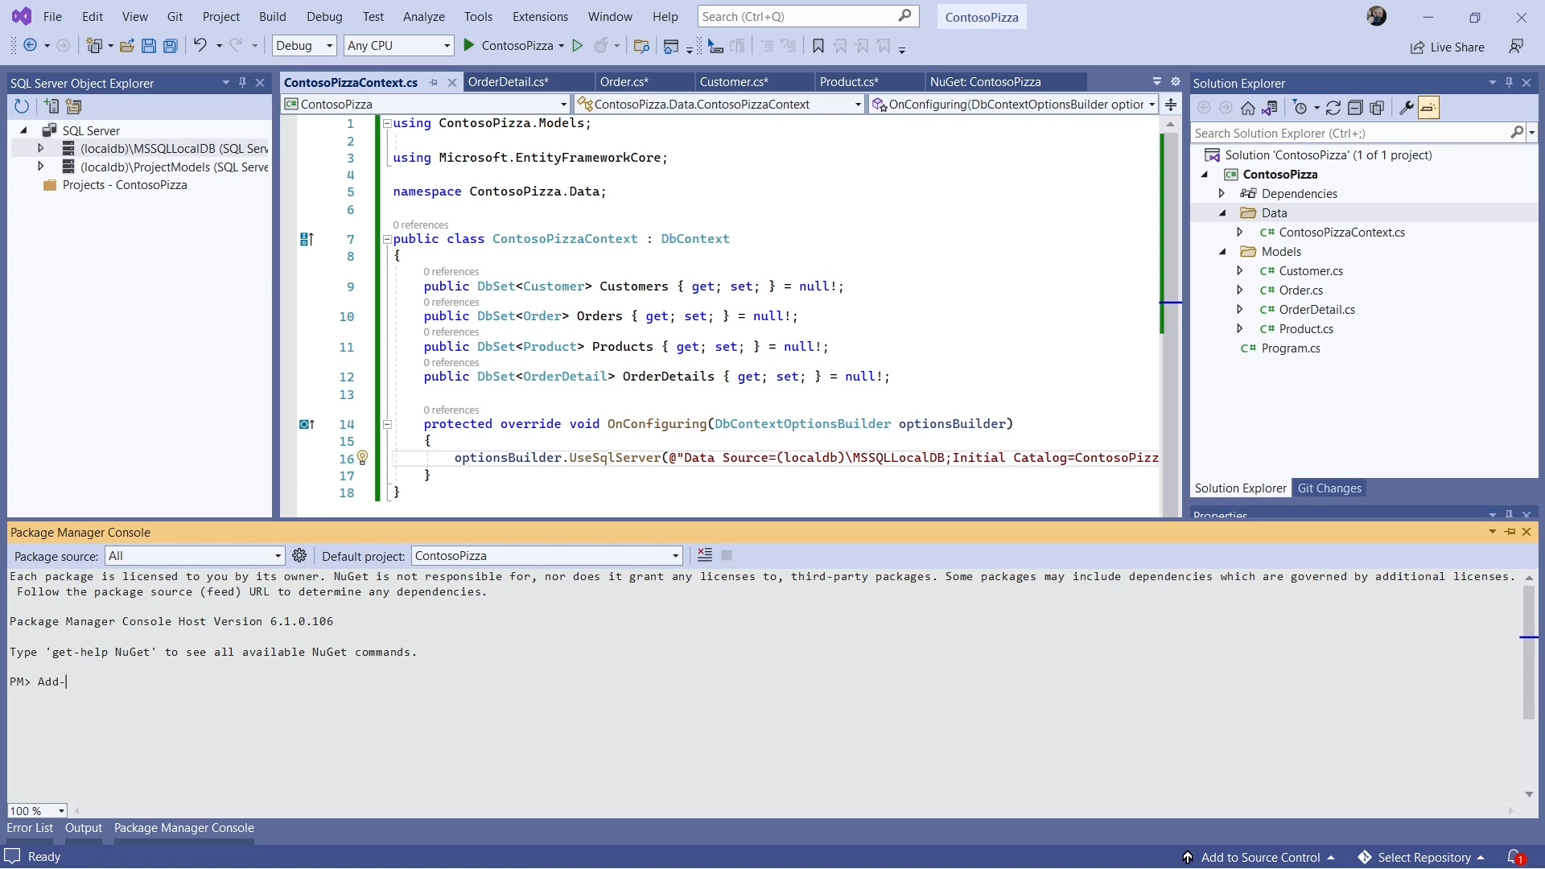
pyautogui.write('Migration')
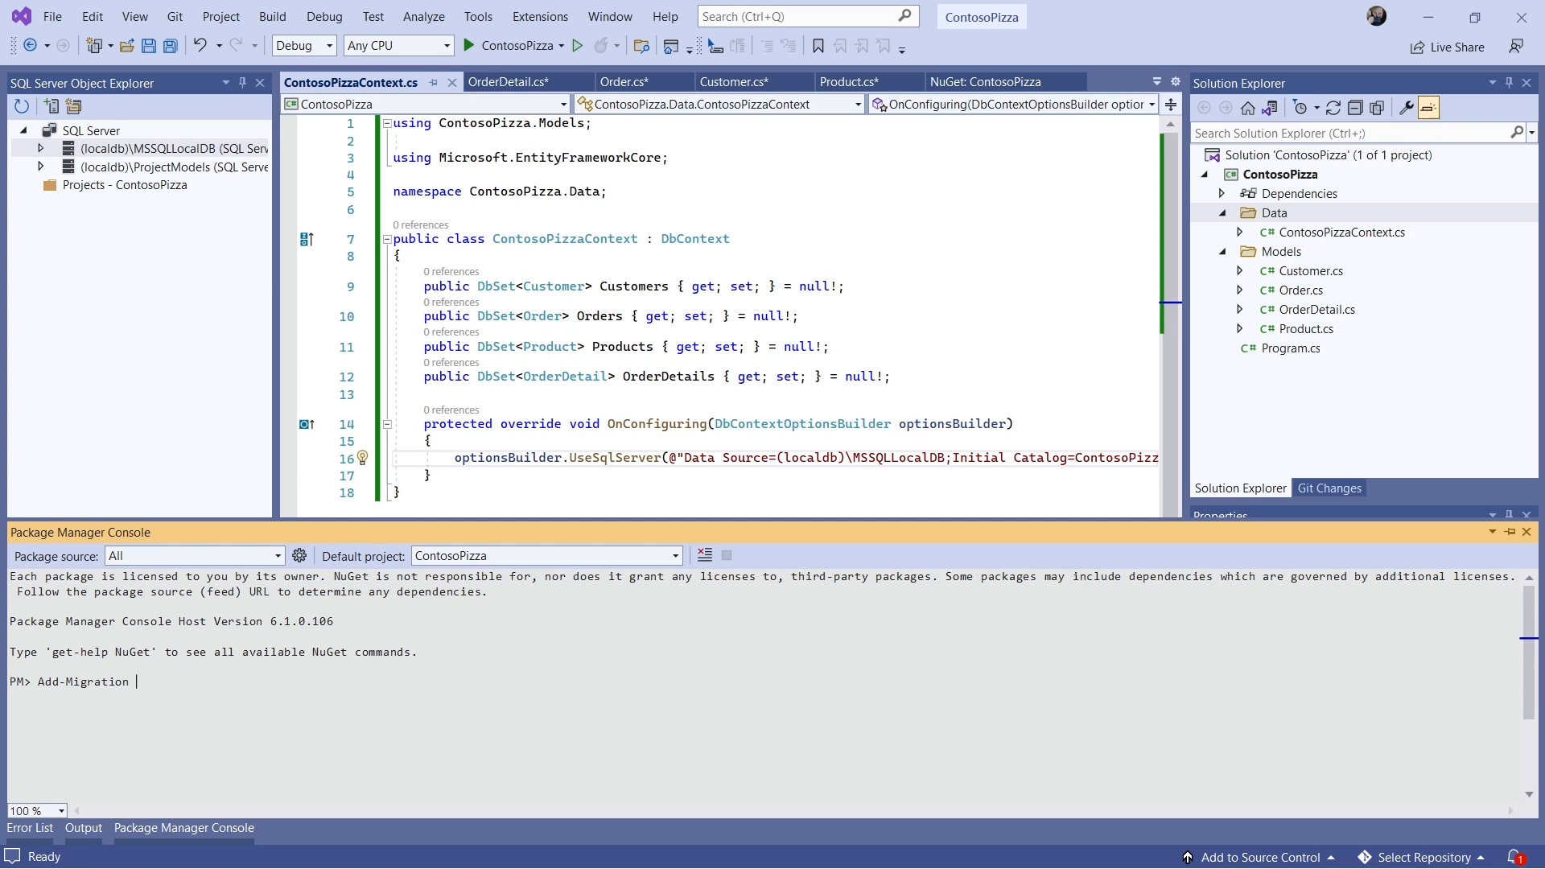
pyautogui.write('InitialCrea')
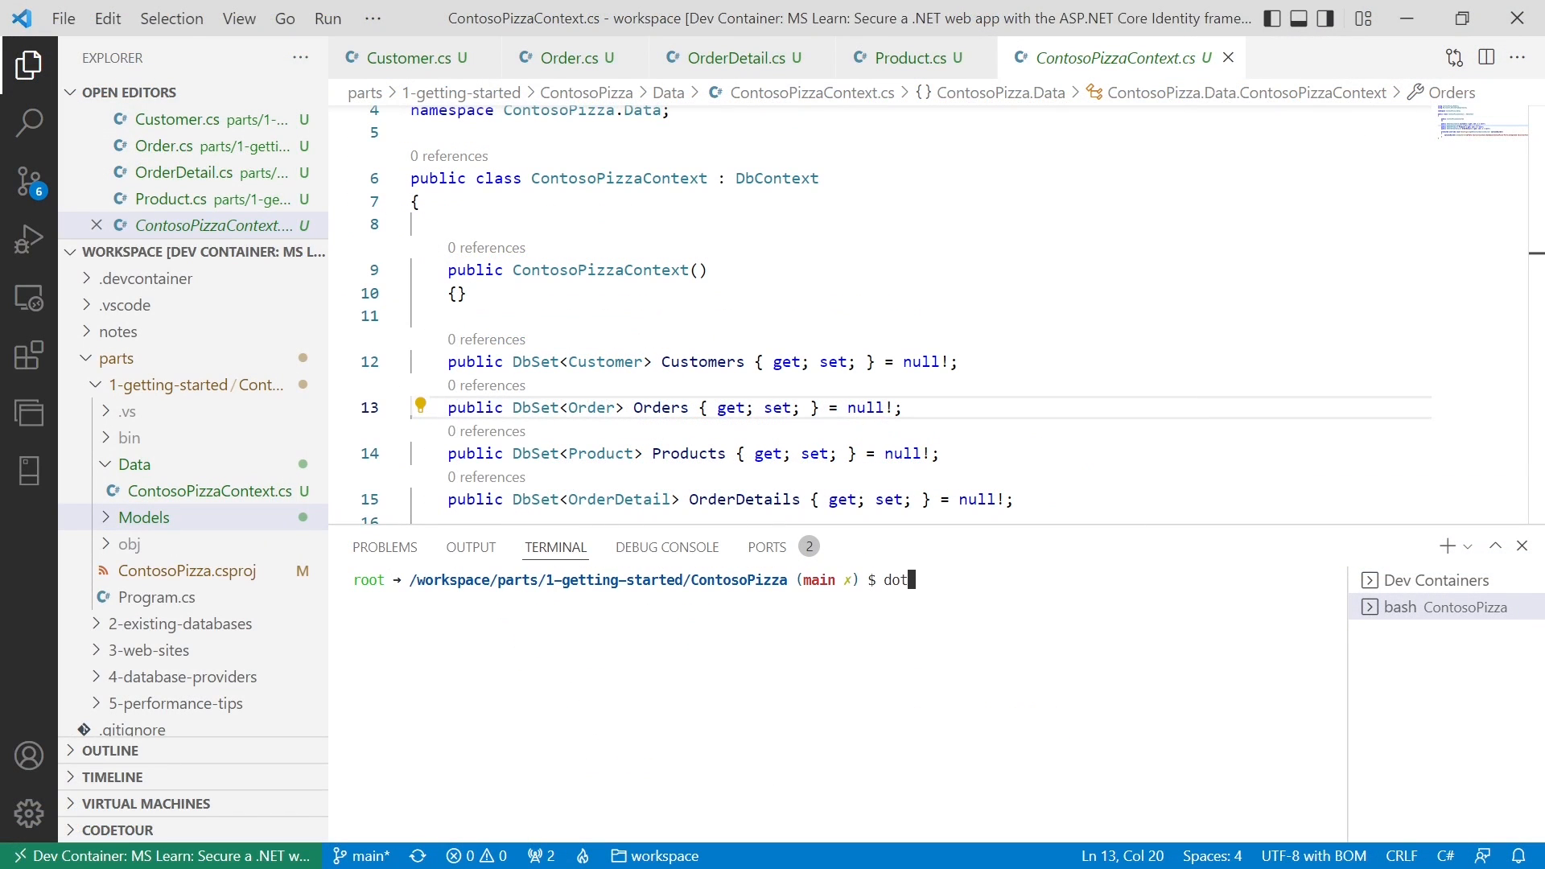
# - Run 'dotnet tool install -g dotnet-ef' in the integrated terminal
pyautogui.write('net tool')
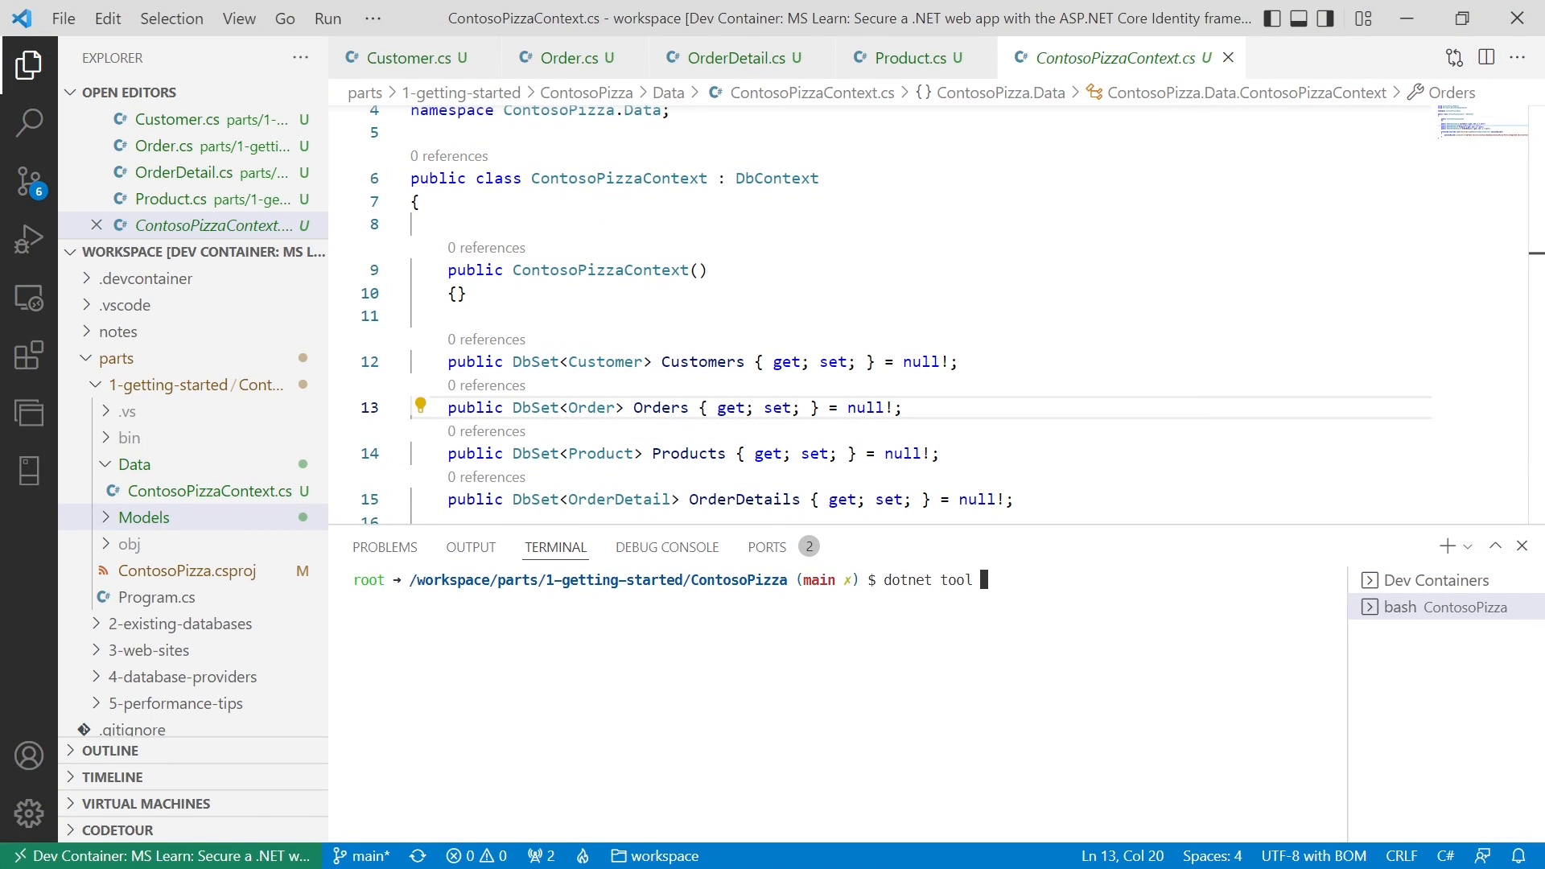
pyautogui.write('install -g')
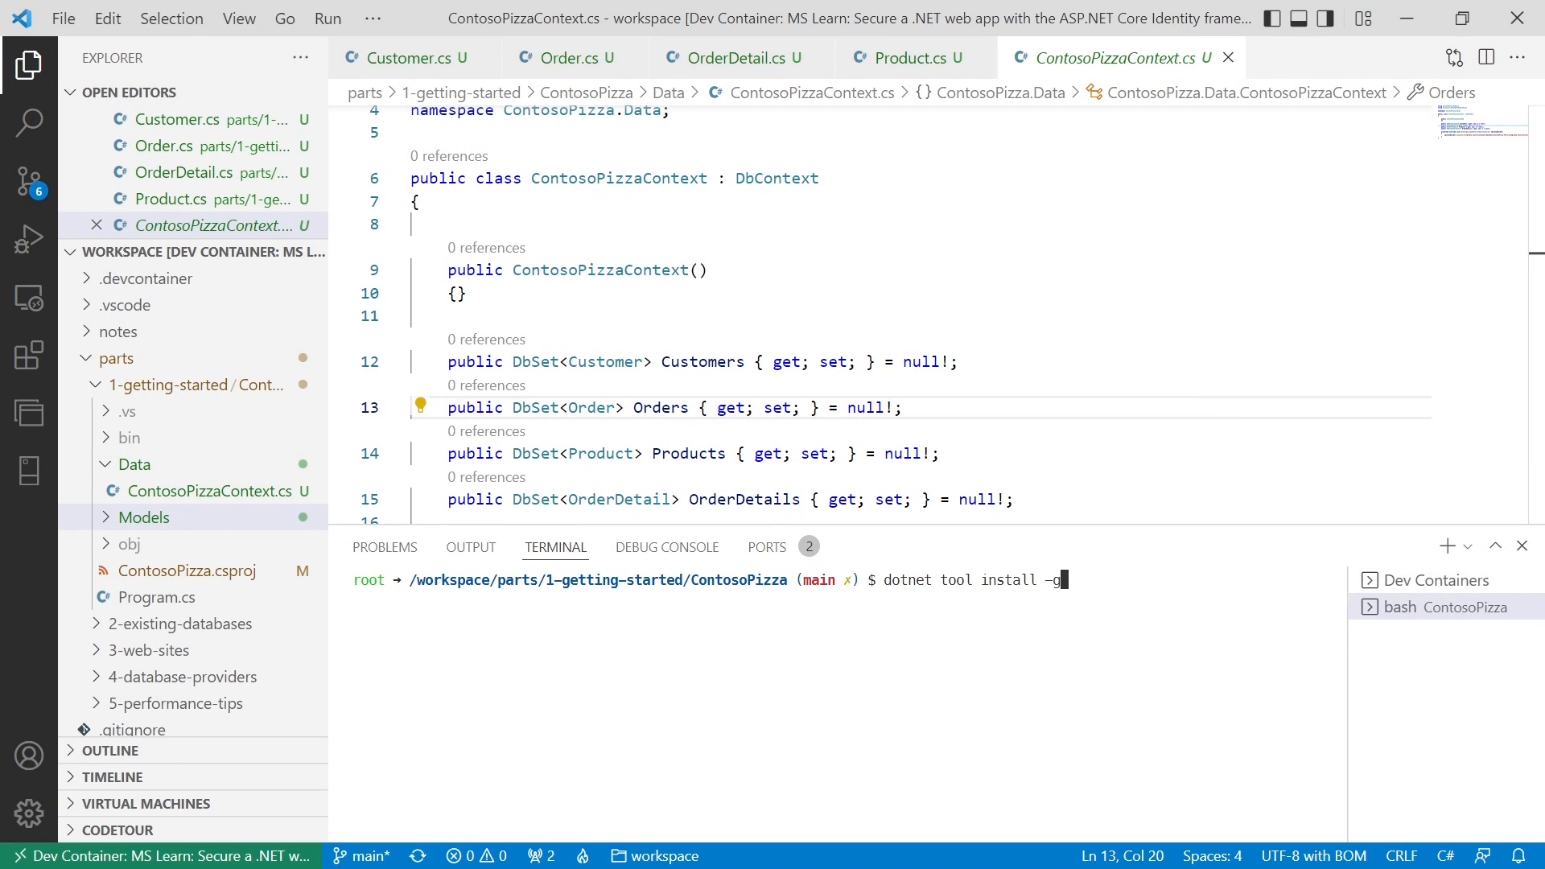
pyautogui.write('dotnet')
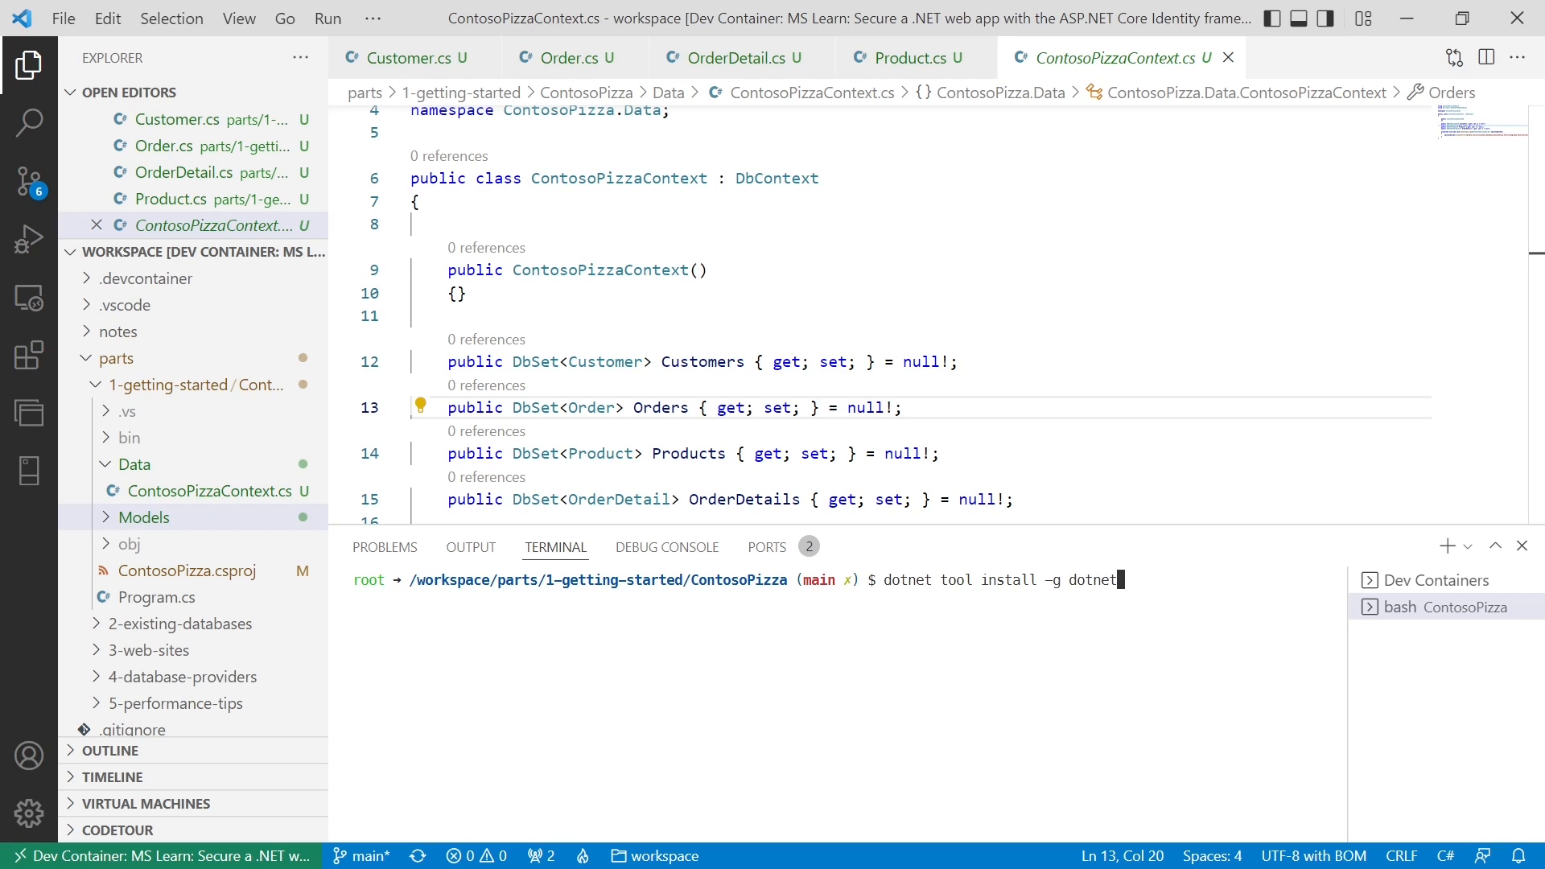
pyautogui.write('-ef')
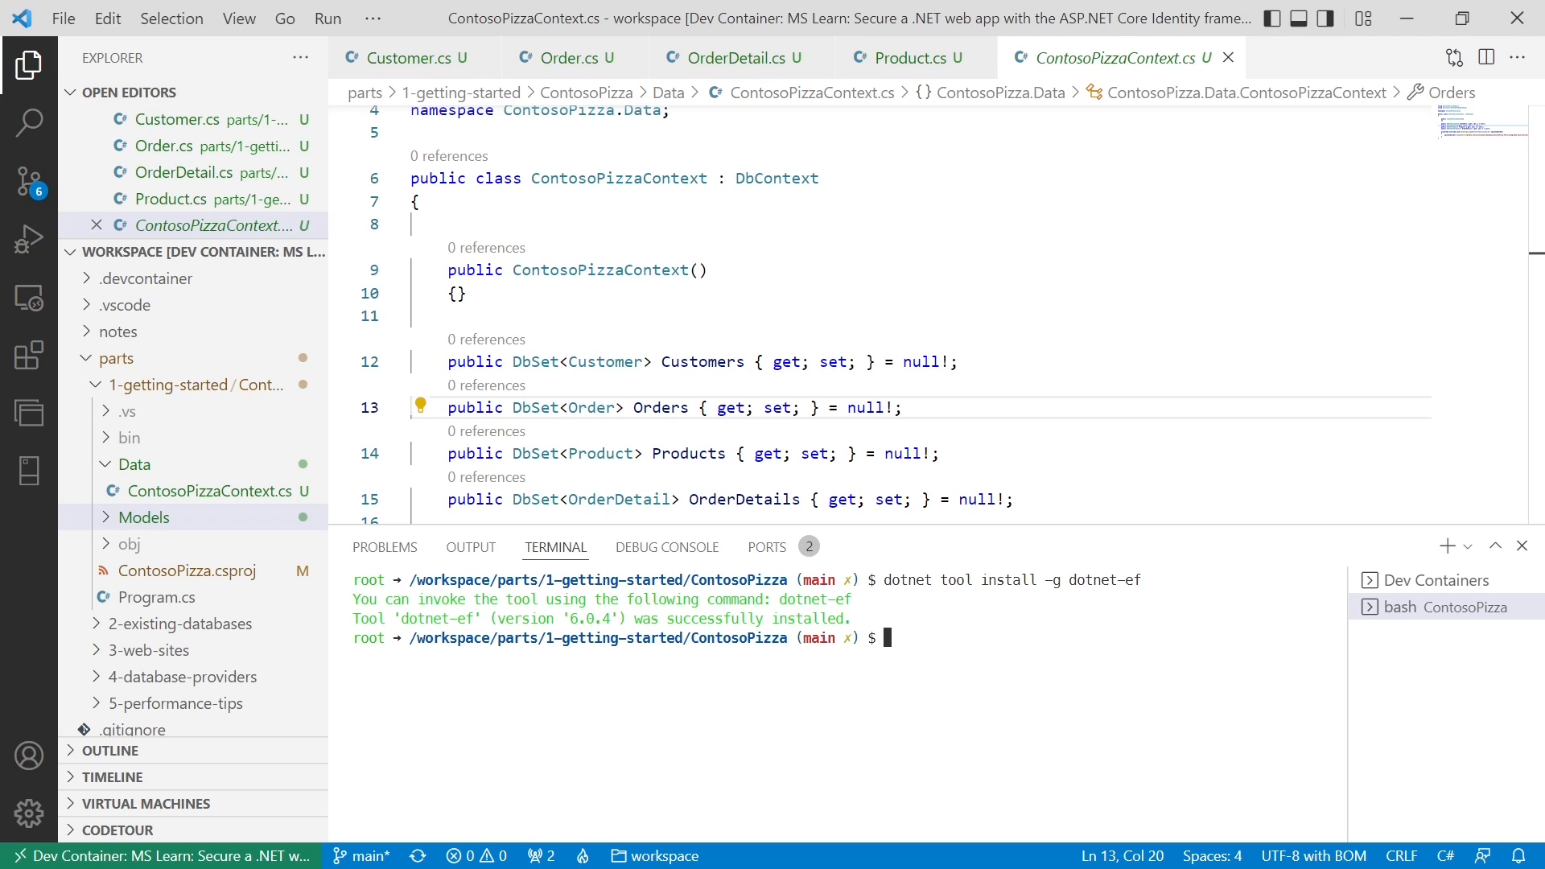
# - Run 'dotnet ef migrations add InitialCreate' to create the initial migration
pyautogui.write('dotnet ef m')
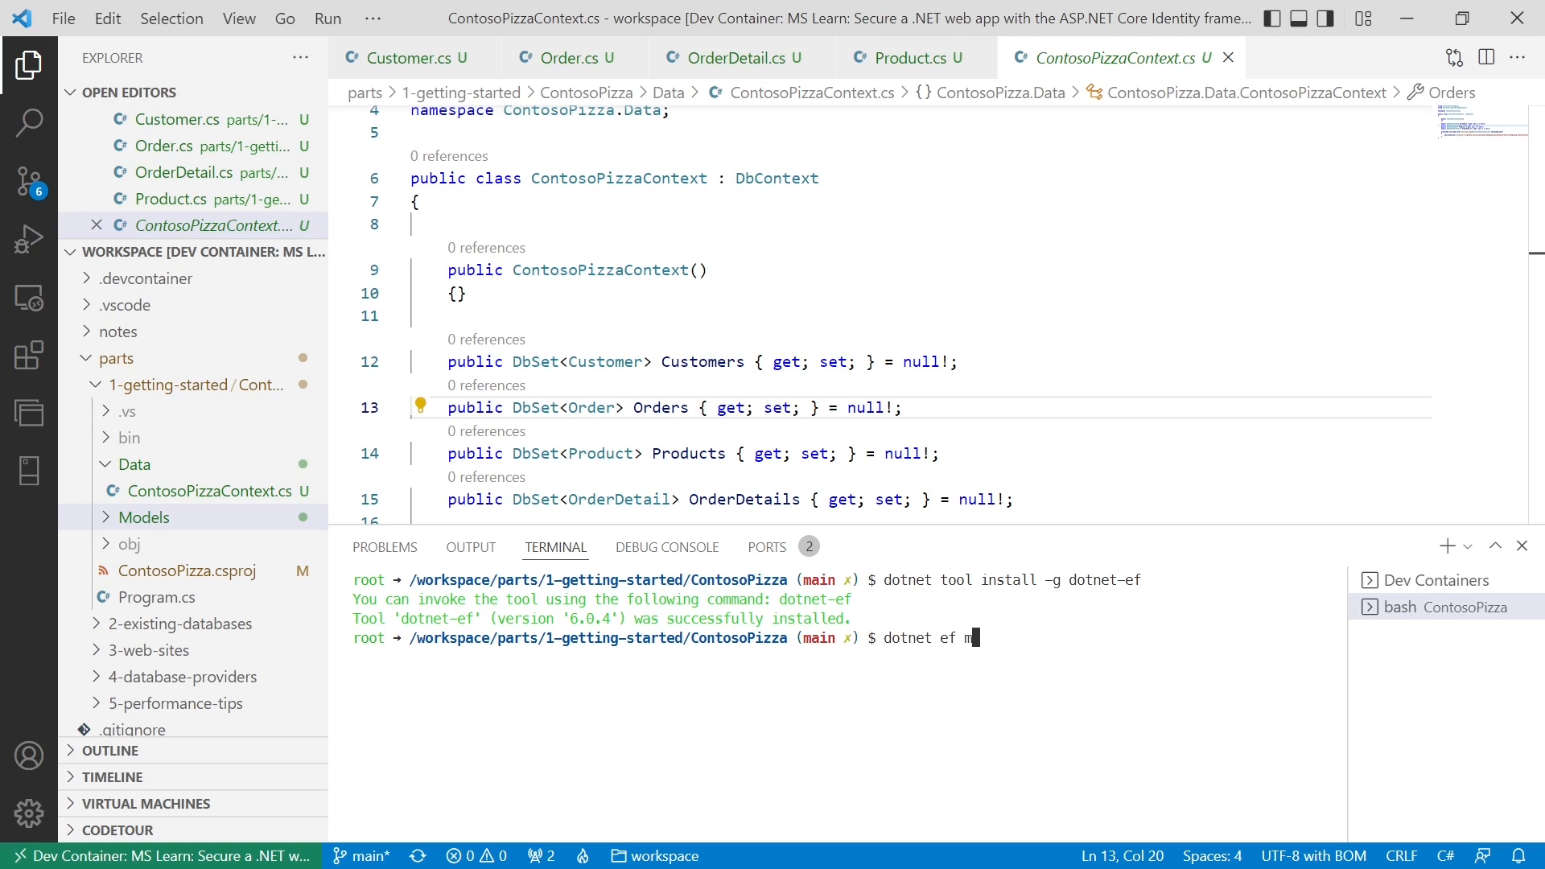
pyautogui.write('igrations add')
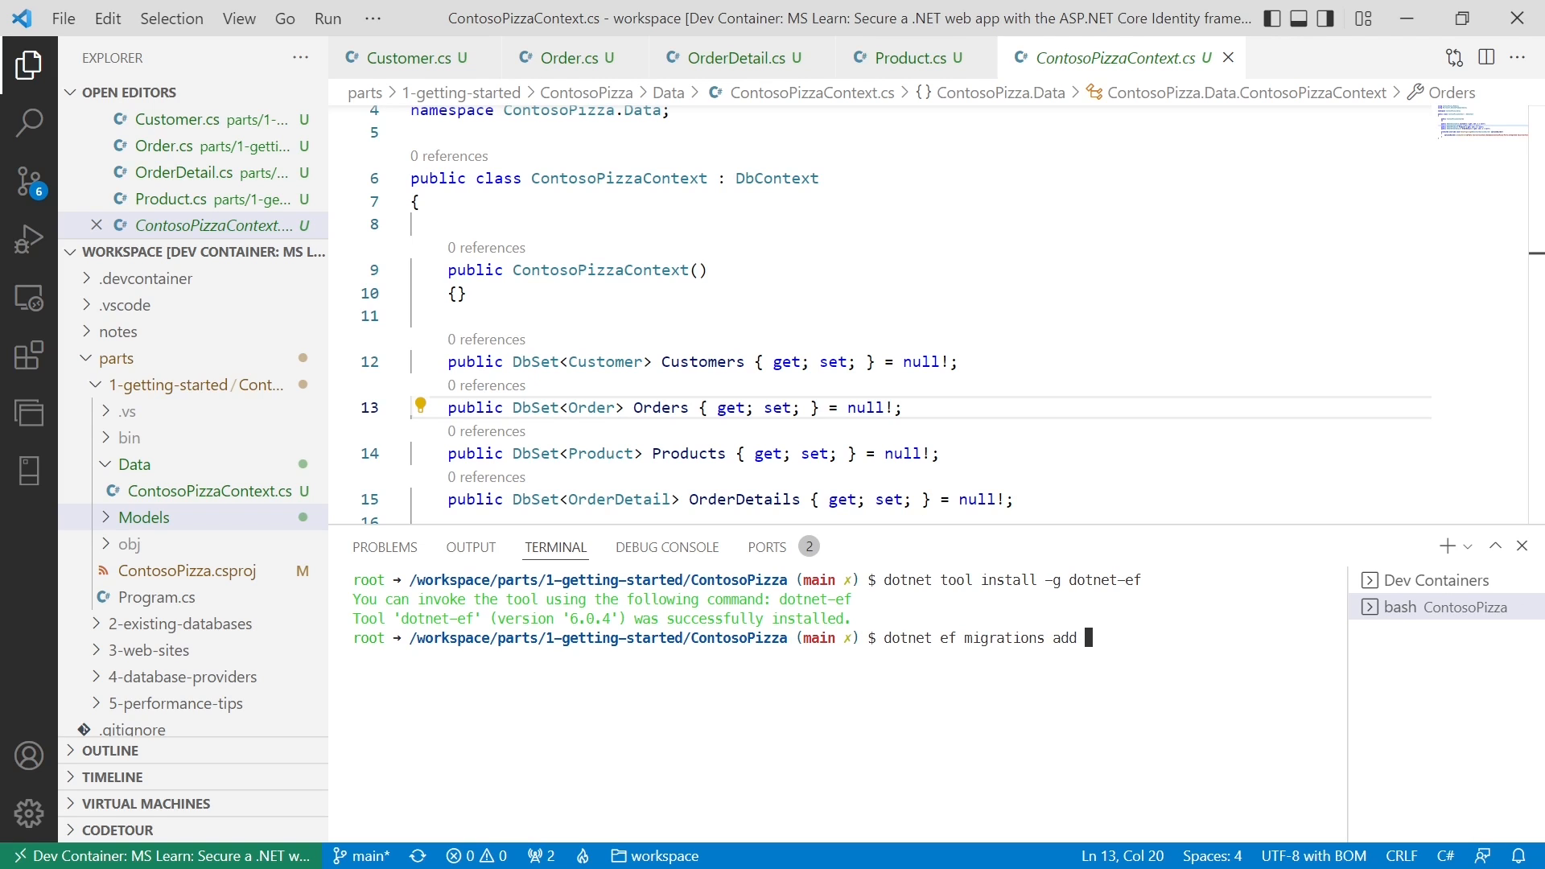
pyautogui.write('InitialCre')
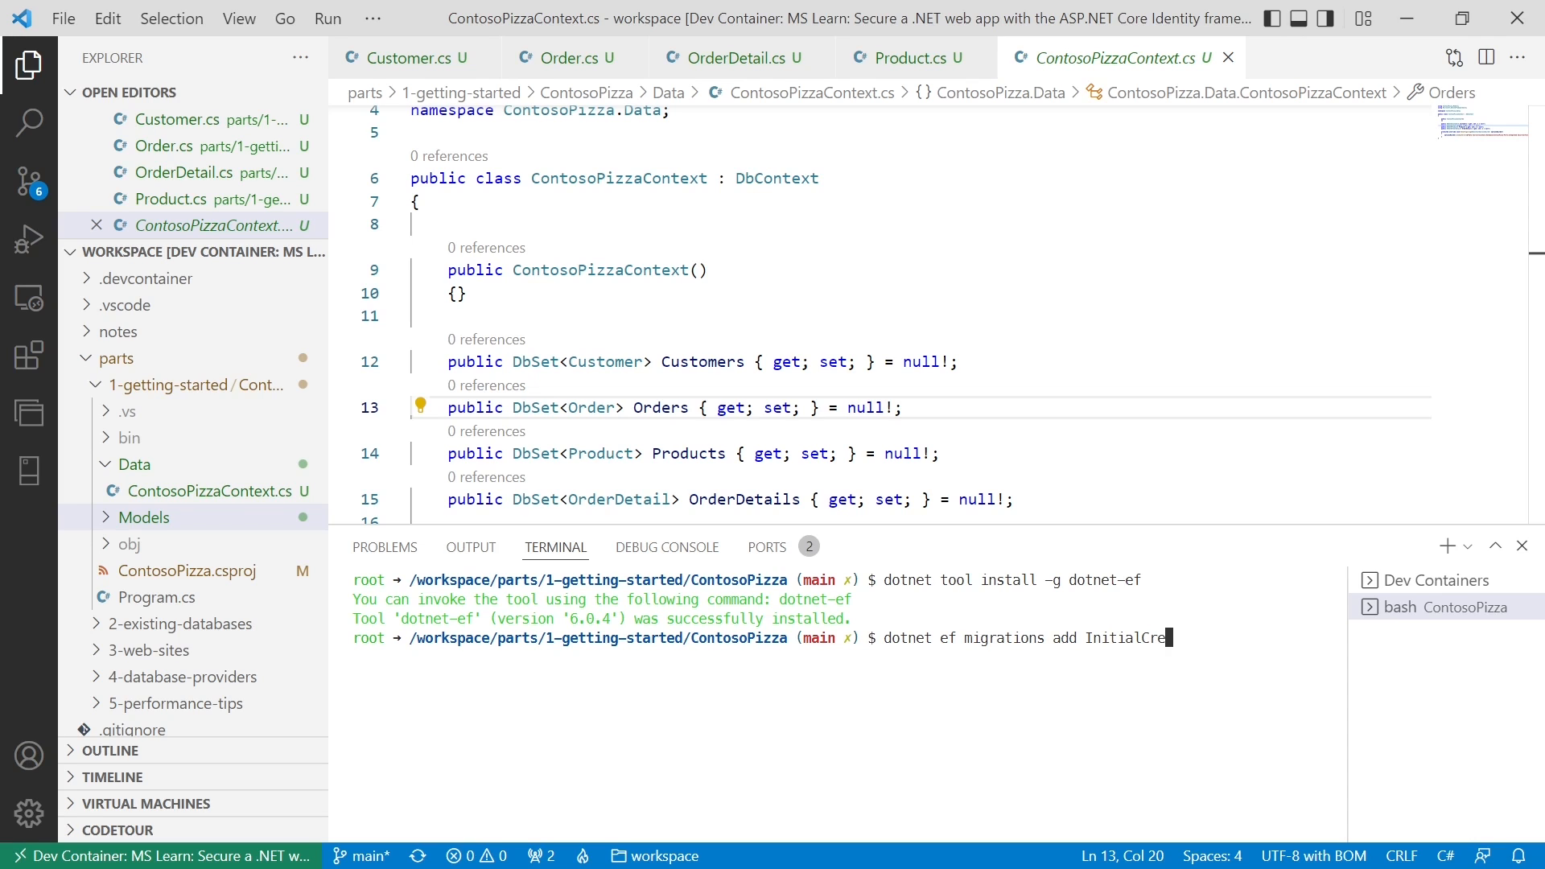
pyautogui.press('Return')
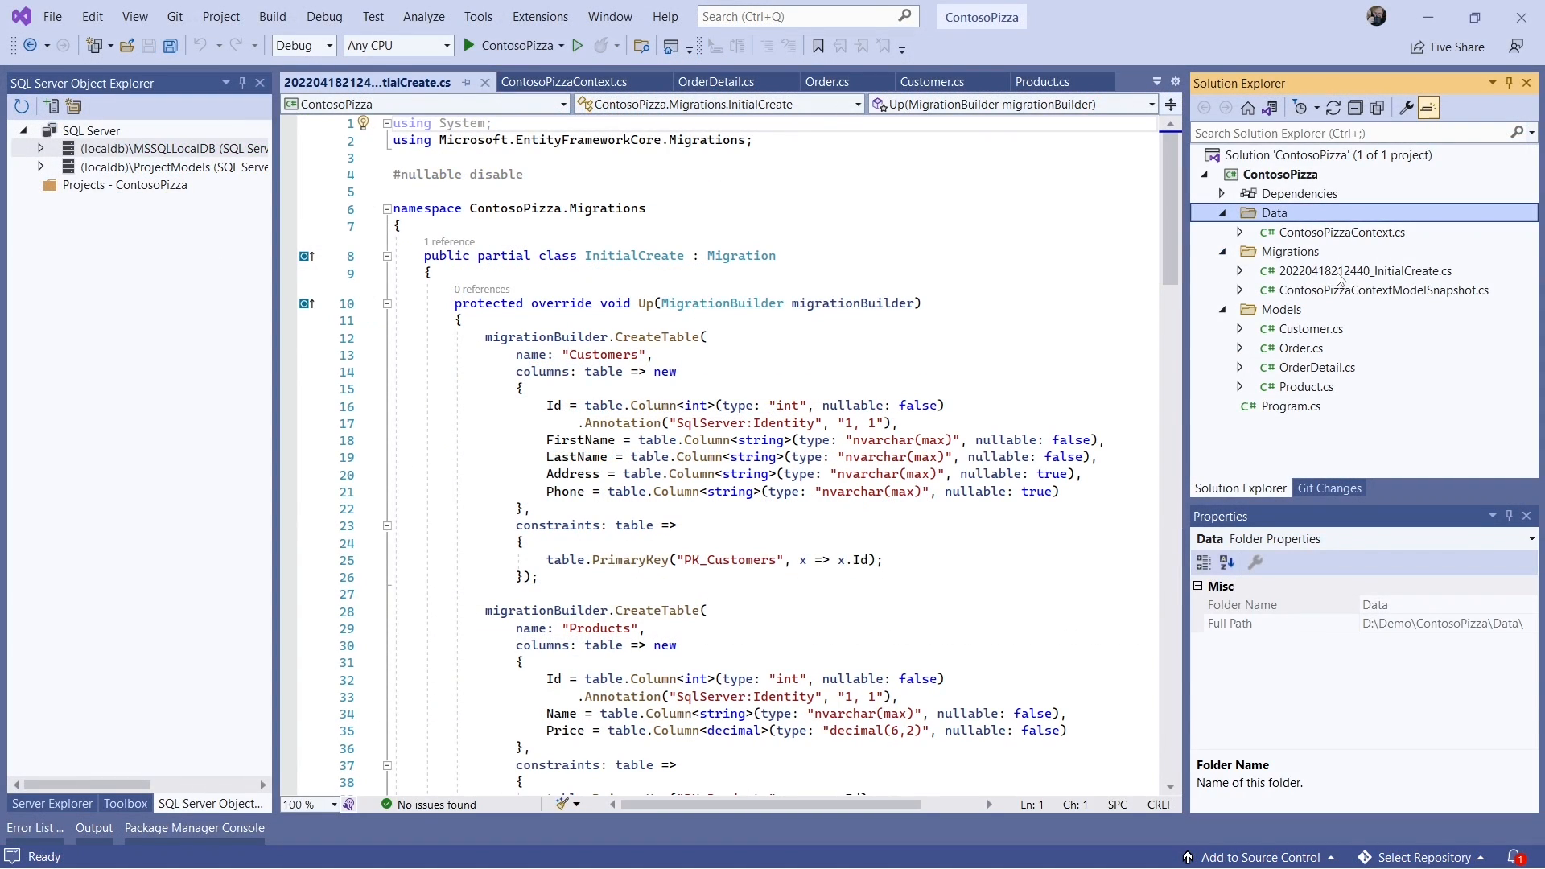
# - Inspect the InitialCreate migration's Products CreateTable block with its Id and Price columns, then close it
pyautogui.click(1363, 270)
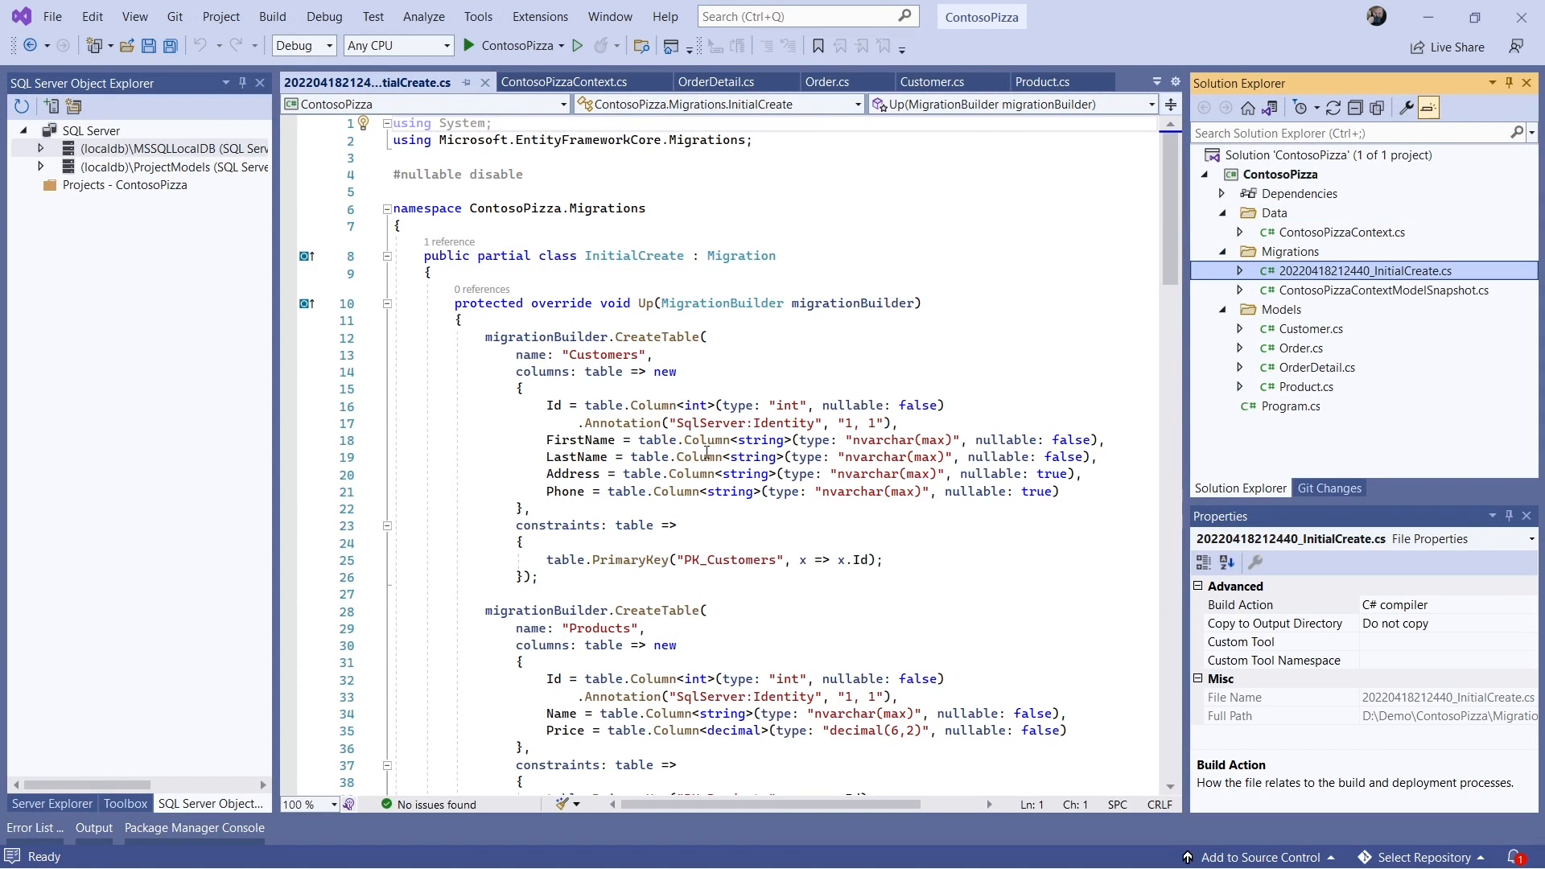
pyautogui.scroll(-3)
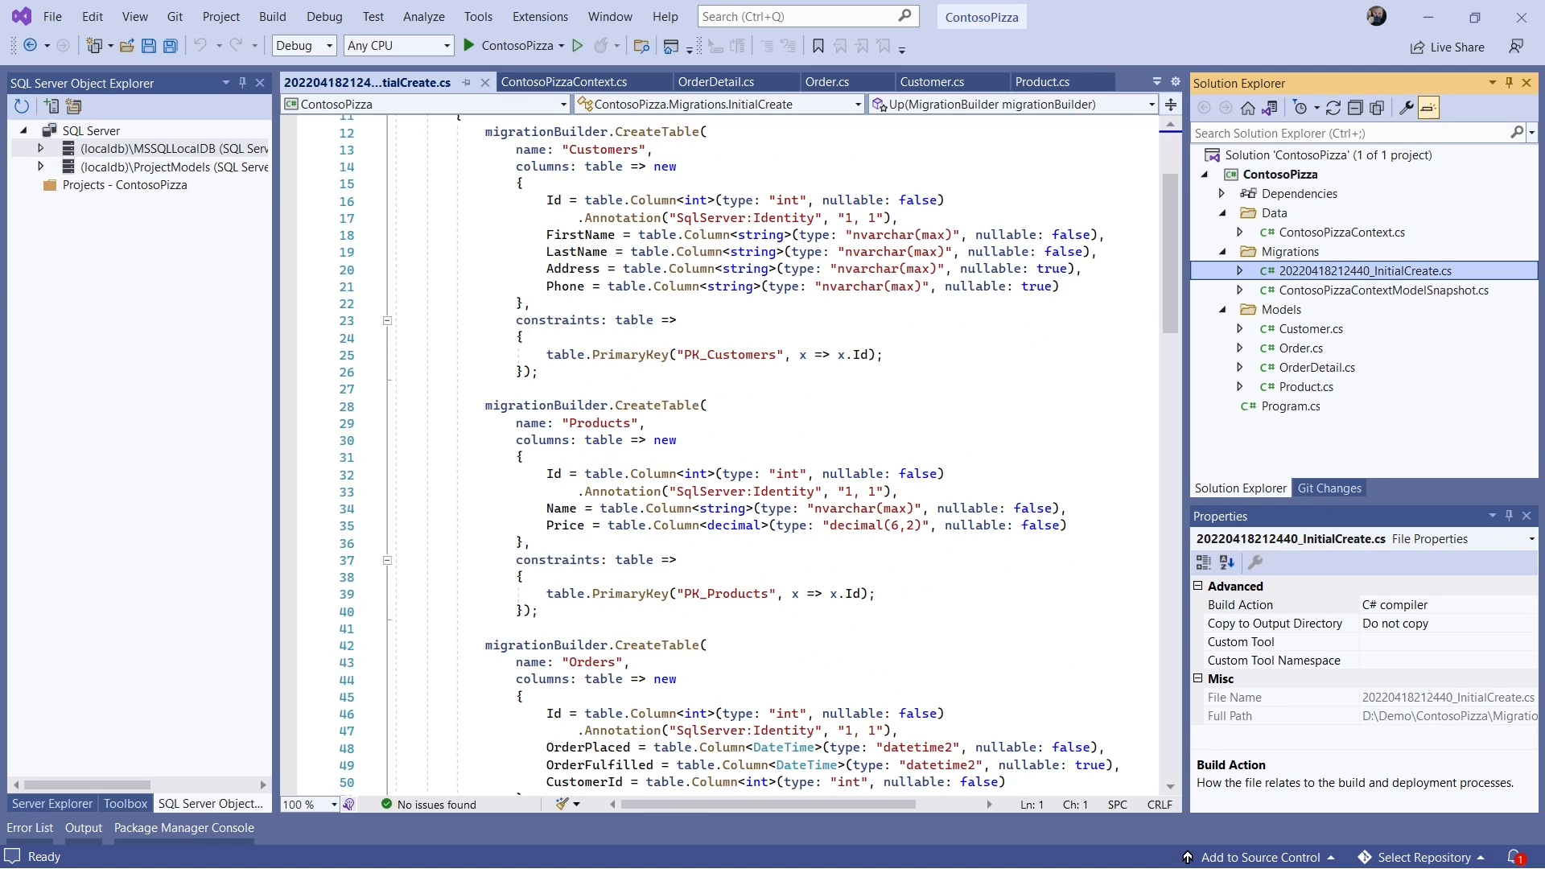
pyautogui.moveTo(394, 568)
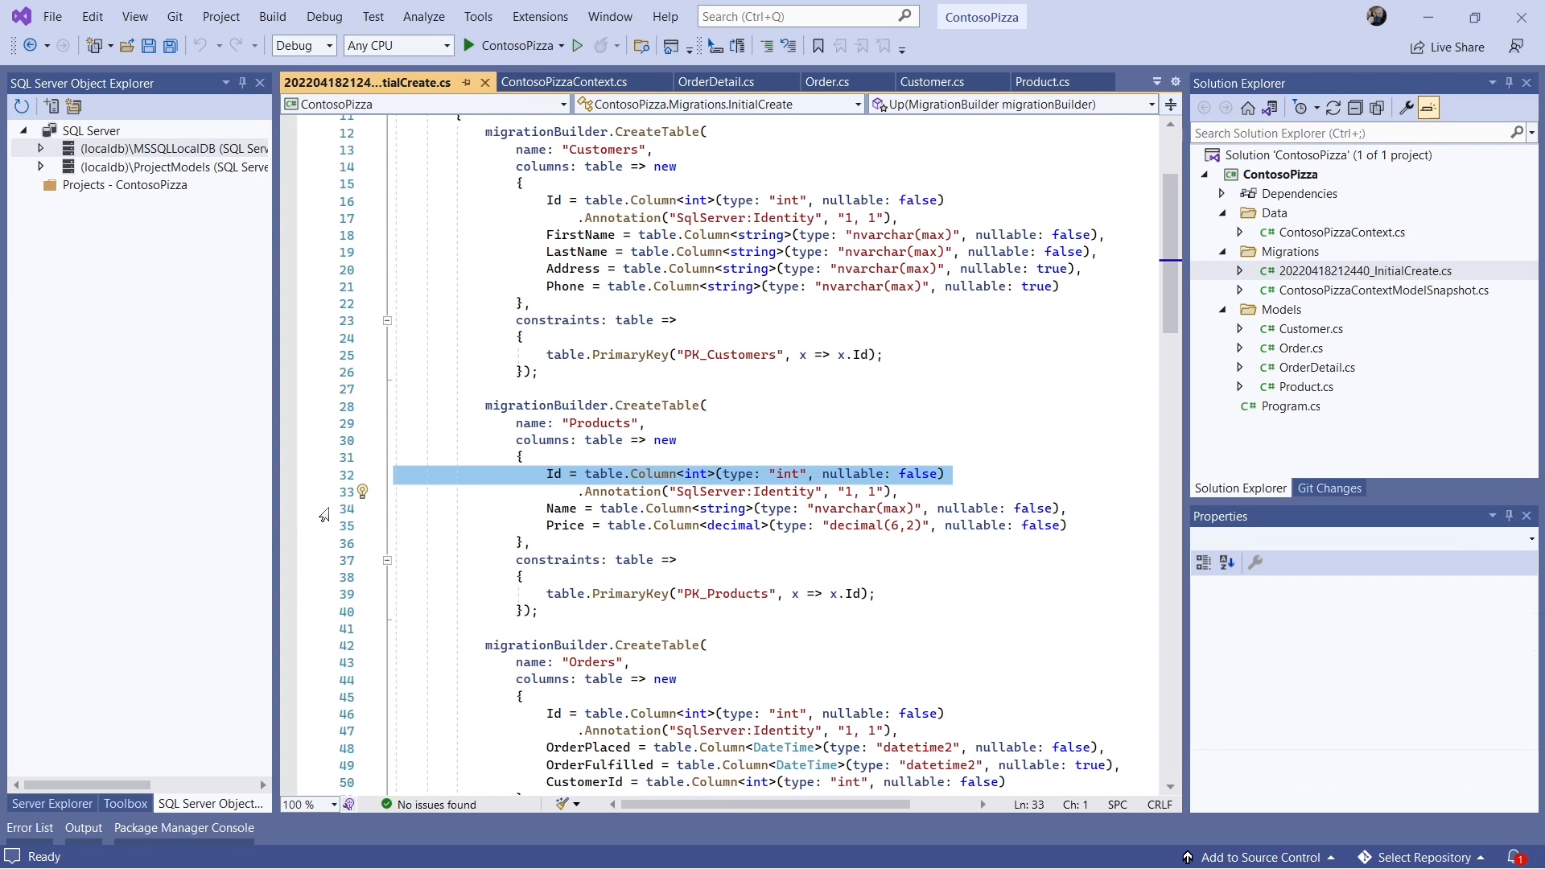
pyautogui.click(690, 509)
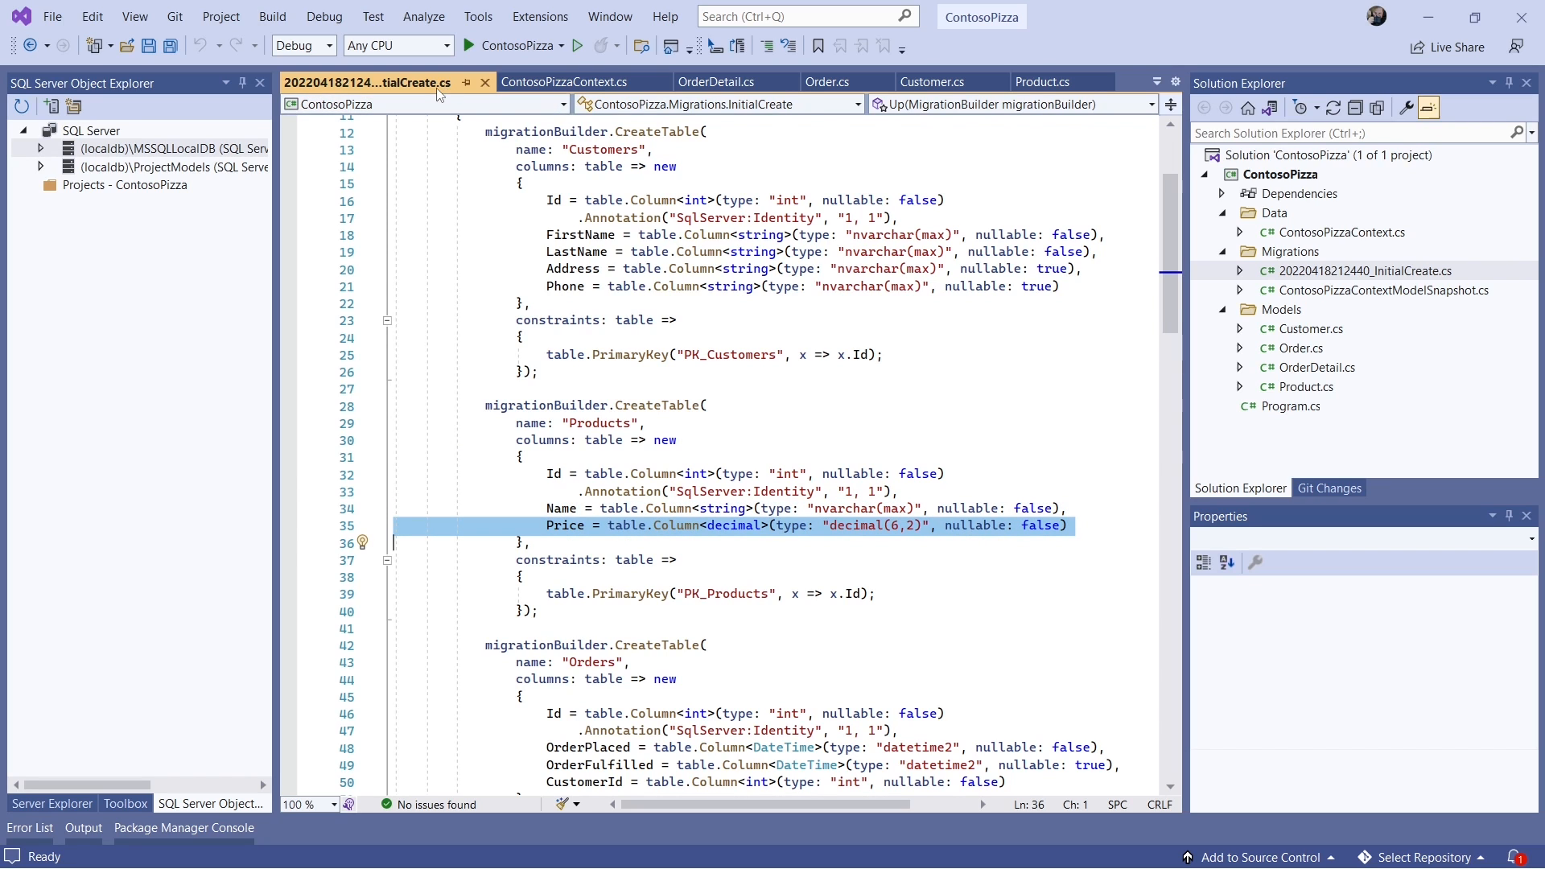
pyautogui.click(565, 82)
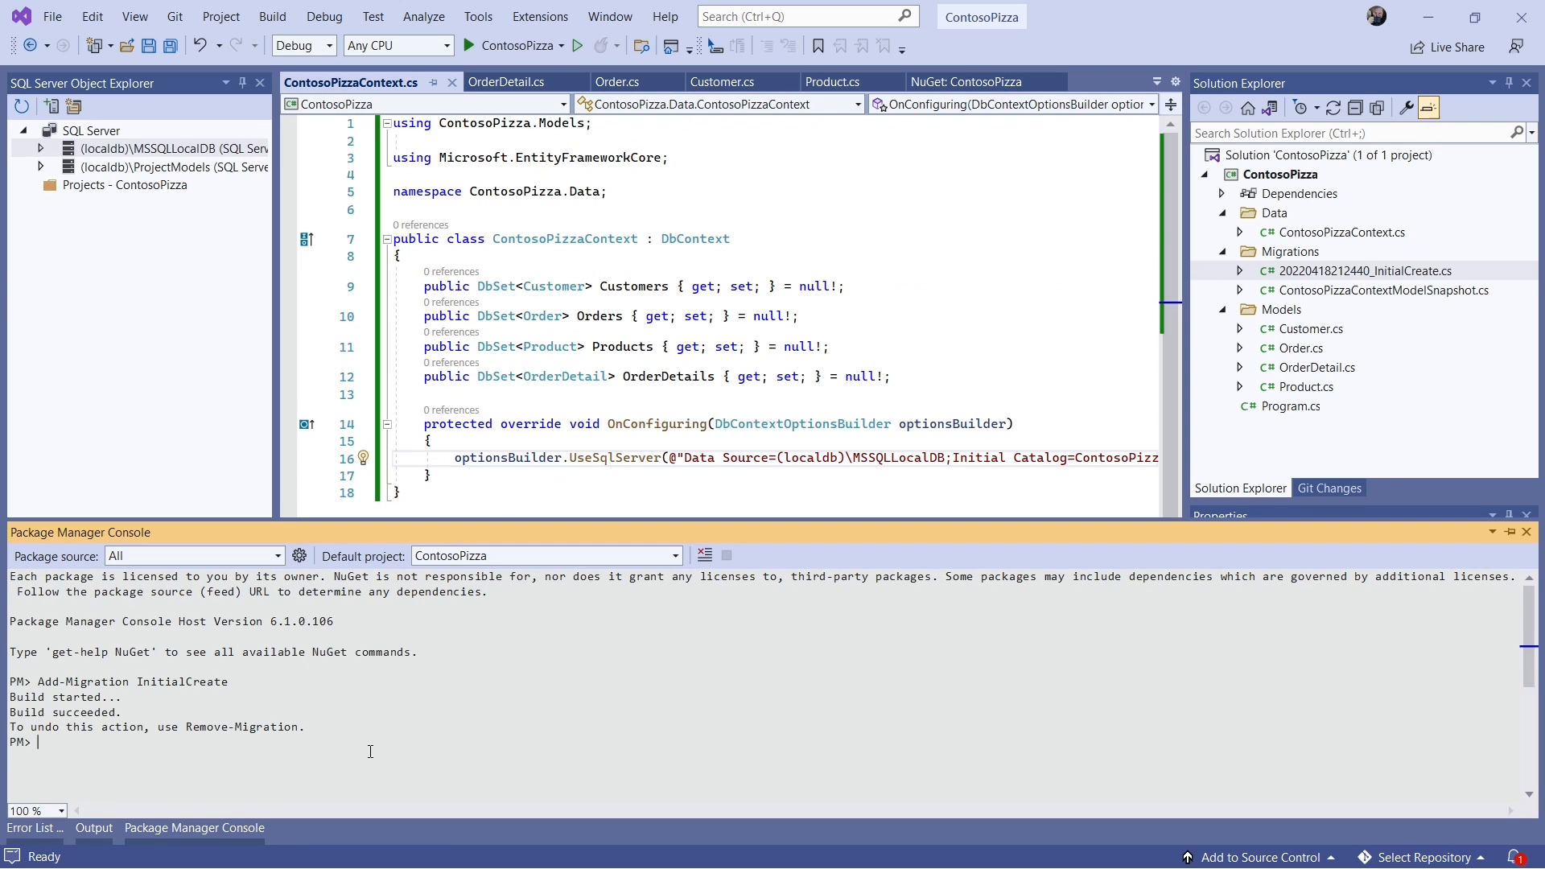
# - Run Update-Database in the Package Manager Console to apply InitialCreate
pyautogui.write('U')
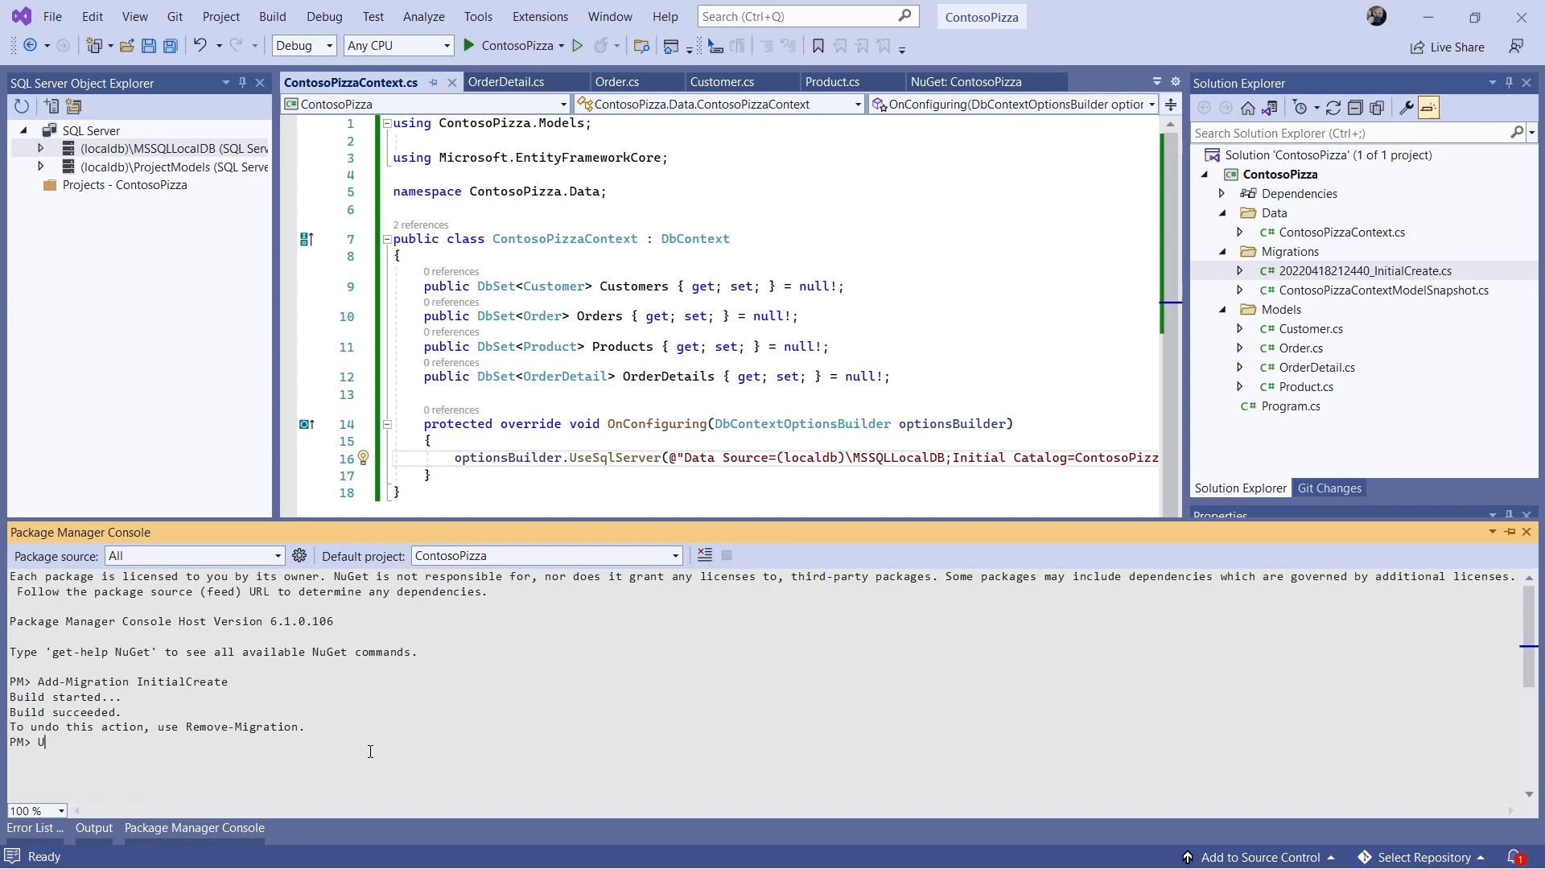
pyautogui.write('pdate-Database')
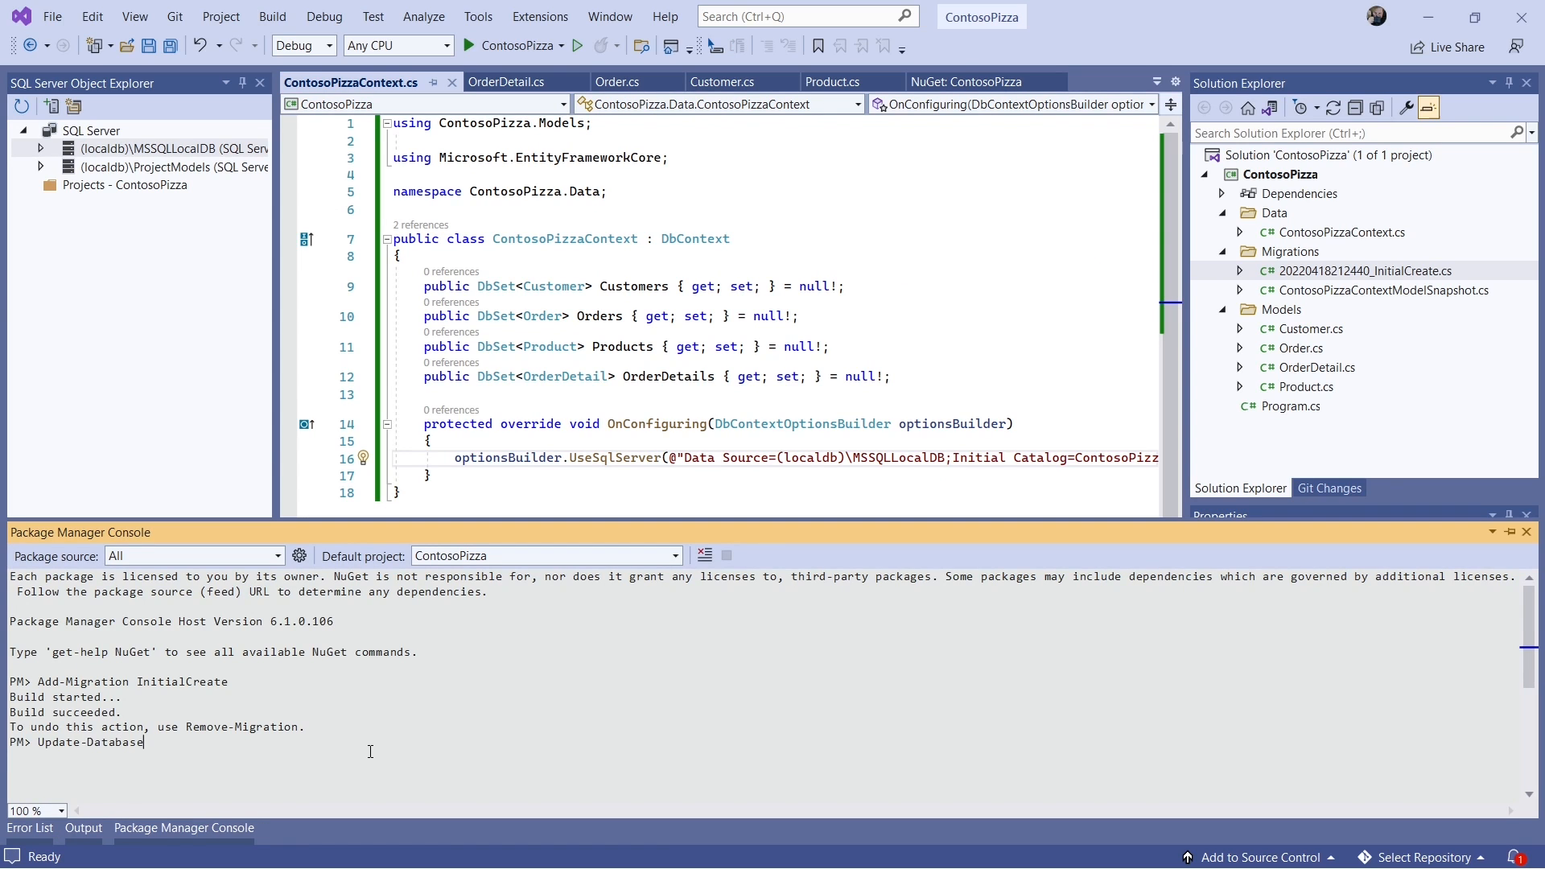
pyautogui.press('Return')
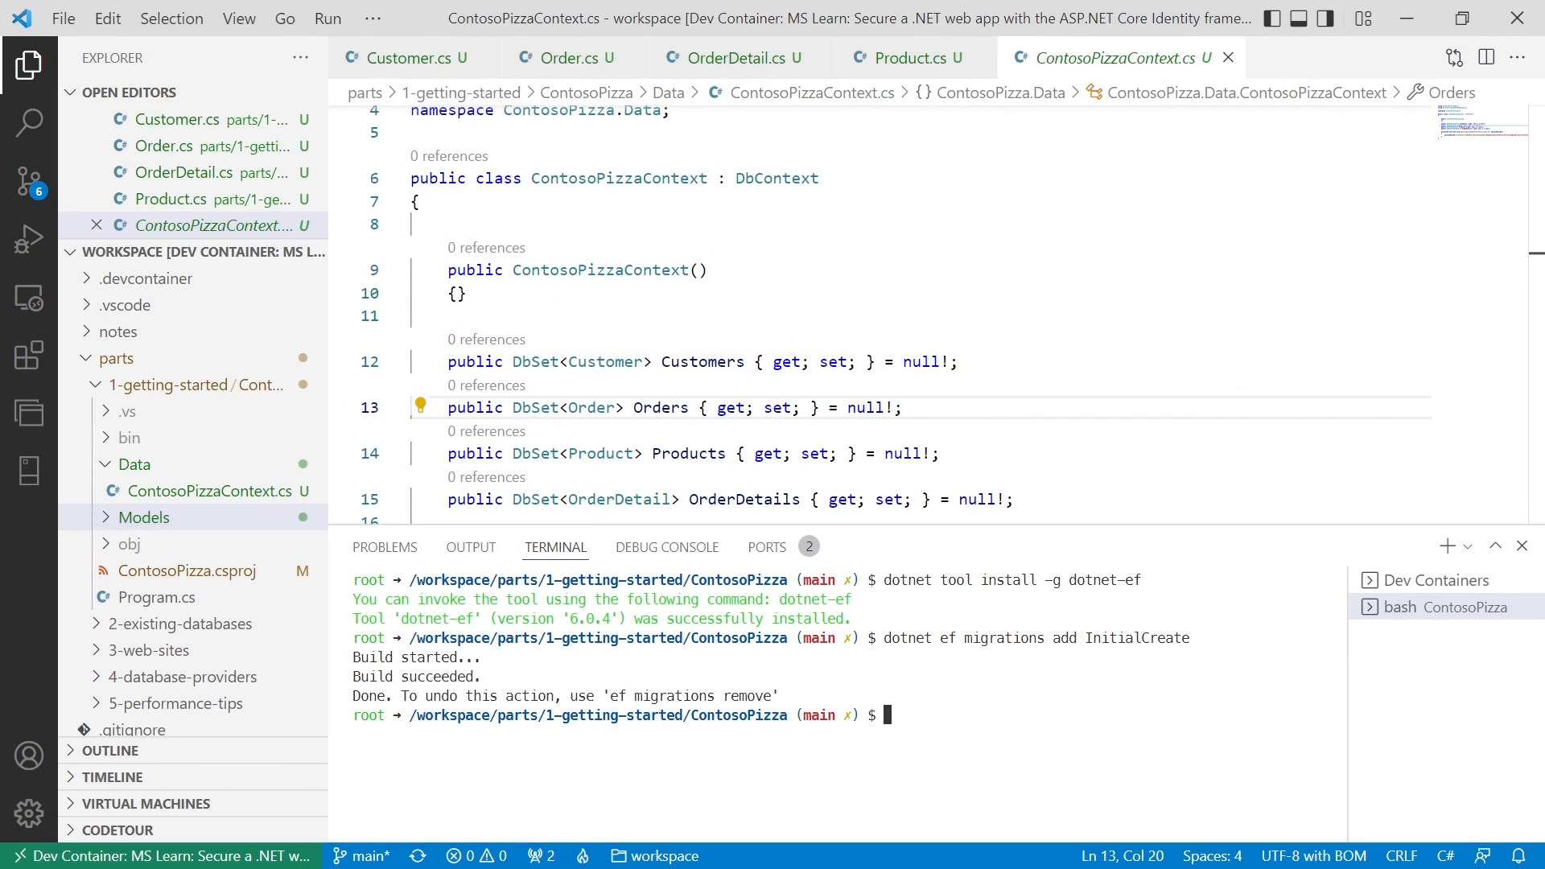
# - Enter the 'dotnet ef database update' command in the dev container terminal
pyautogui.write('dotnet ef dat')
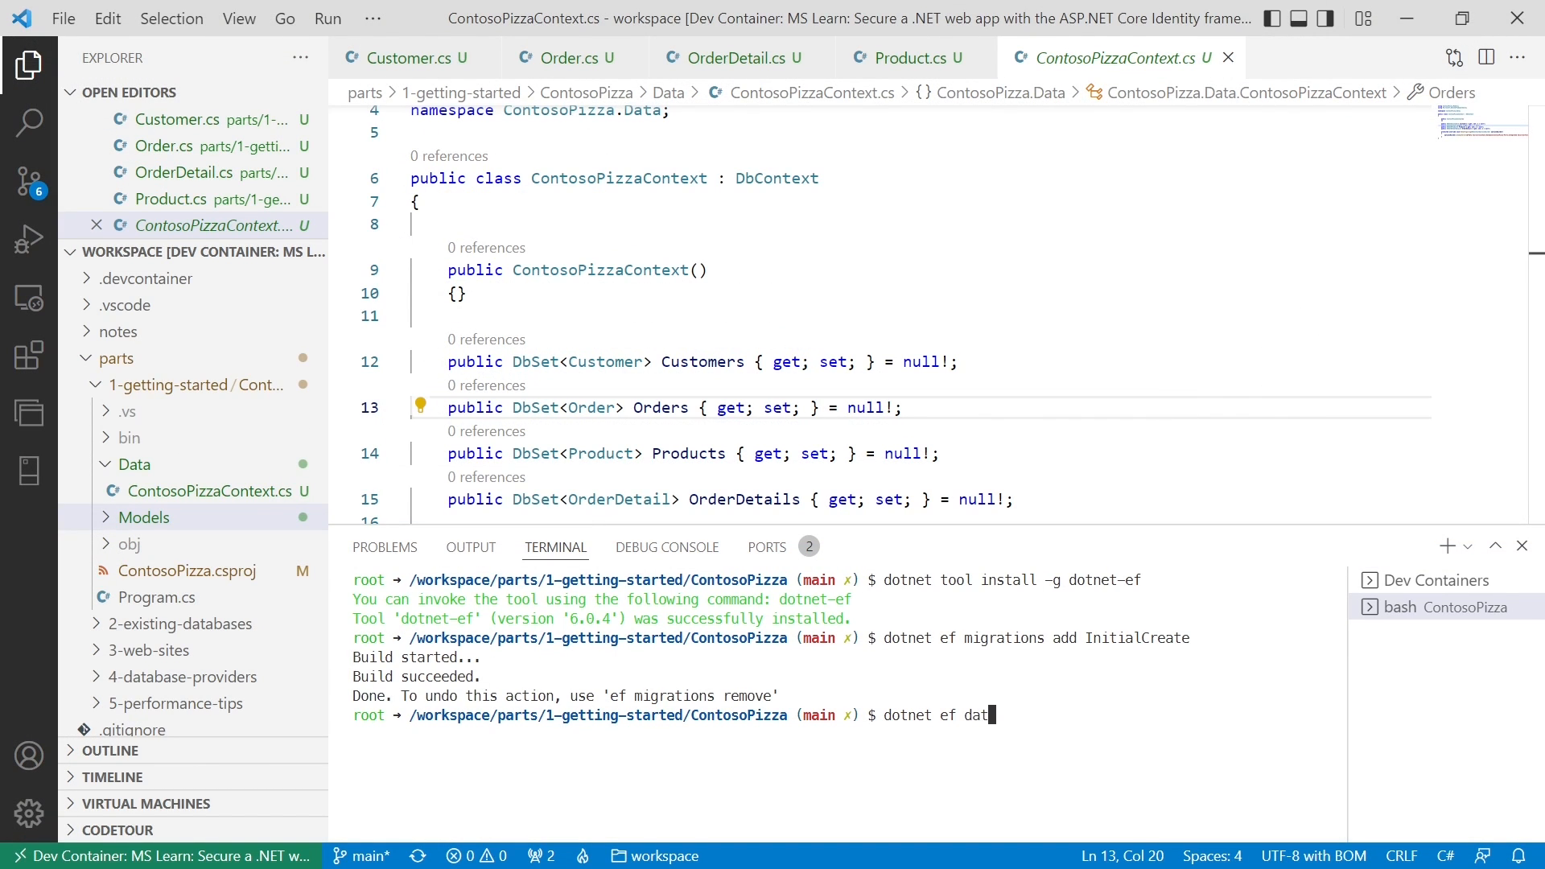
pyautogui.write('abase upd')
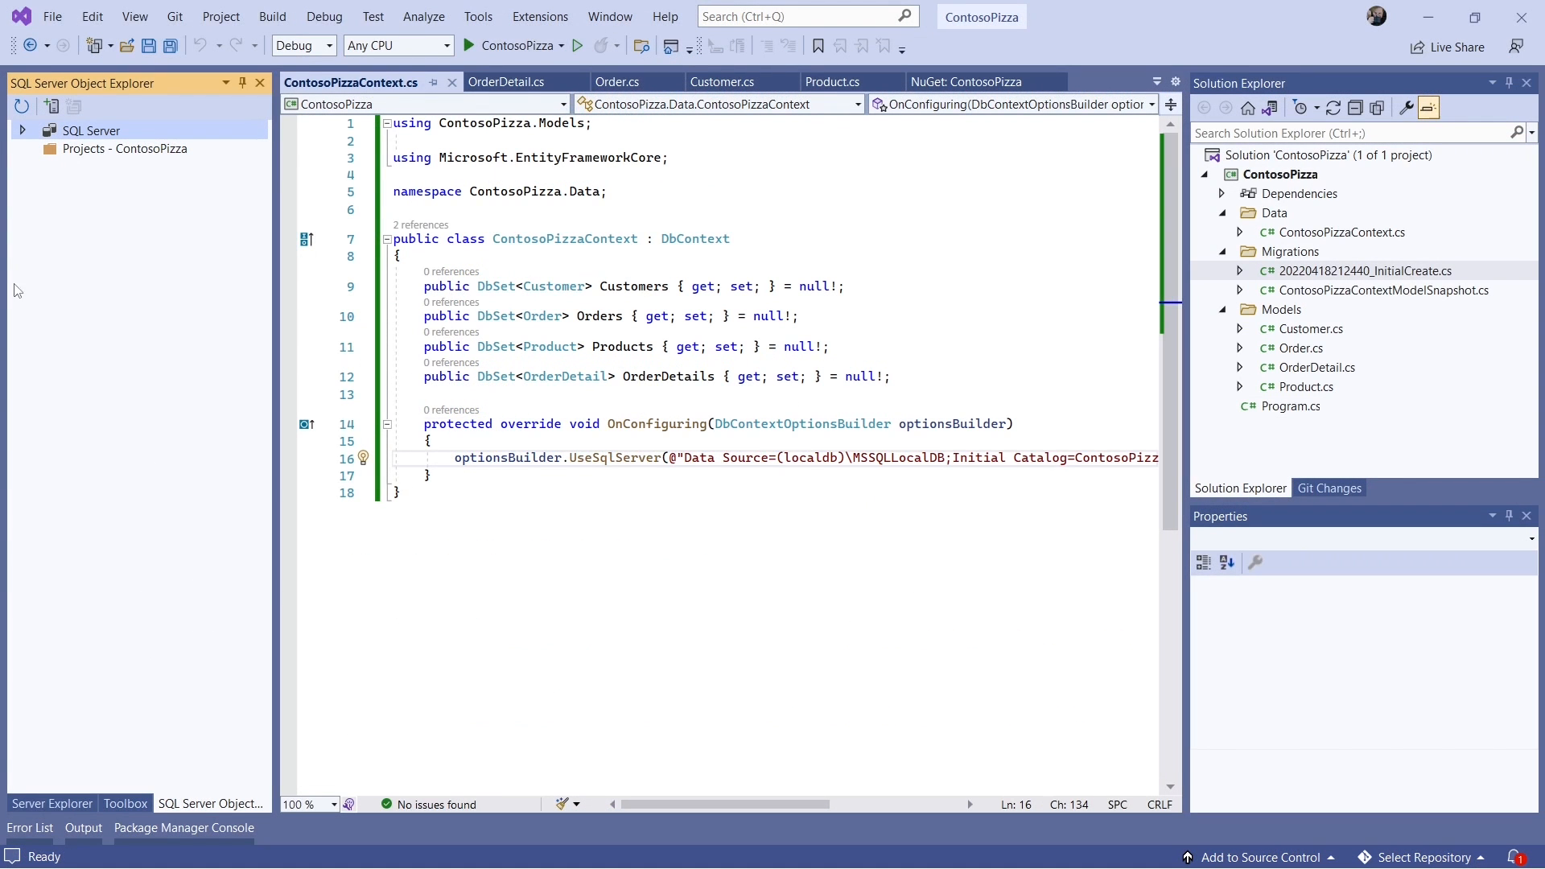
# - Expand (localdb)\MSSQLLocalDB down to the ContosoPizza-Part1 database's Tables node
pyautogui.click(21, 128)
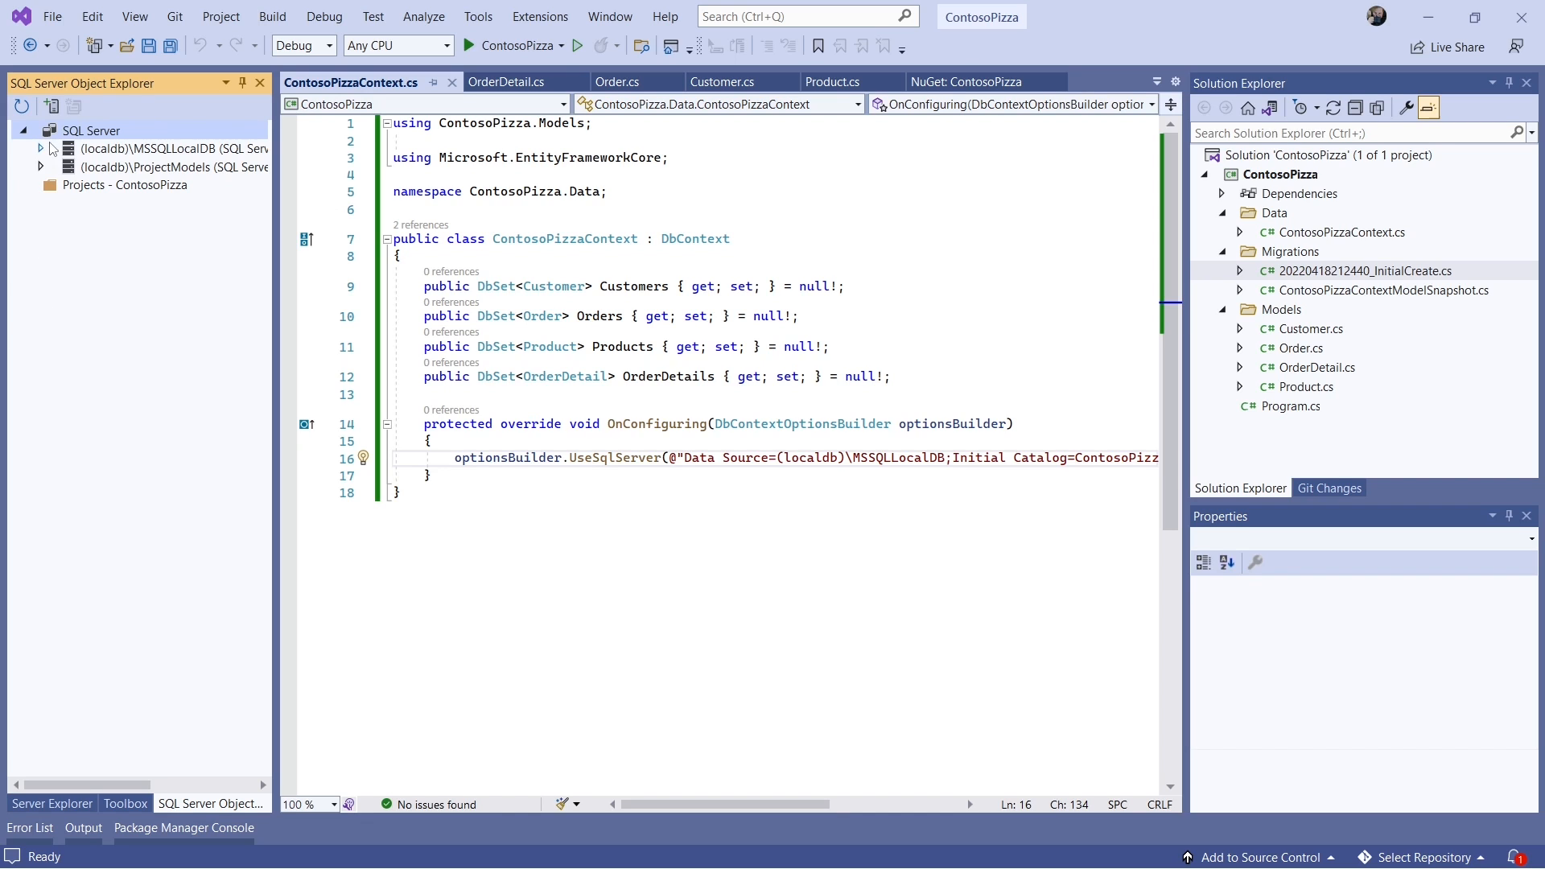
pyautogui.click(39, 148)
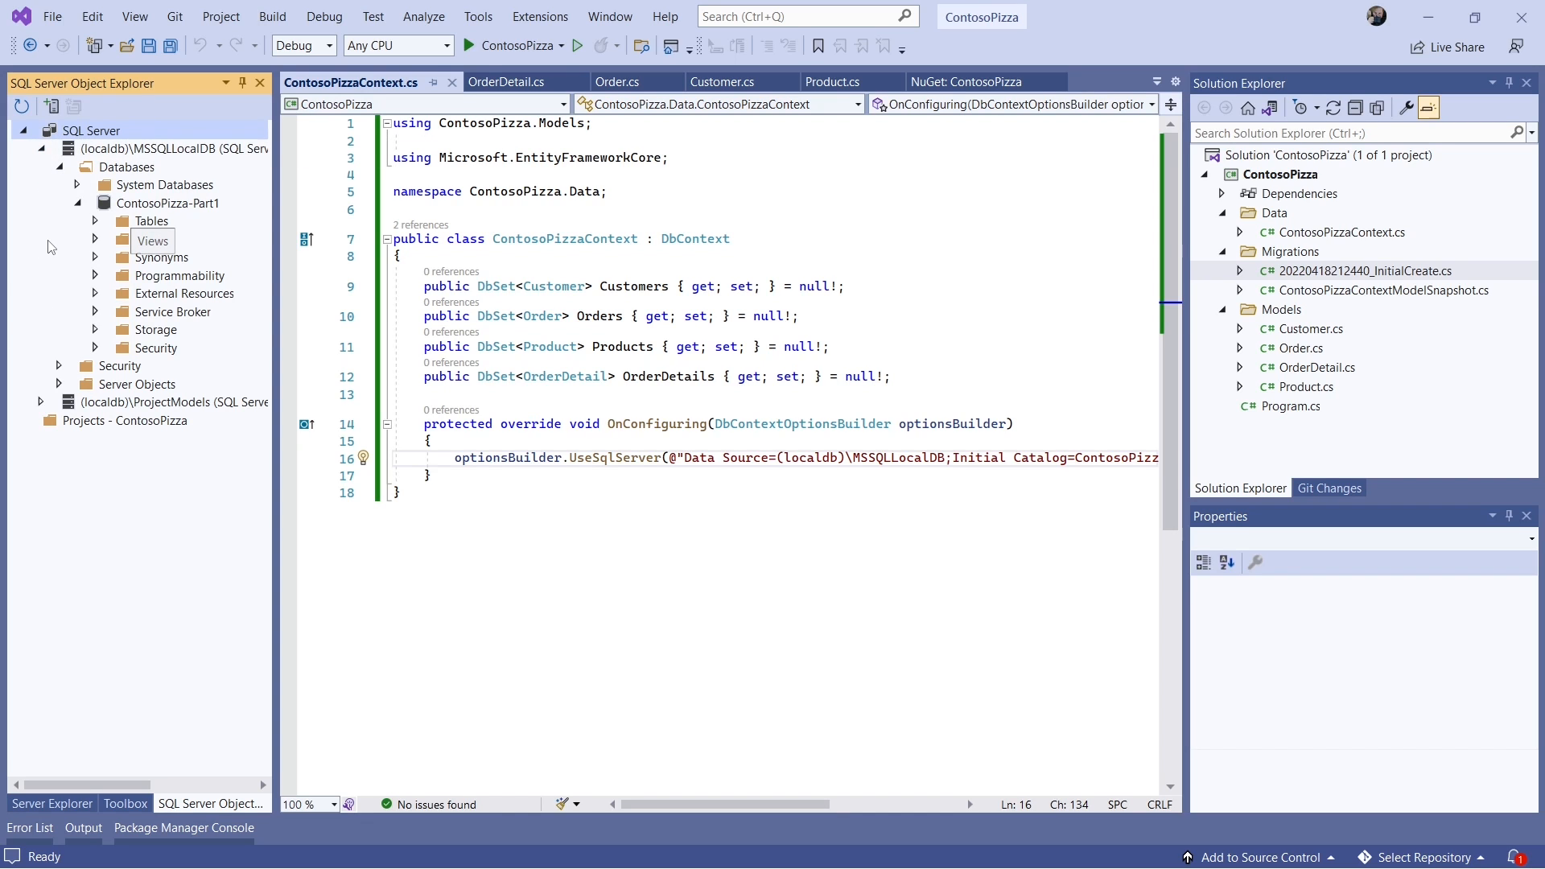
pyautogui.click(168, 202)
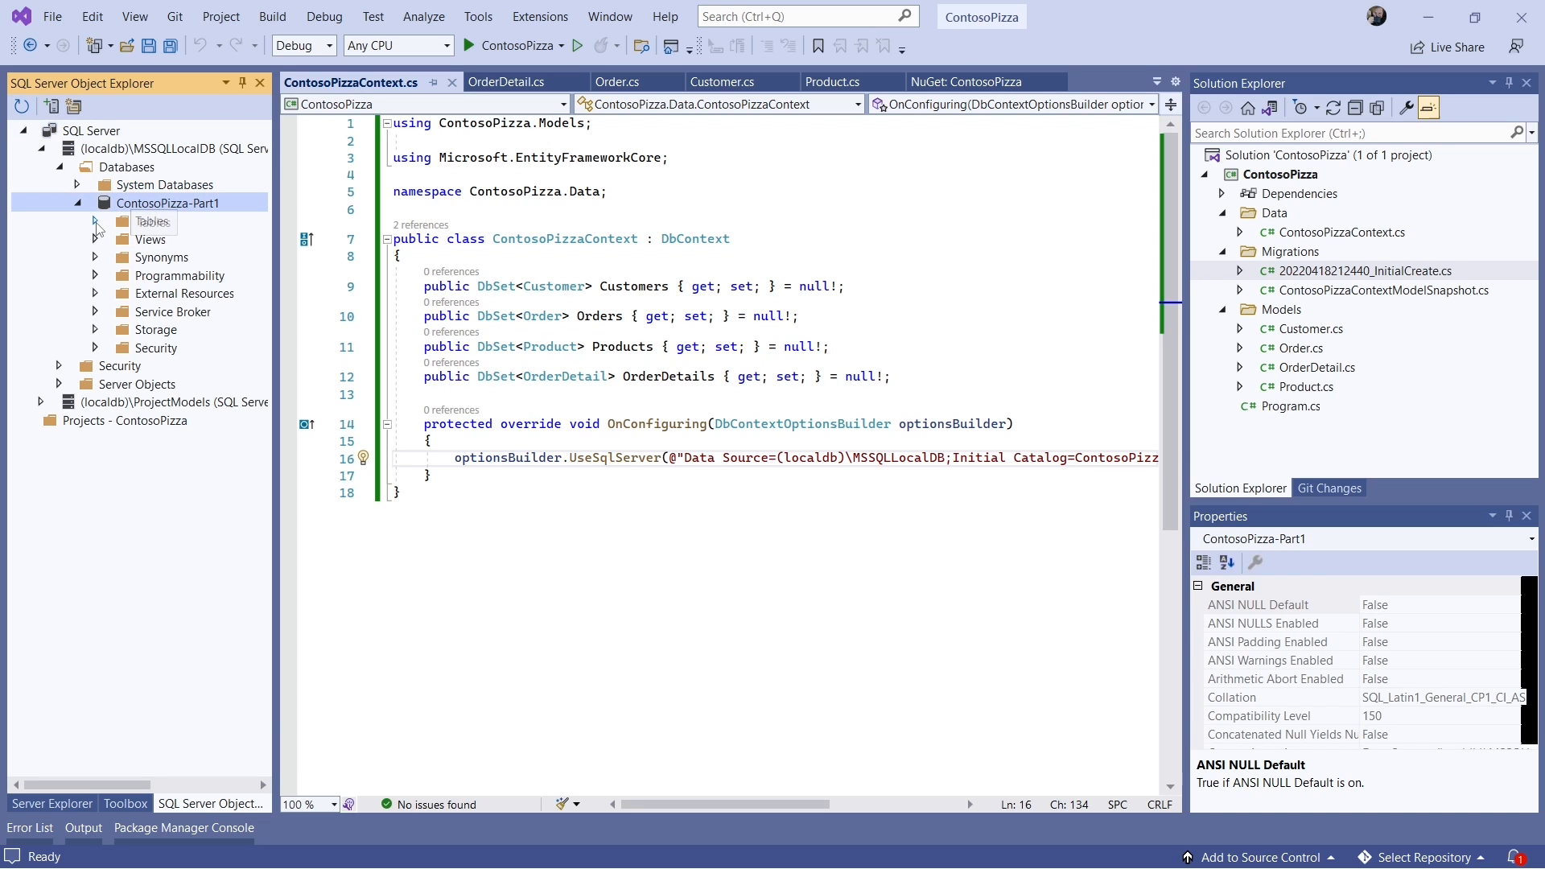
pyautogui.click(95, 220)
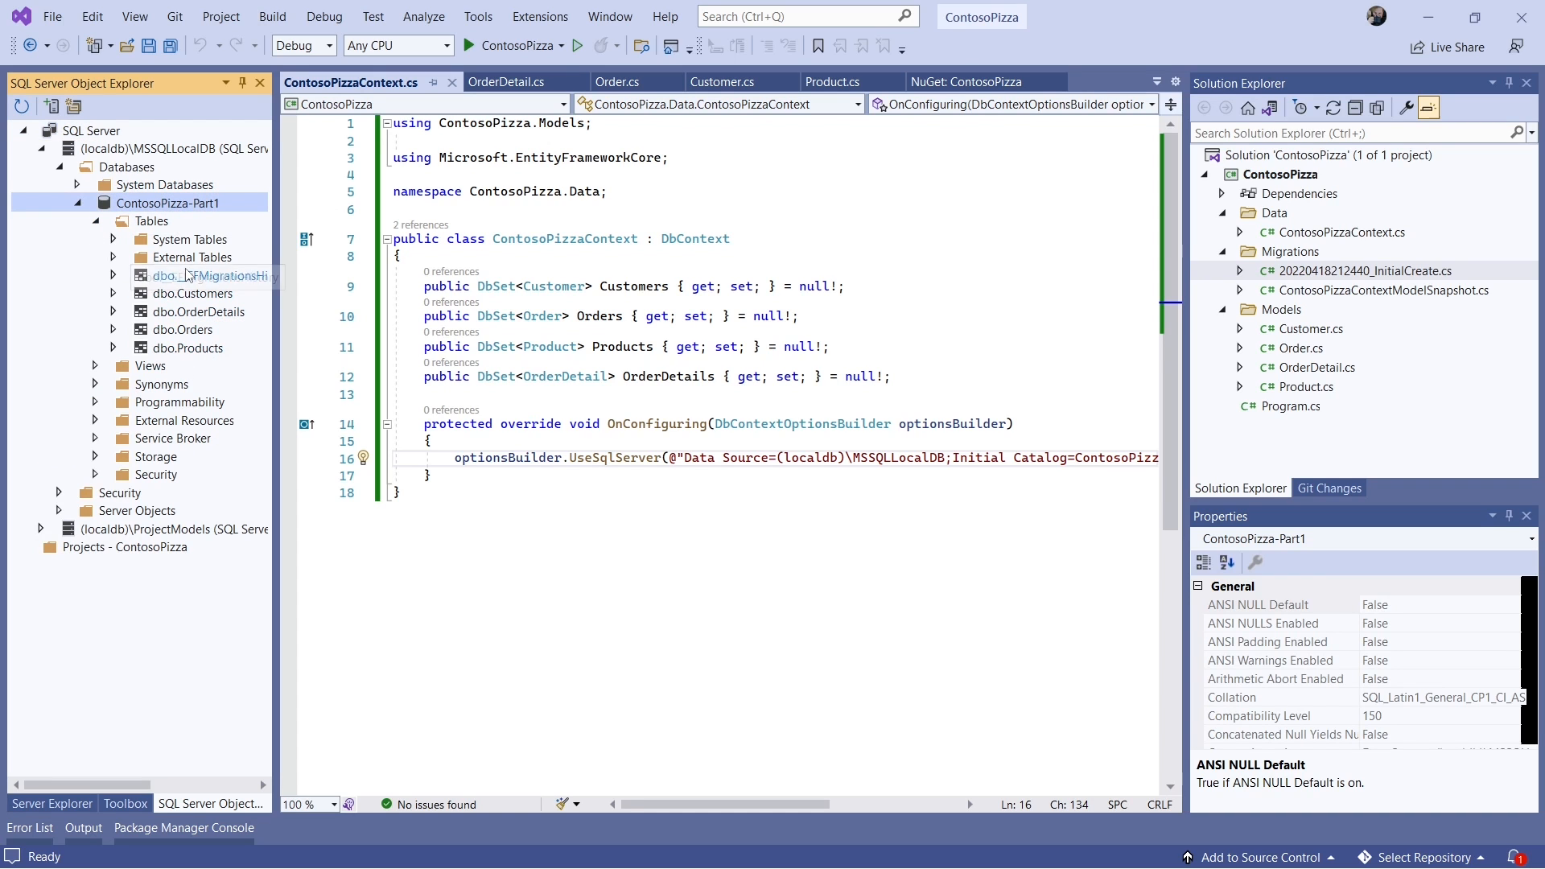
# - View the EF migrations history table's data, then close the data view
pyautogui.rightClick(208, 276)
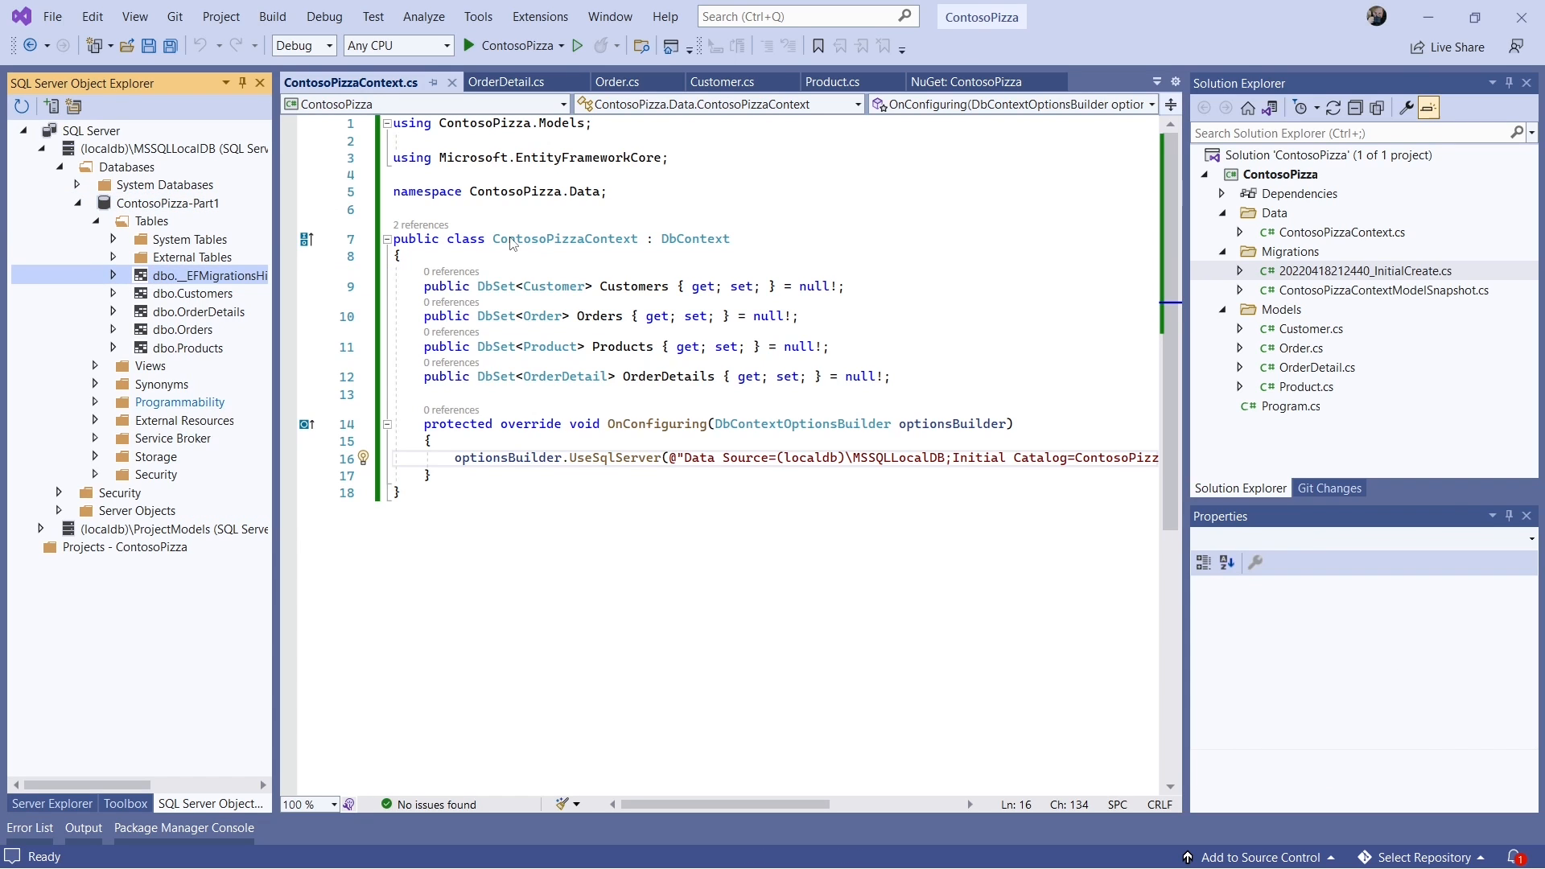
pyautogui.doubleClick(208, 275)
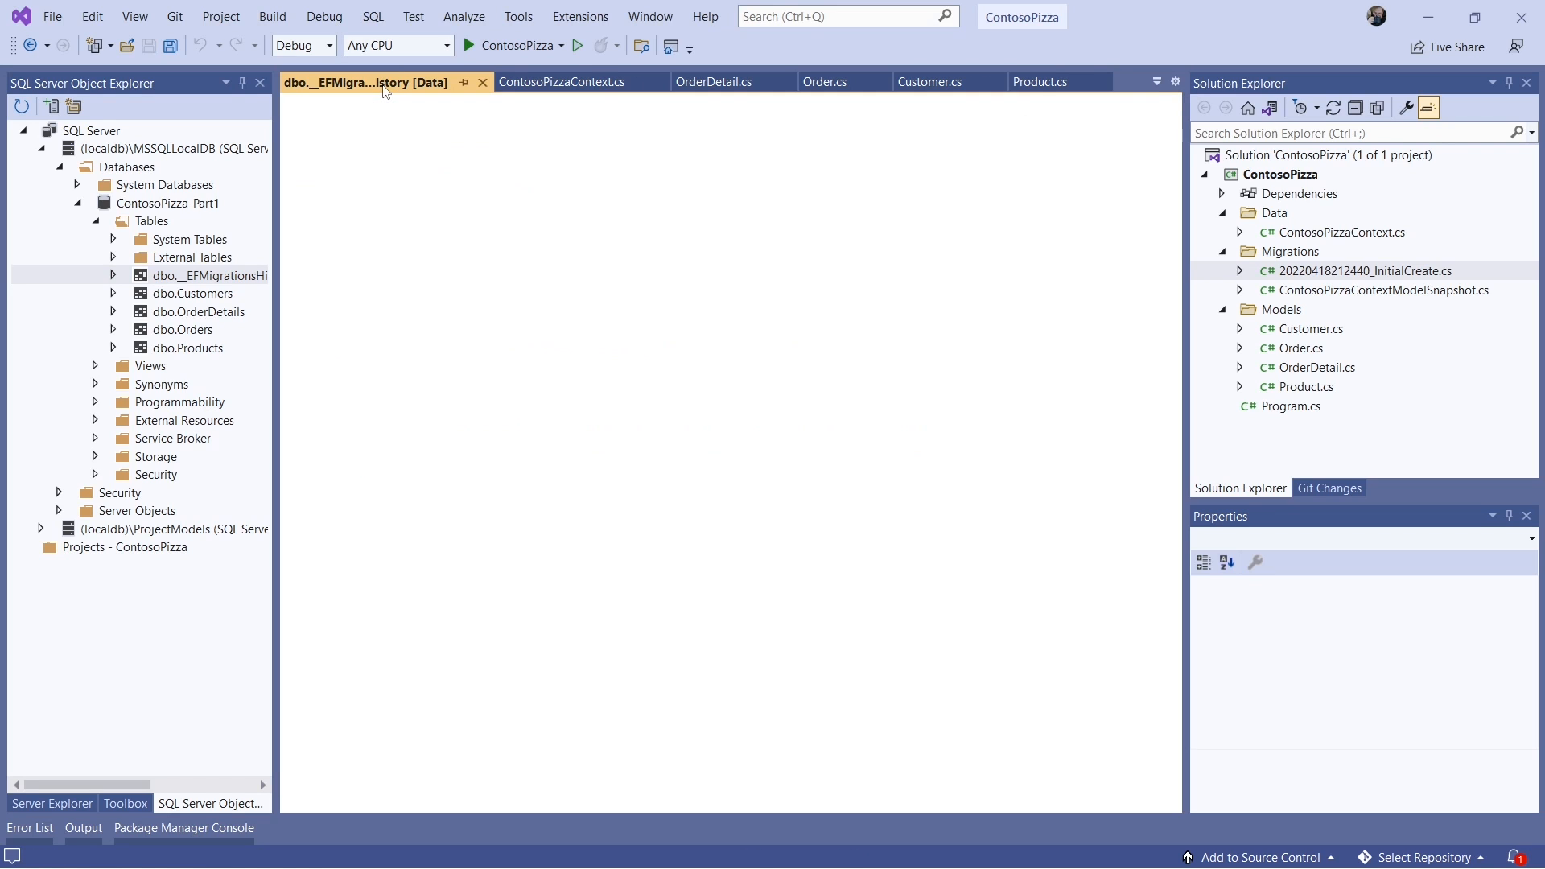
pyautogui.click(562, 82)
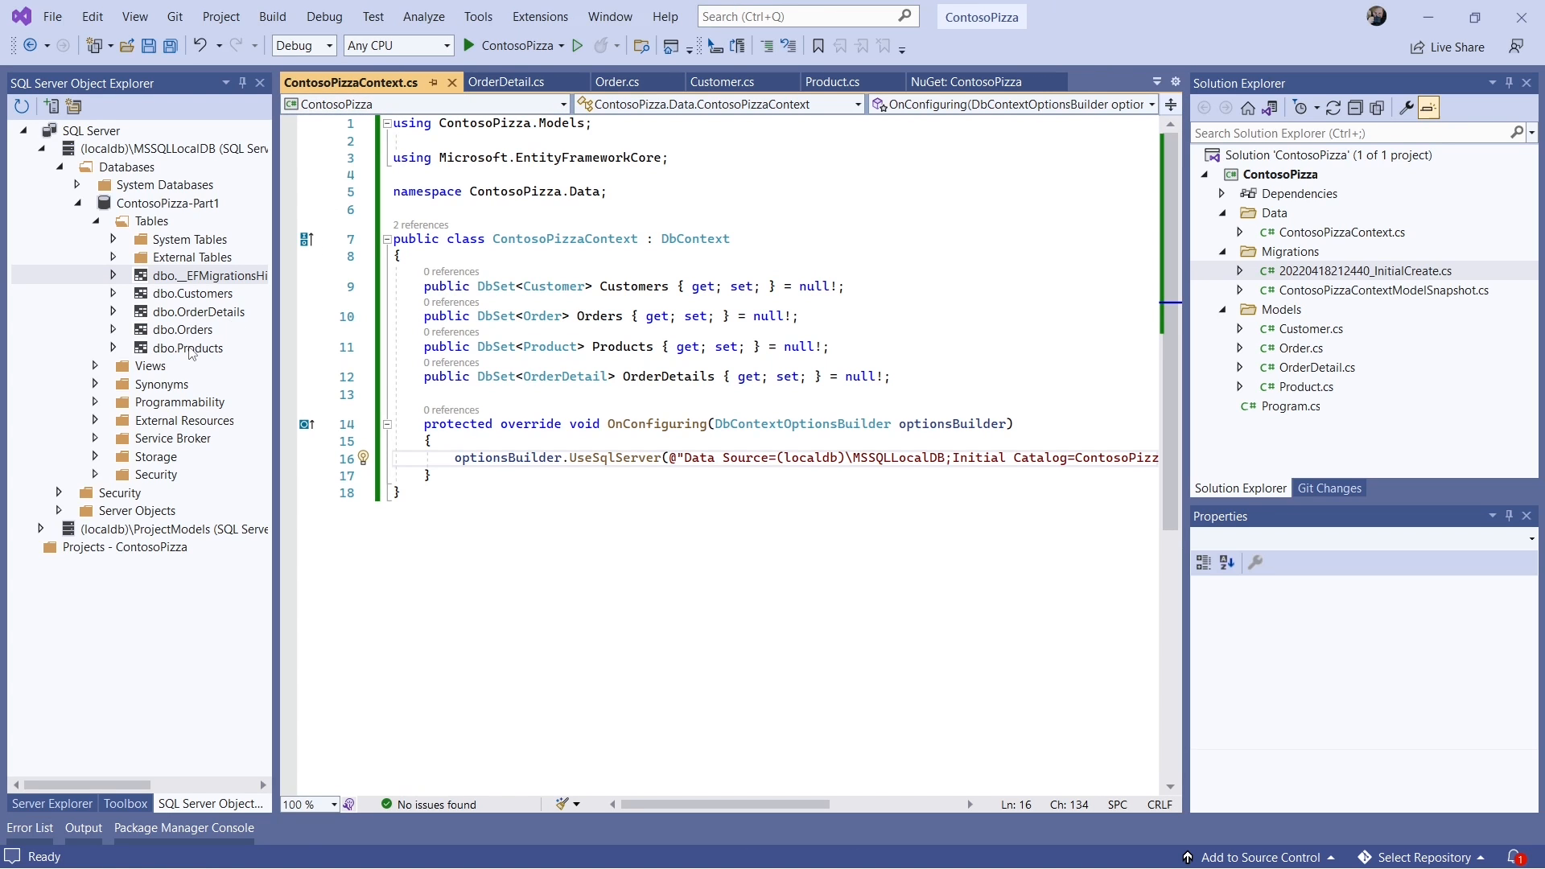
# - View the column designs of the Products and Customers tables in SQL Server Object Explorer
pyautogui.rightClick(183, 348)
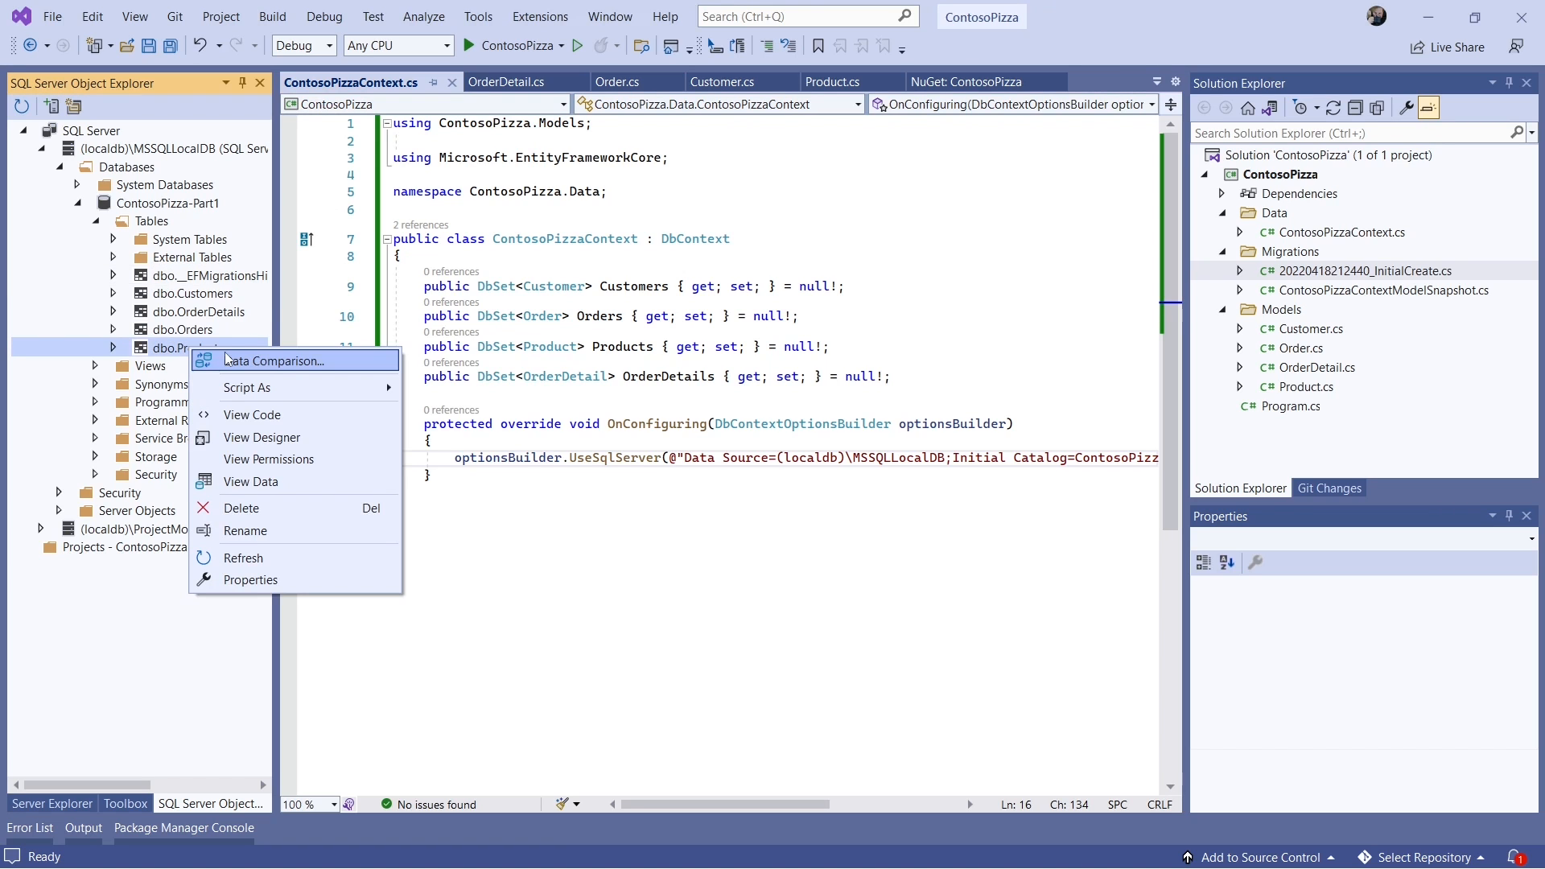
pyautogui.click(262, 438)
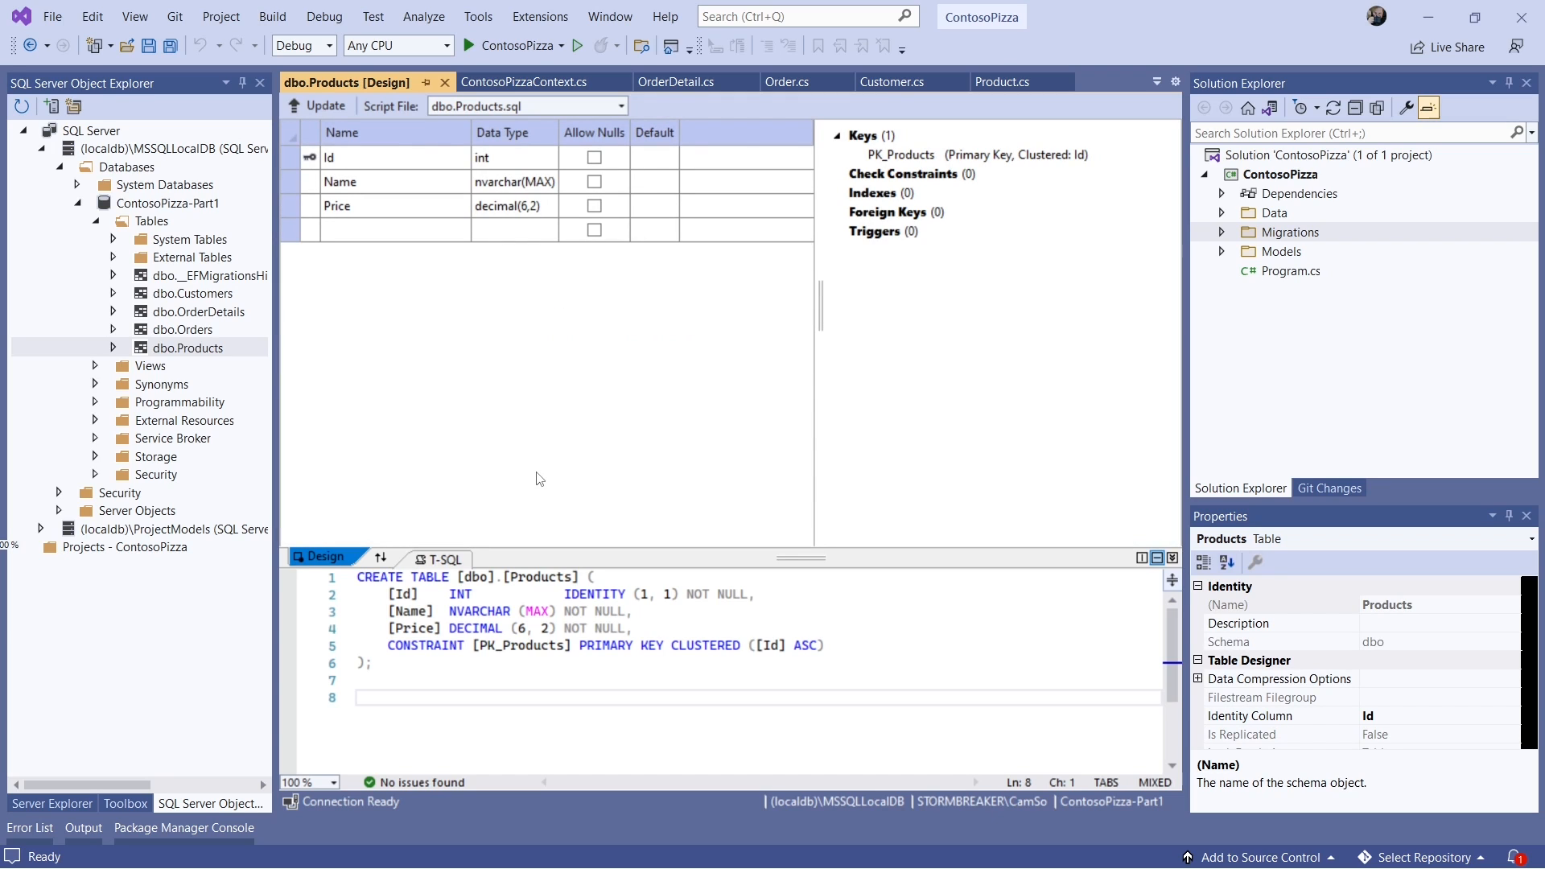
pyautogui.moveTo(250, 370)
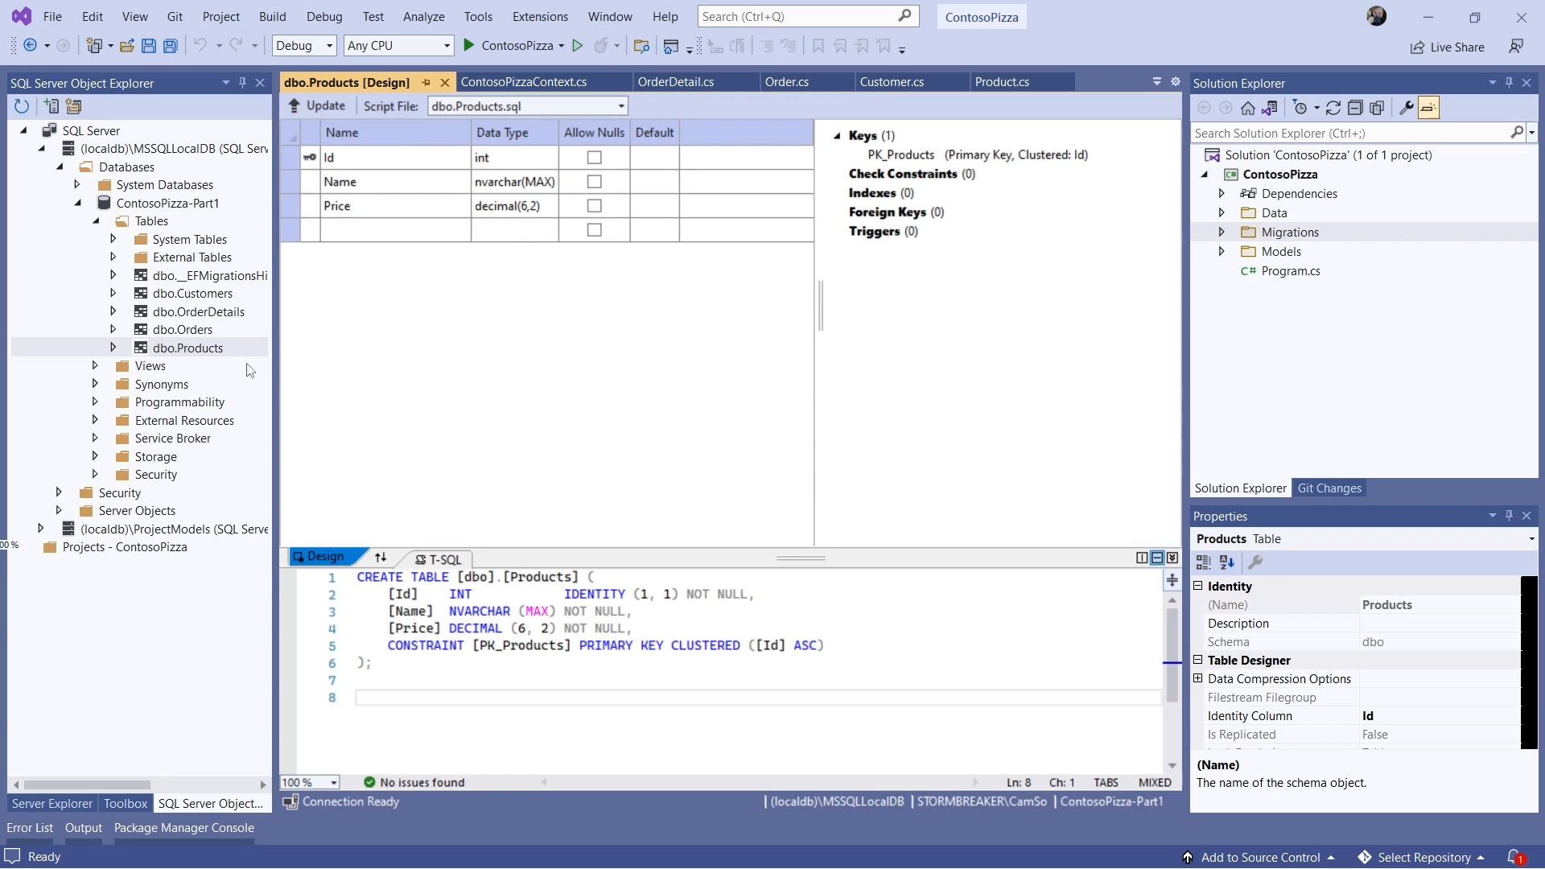
pyautogui.rightClick(190, 293)
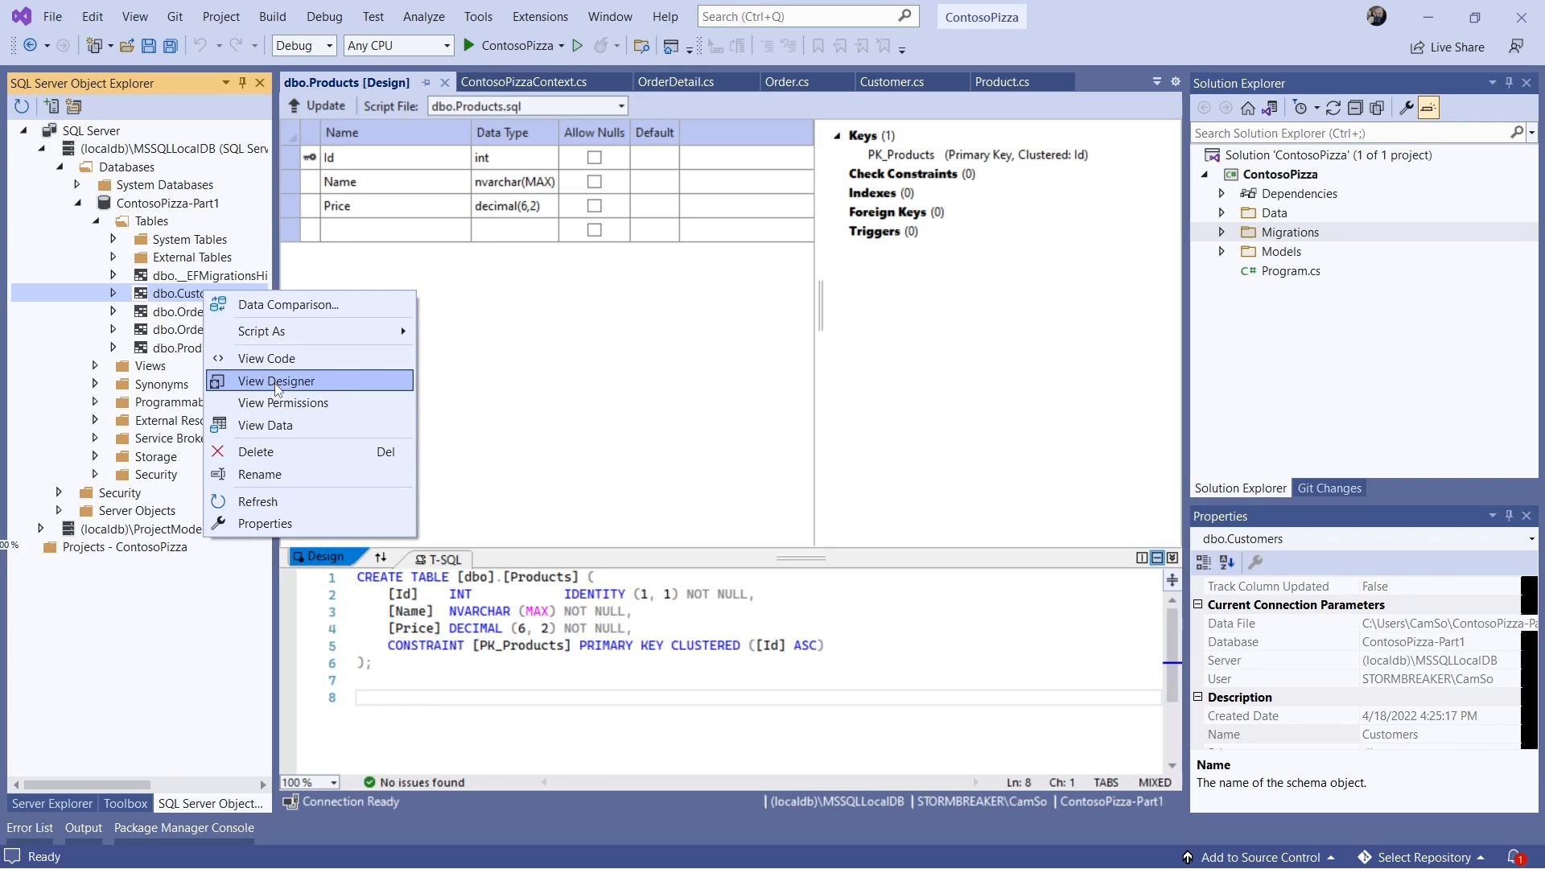
pyautogui.click(276, 382)
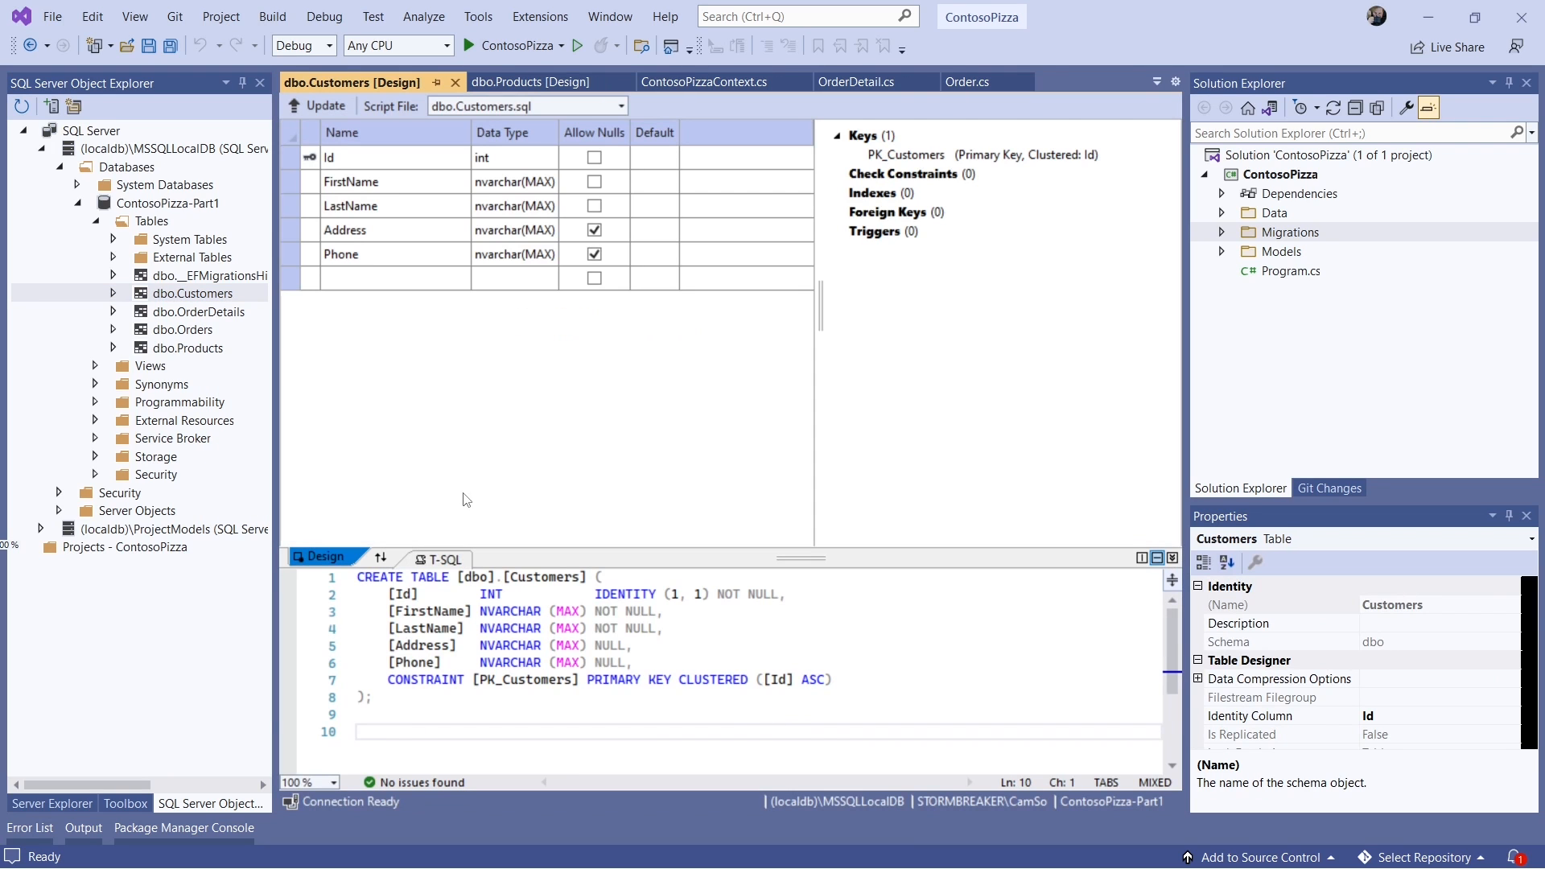
pyautogui.moveTo(392, 404)
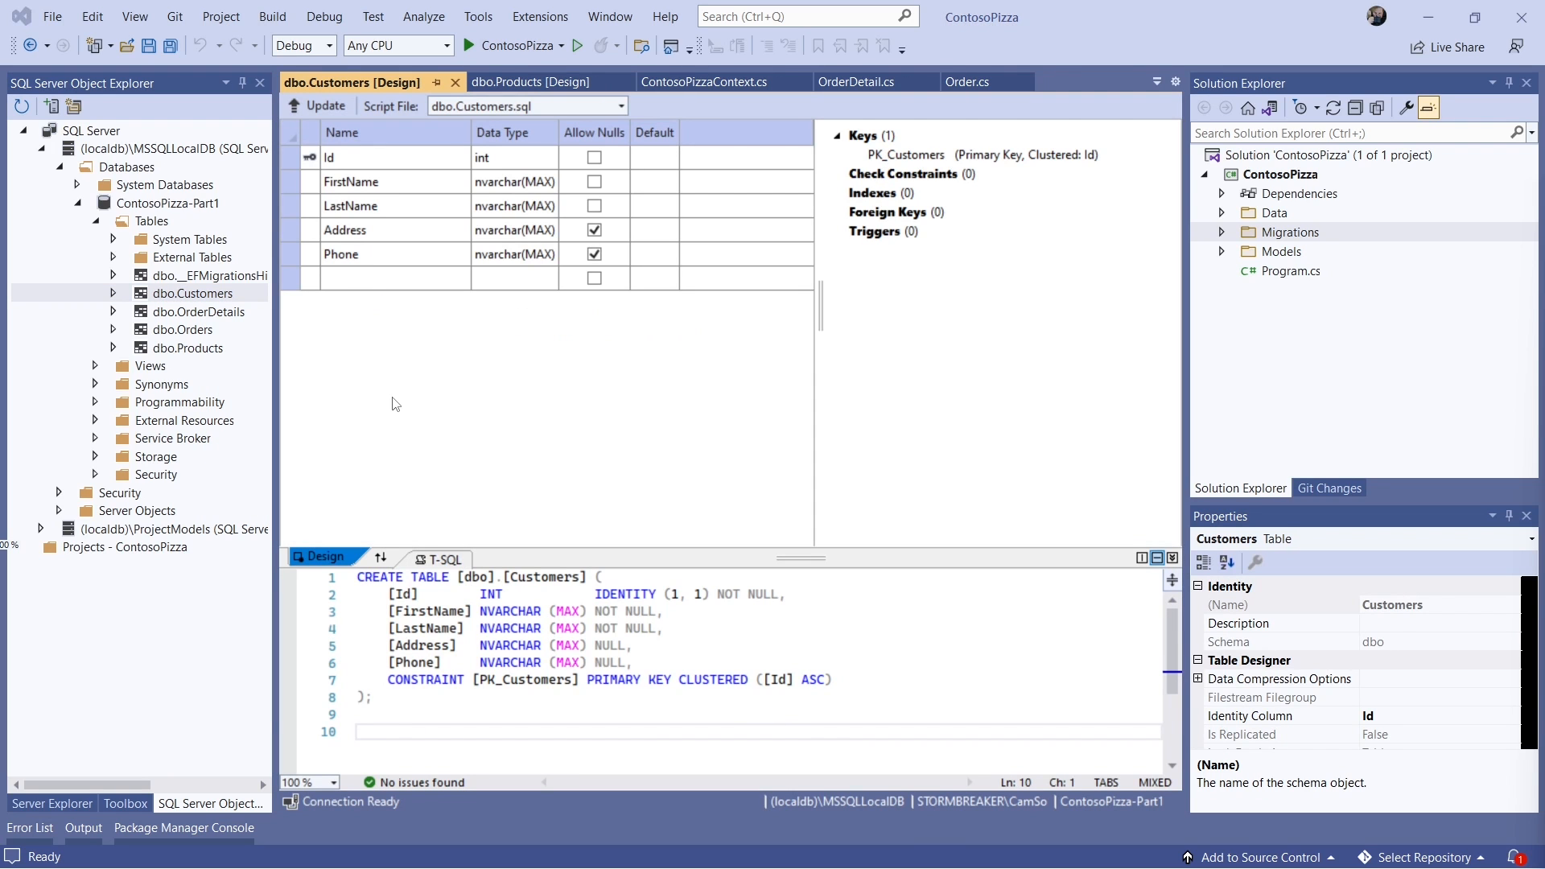
pyautogui.moveTo(393, 335)
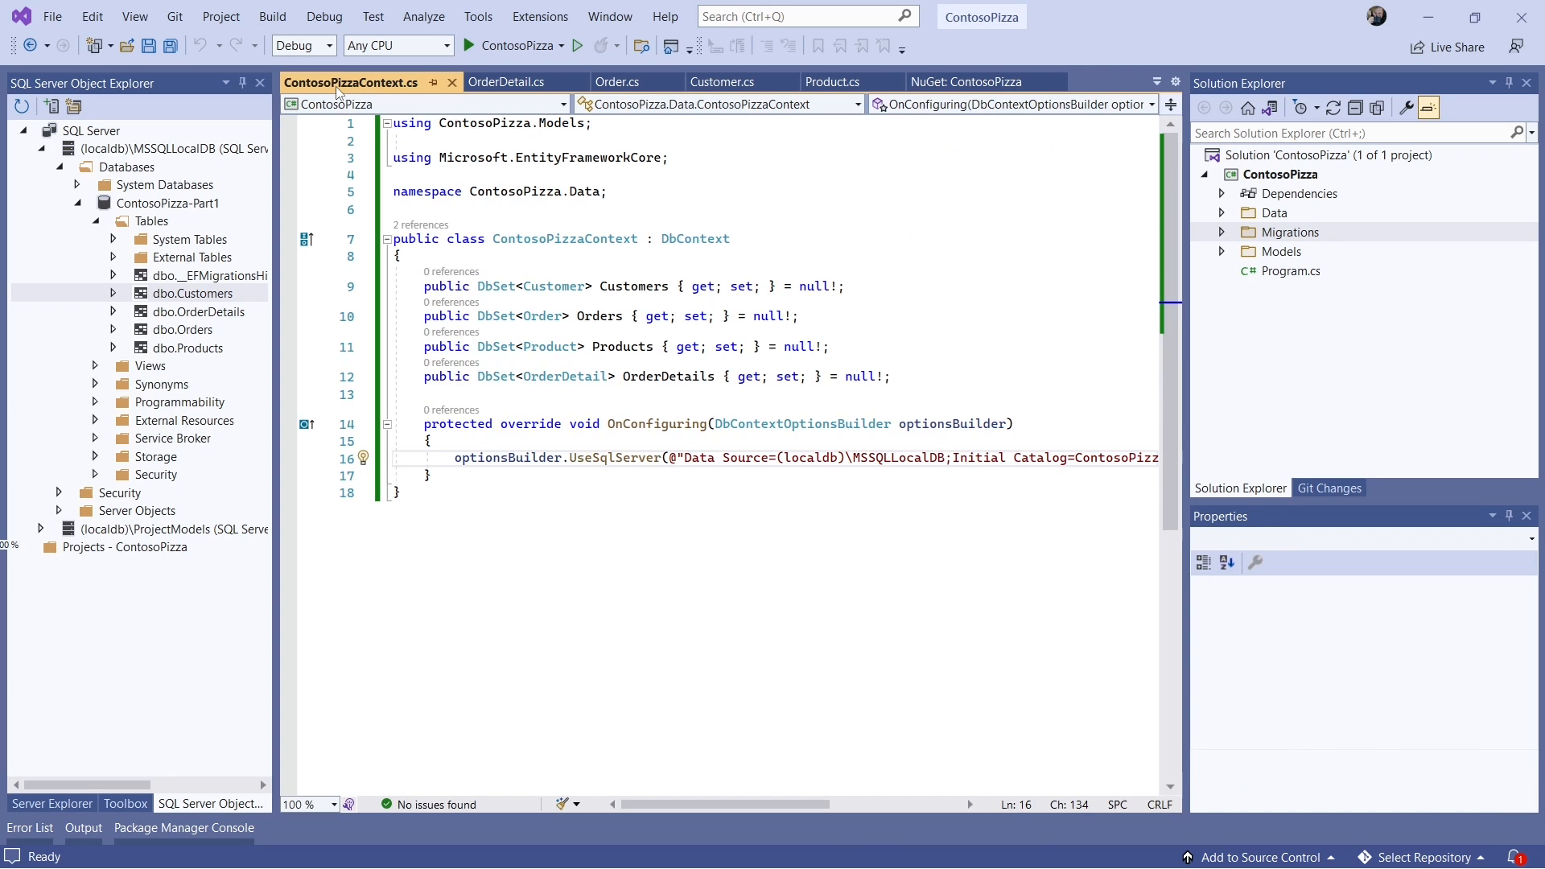
# - Add 'public string? Email { get; set; }' to the Customer class and save the file
pyautogui.click(720, 82)
pyautogui.write('public string? E')
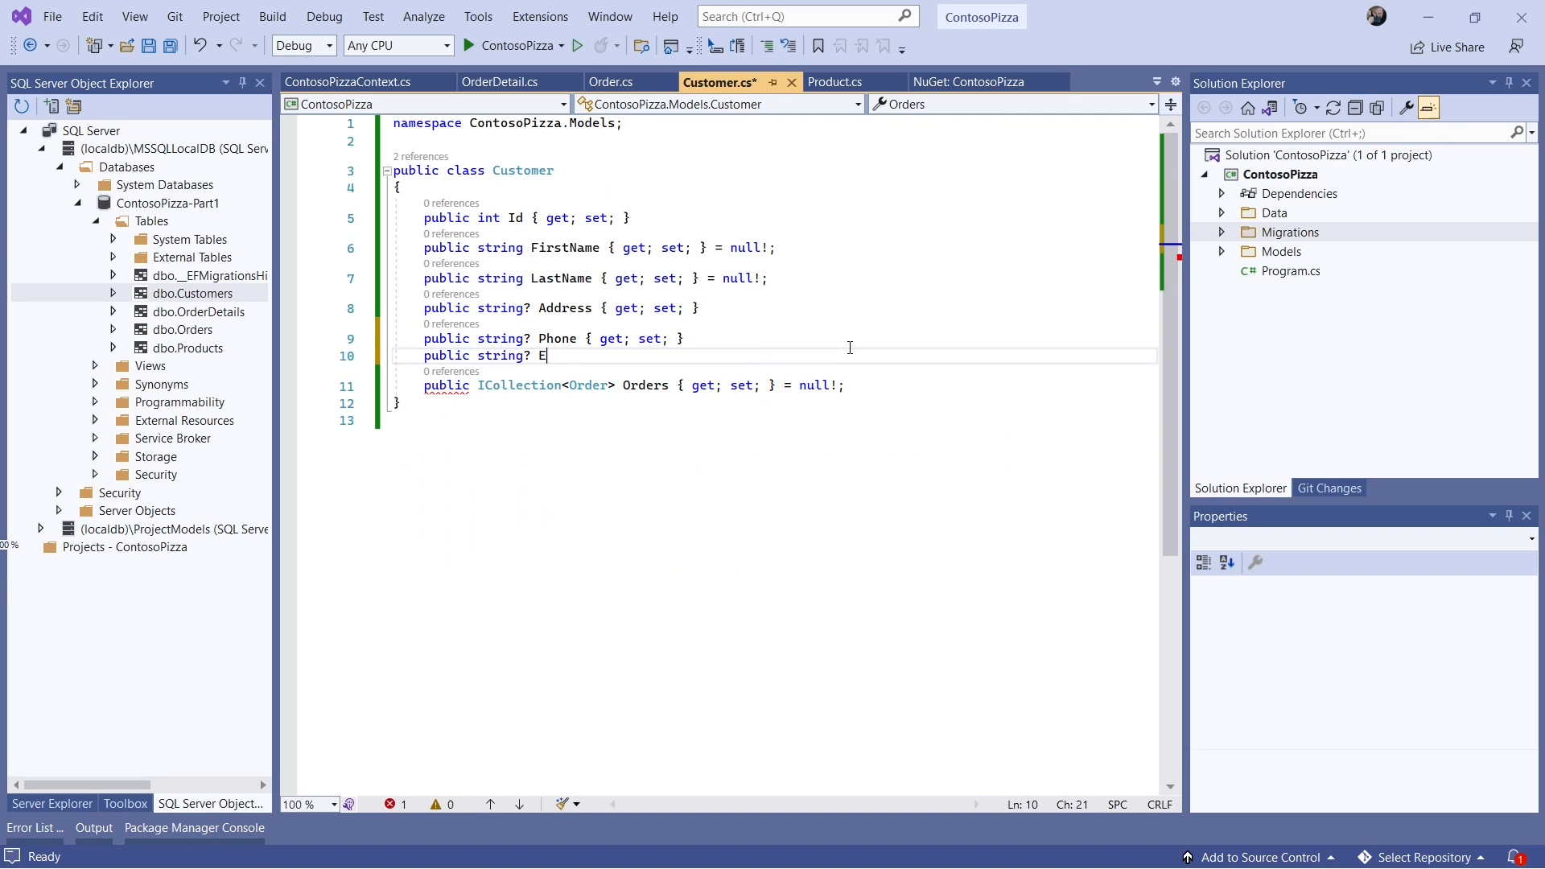
pyautogui.write('mail { get; set; }')
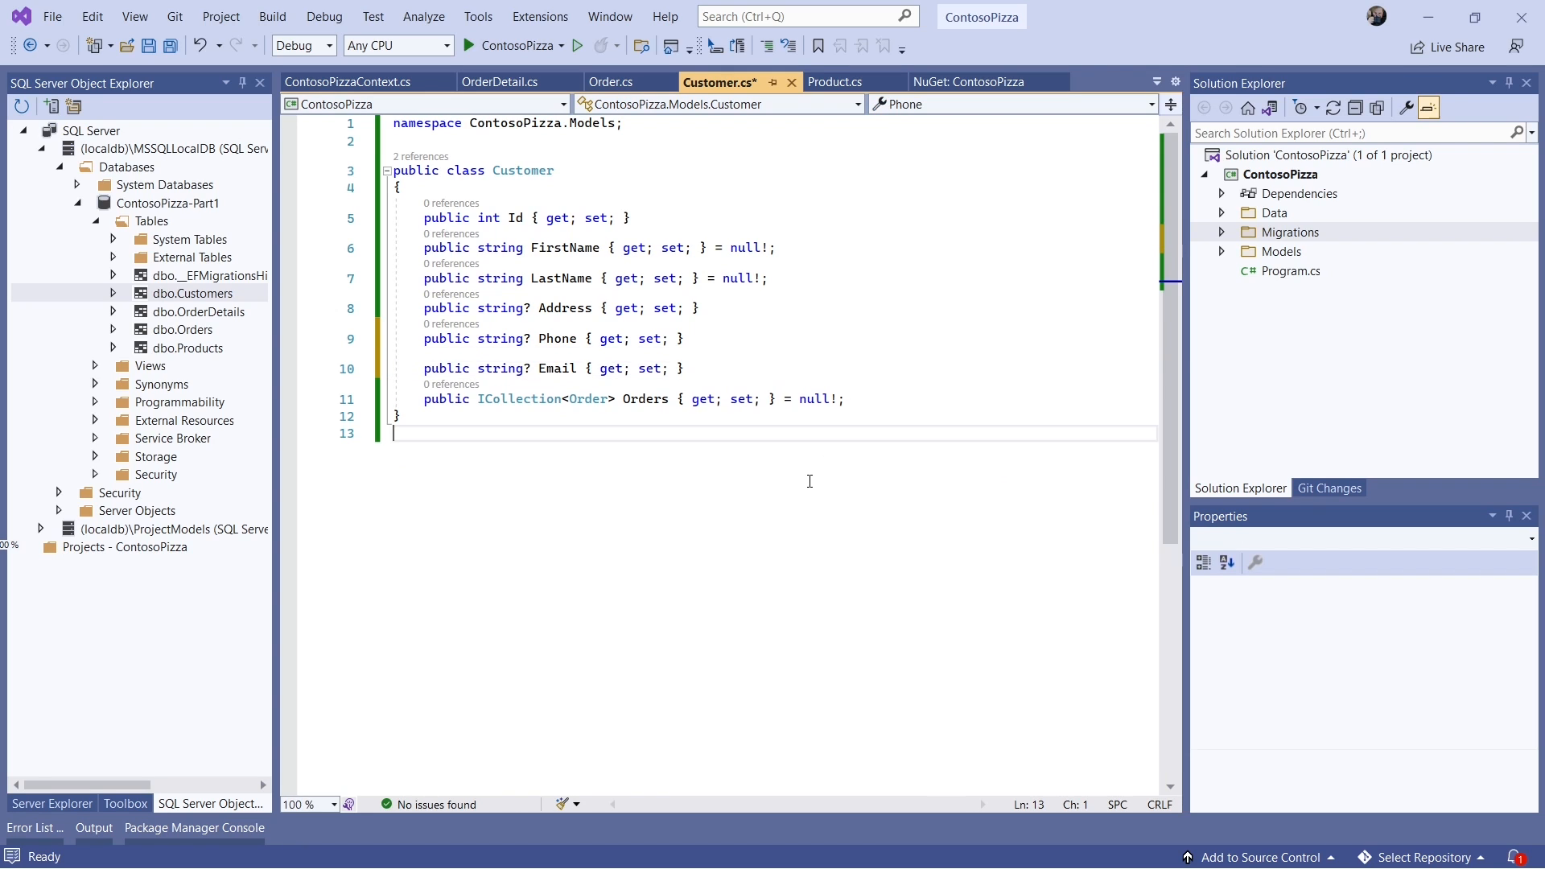
pyautogui.press('ctrl+s')
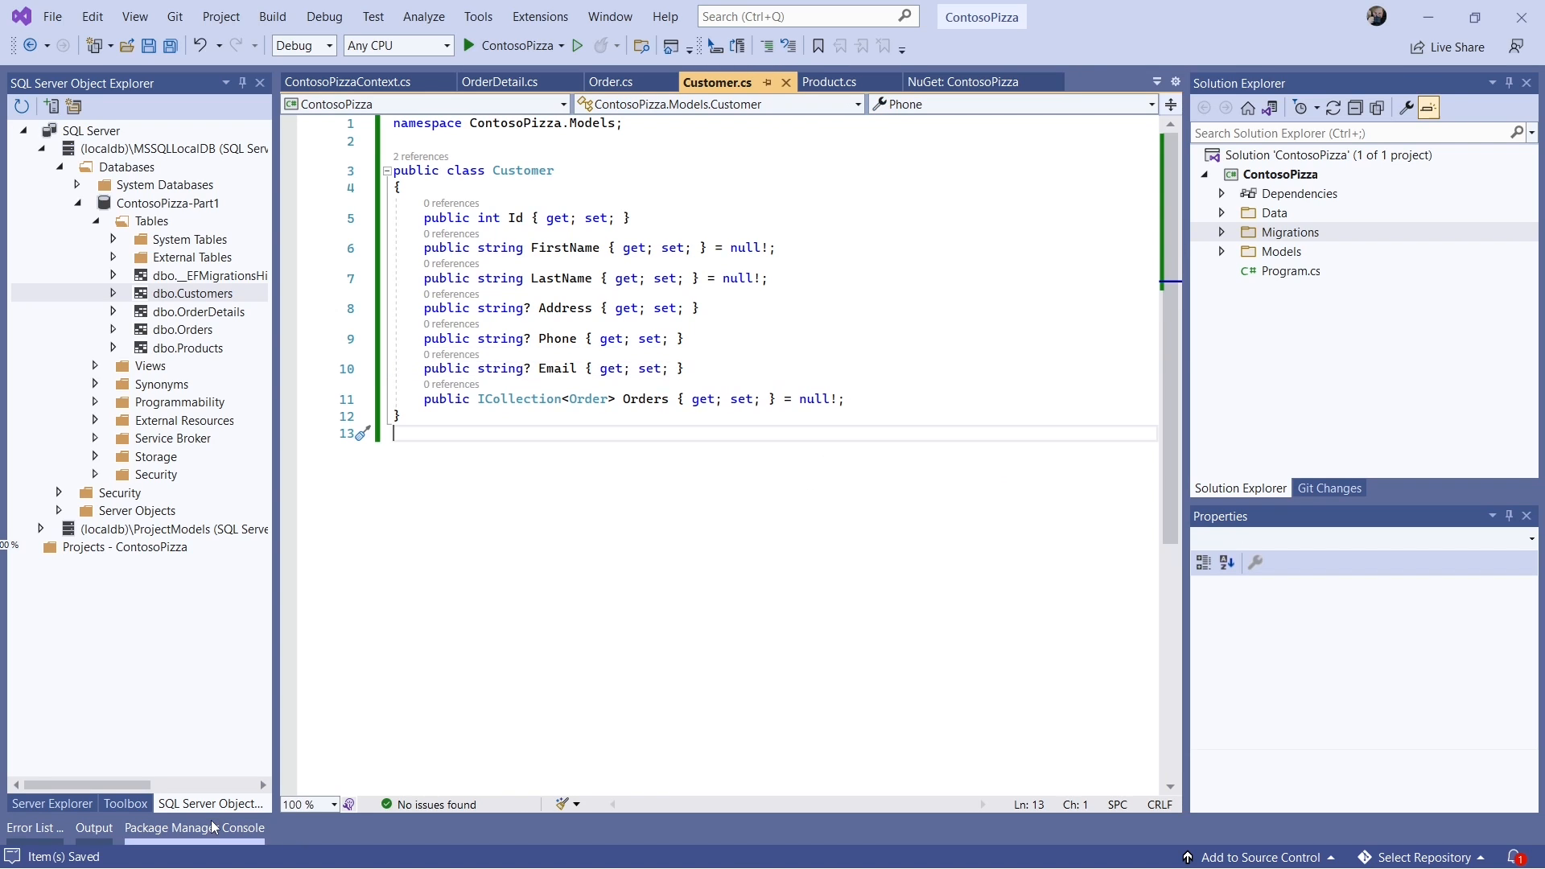
# - Run 'Add-Migration AddEmail' in the Package Manager Console to generate the Email column migration
pyautogui.click(195, 827)
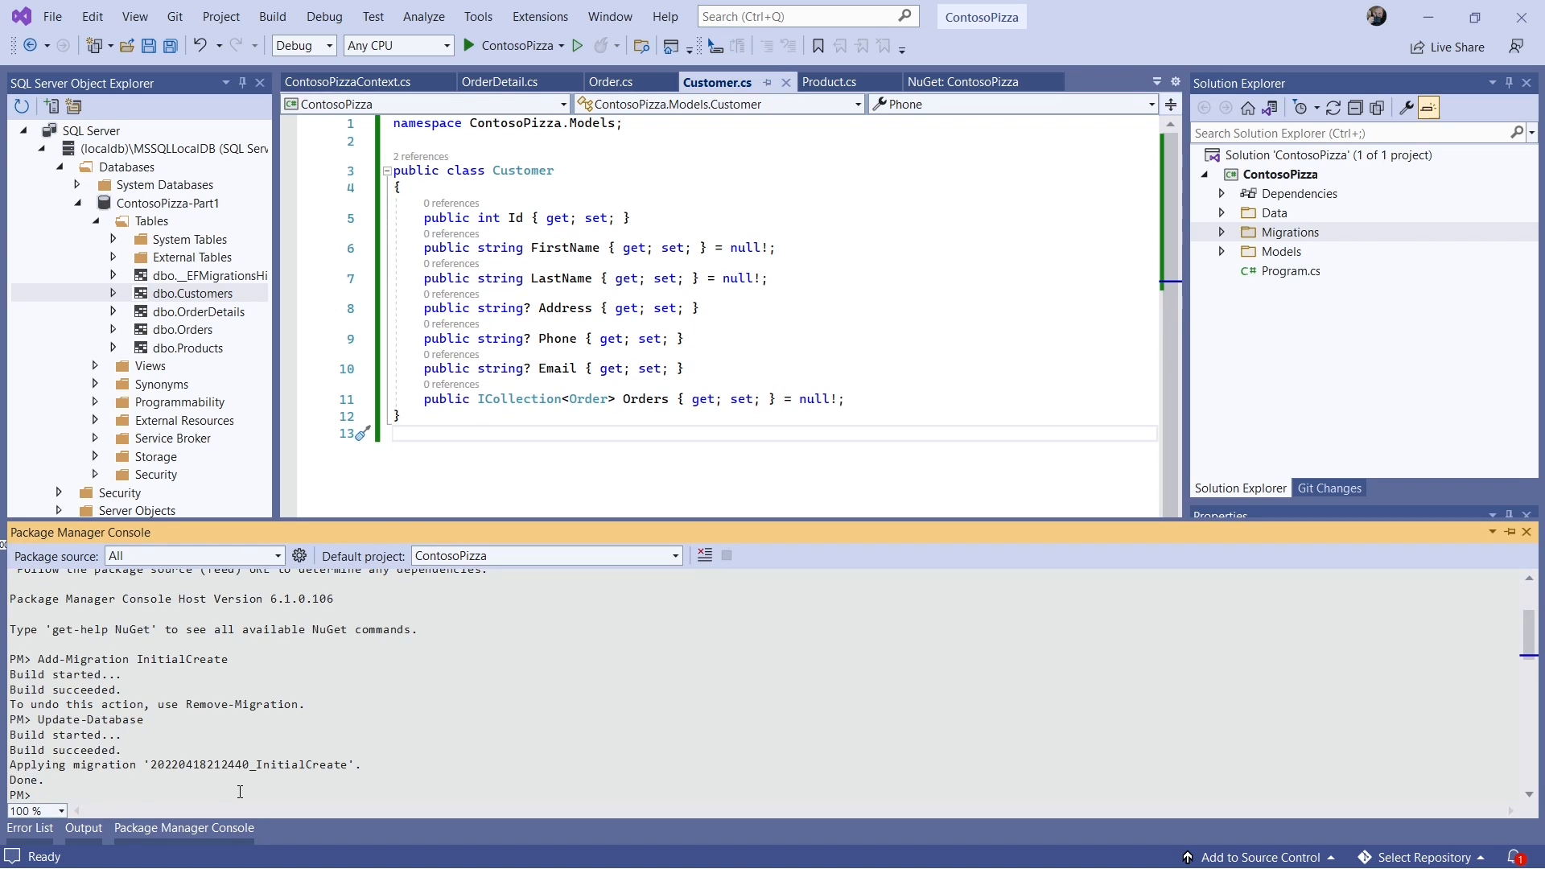
pyautogui.write('a')
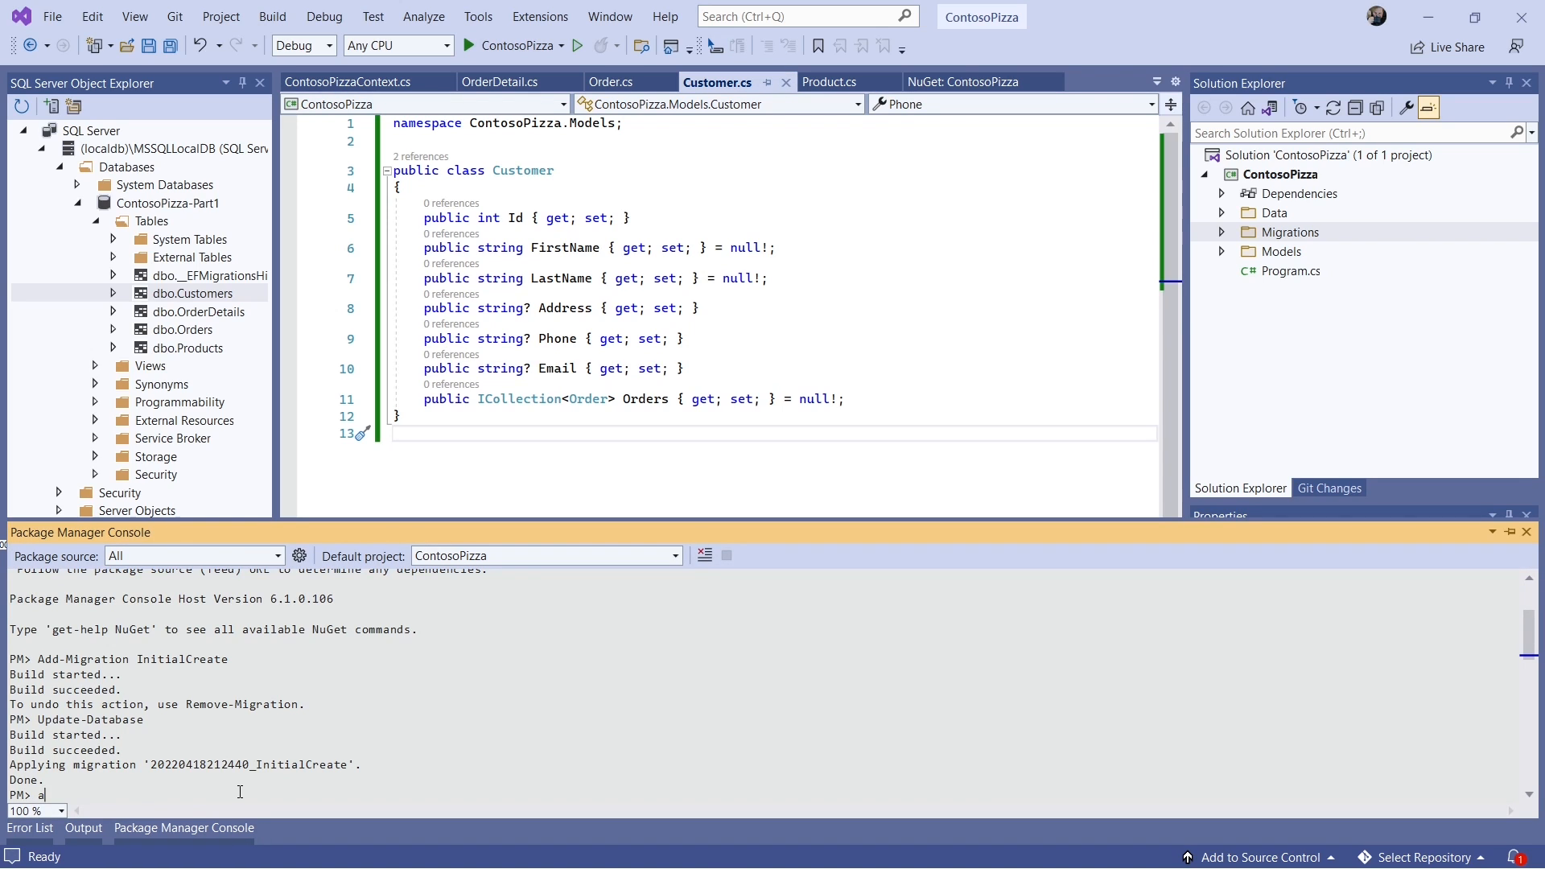
pyautogui.write('dd-Migrat')
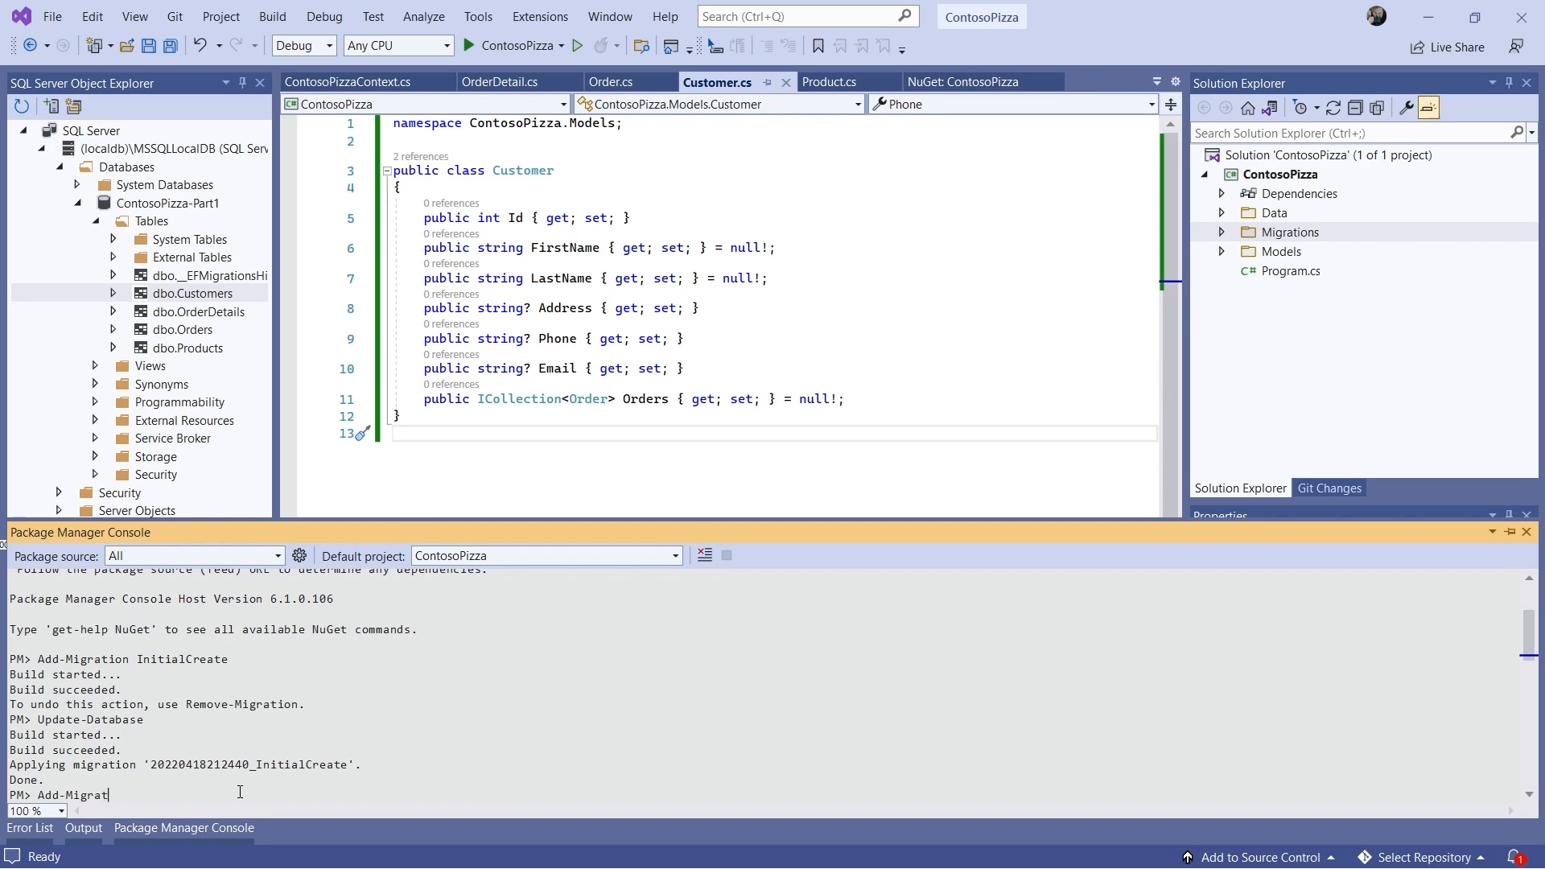
pyautogui.write('ion AddEmail')
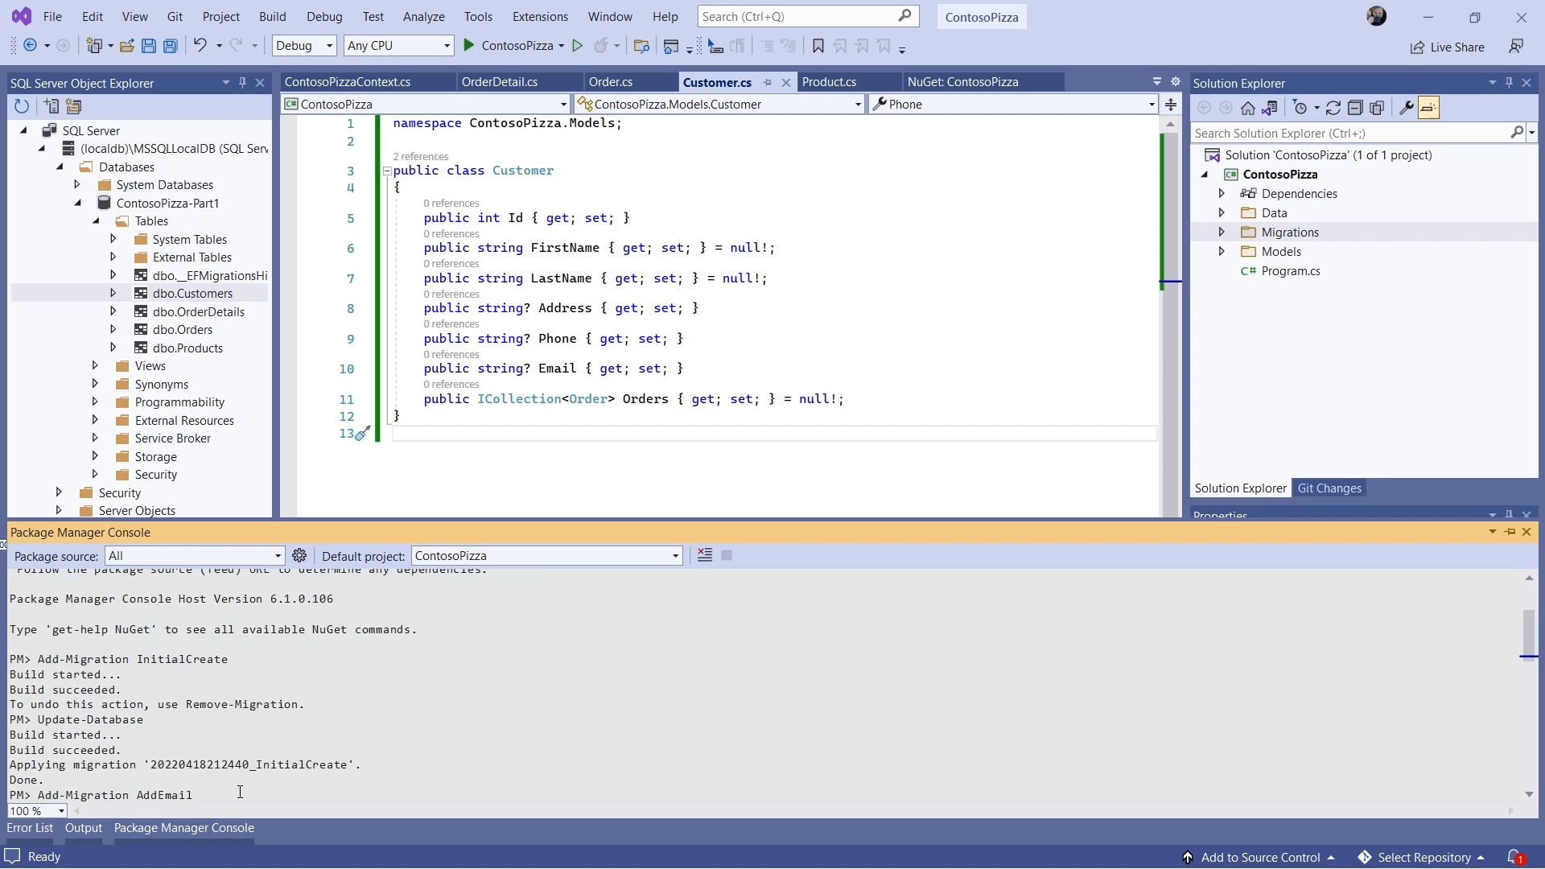
pyautogui.press('Return')
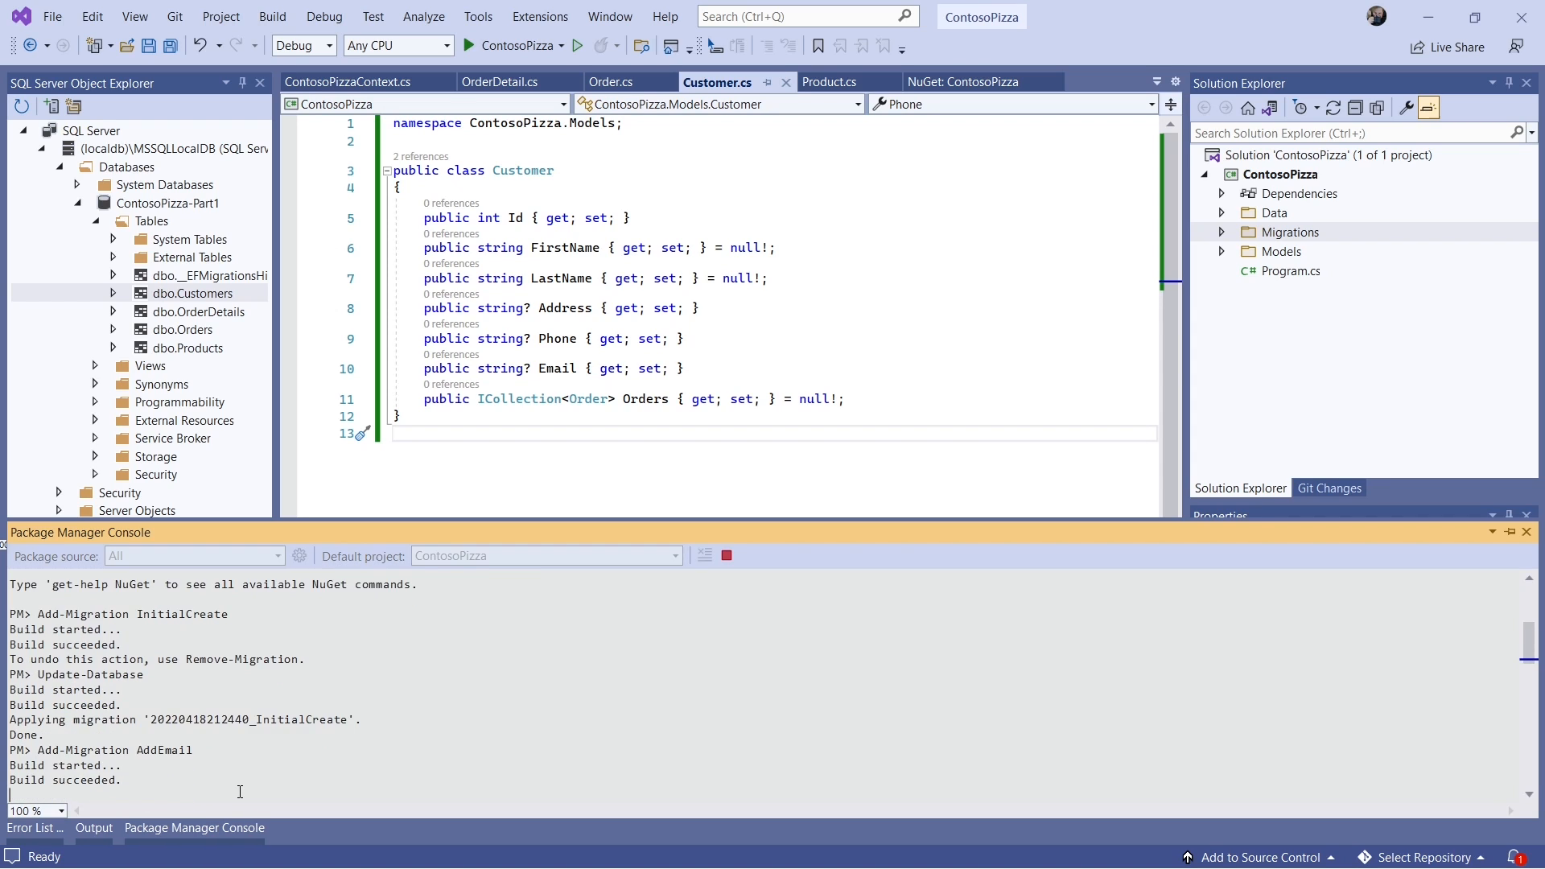
pyautogui.press('Return')
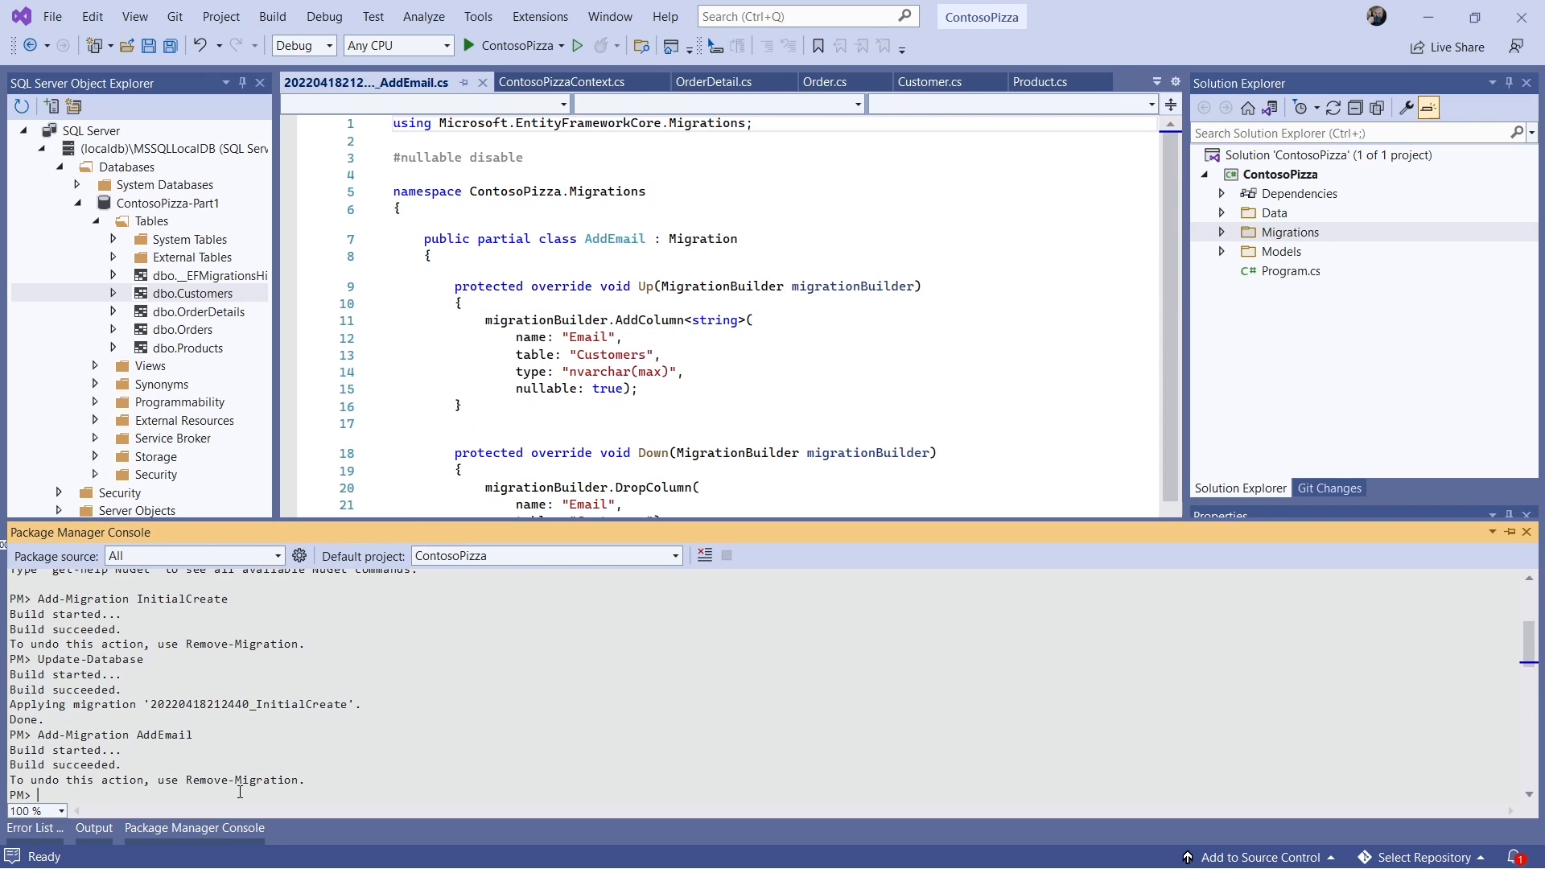
# - Run Update-Database to apply the AddEmail migration and check it reports Done
pyautogui.write('Update-D')
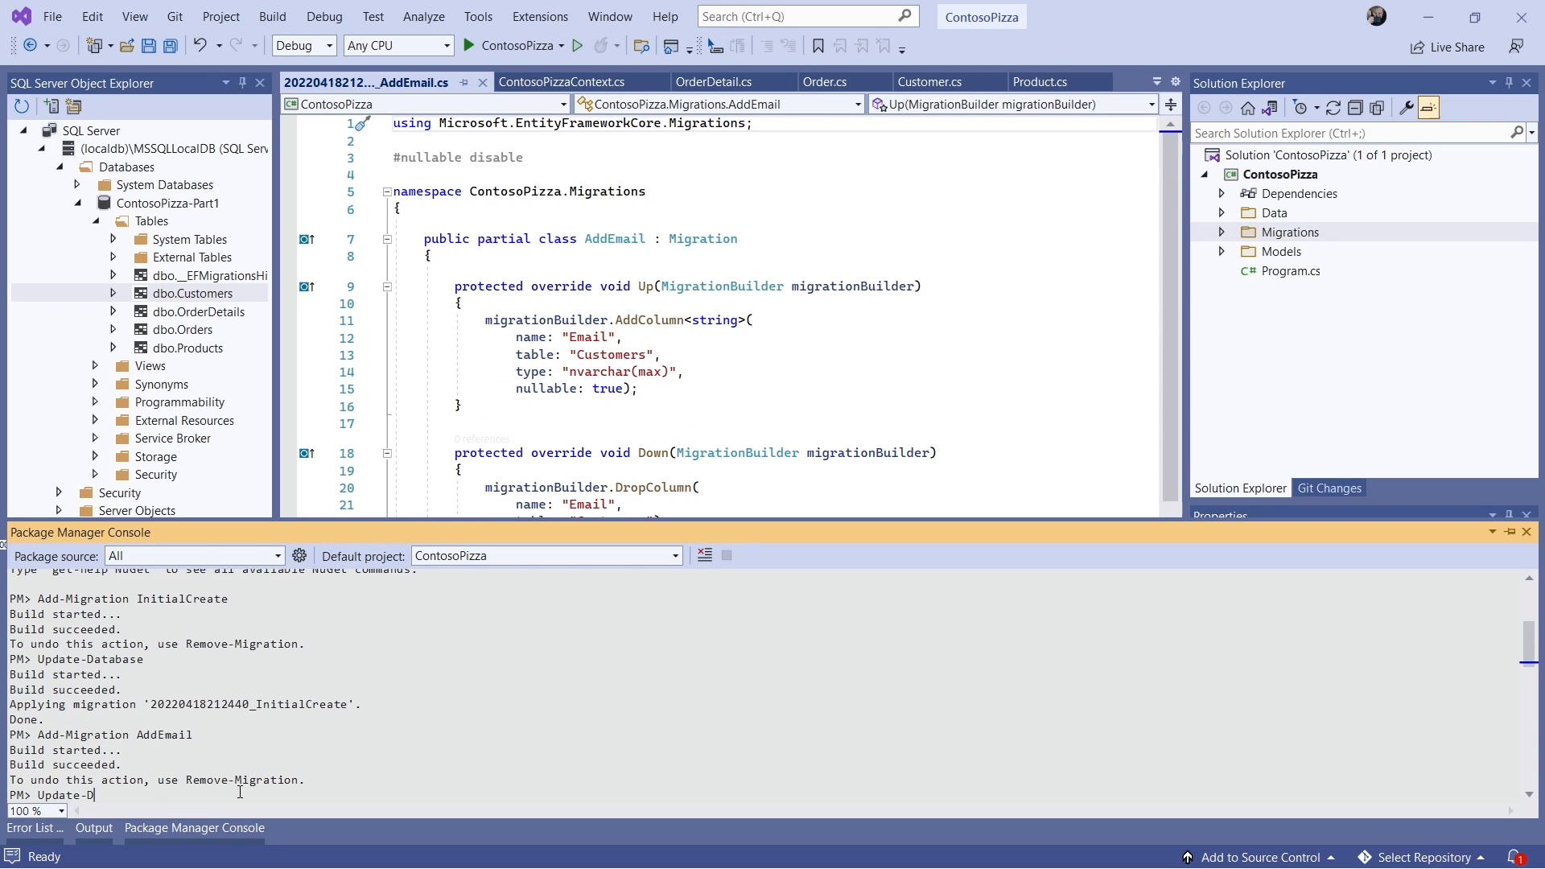
pyautogui.press('Return')
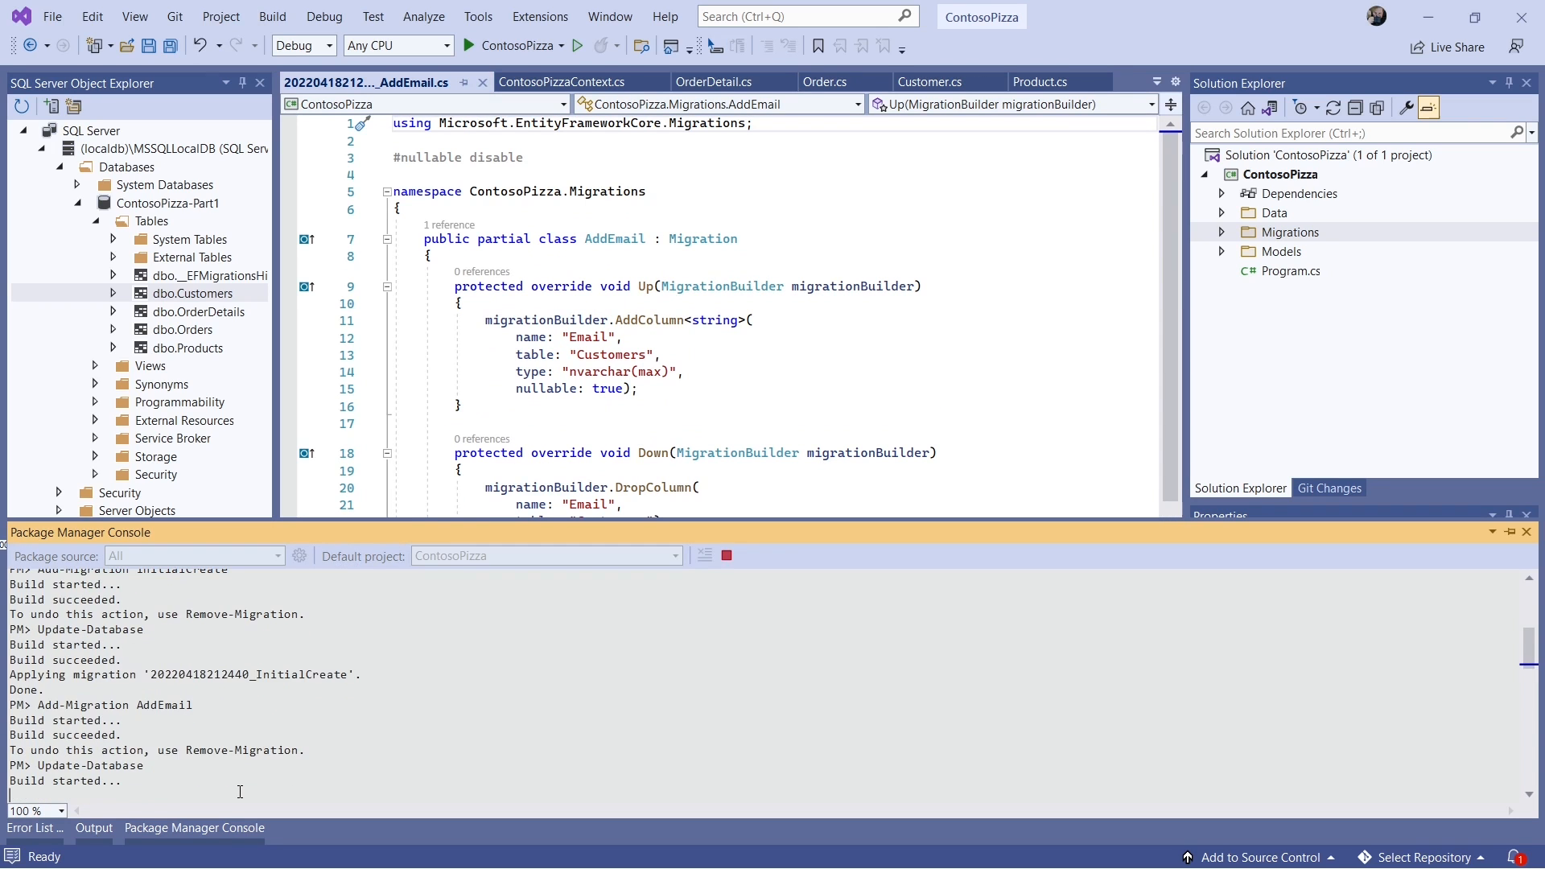
pyautogui.scroll(-3)
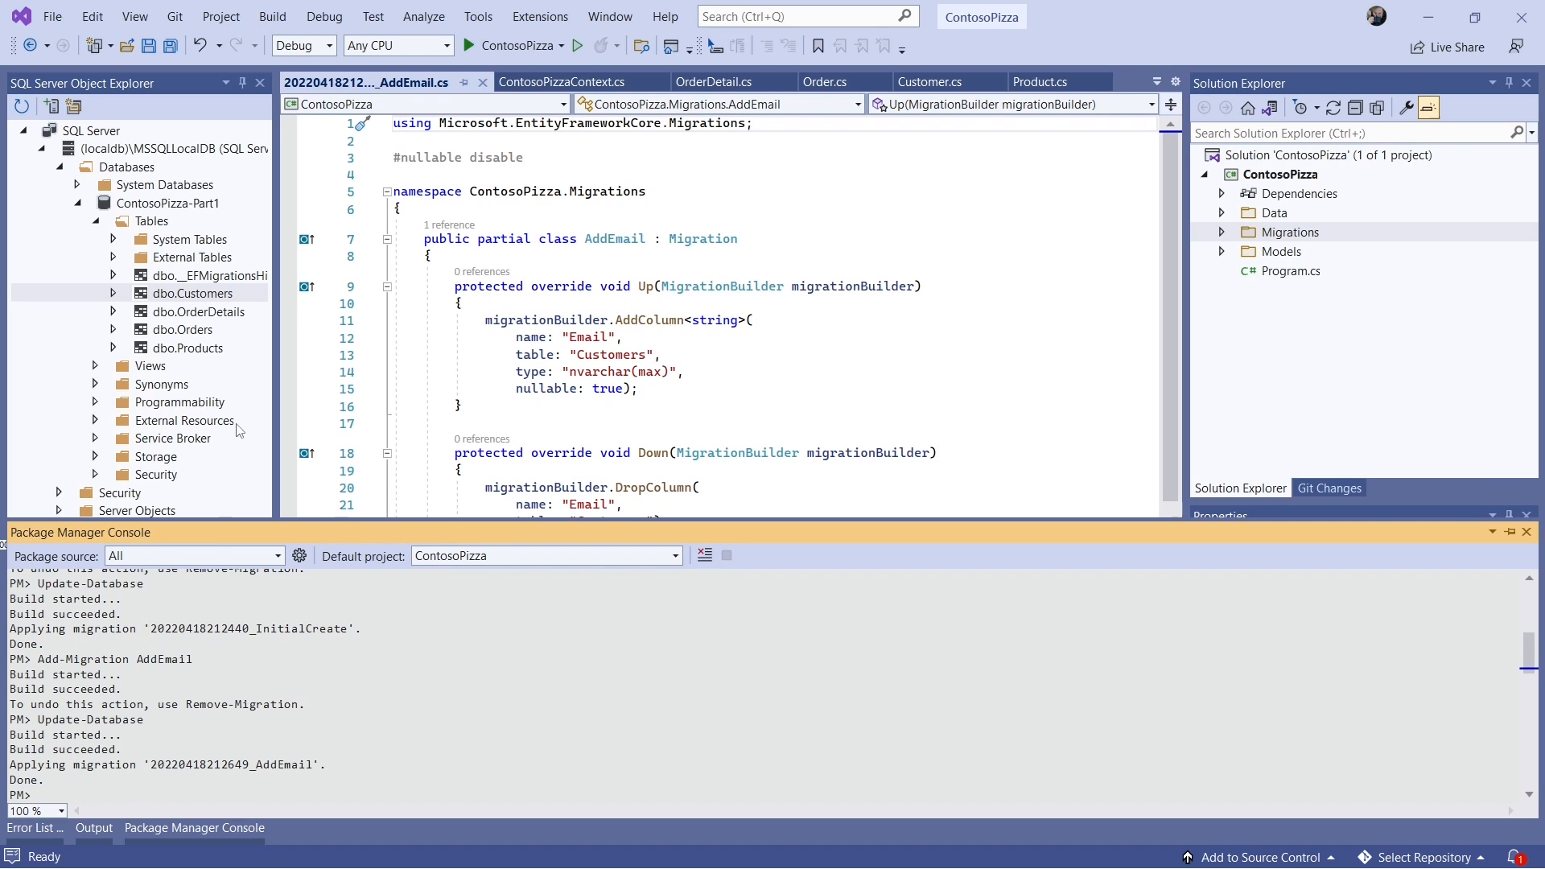
# - Check the Customers table design for the new nvarchar(MAX) Email column, then close it
pyautogui.rightClick(193, 293)
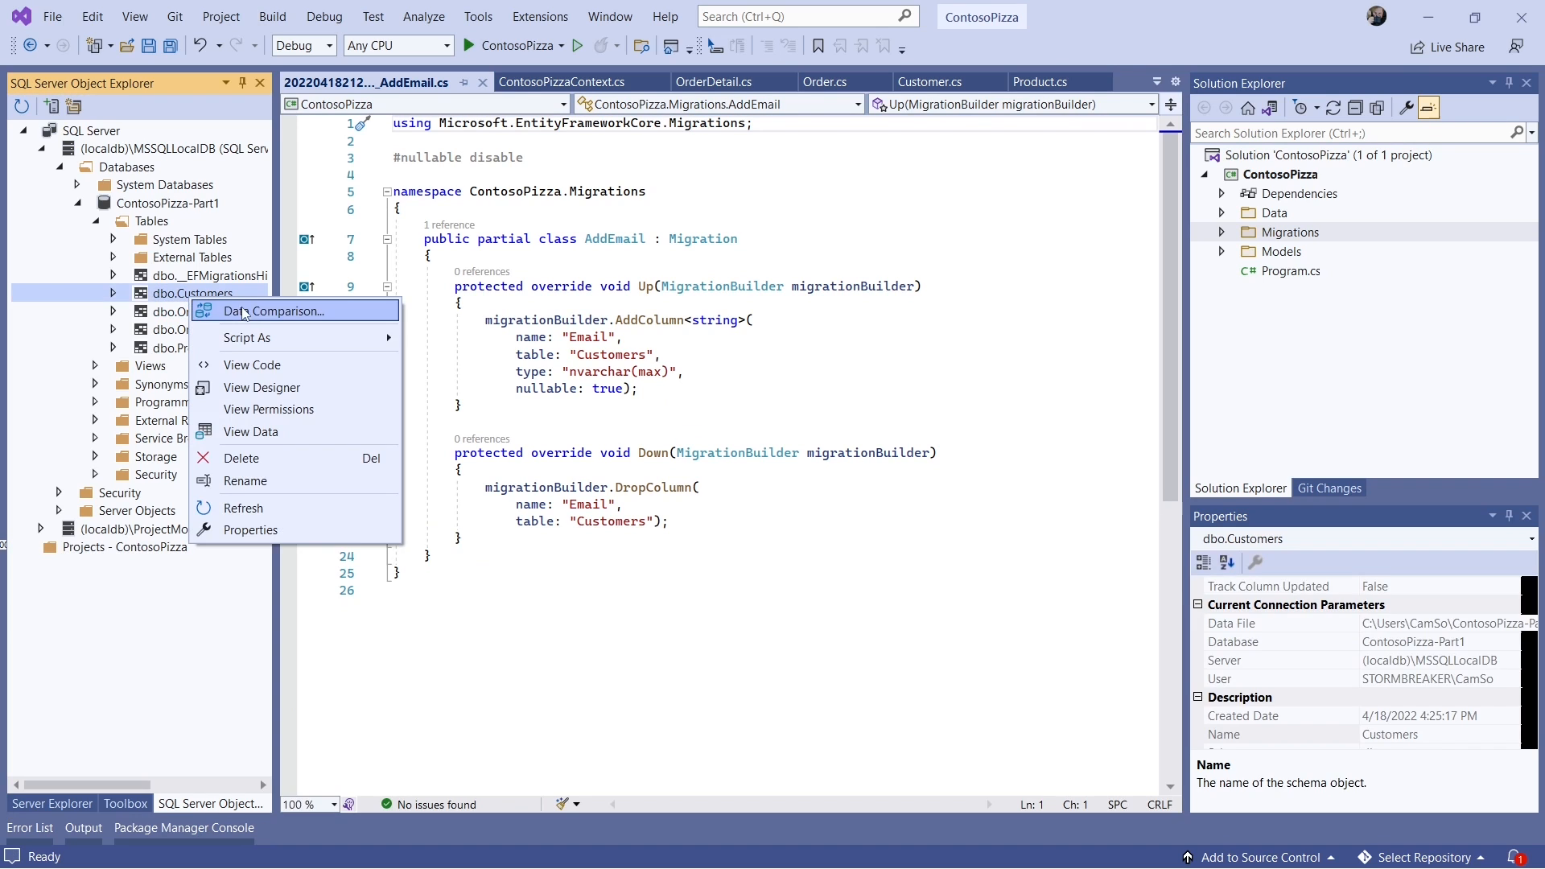
pyautogui.click(262, 388)
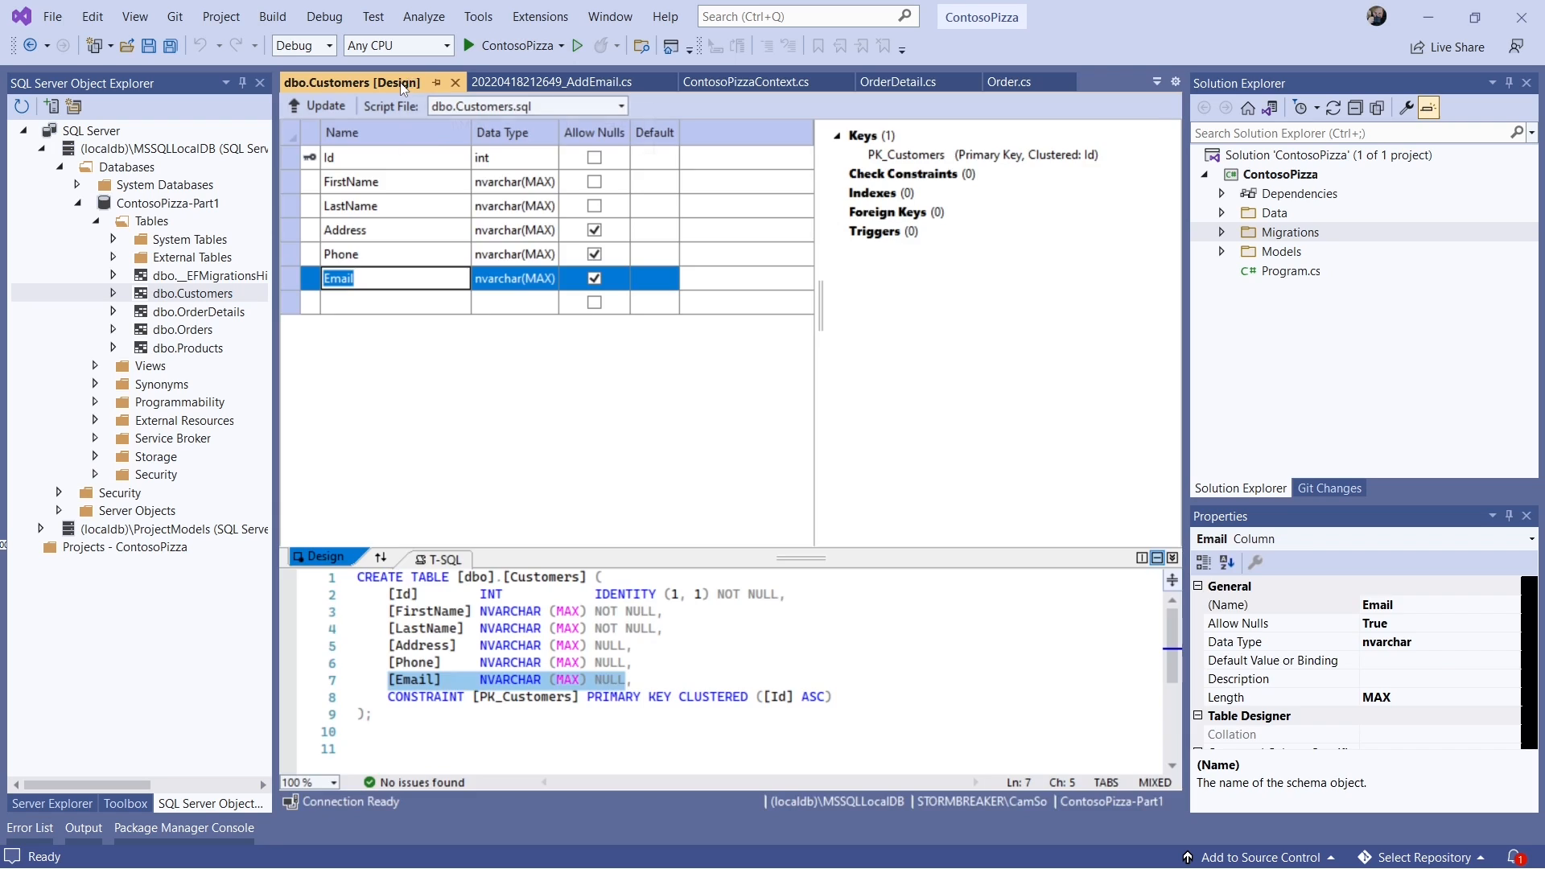
pyautogui.click(718, 80)
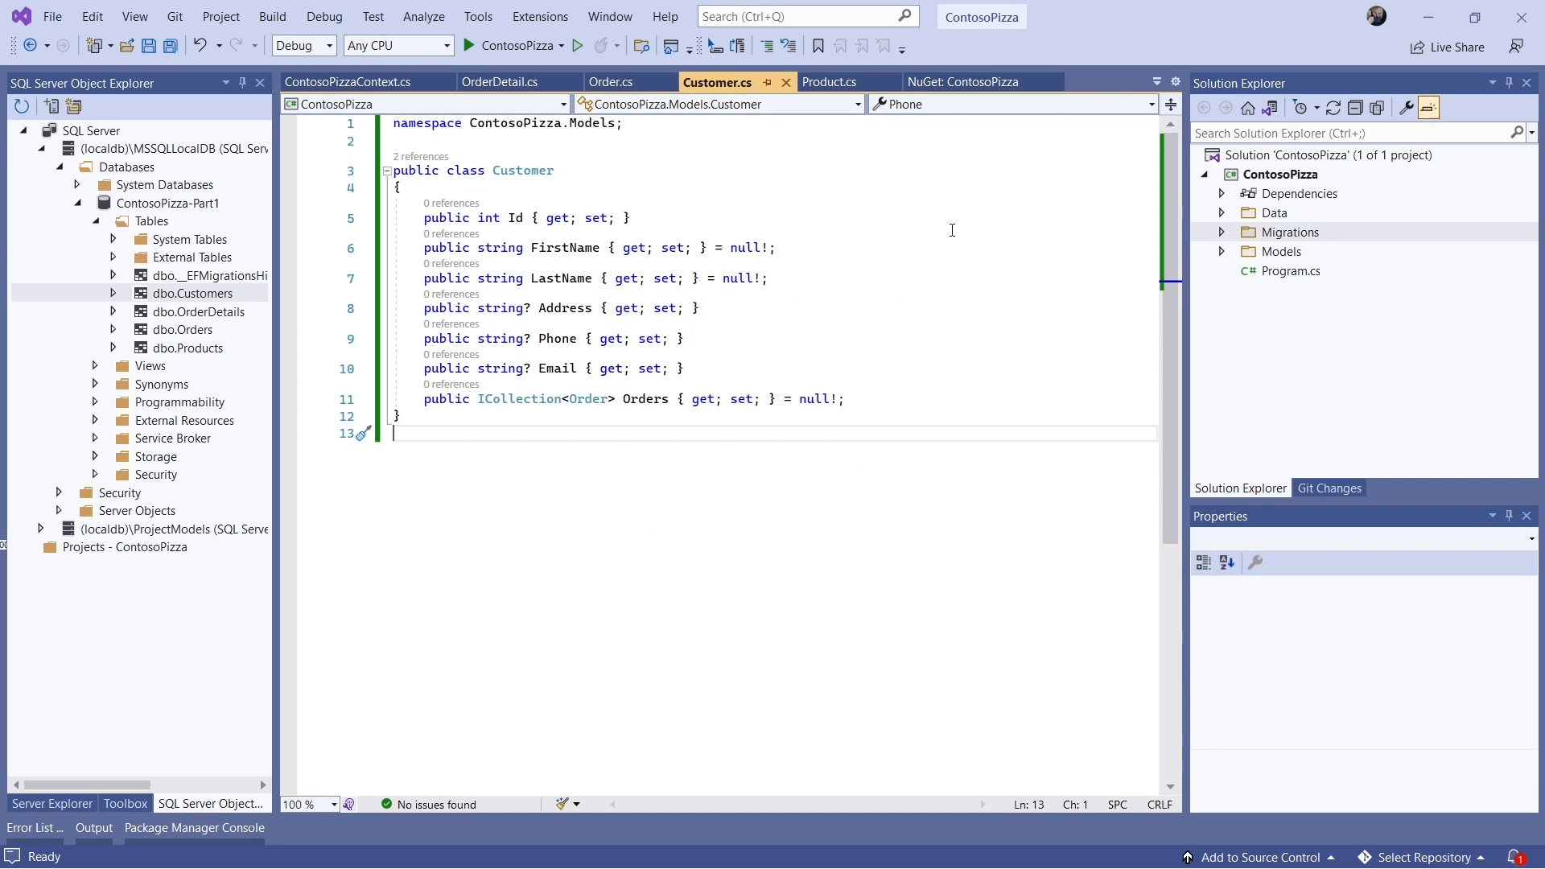
# - Replace Program.cs starter code with code adding Veggie Special Pizza 9.99 and Deluxe Meat Pizza 12.99 and calling SaveChanges
pyautogui.click(1291, 270)
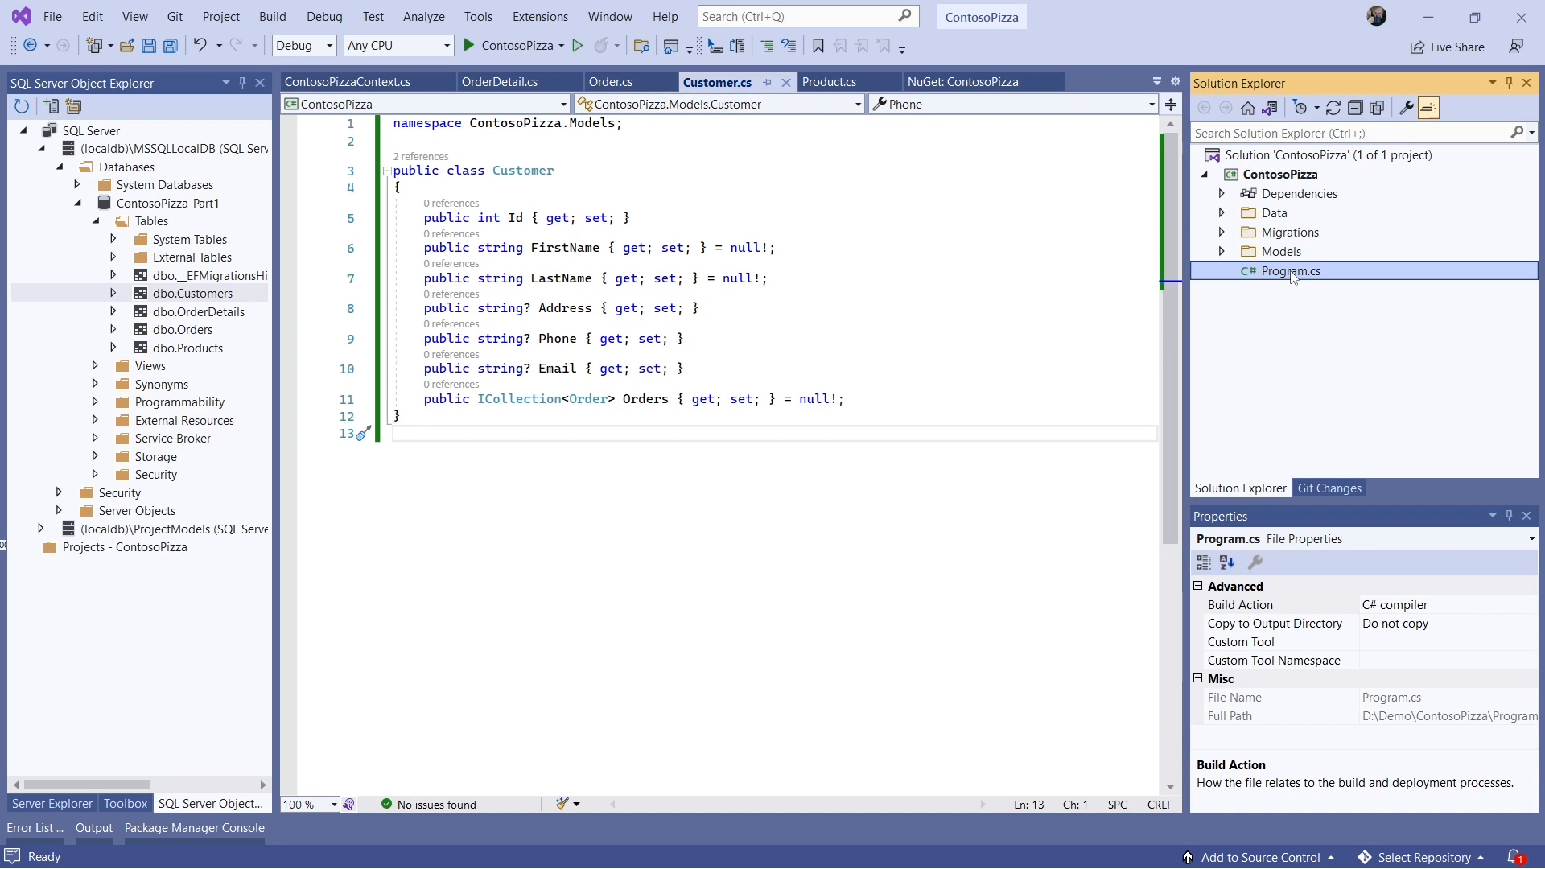
pyautogui.doubleClick(1289, 270)
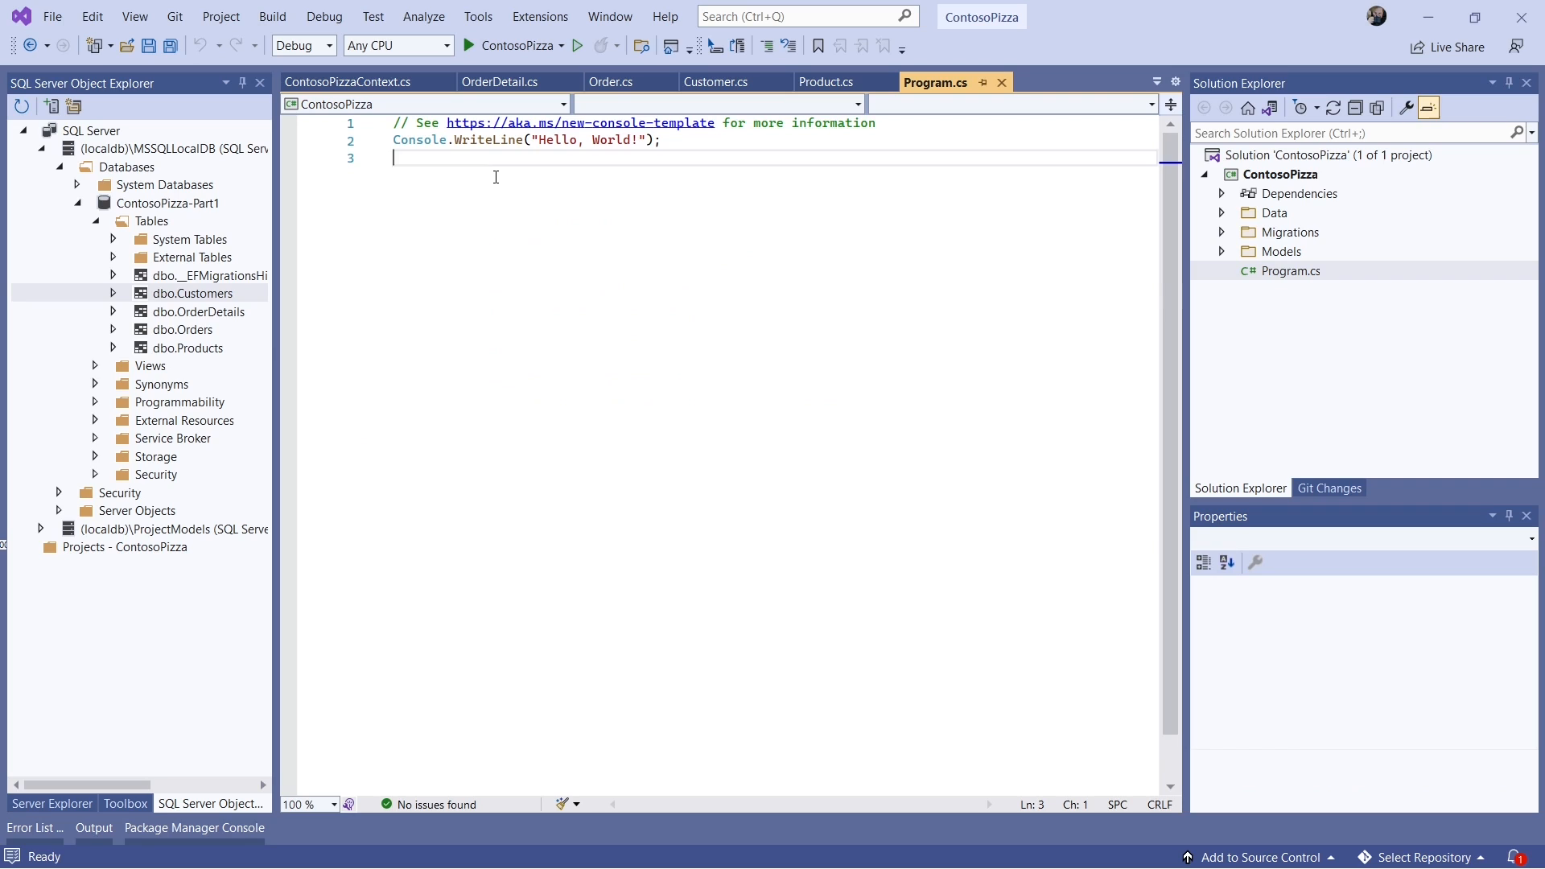
pyautogui.press('ctrl+a')
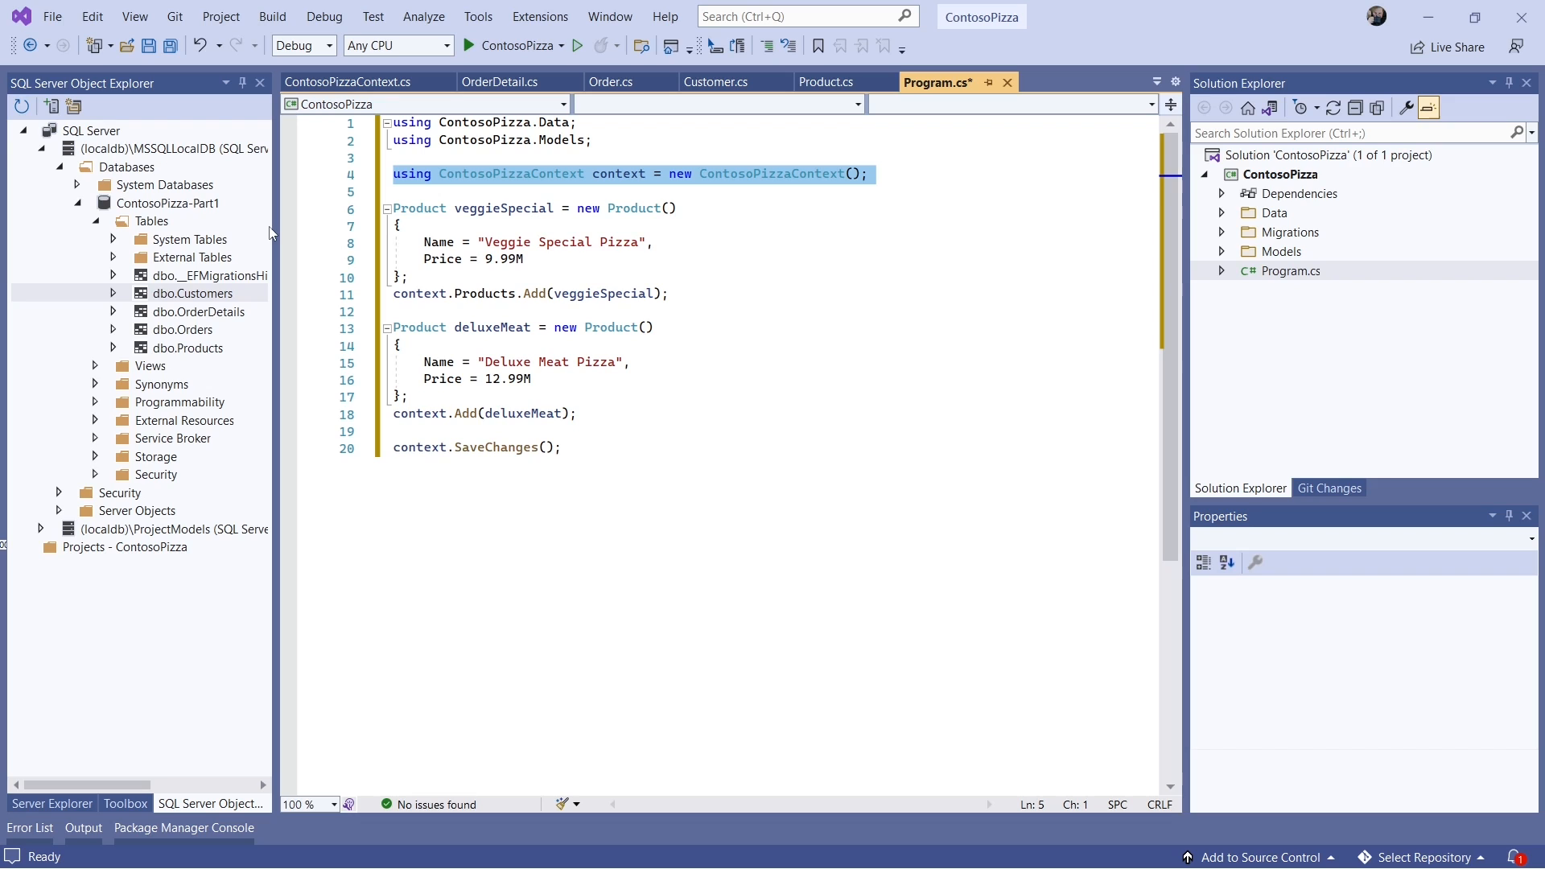
pyautogui.moveTo(314, 221)
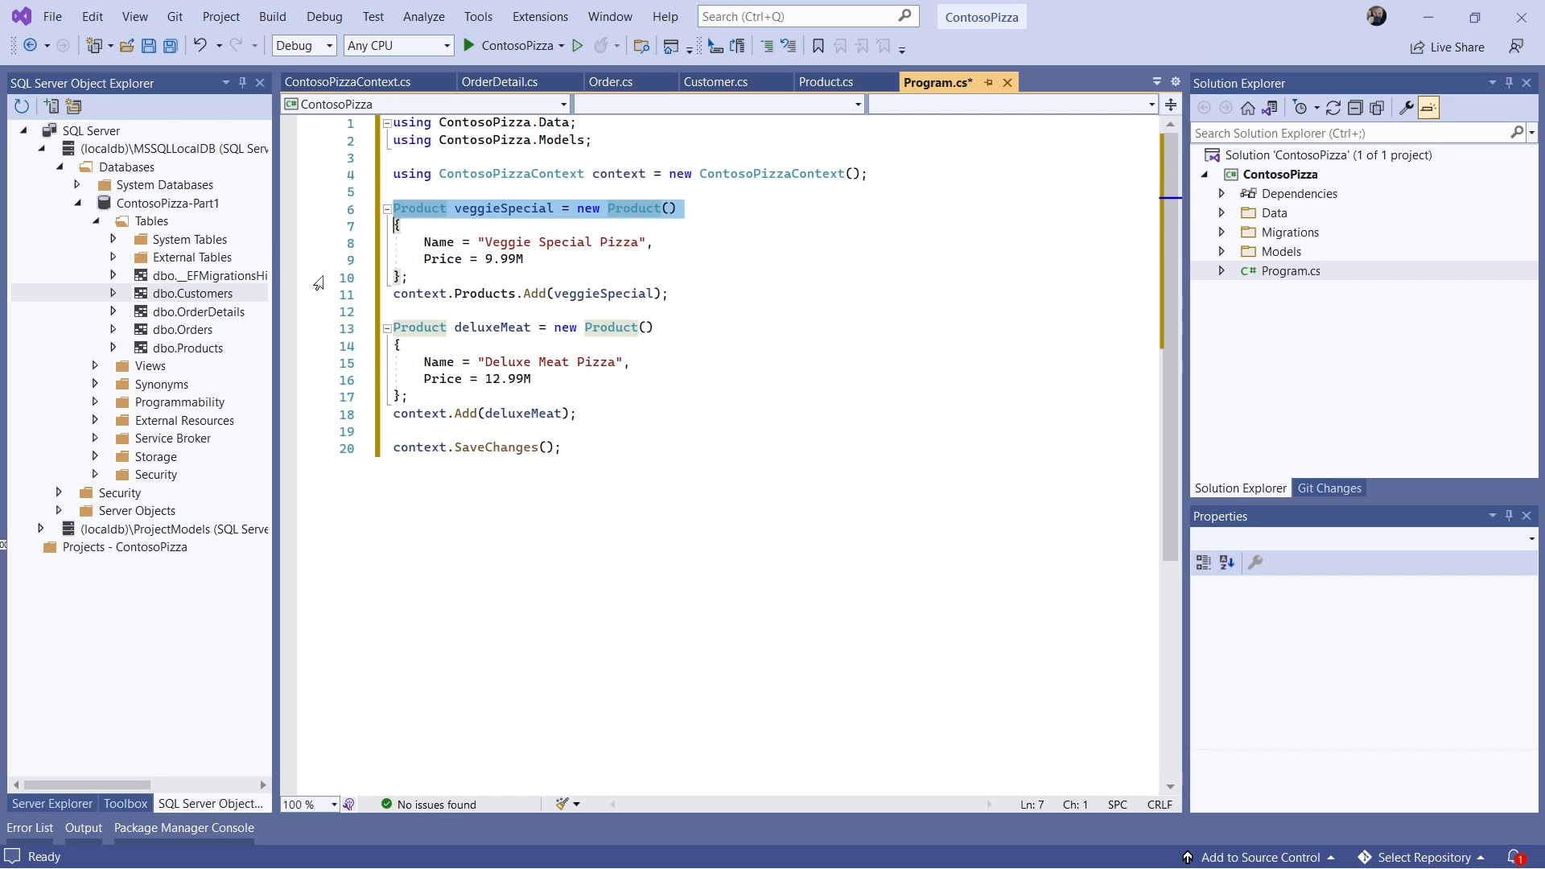
pyautogui.moveTo(331, 272)
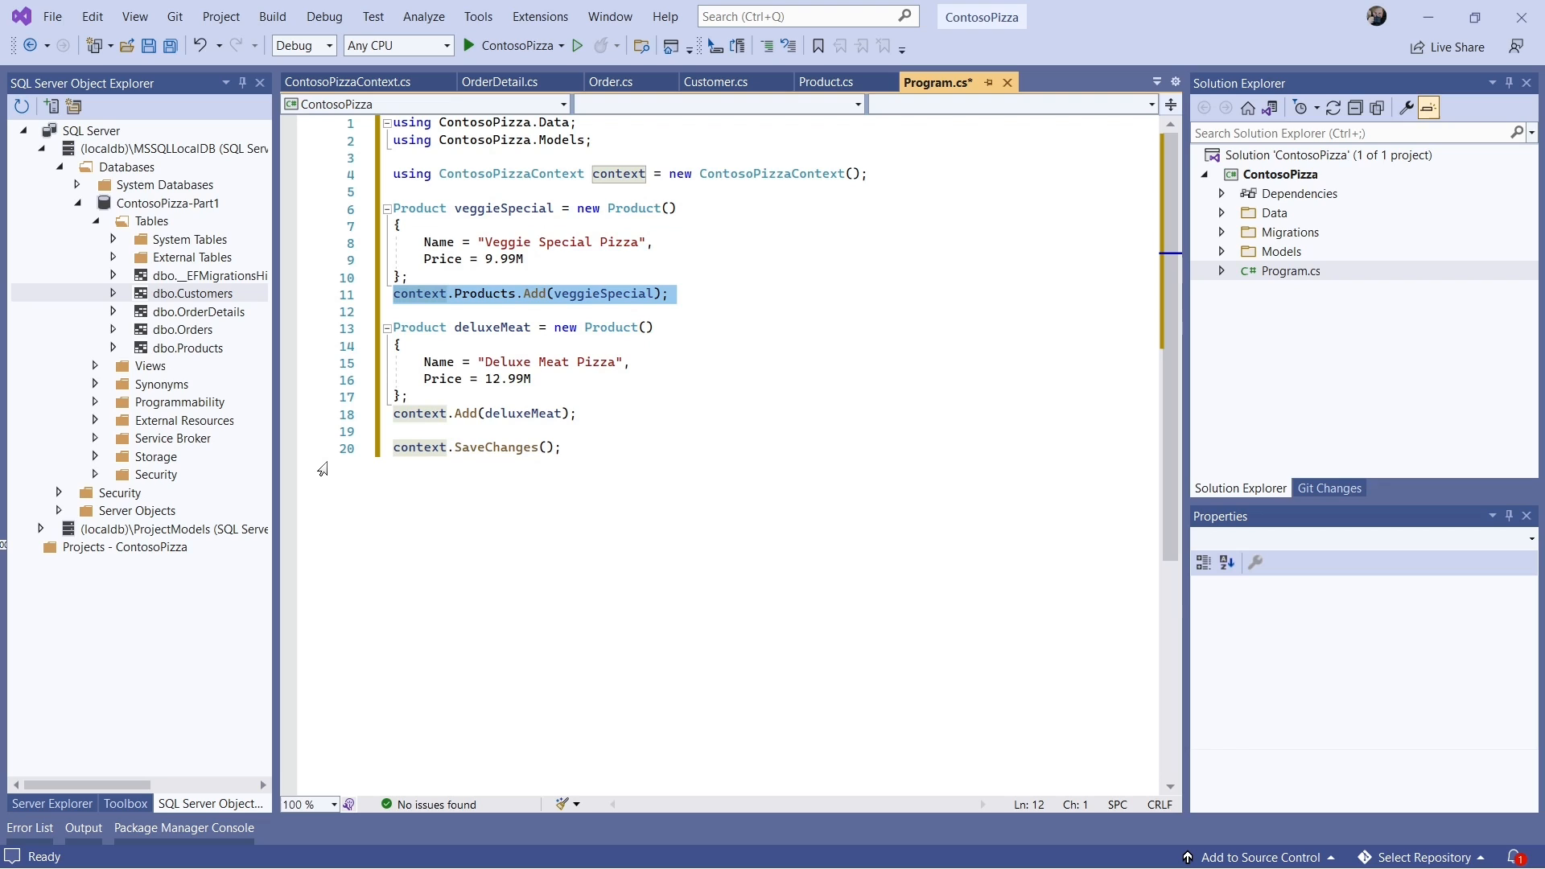
pyautogui.moveTo(322, 354)
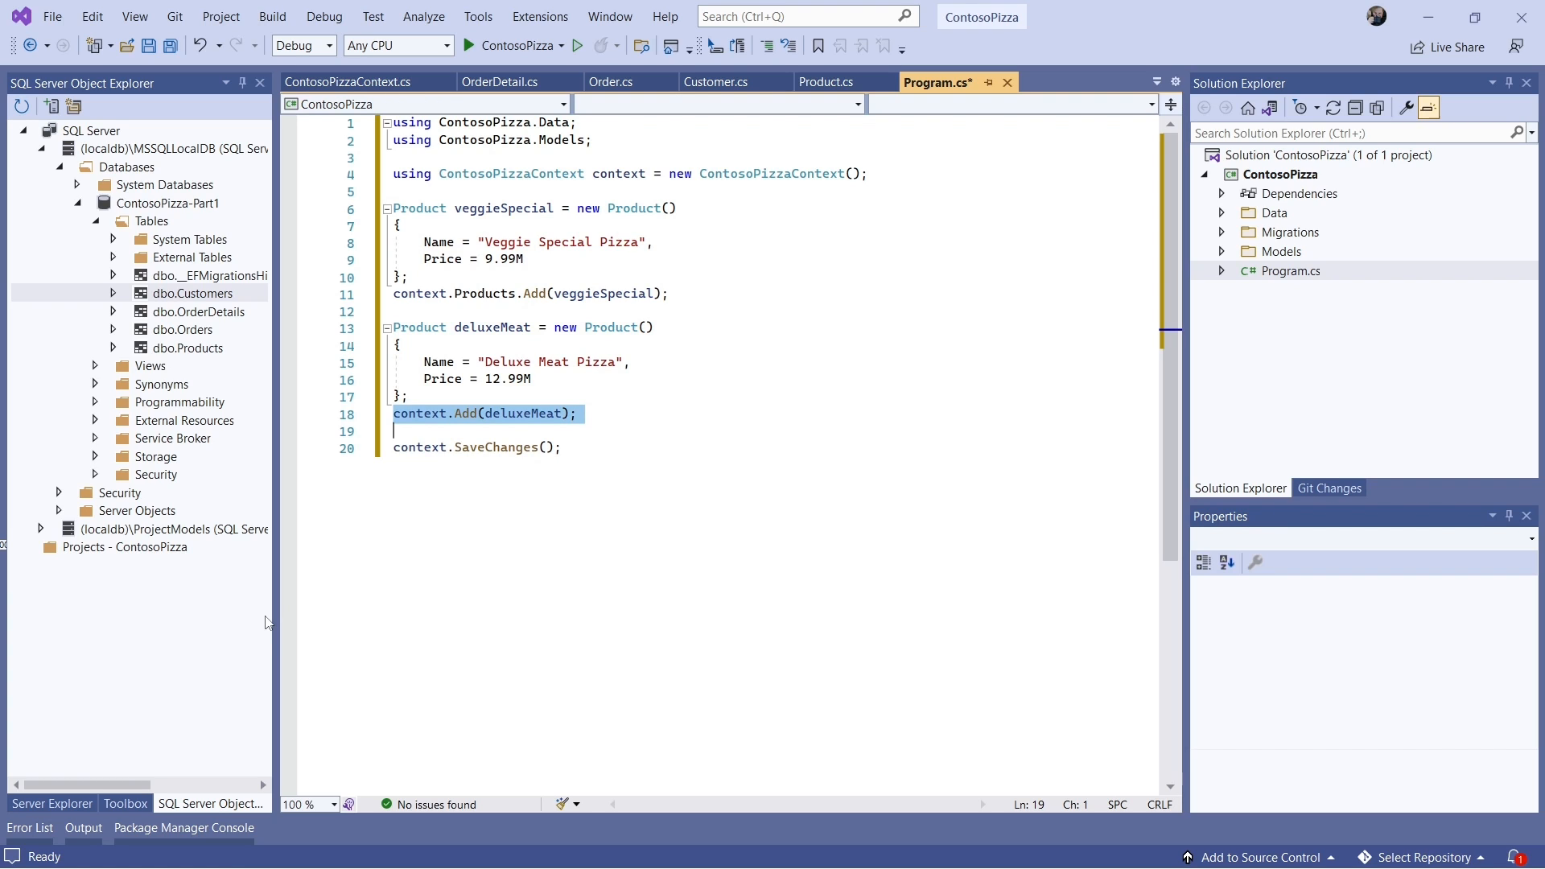
pyautogui.doubleClick(618, 173)
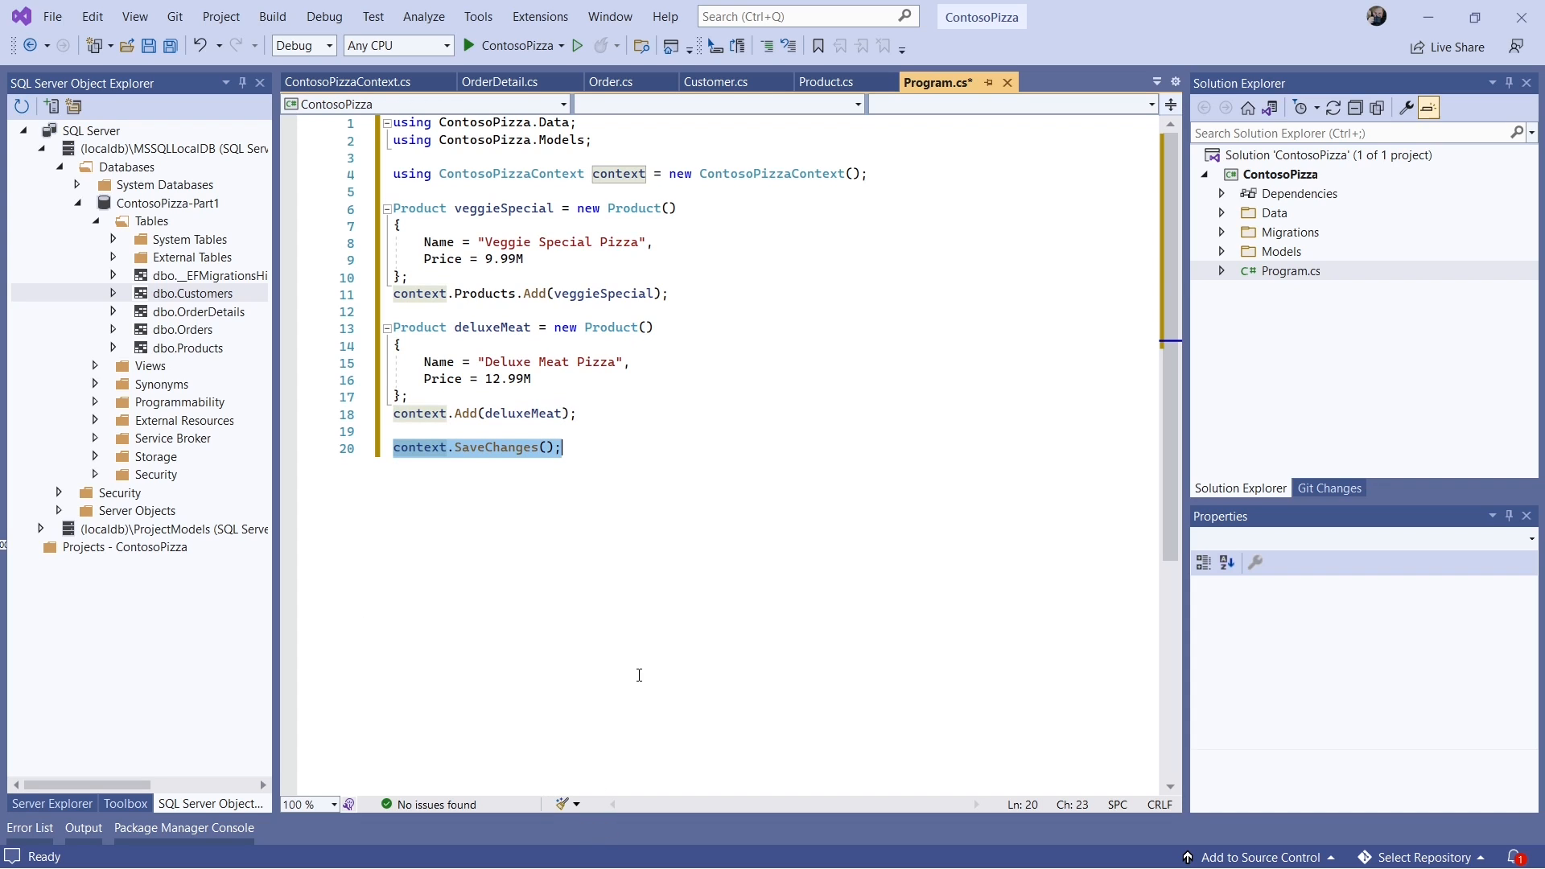
pyautogui.moveTo(647, 491)
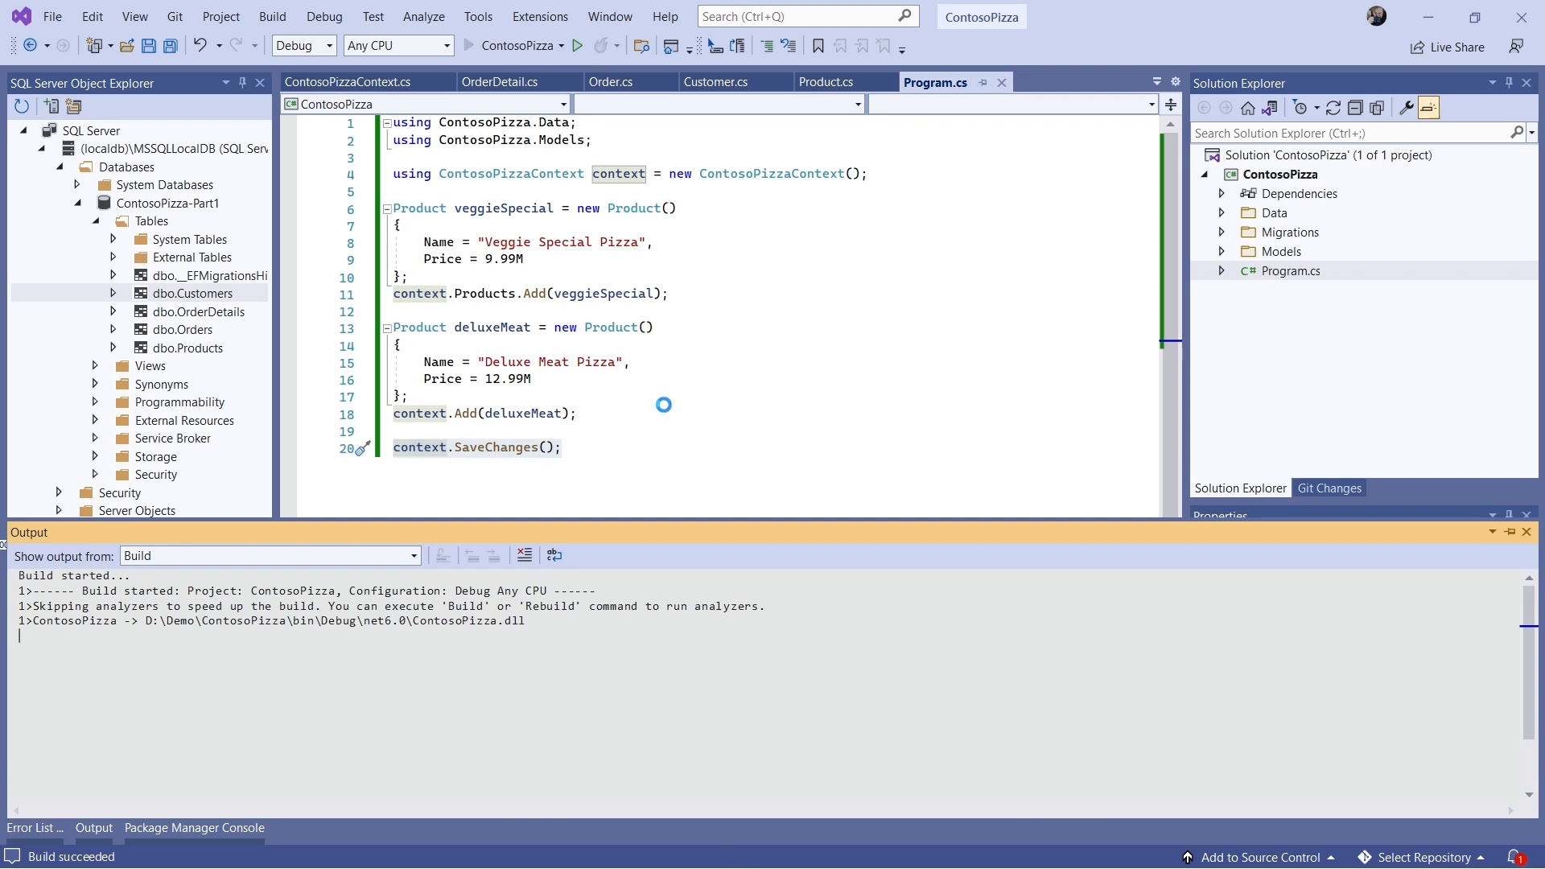
pyautogui.moveTo(148, 455)
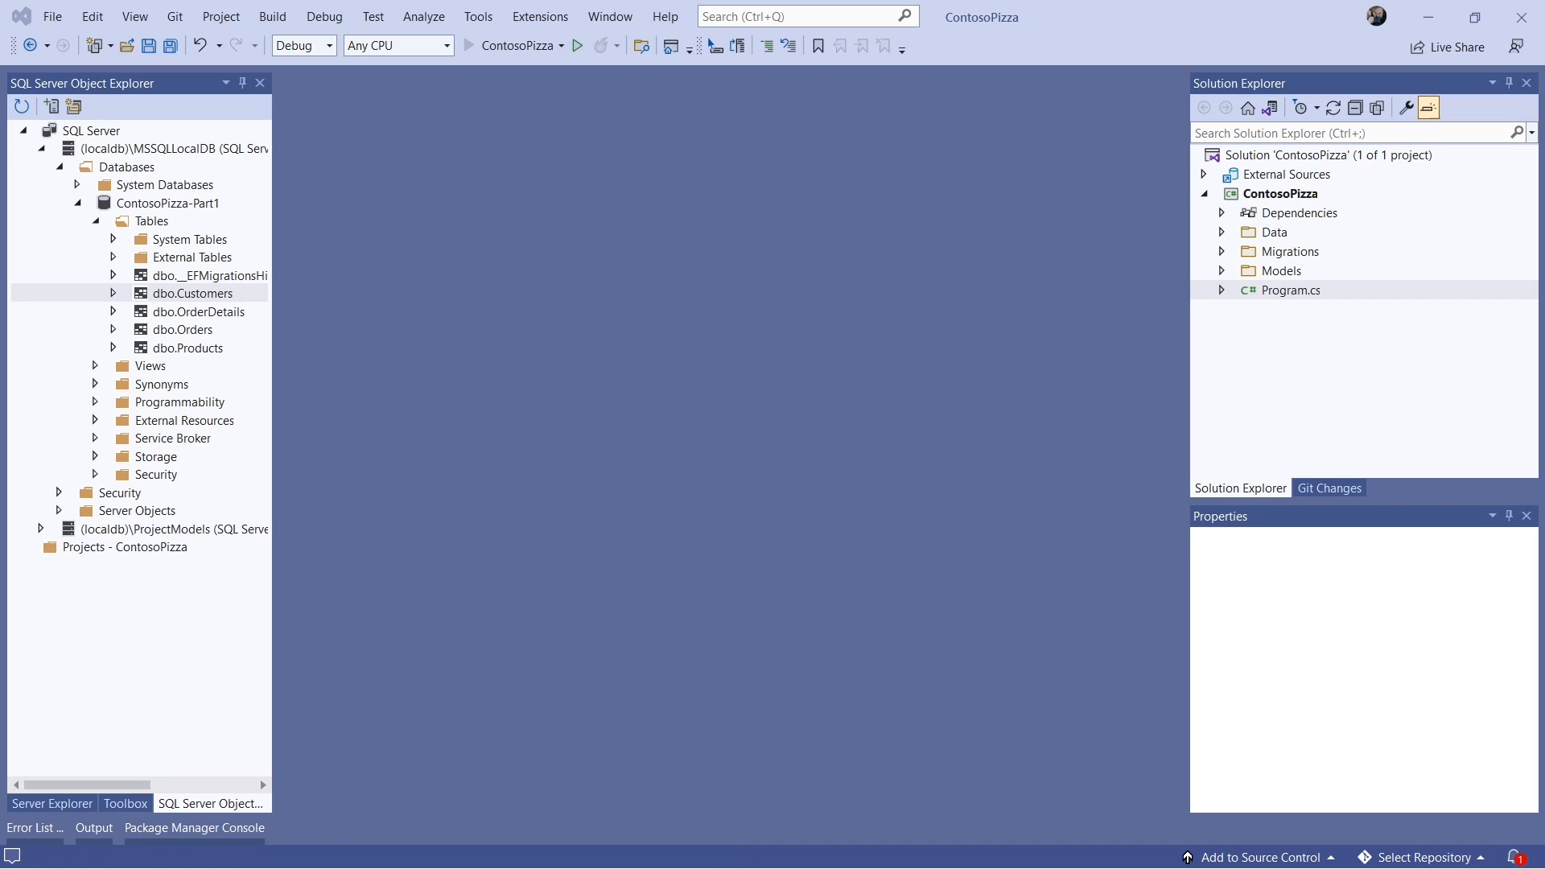
# - Build and run ContosoPizza so both new pizzas are saved, then close the console reporting exit code 0
pyautogui.click(579, 45)
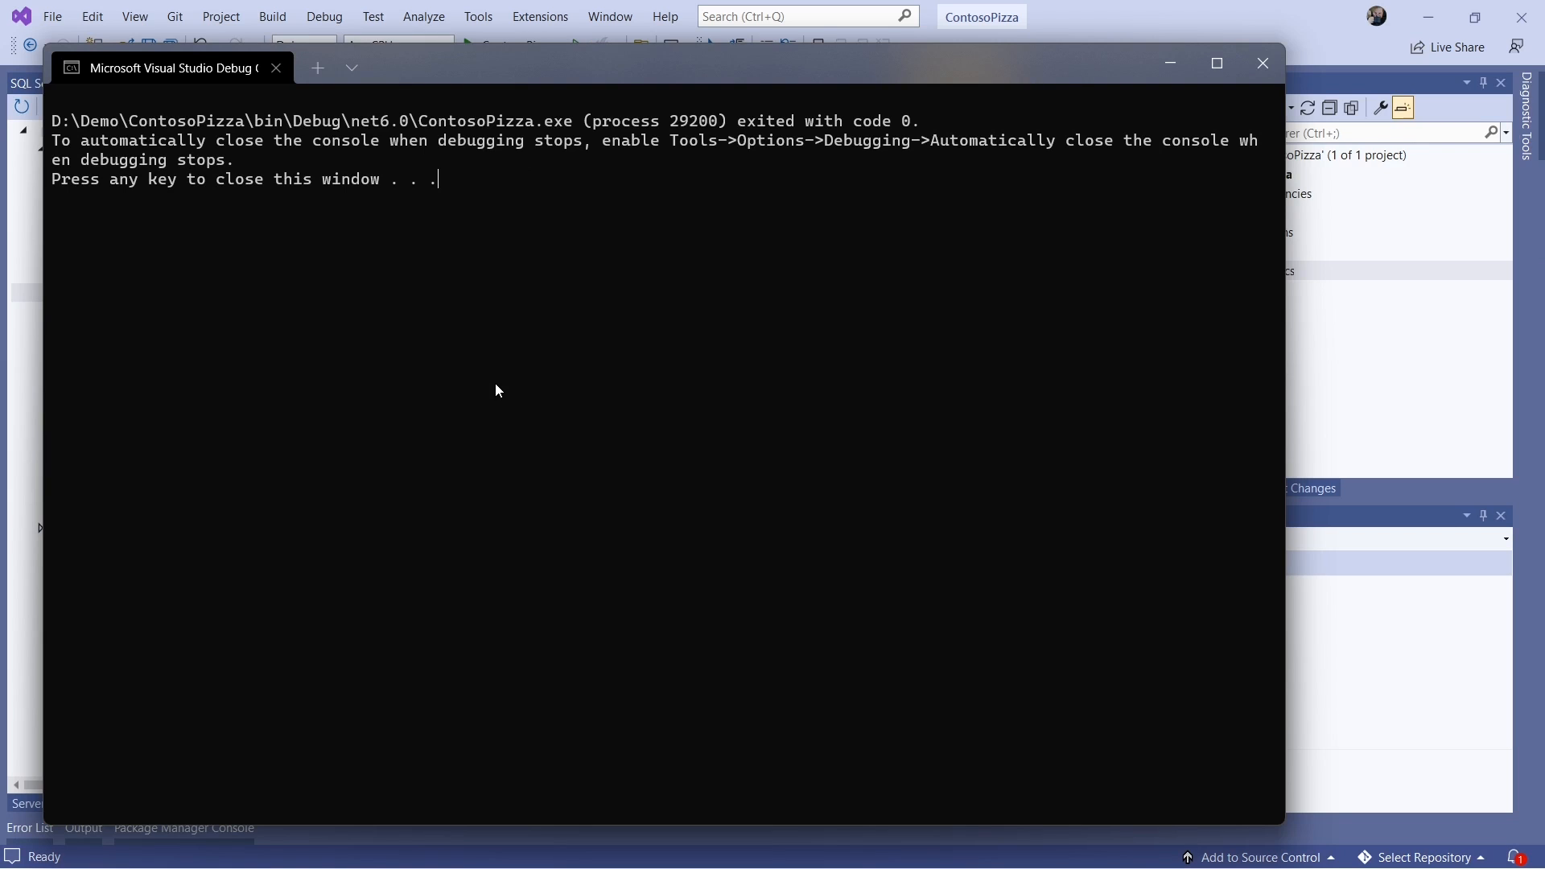
pyautogui.moveTo(1262, 63)
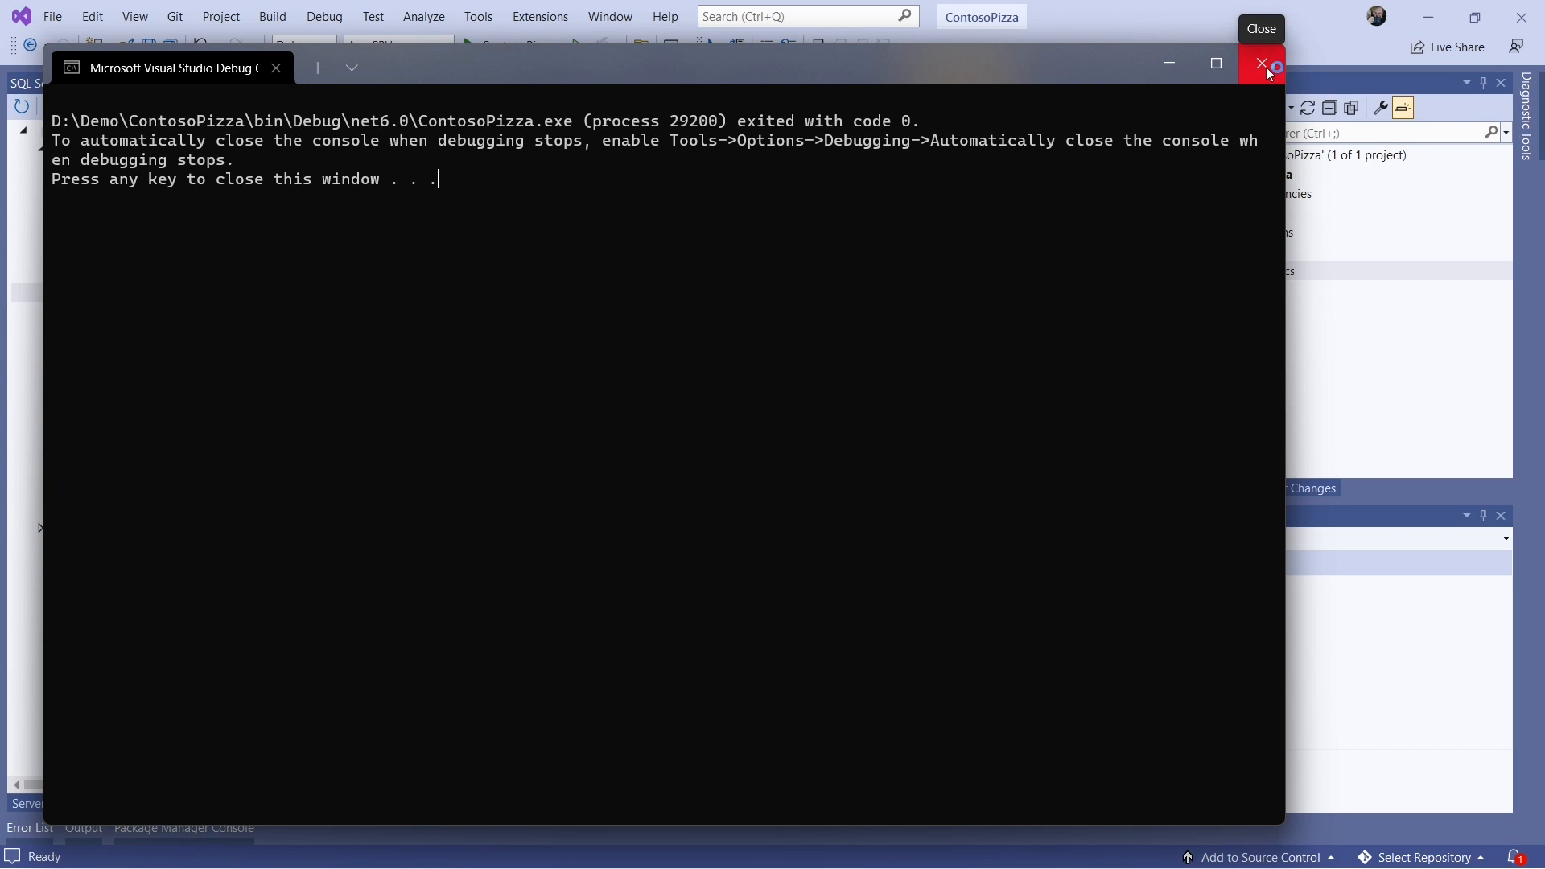
pyautogui.click(1265, 62)
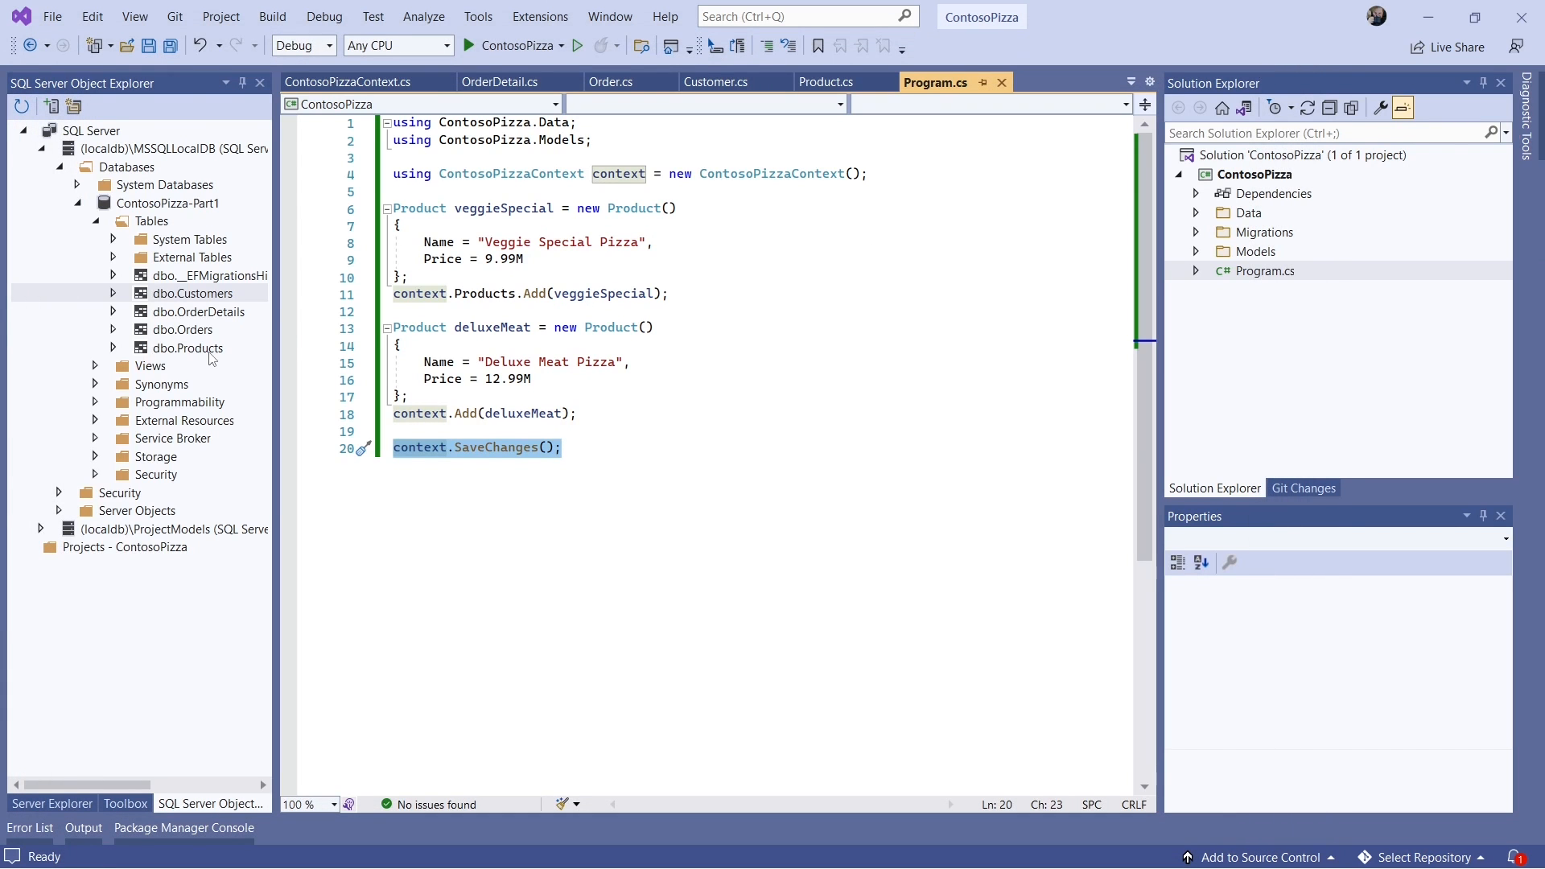
# - View dbo.Products data showing Veggie Special Pizza at 9.99 and Deluxe Meat Pizza at 12.99
pyautogui.rightClick(187, 348)
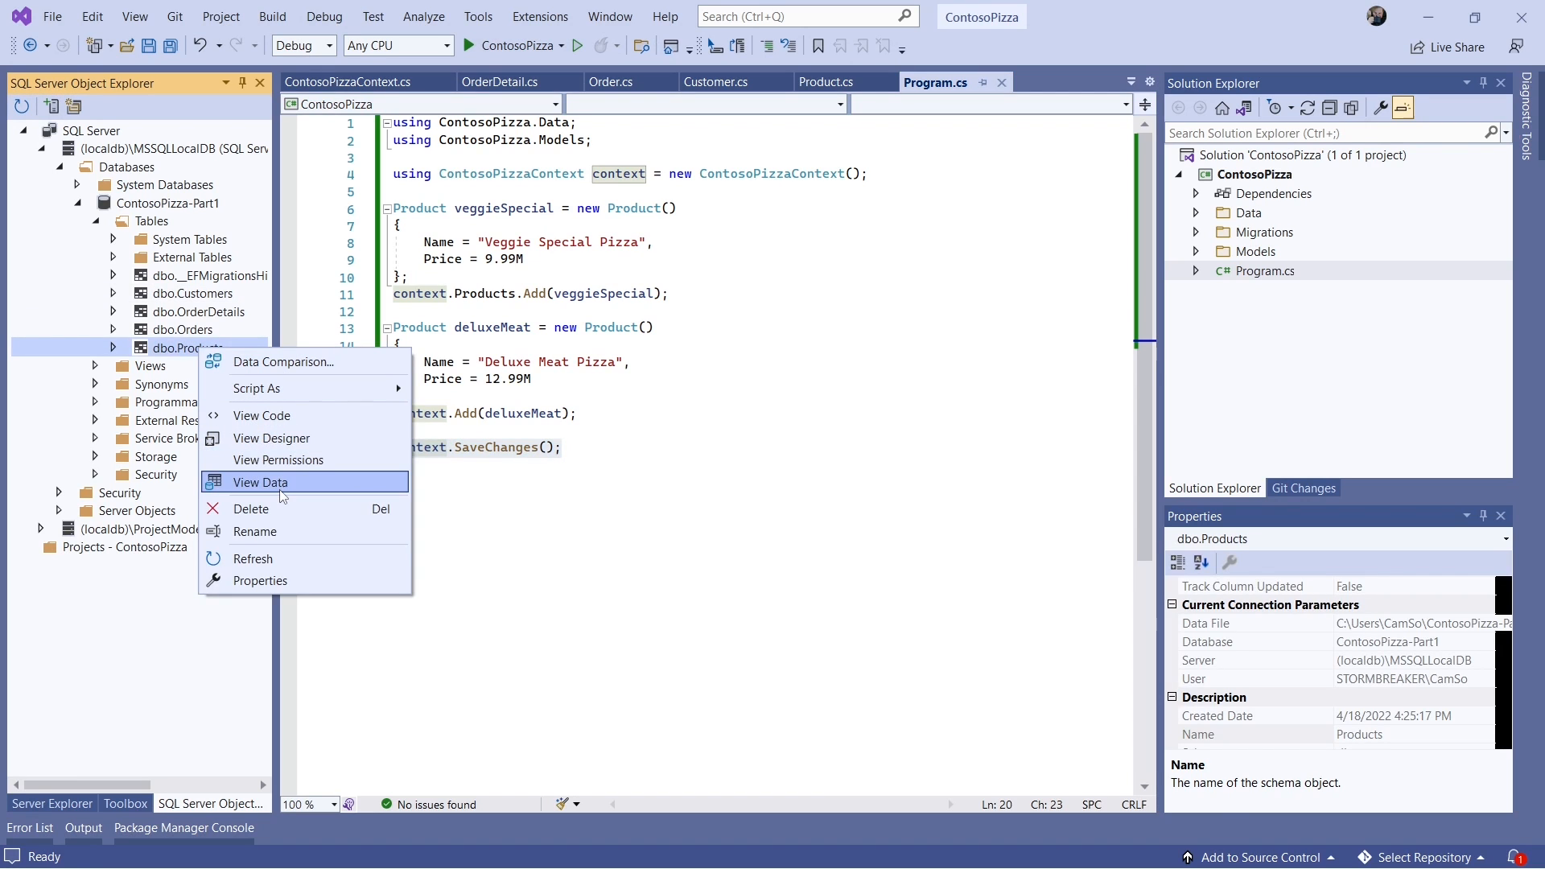
pyautogui.click(260, 481)
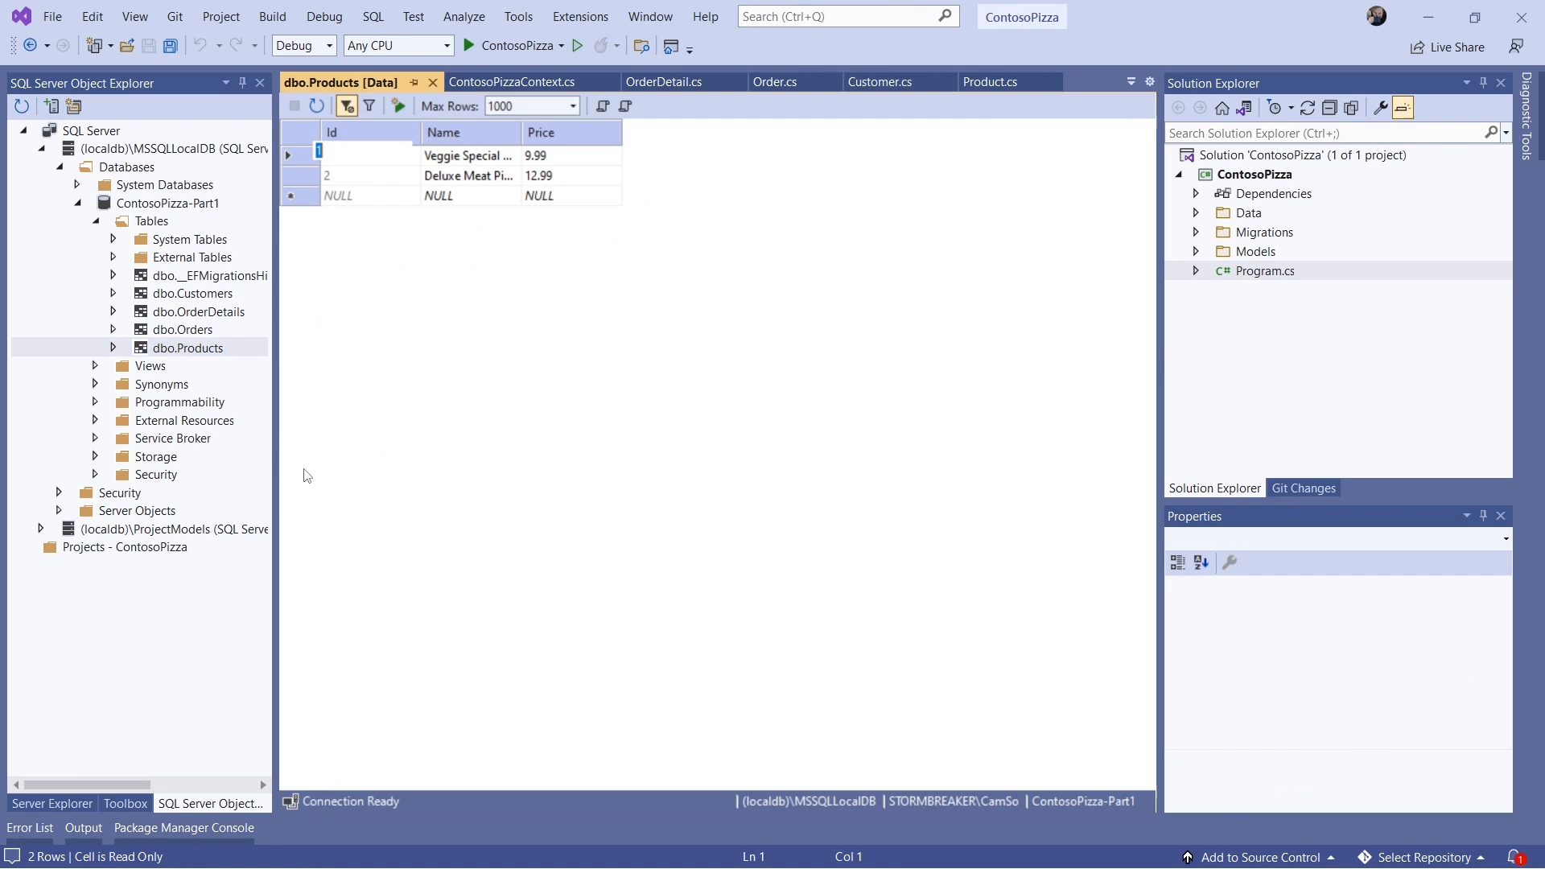
pyautogui.doubleClick(470, 175)
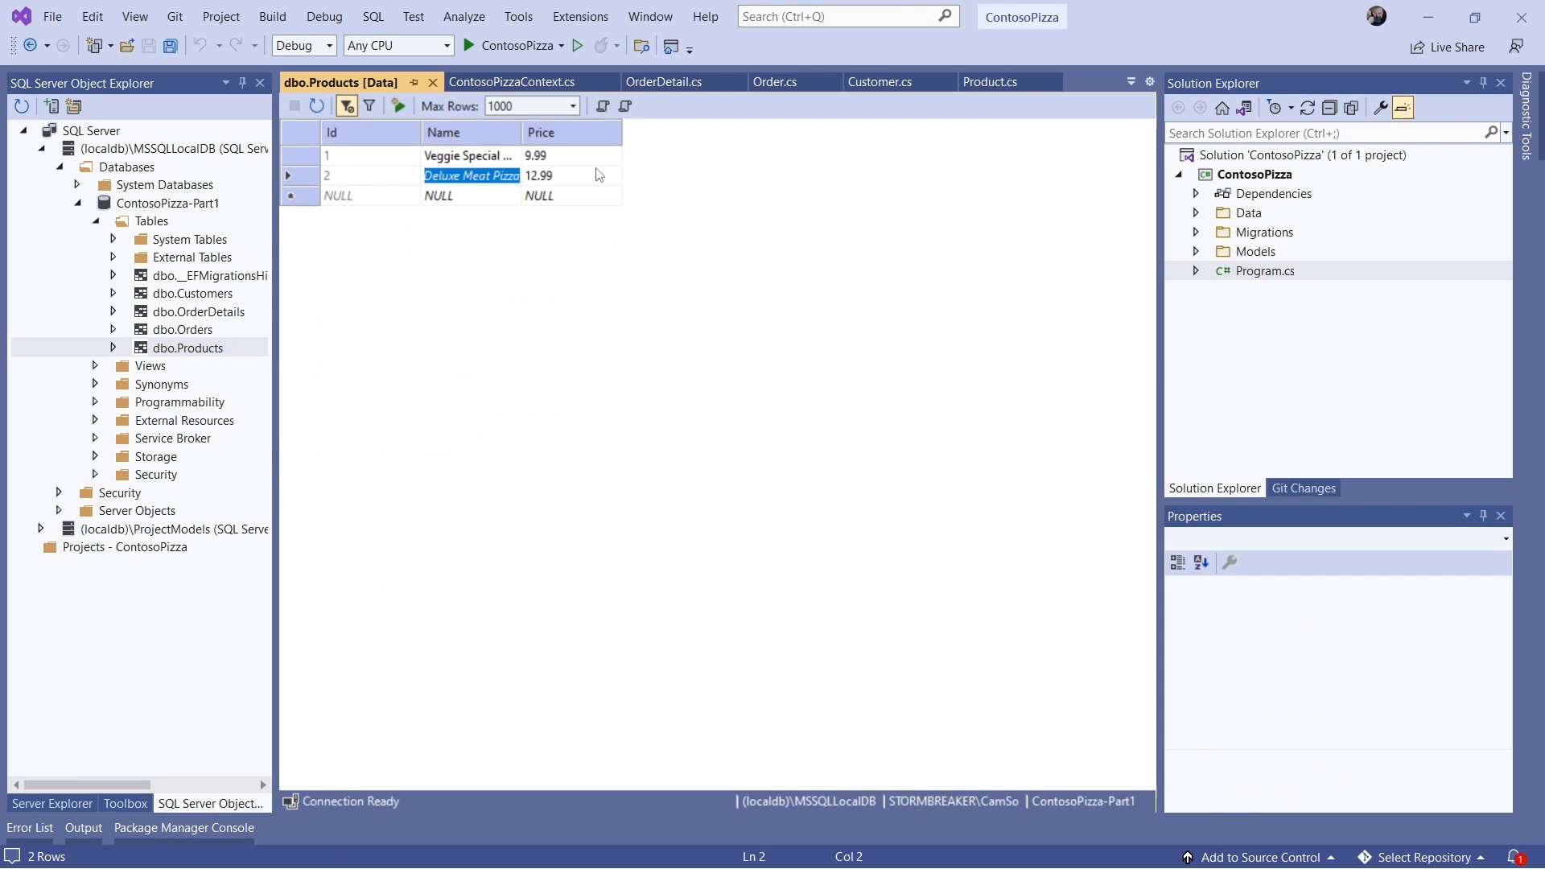
pyautogui.click(539, 176)
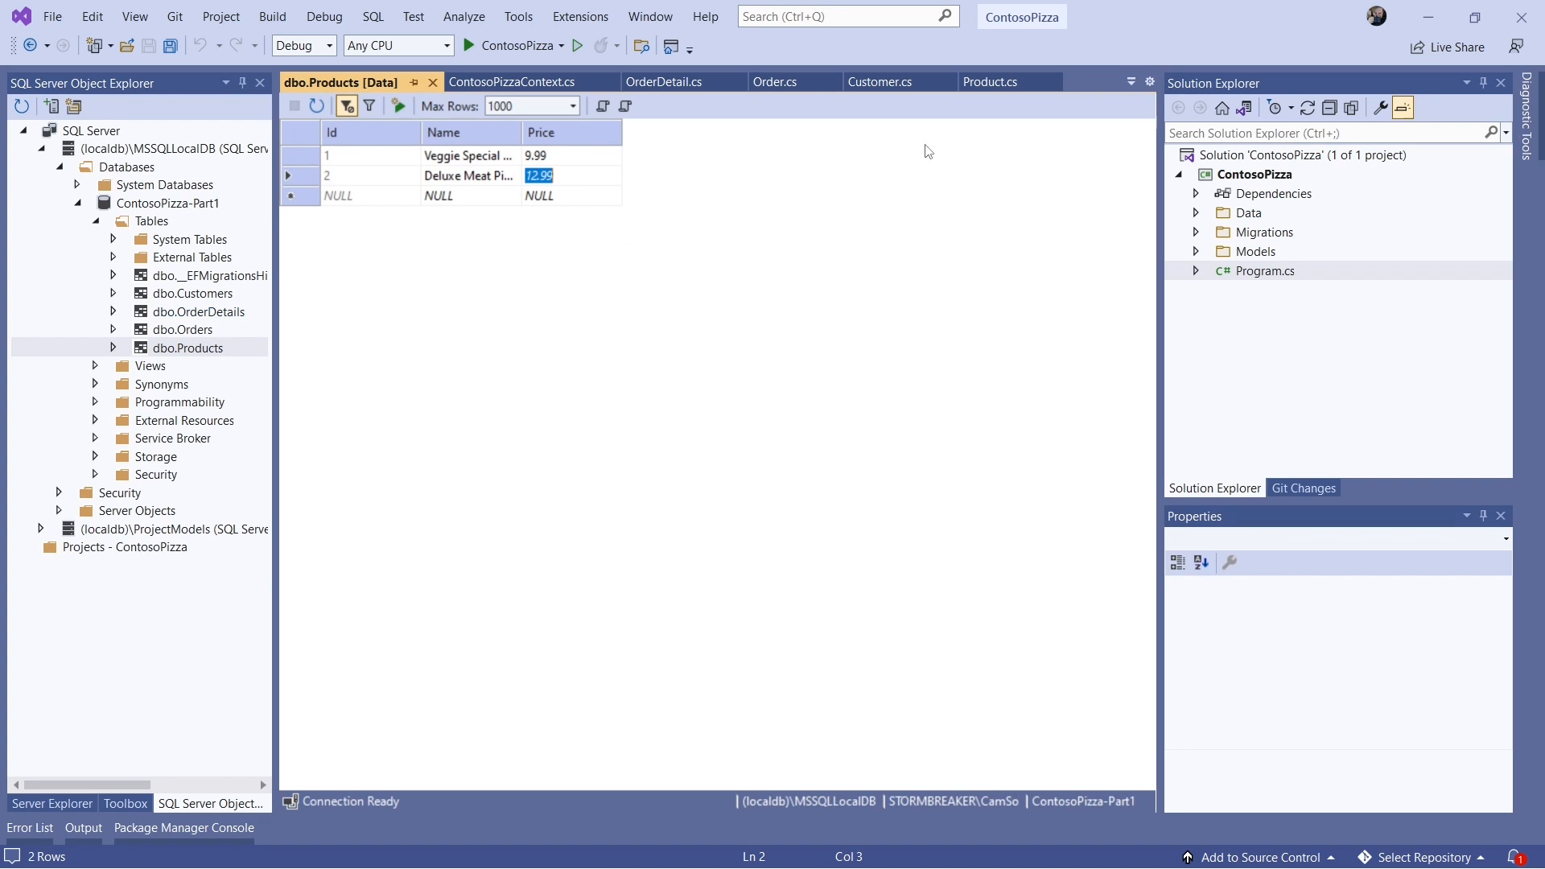
pyautogui.click(1265, 270)
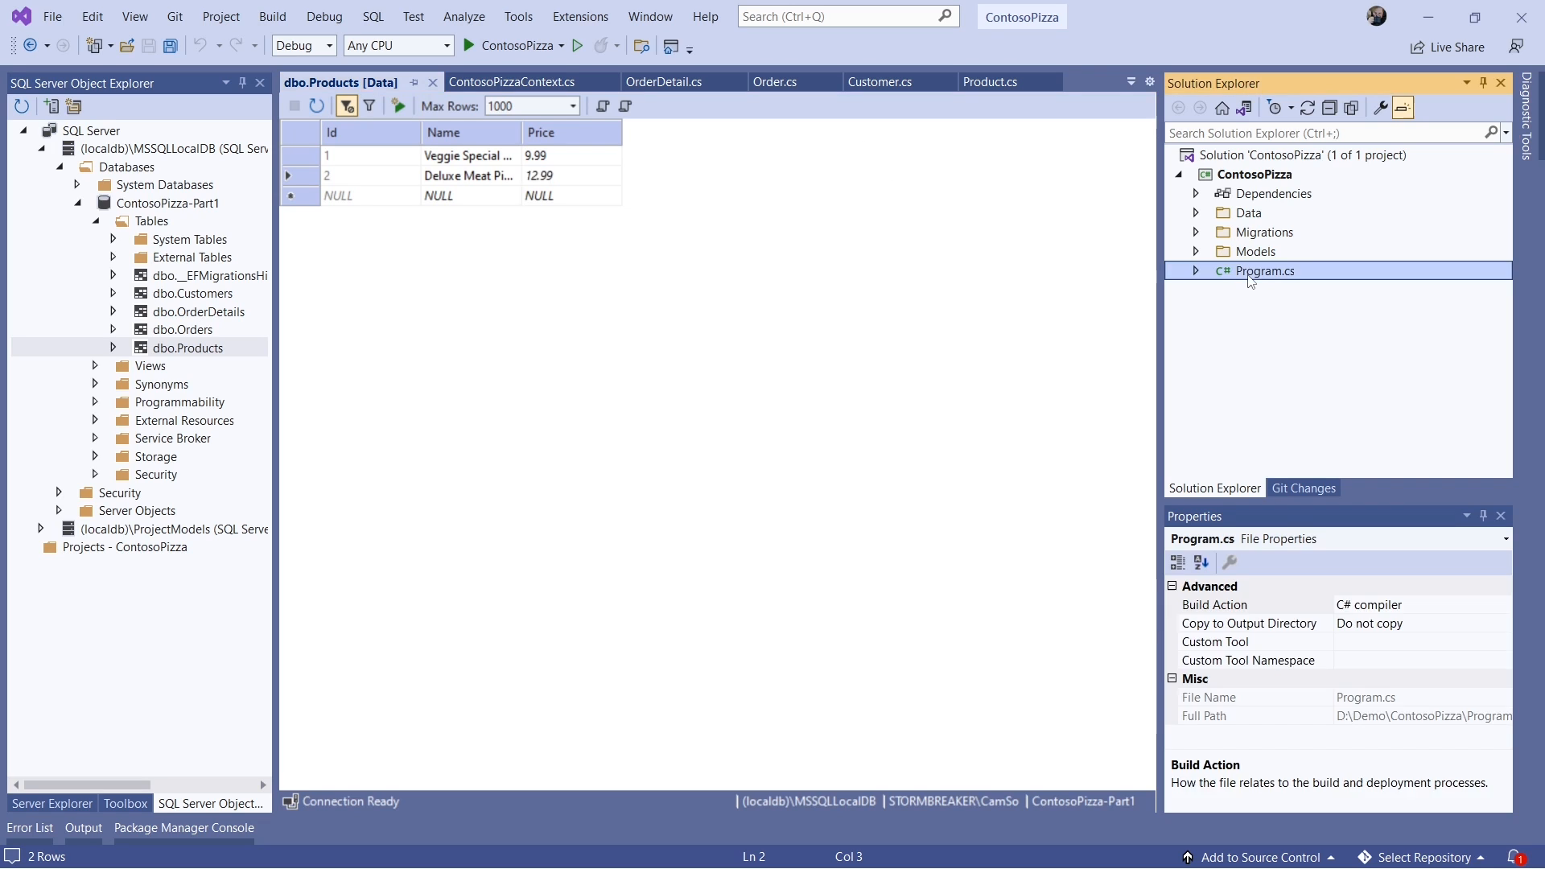
# - Rewrite Program.cs as a query-syntax LINQ query for products over 10.00 ordered by name with Console.WriteLine per product, and save
pyautogui.doubleClick(1263, 270)
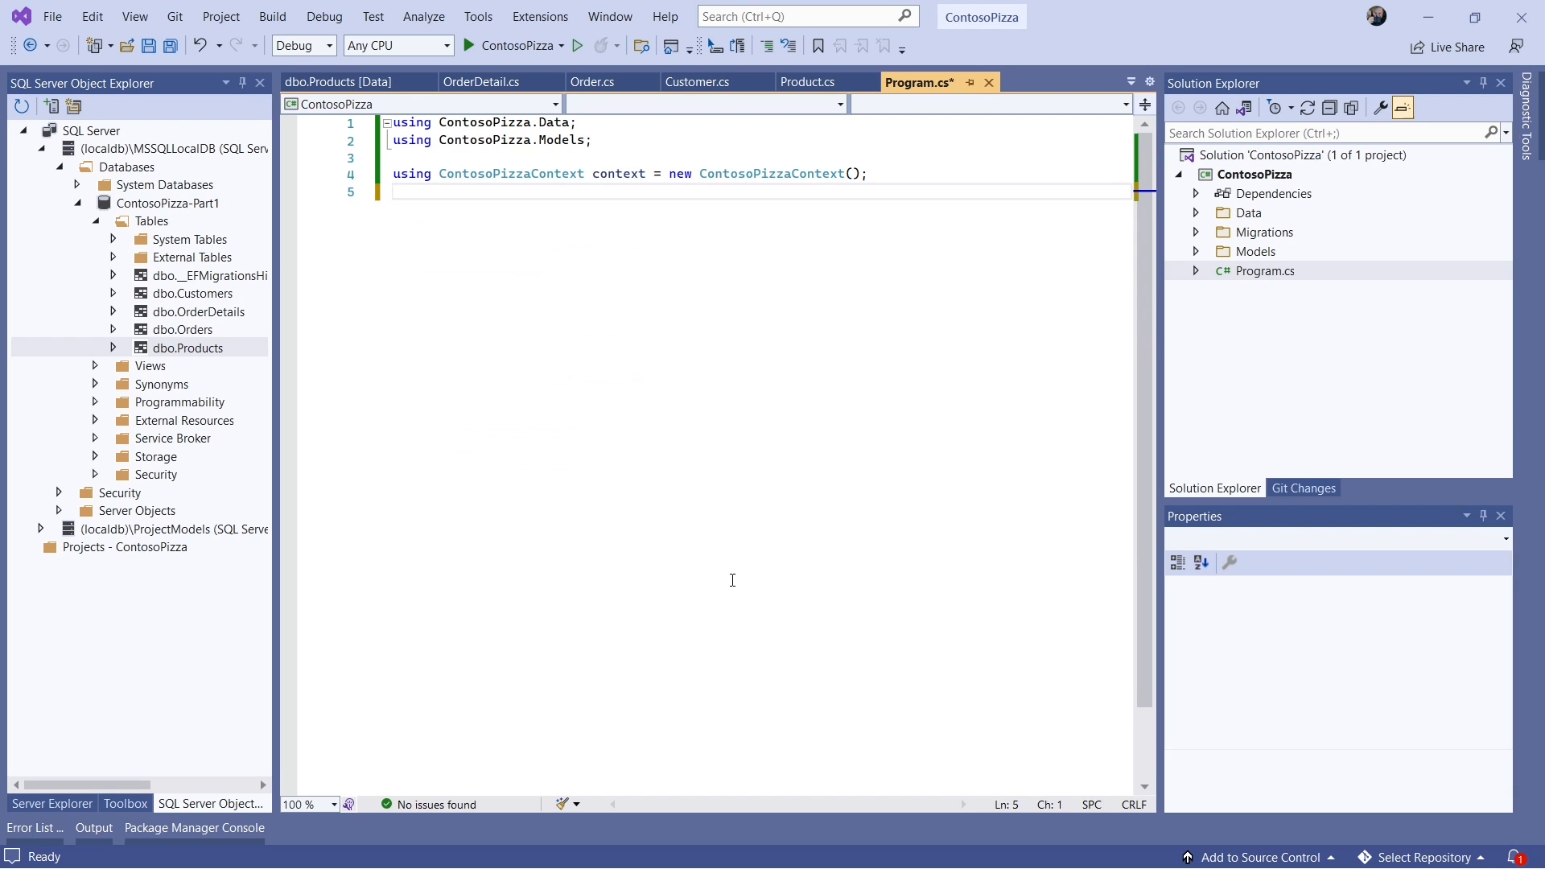
pyautogui.write('var products = context.Products')
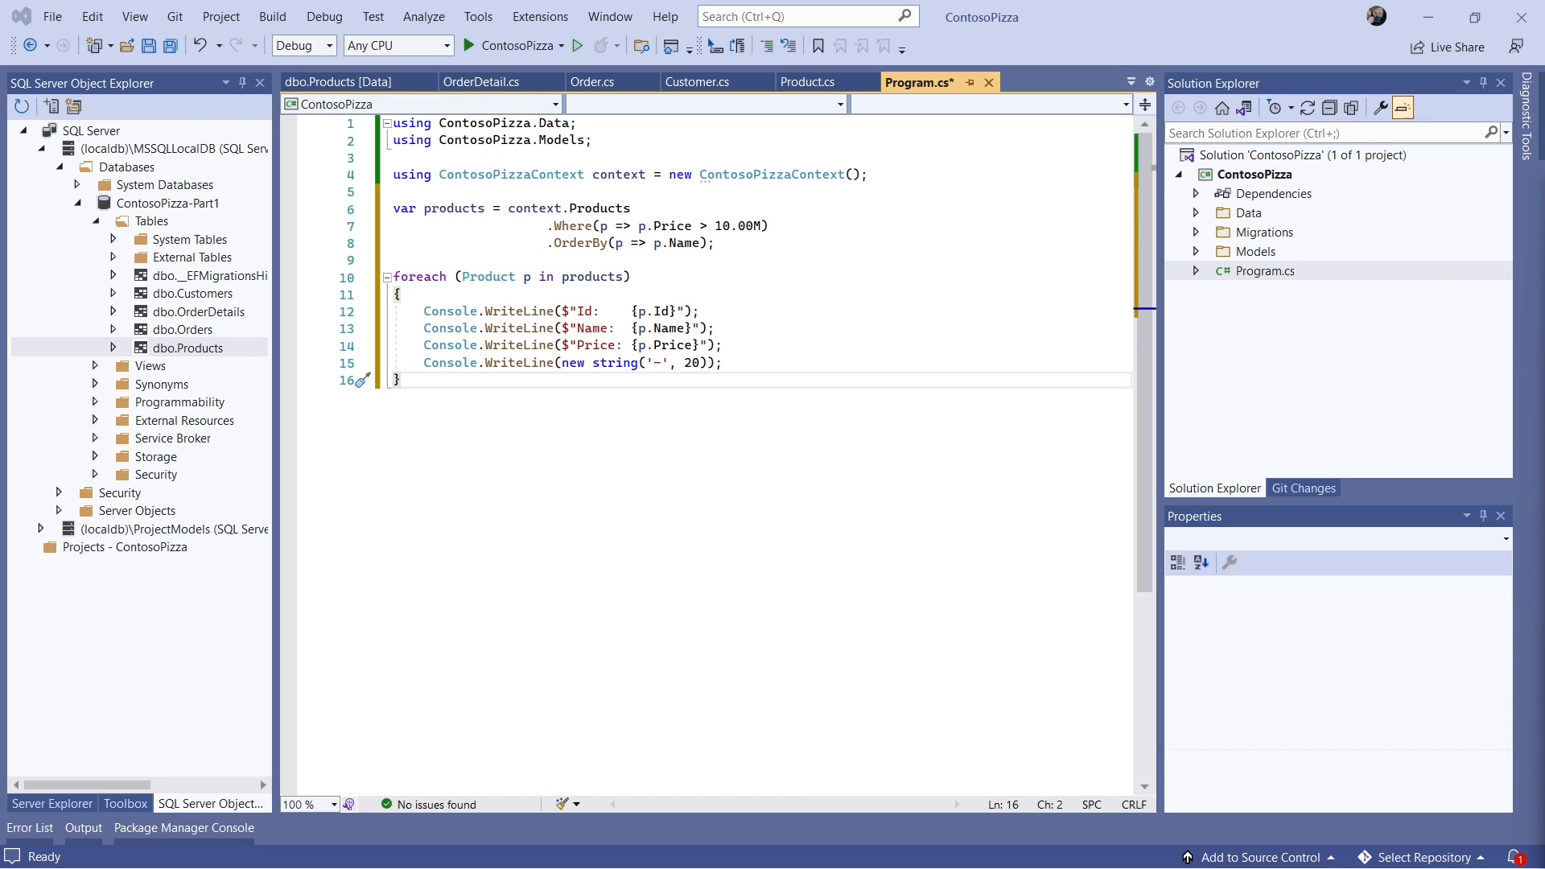
pyautogui.click(715, 243)
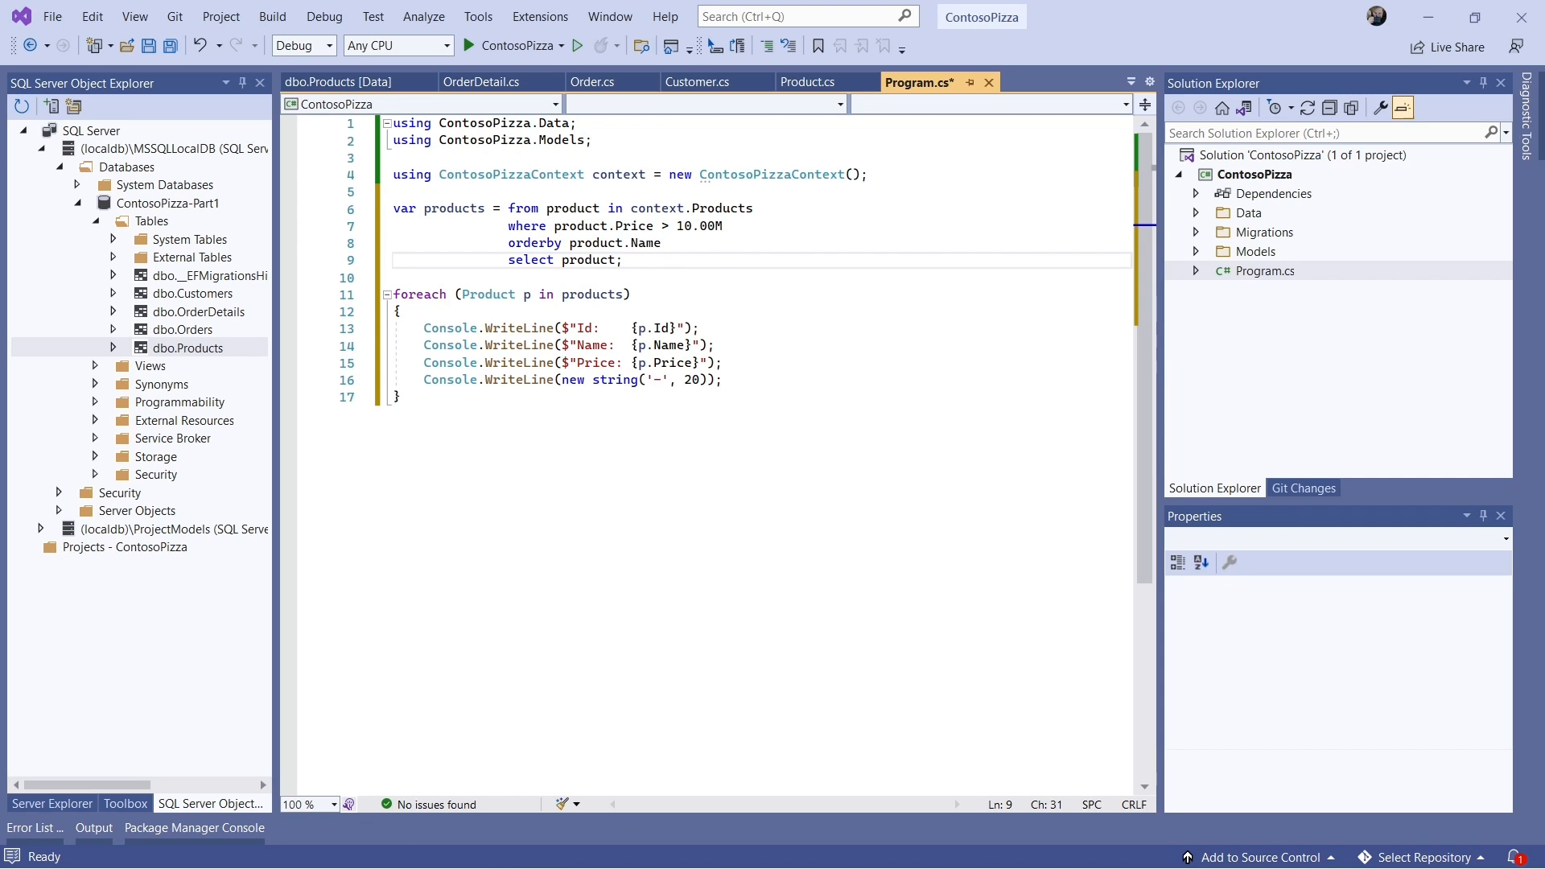
pyautogui.press('ctrl+s')
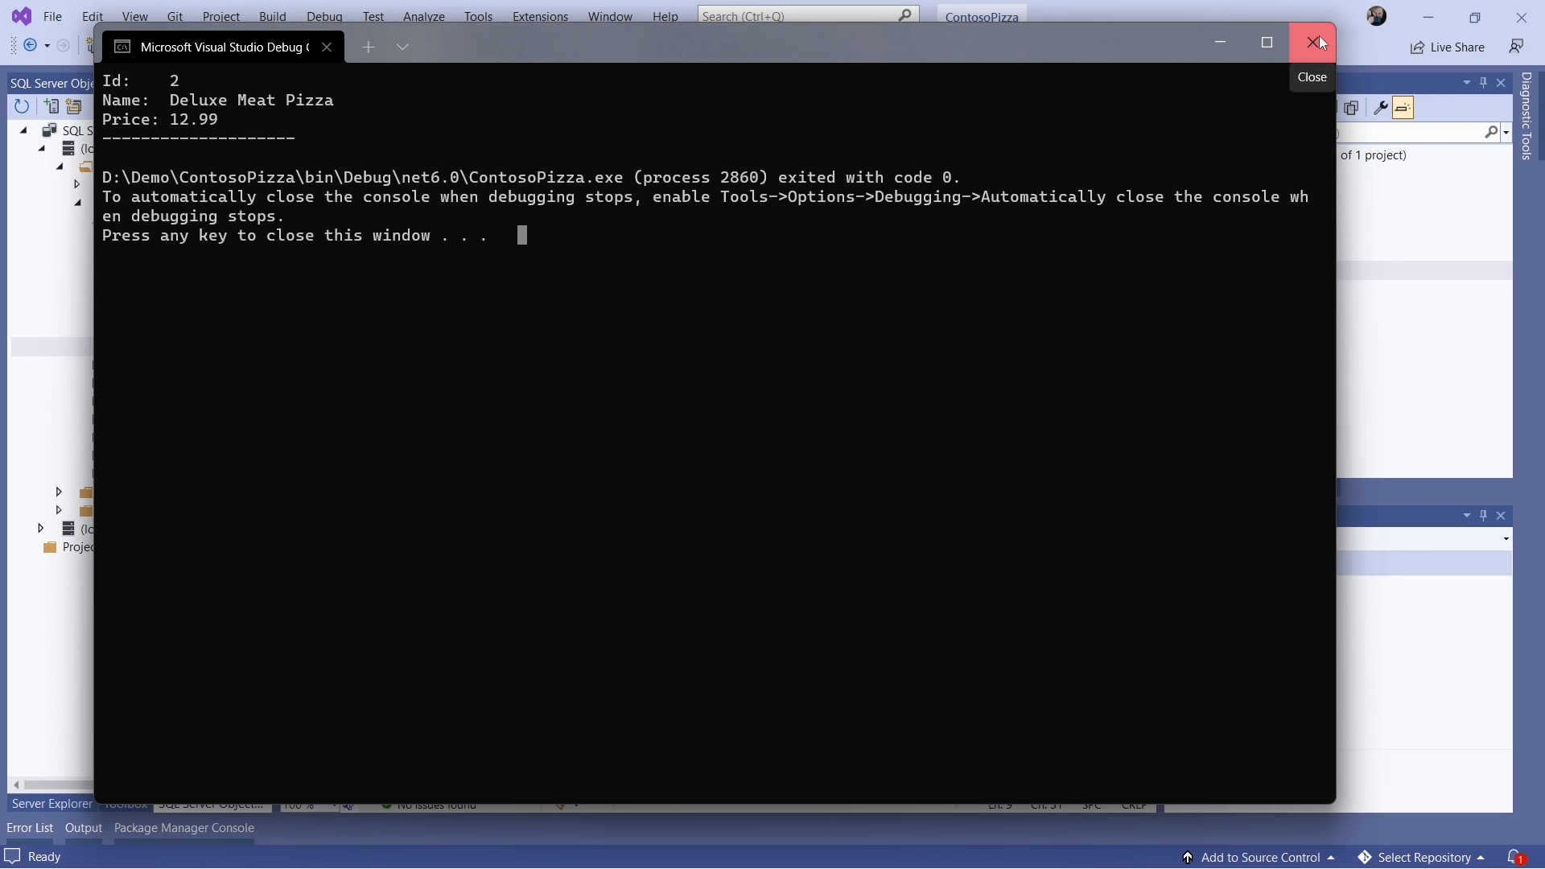
# - Close the console after the run lists only Deluxe Meat Pizza at 12.99
pyautogui.click(1318, 42)
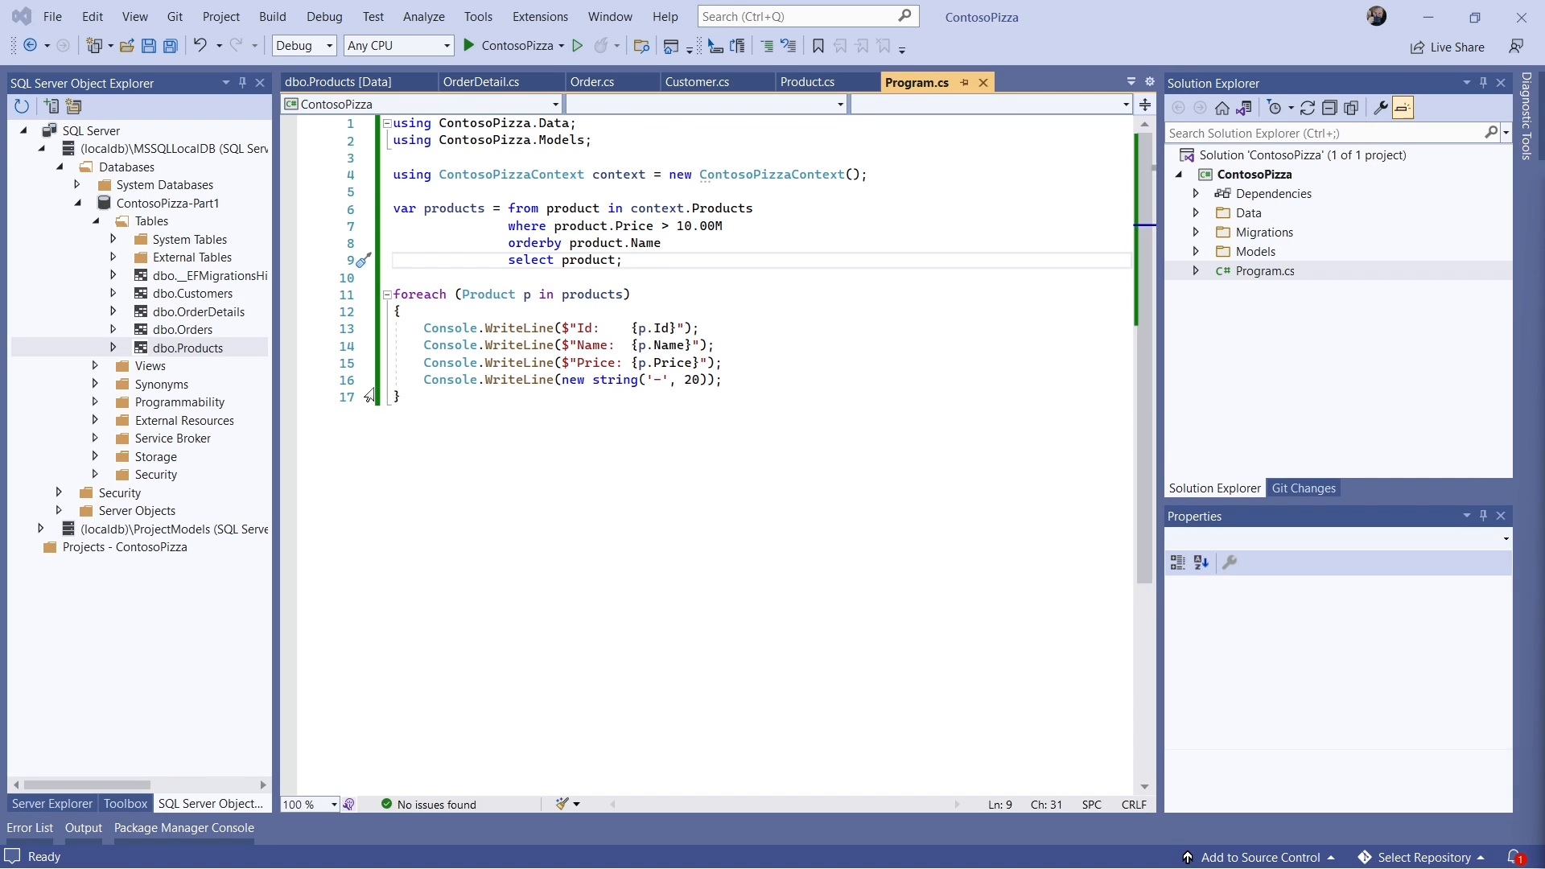
# - Insert a FirstOrDefault lookup of Veggie Special Pizza that sets Price = 10.99M and calls SaveChanges before the query
pyautogui.click(444, 192)
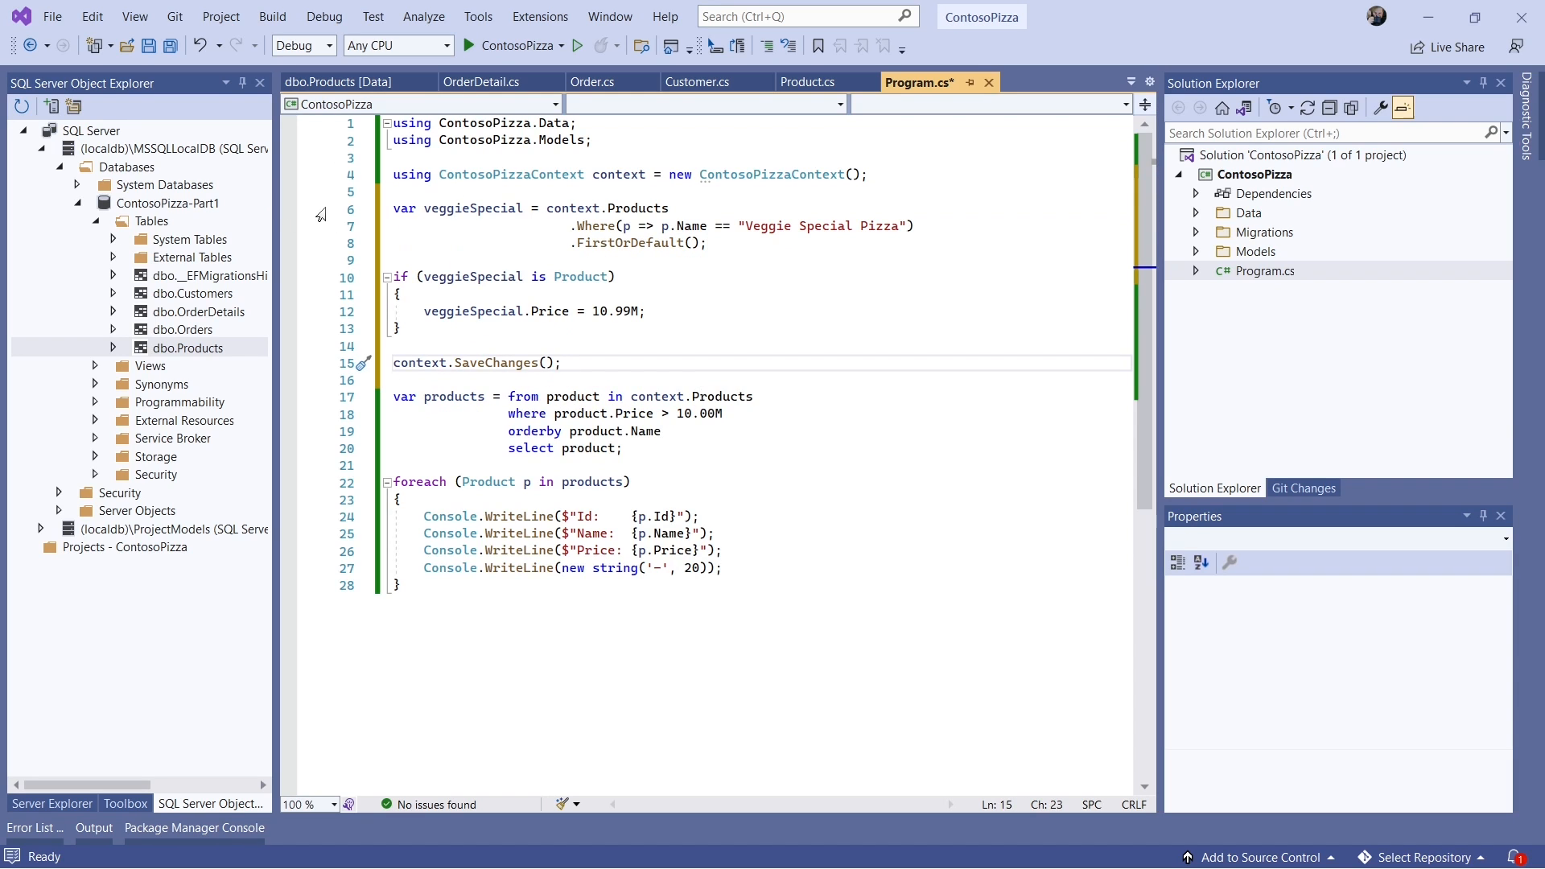
pyautogui.moveTo(394, 207); pyautogui.dragTo(394, 259)
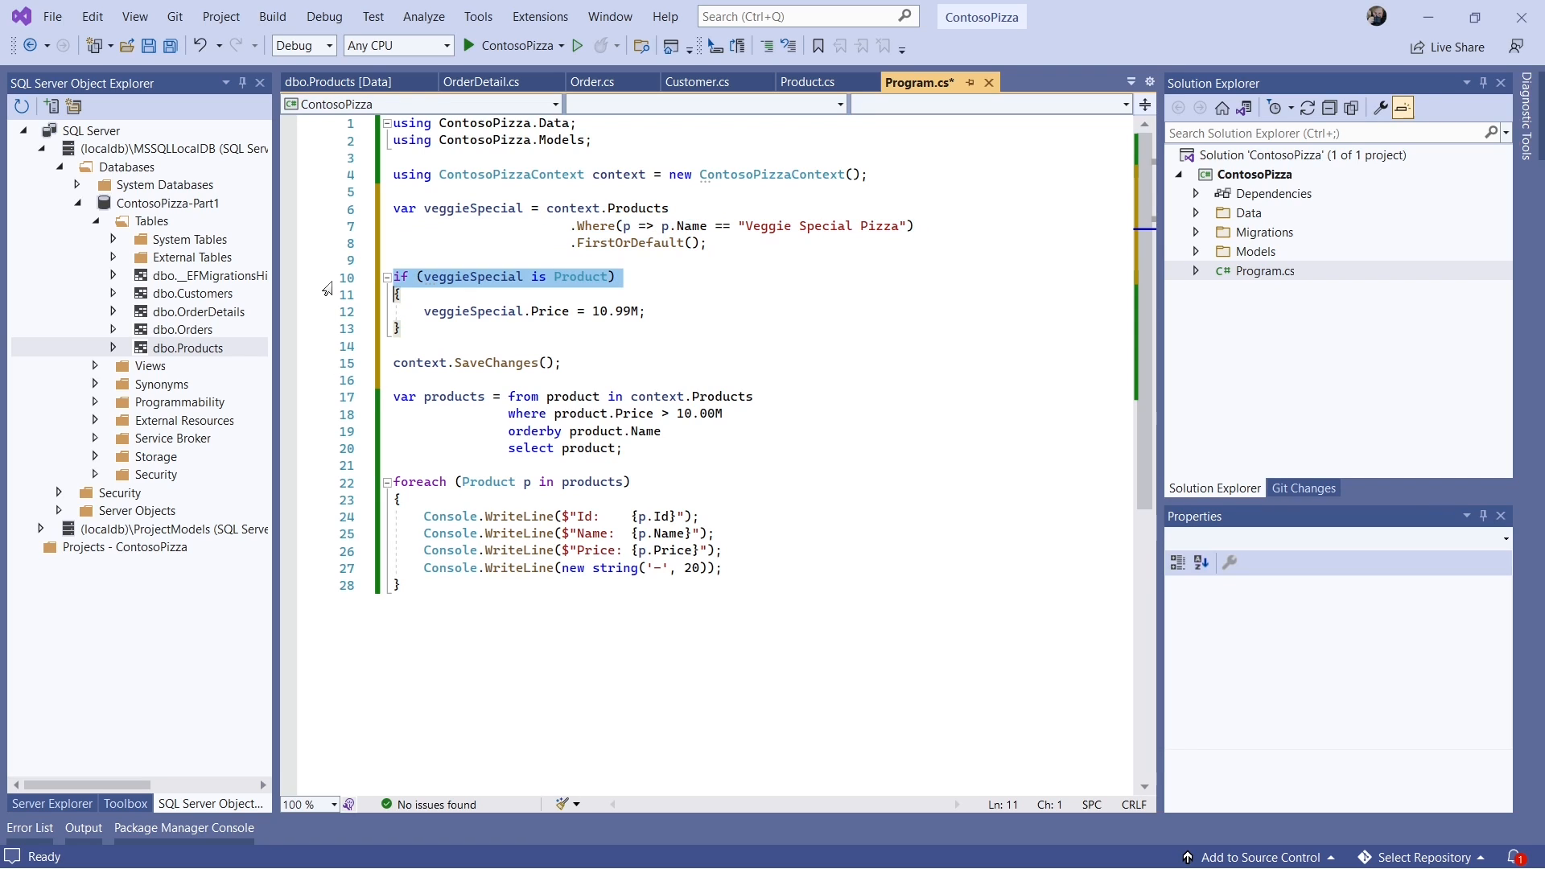
pyautogui.moveTo(182, 402)
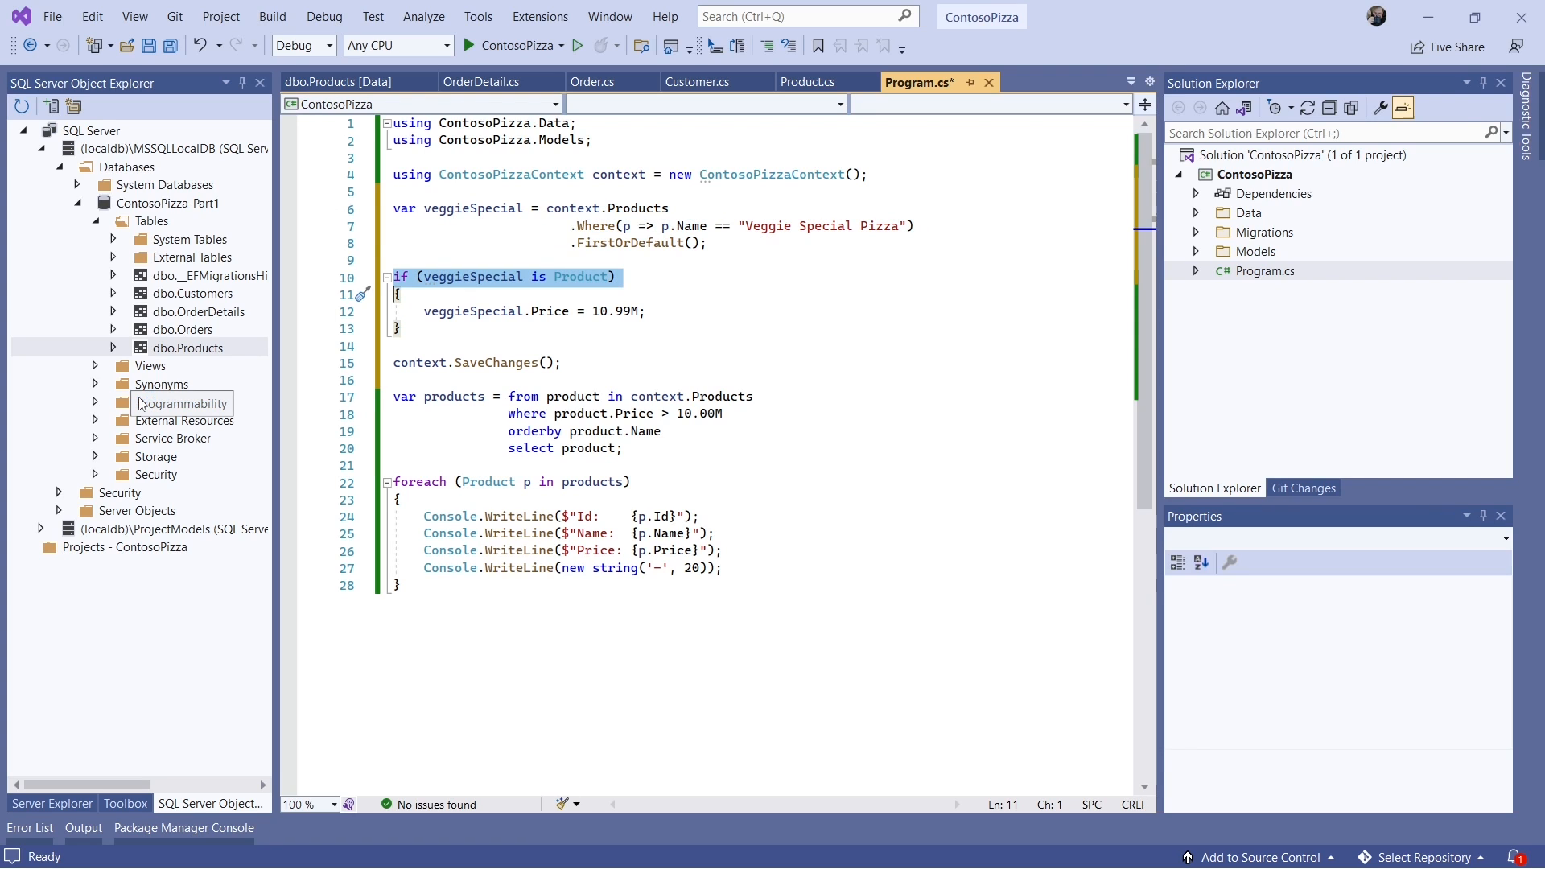
pyautogui.moveTo(320, 314)
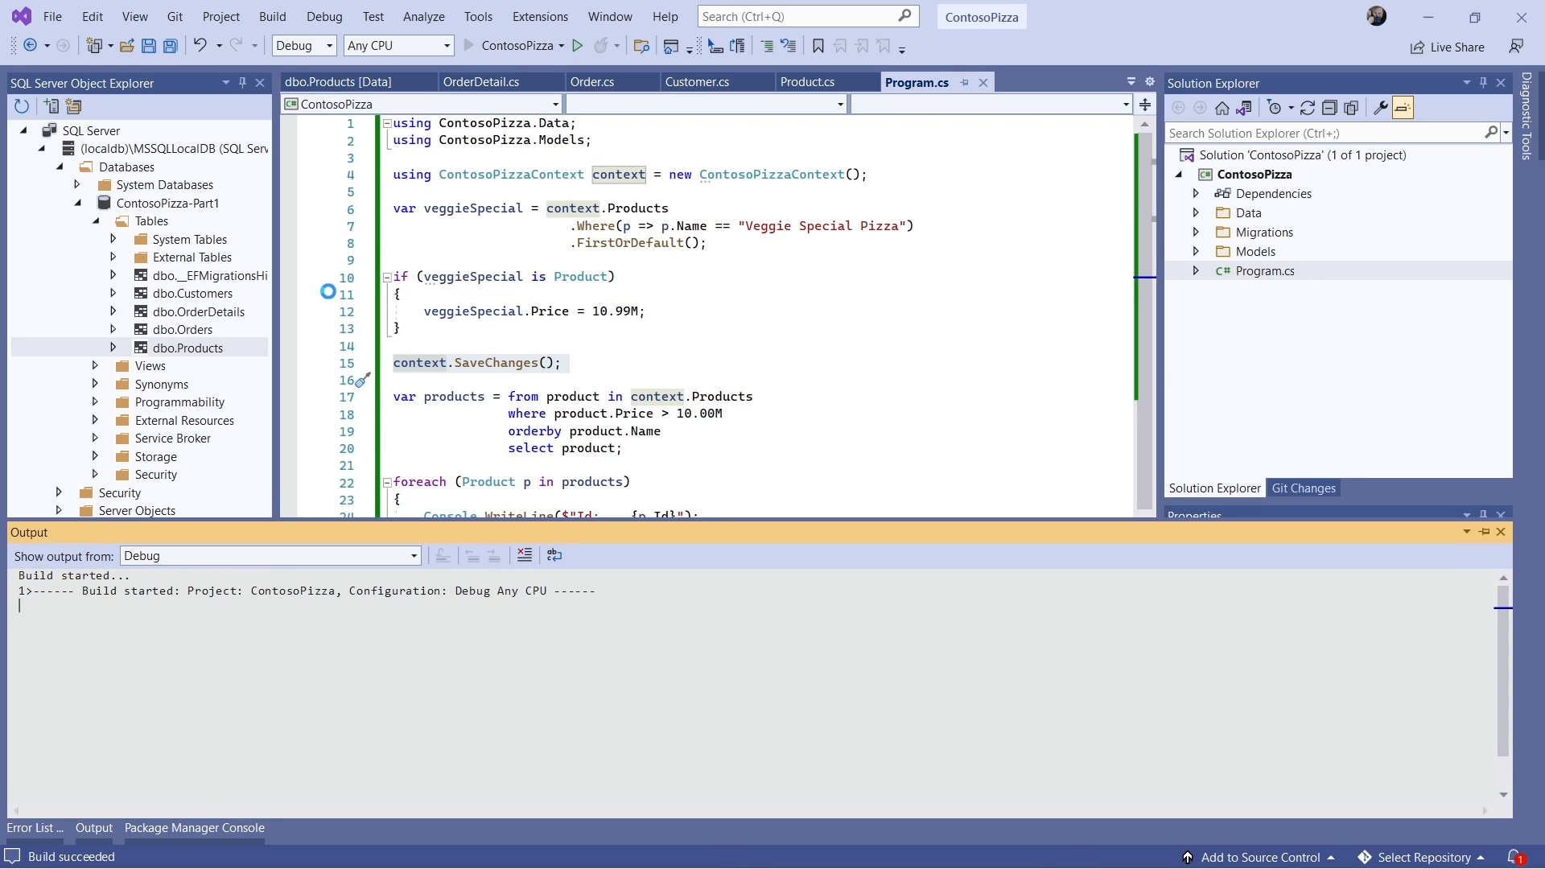
# - Run the updated app listing Veggie Special Pizza at 10.99 with Deluxe Meat Pizza, then close the console
pyautogui.click(580, 45)
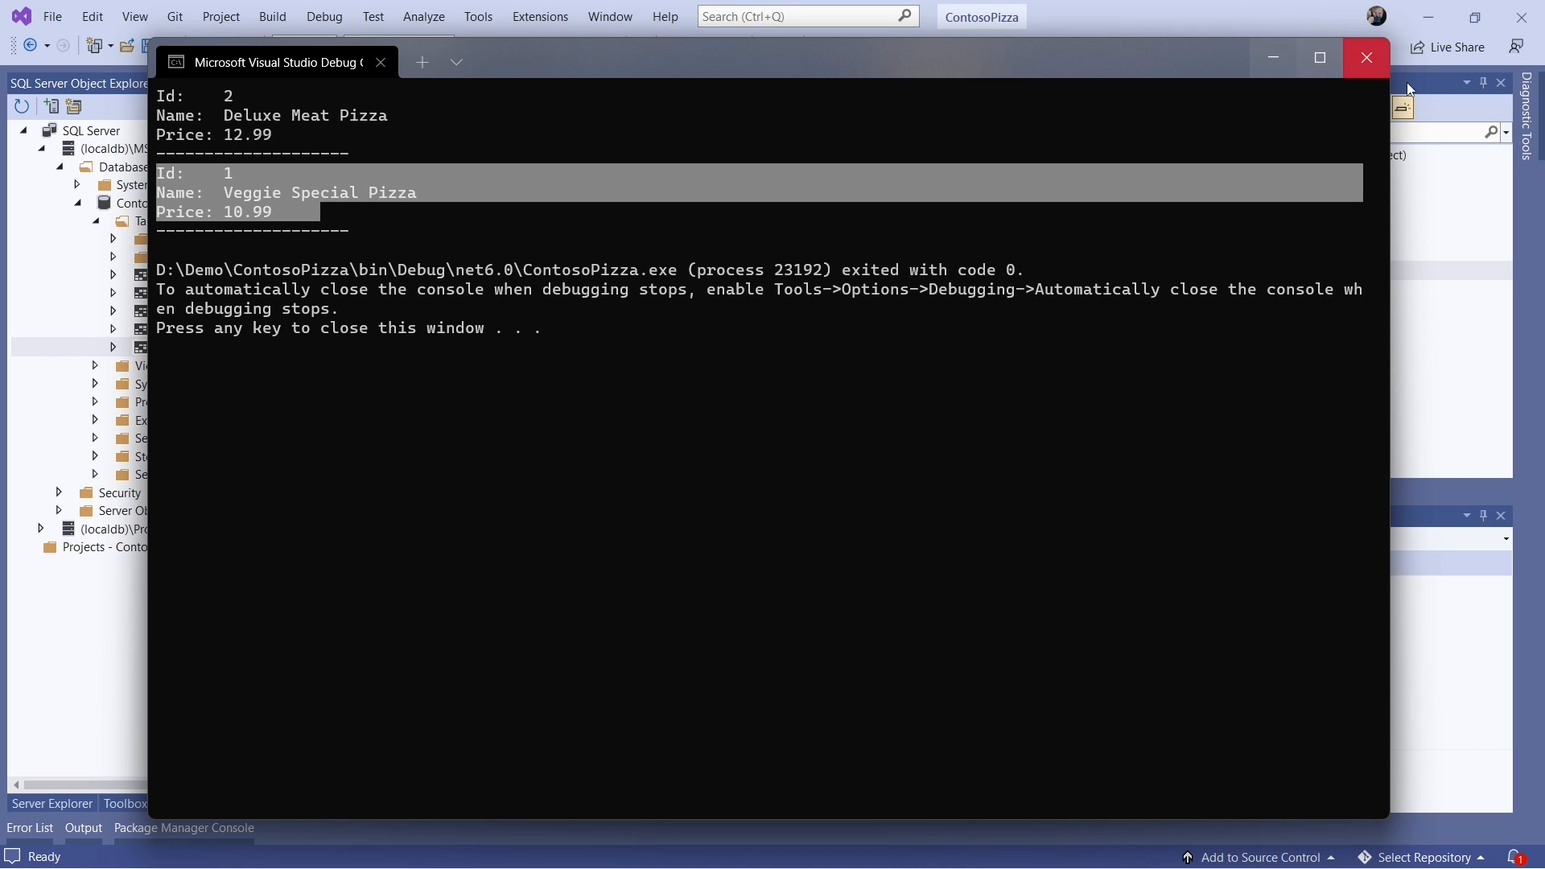
pyautogui.moveTo(1367, 58)
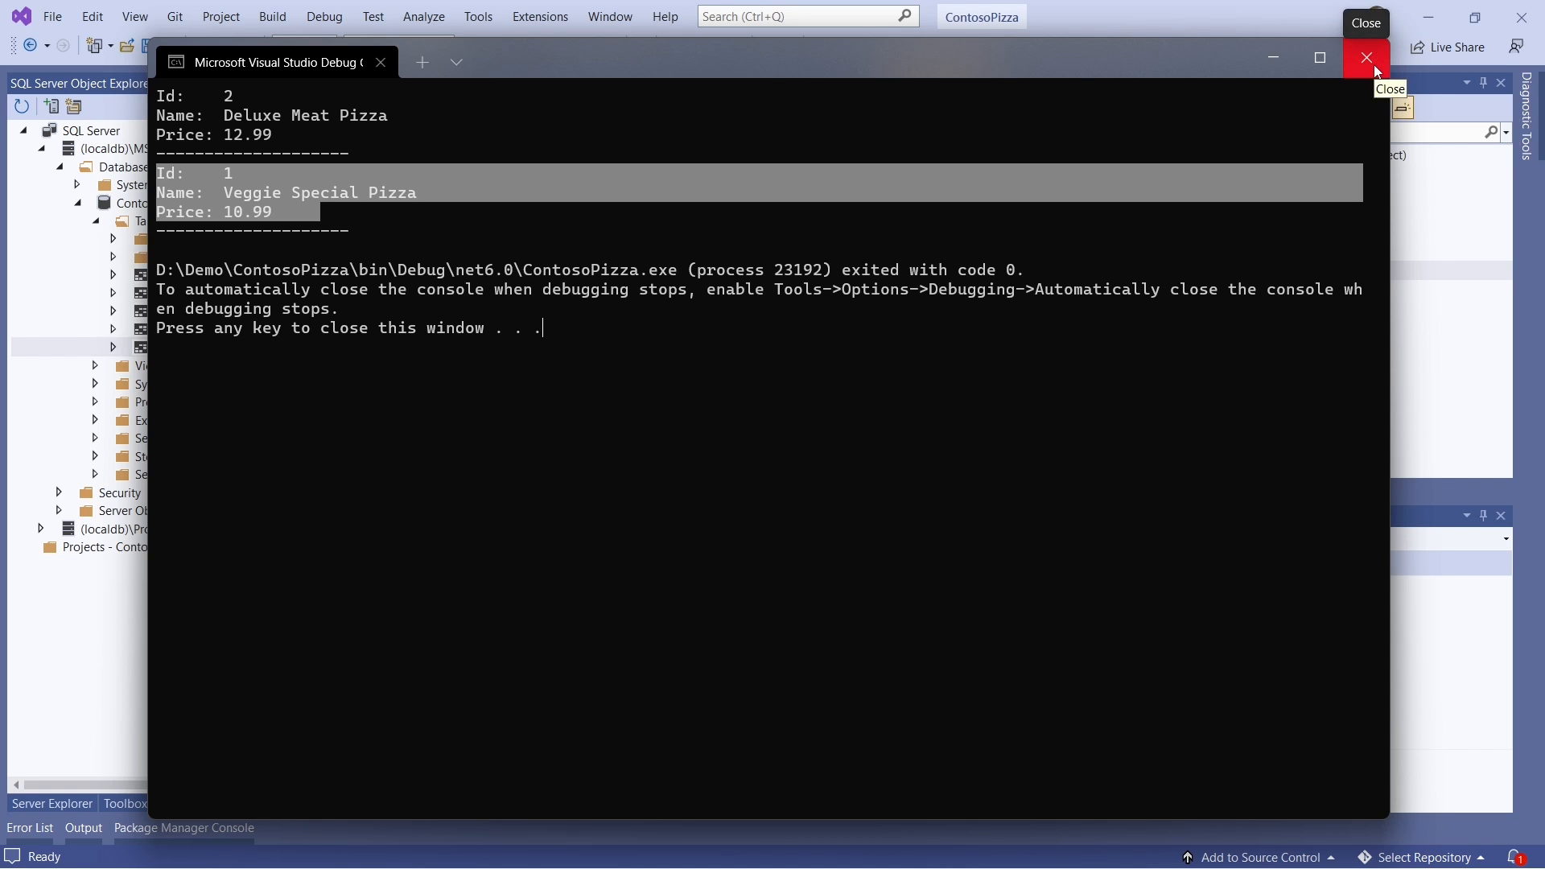
pyautogui.click(1367, 58)
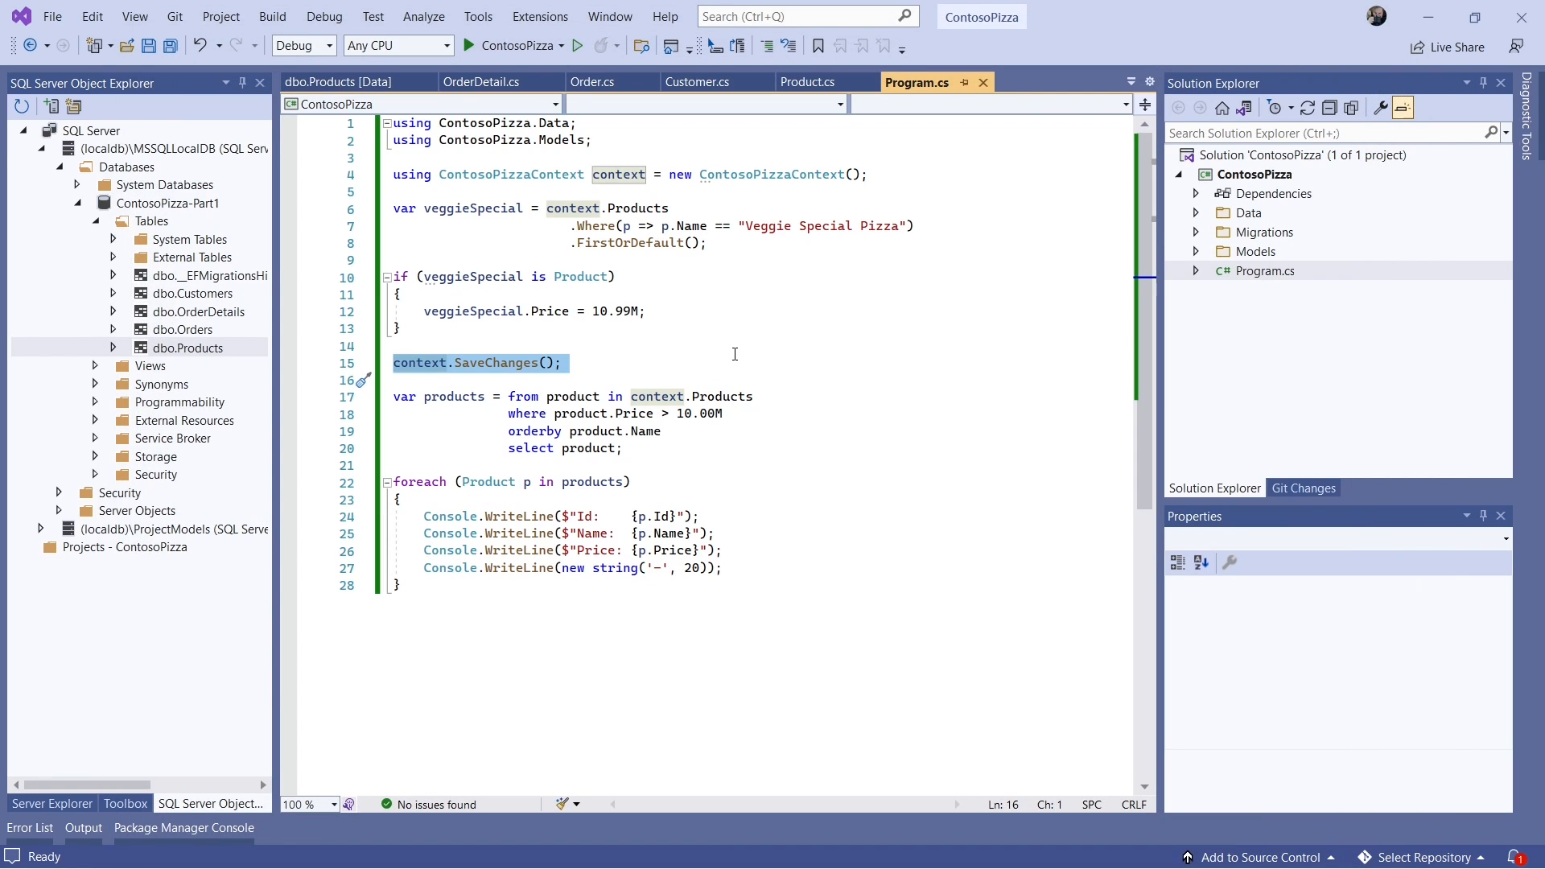
# - Replace the Price = 10.99M line with context.Remove(veggieSpecial); and start the app
pyautogui.click(564, 362)
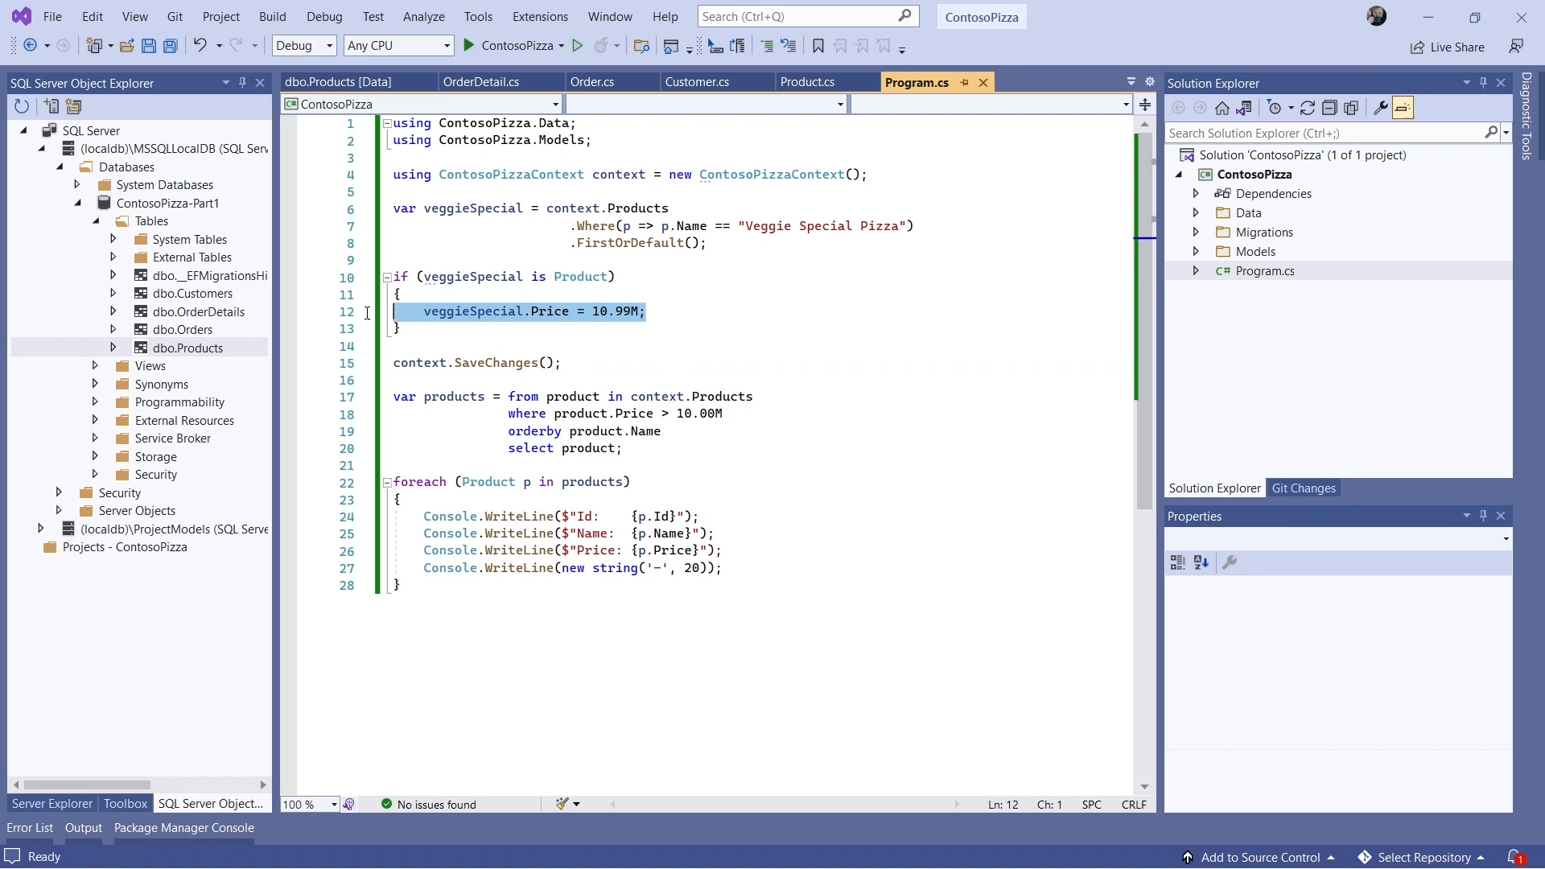
pyautogui.press('Delete')
pyautogui.write('context')
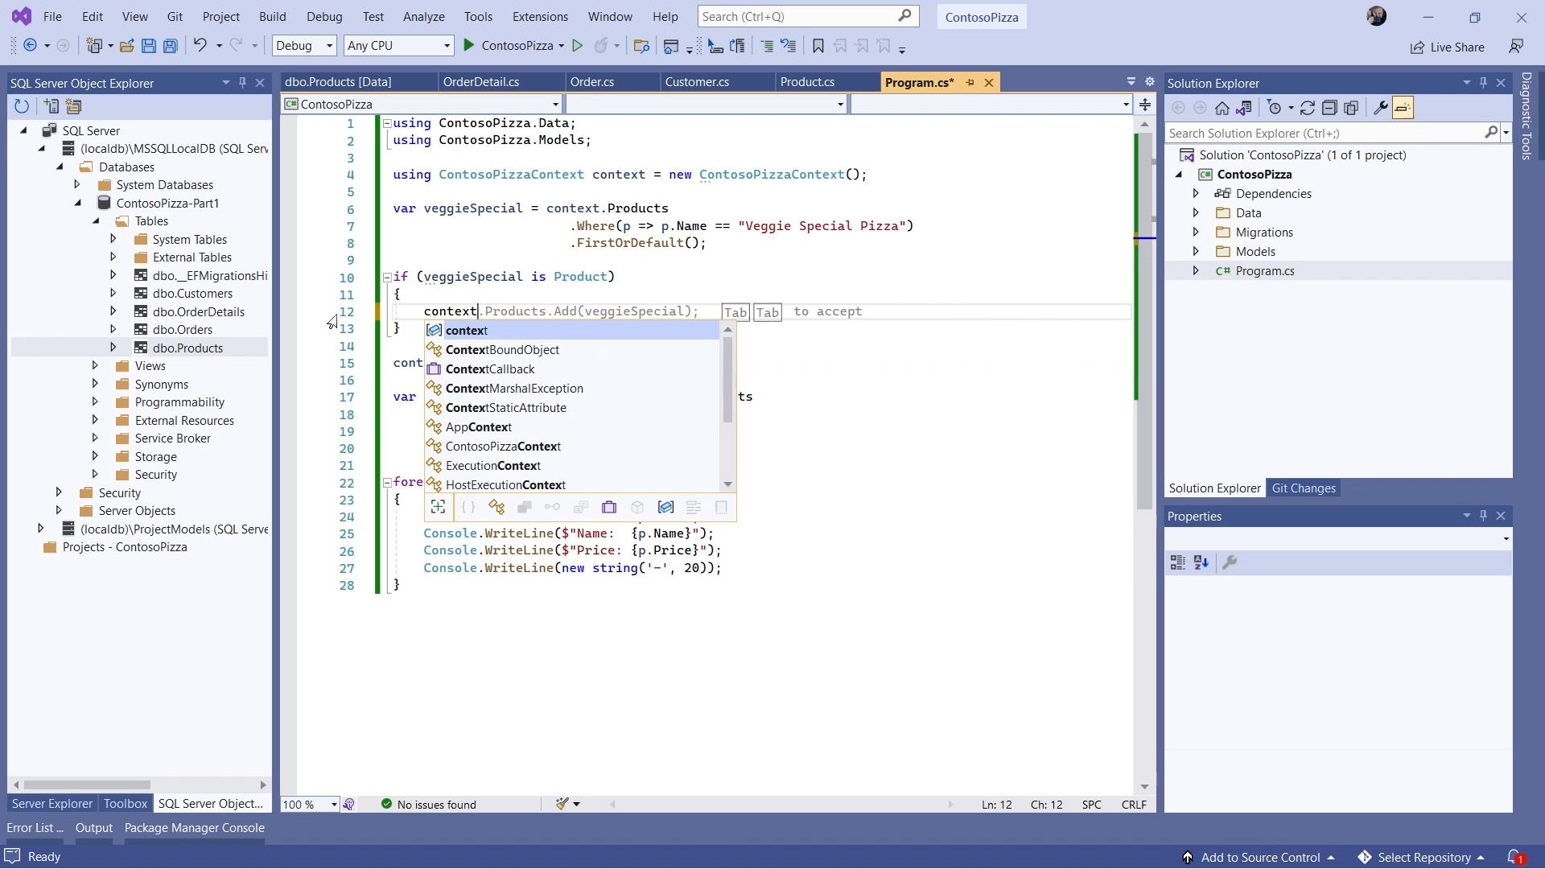
pyautogui.write('R')
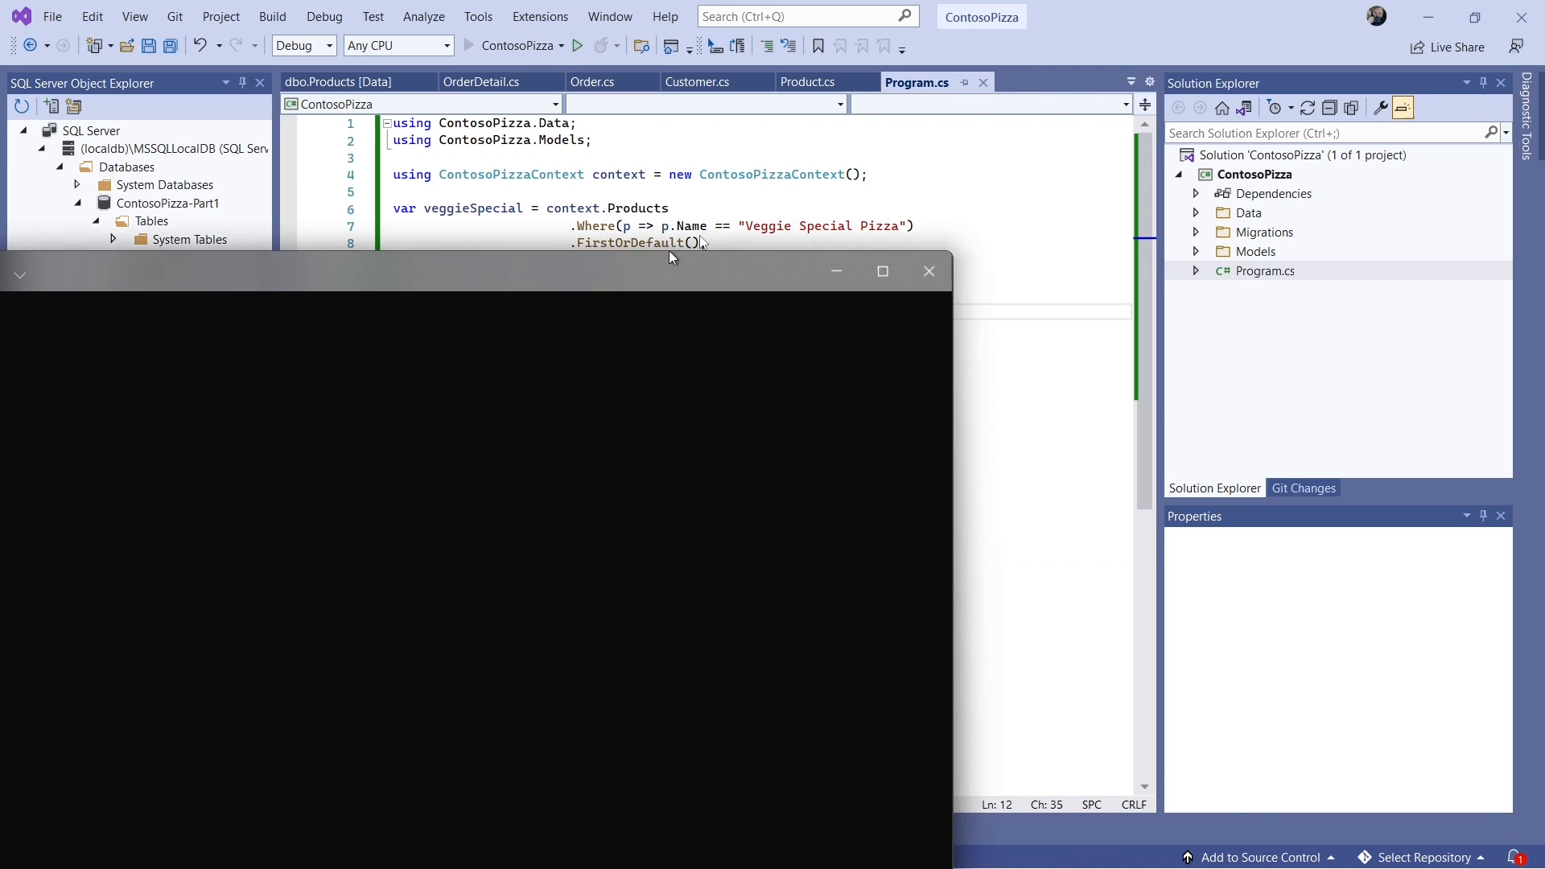
pyautogui.click(578, 45)
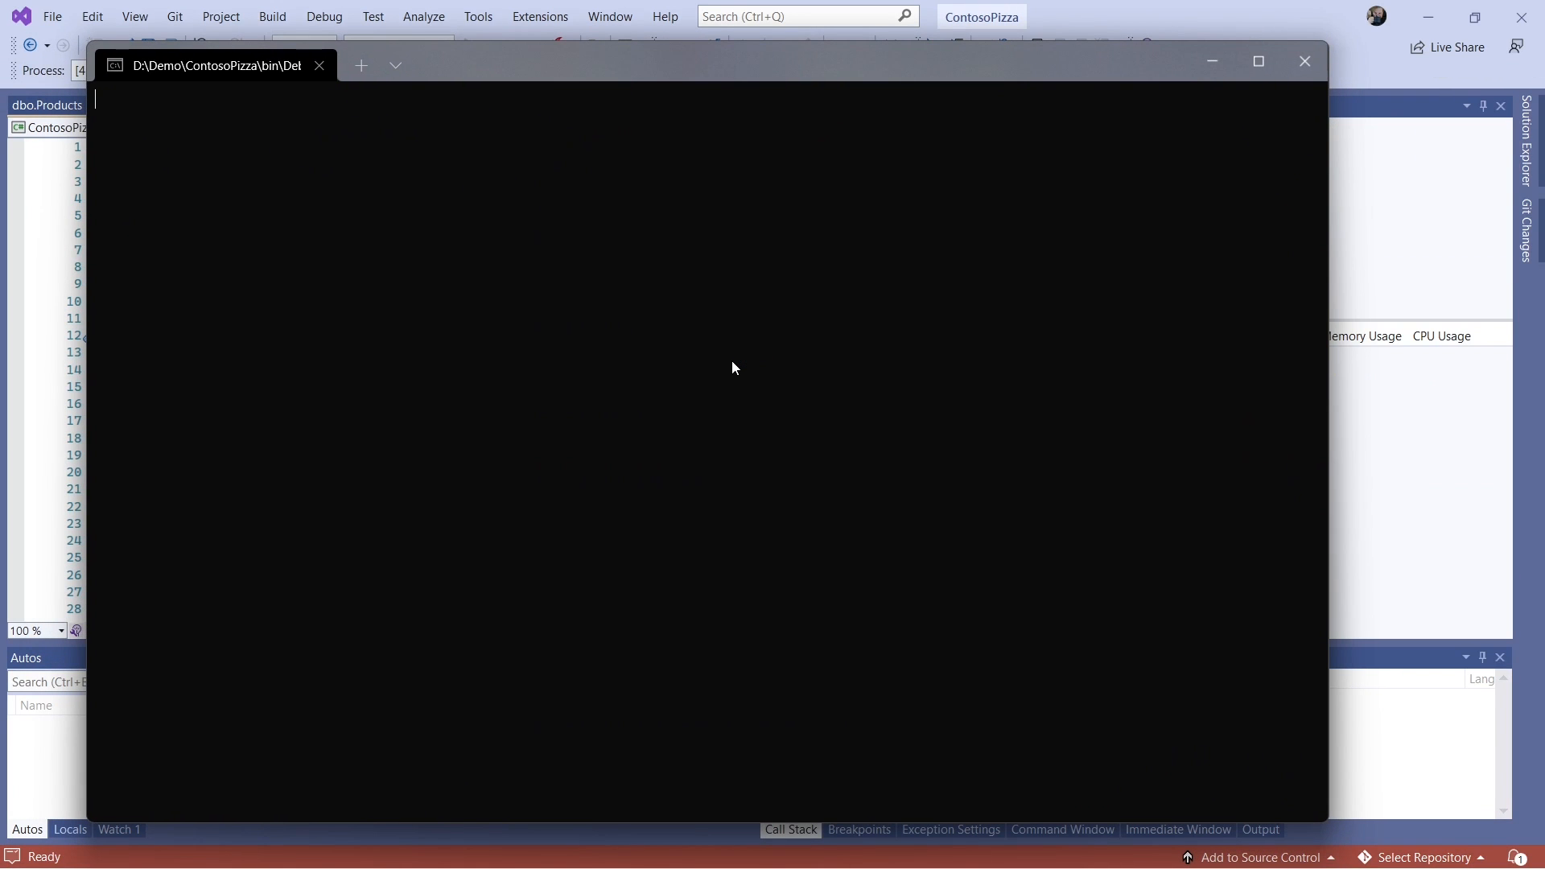